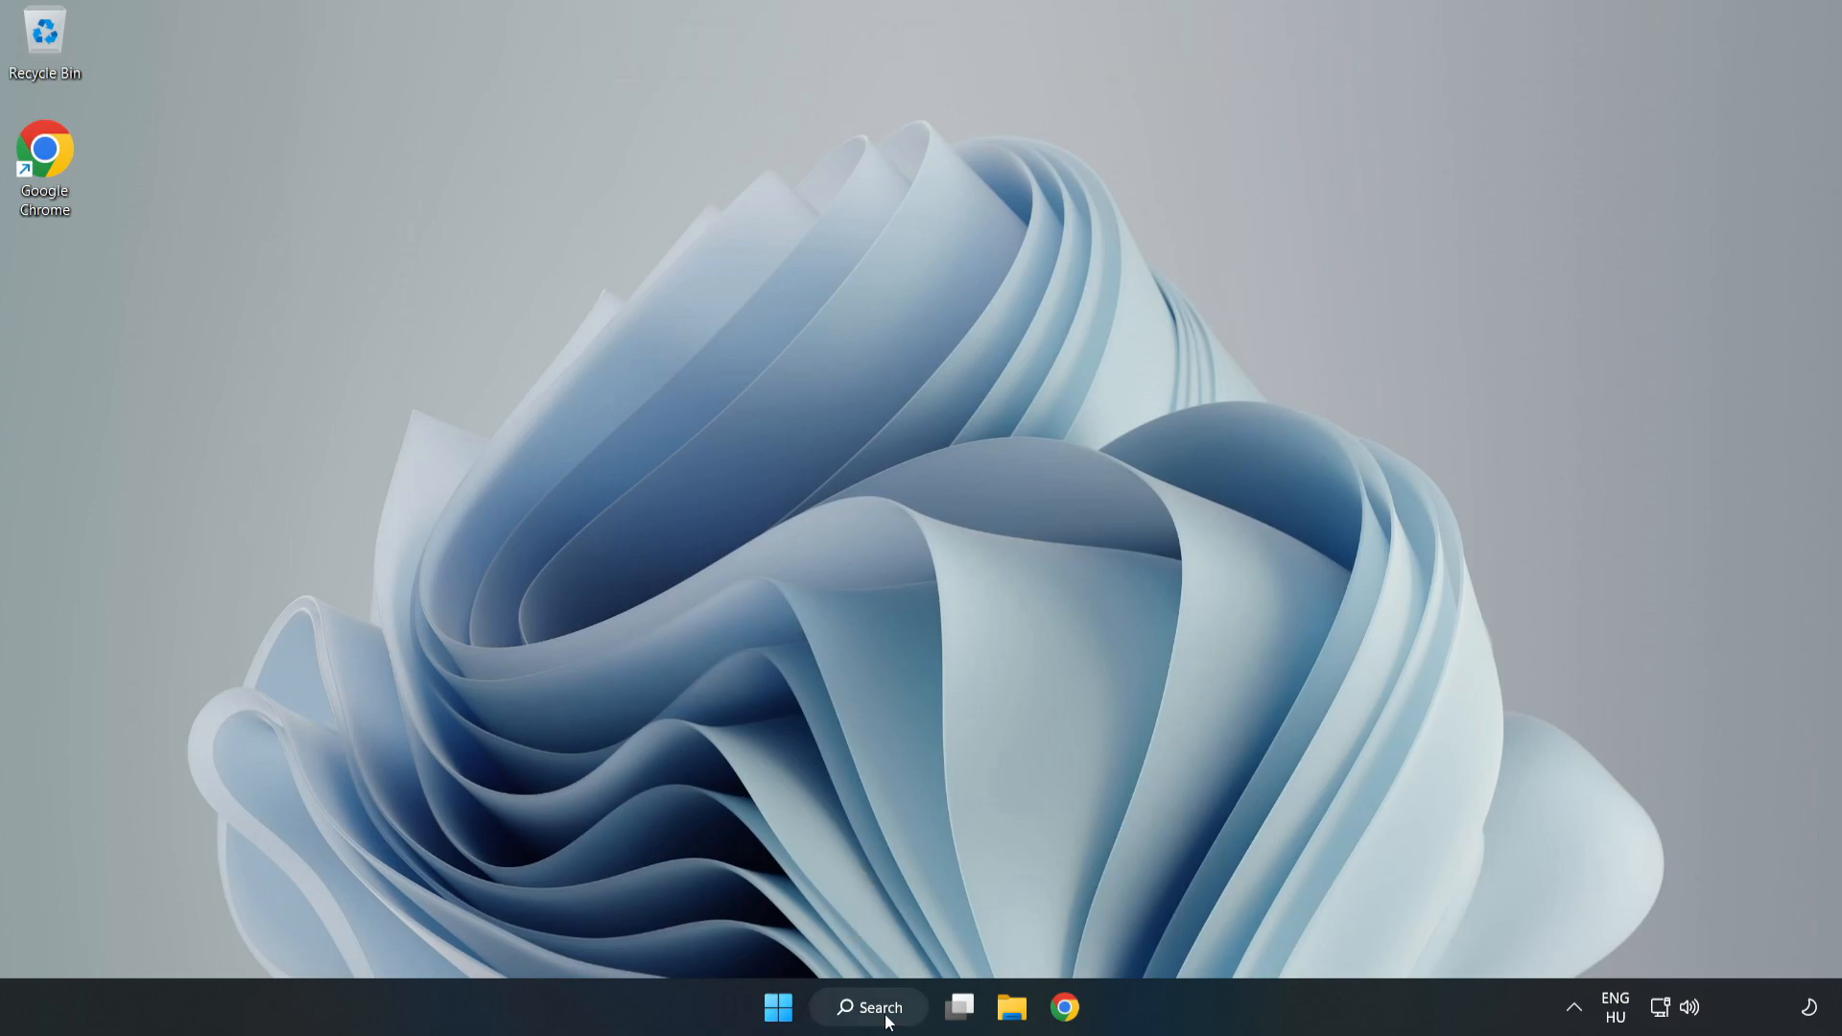
Make High performance the active power plan in Power Options, then close the window.
click(871, 1007)
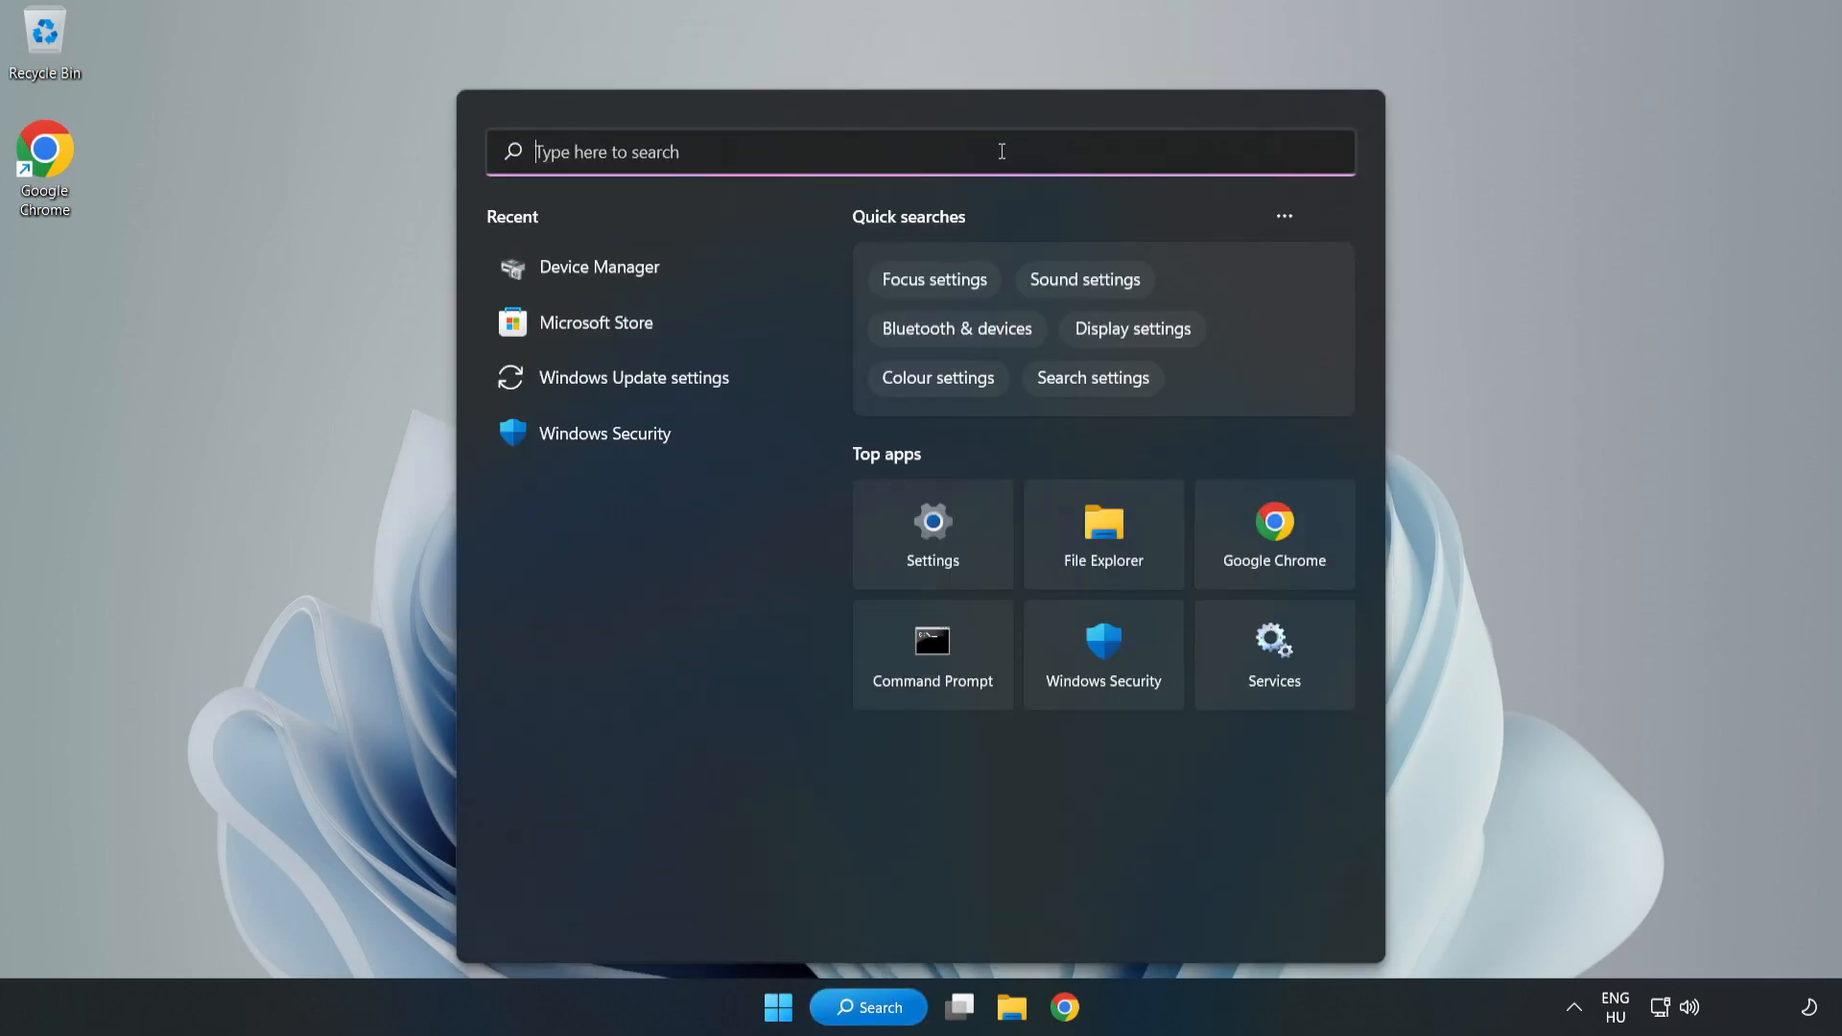
text(edit power plan)
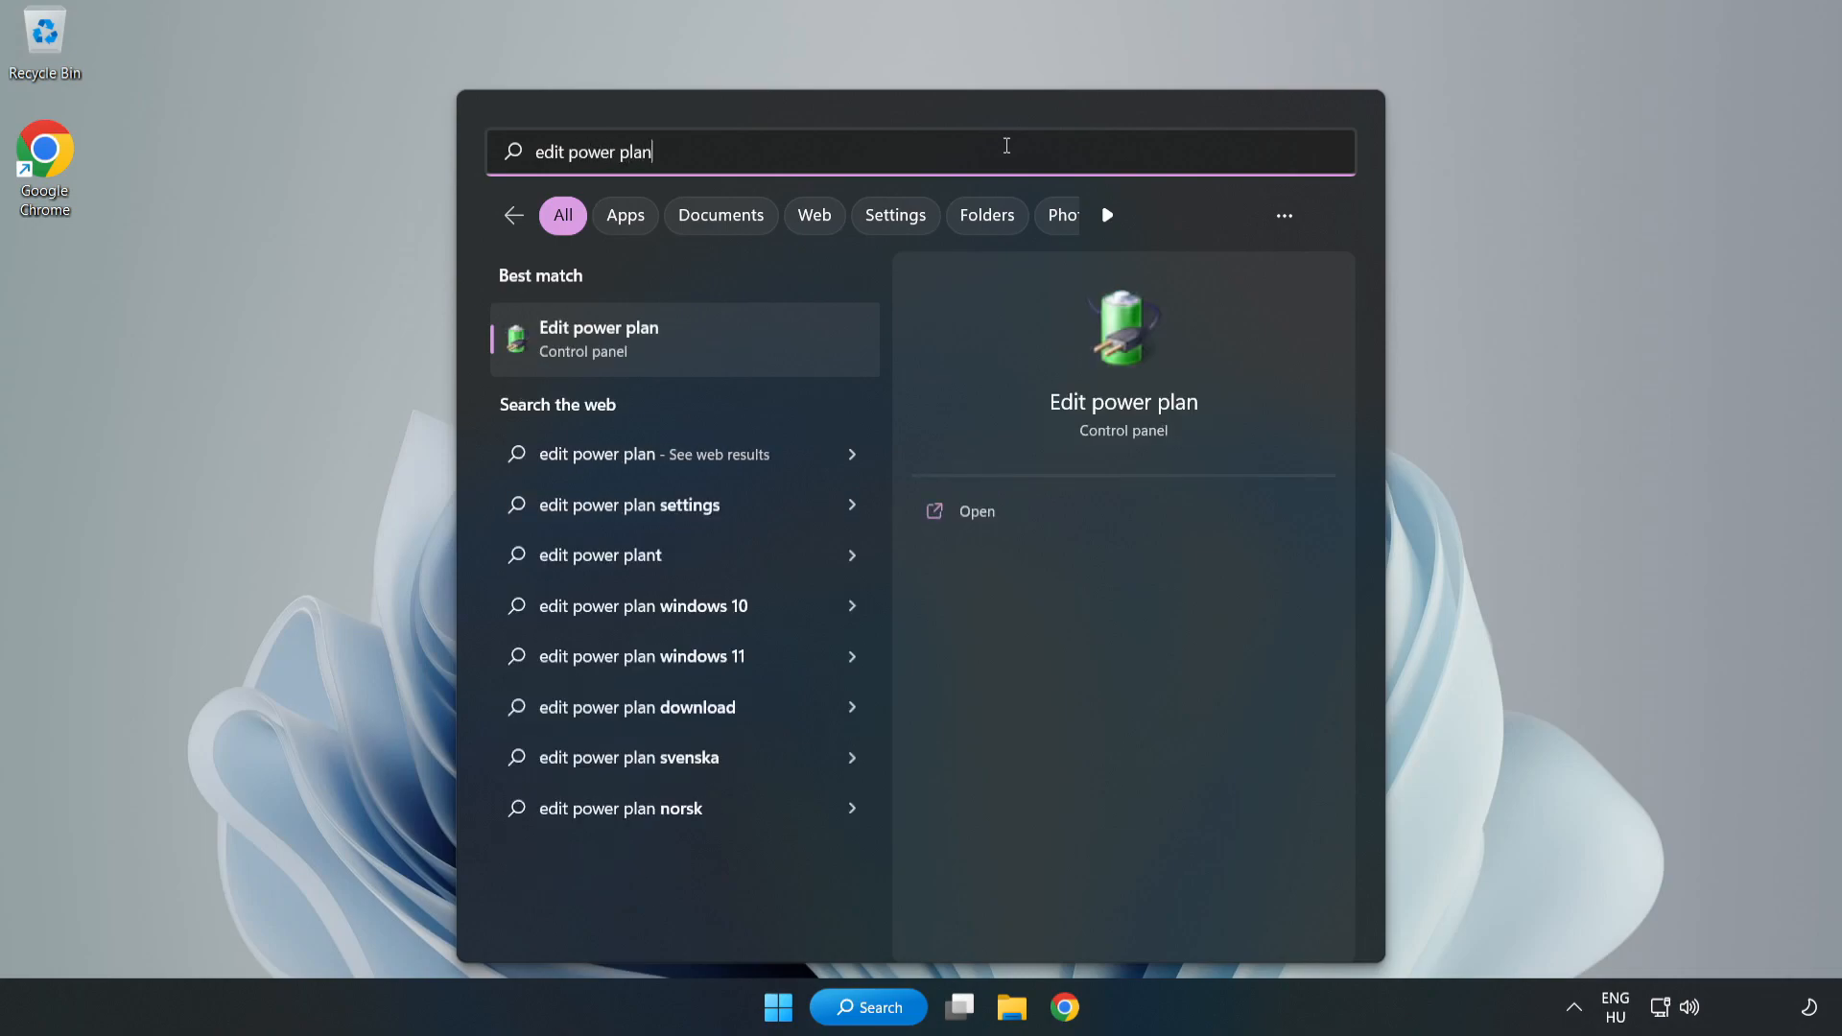
mouse_move(698, 347)
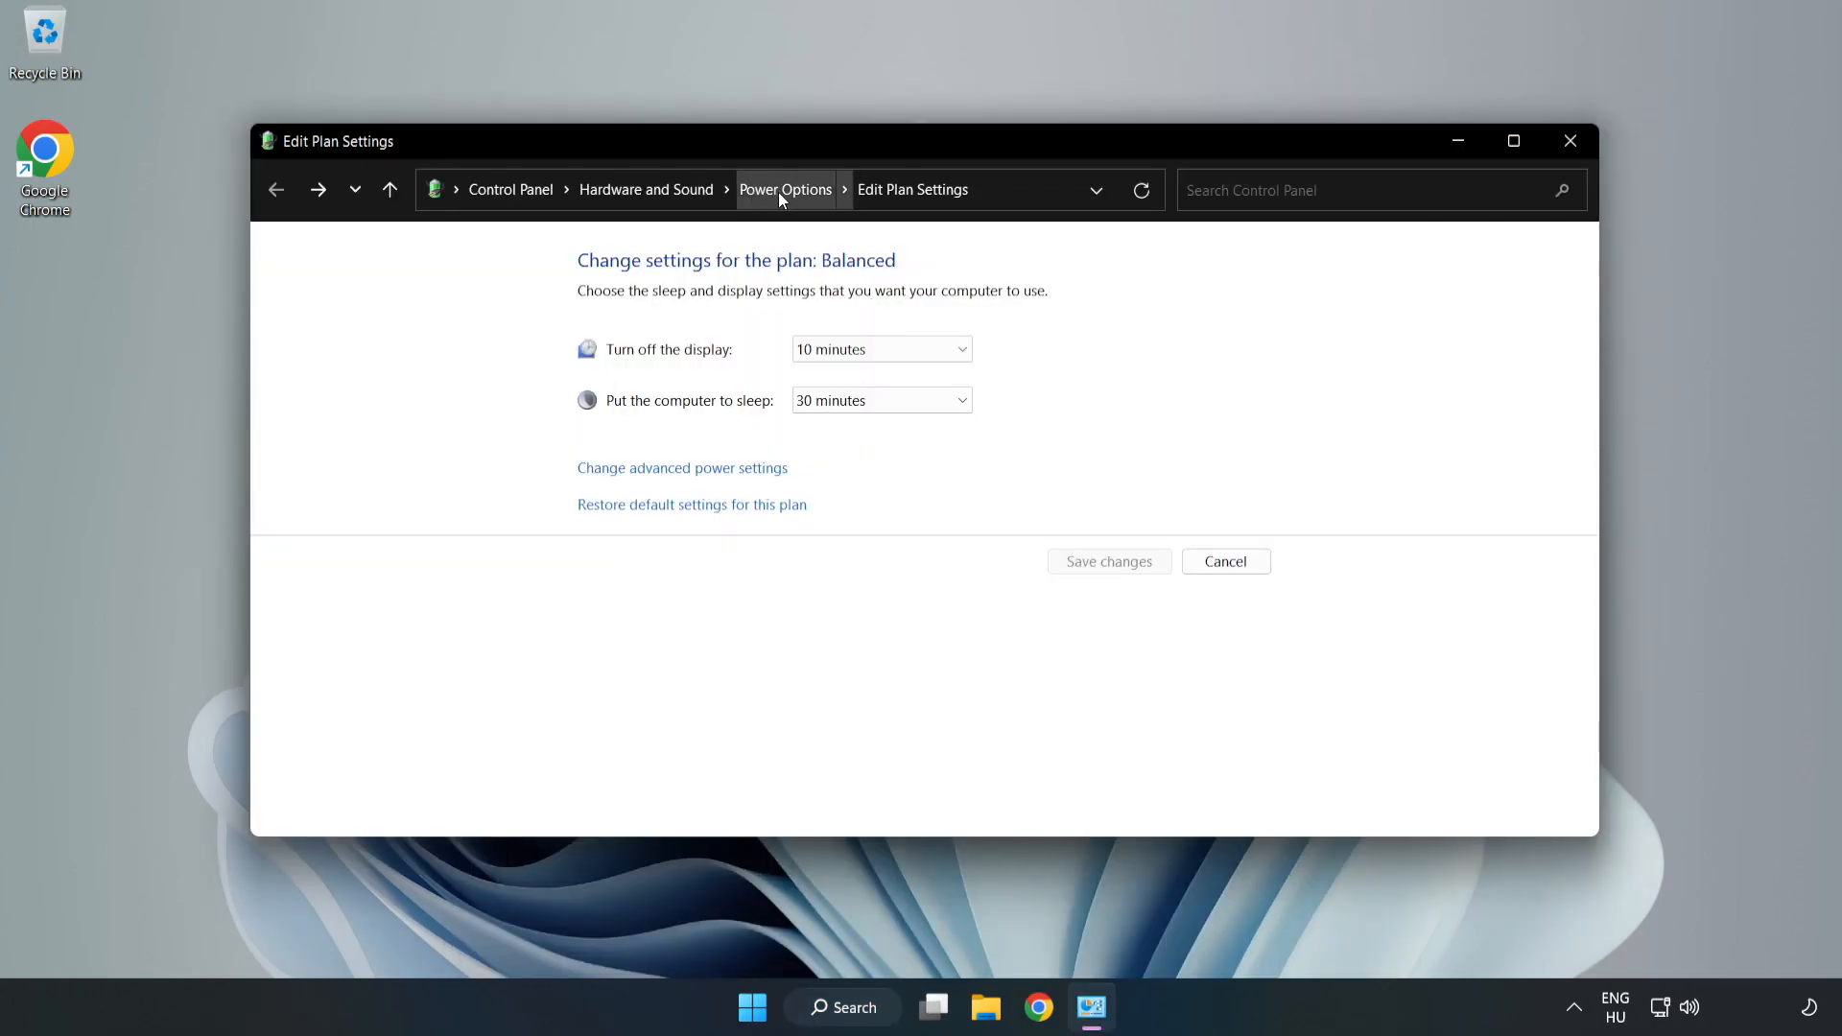
click(785, 188)
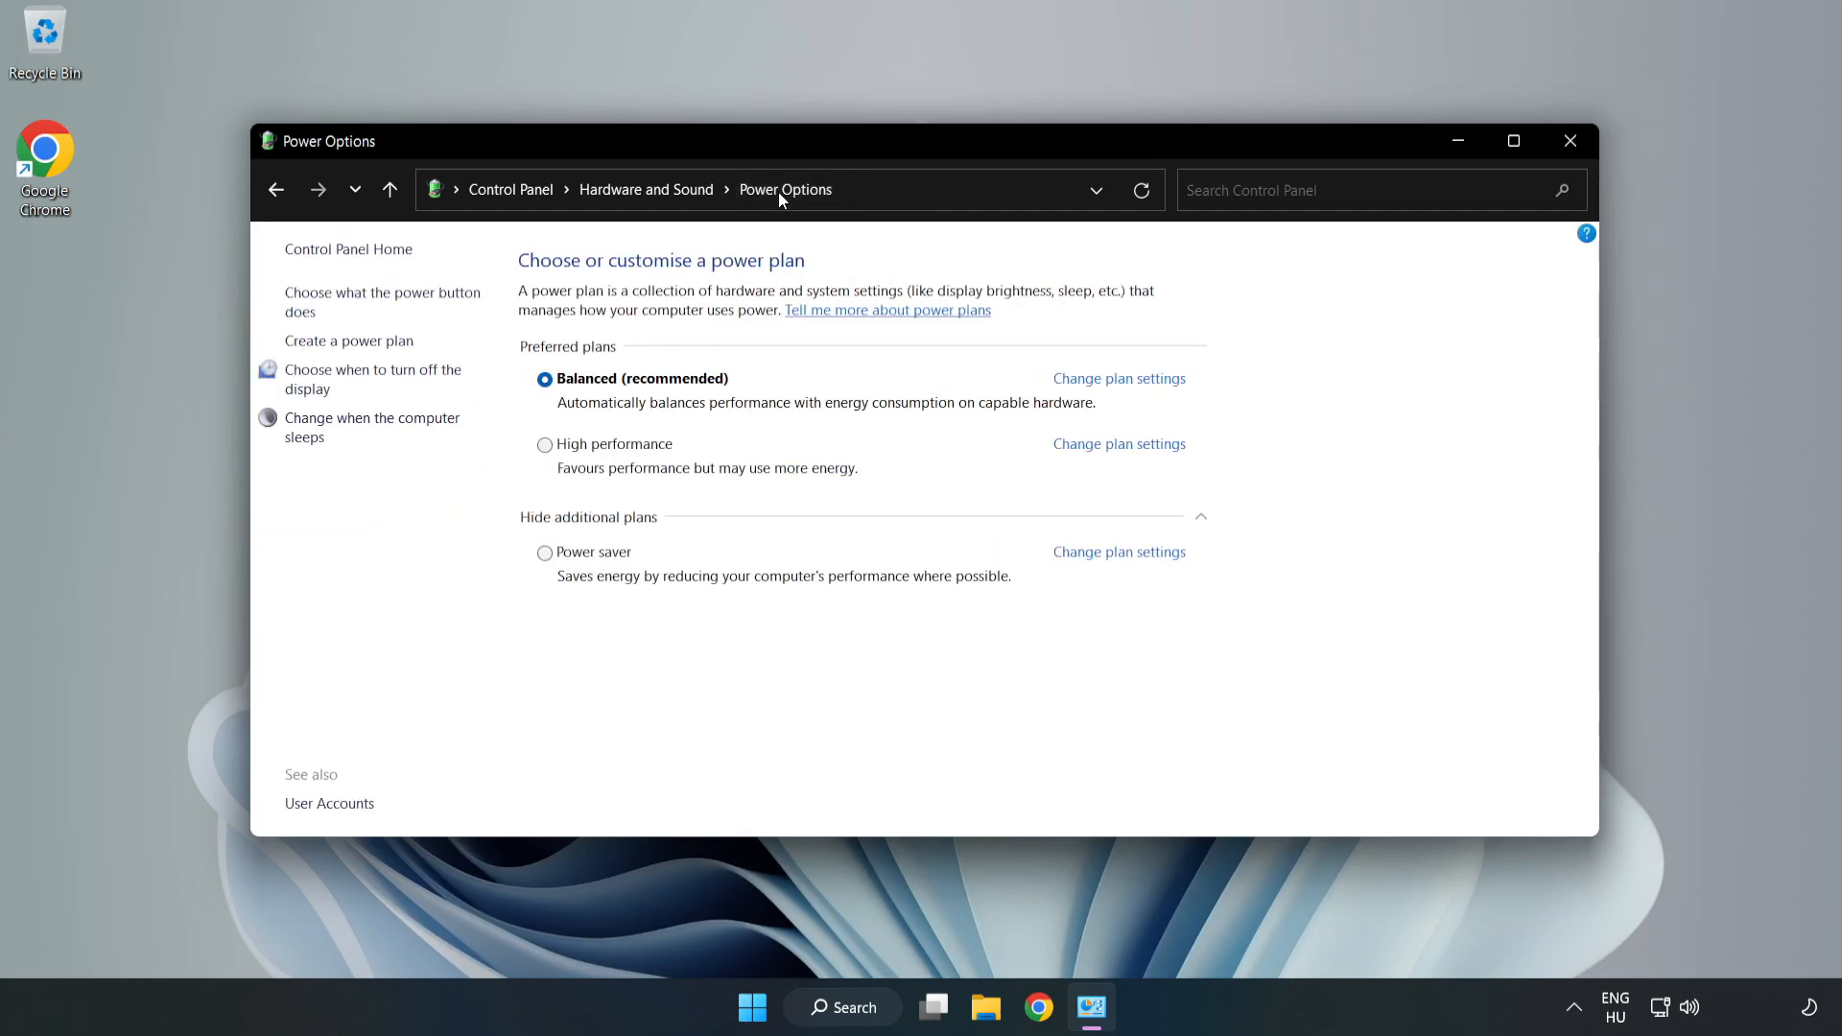
mouse_move(625, 455)
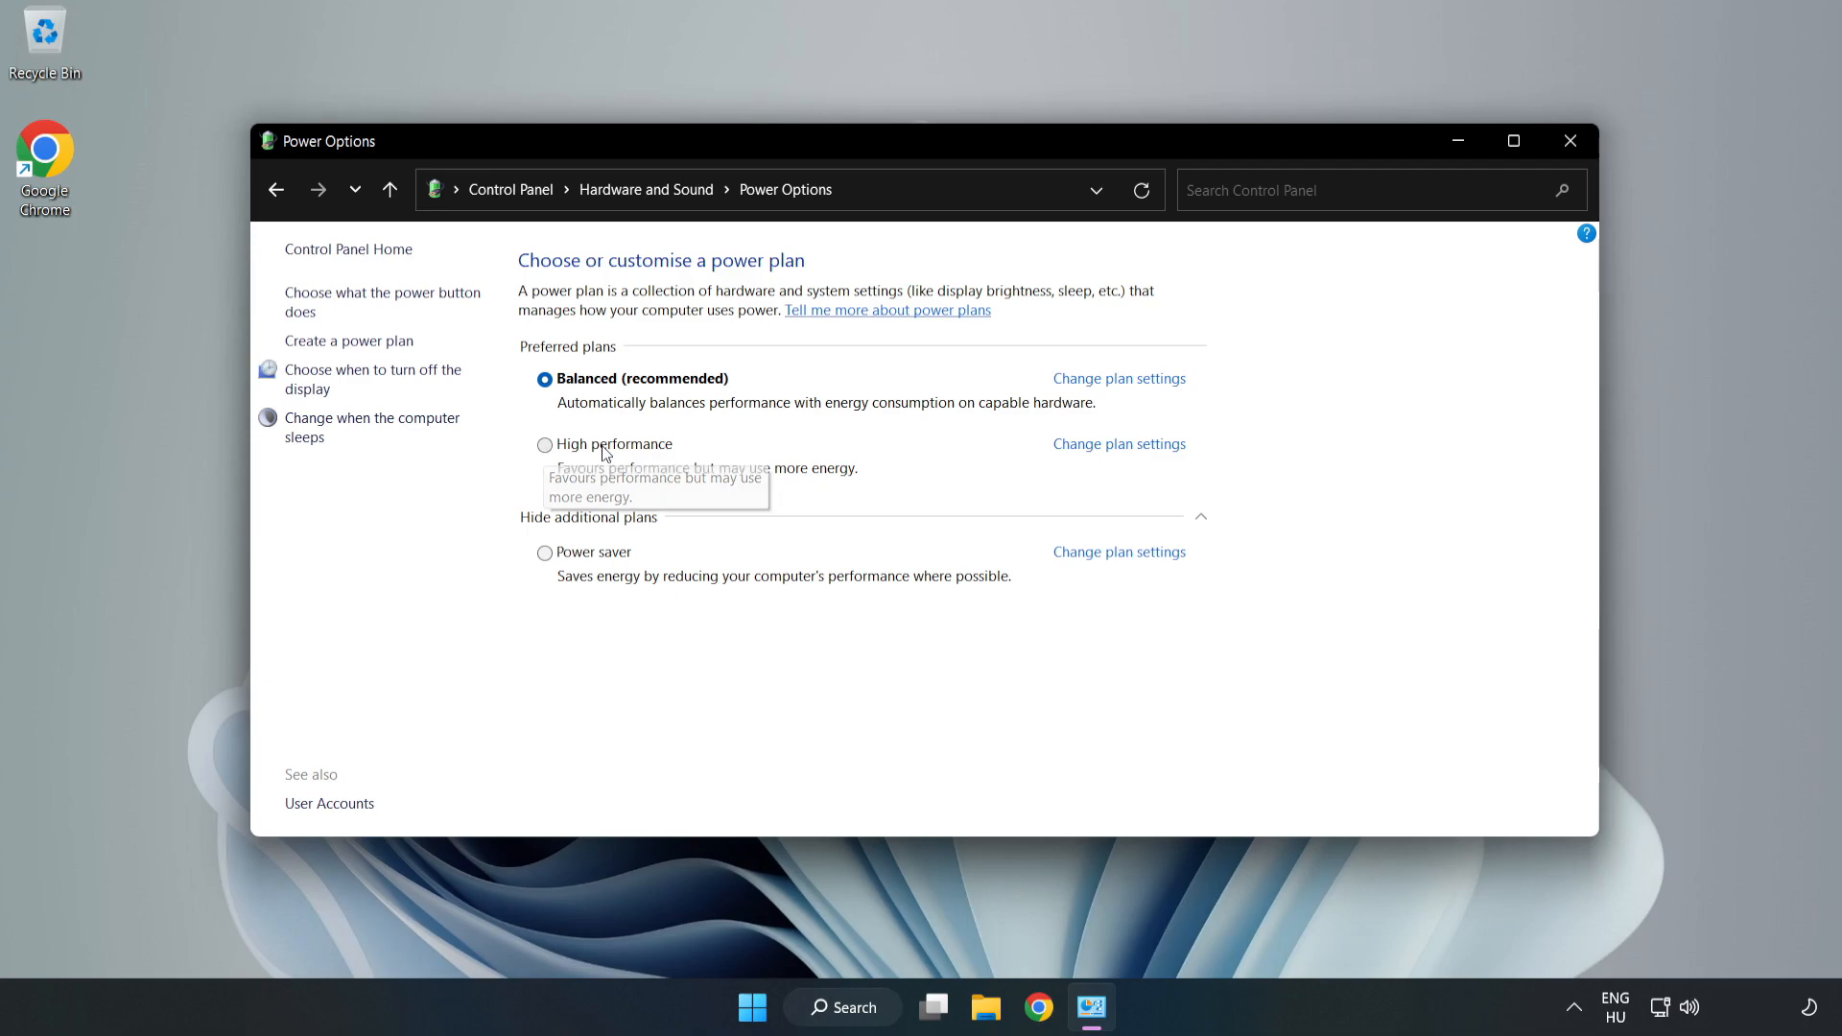
click(545, 445)
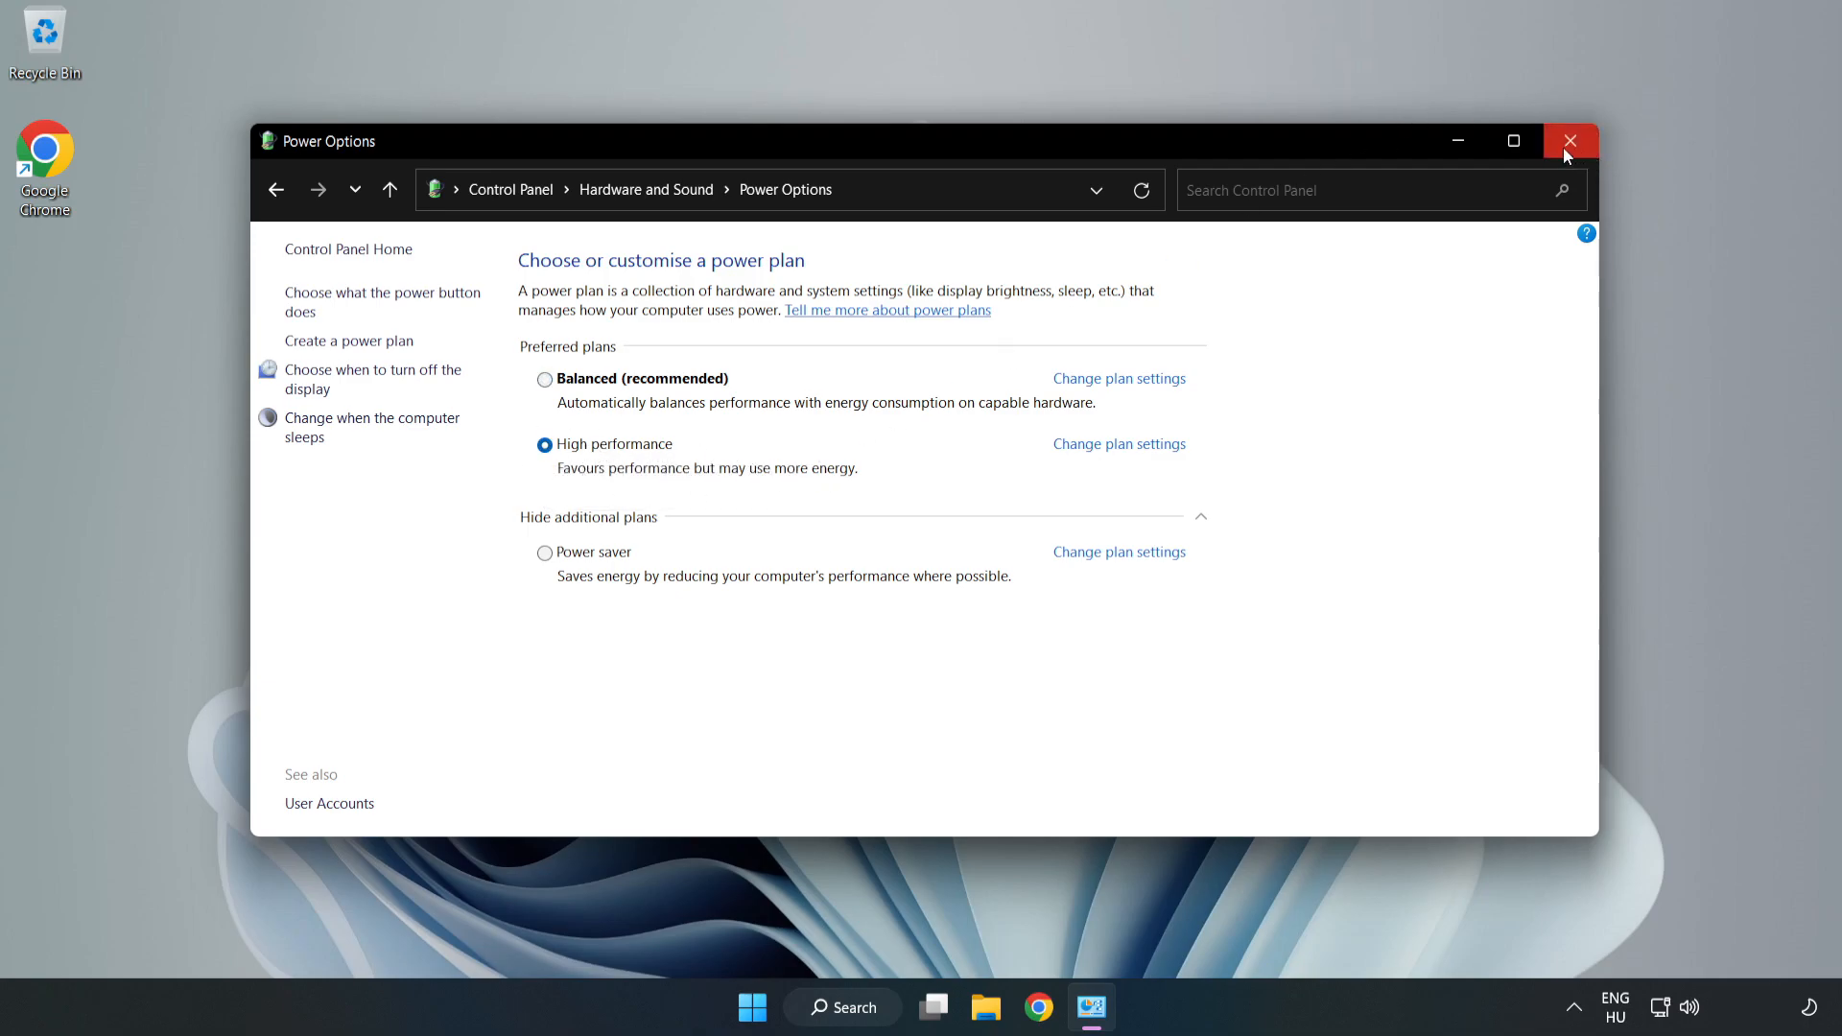
click(1570, 140)
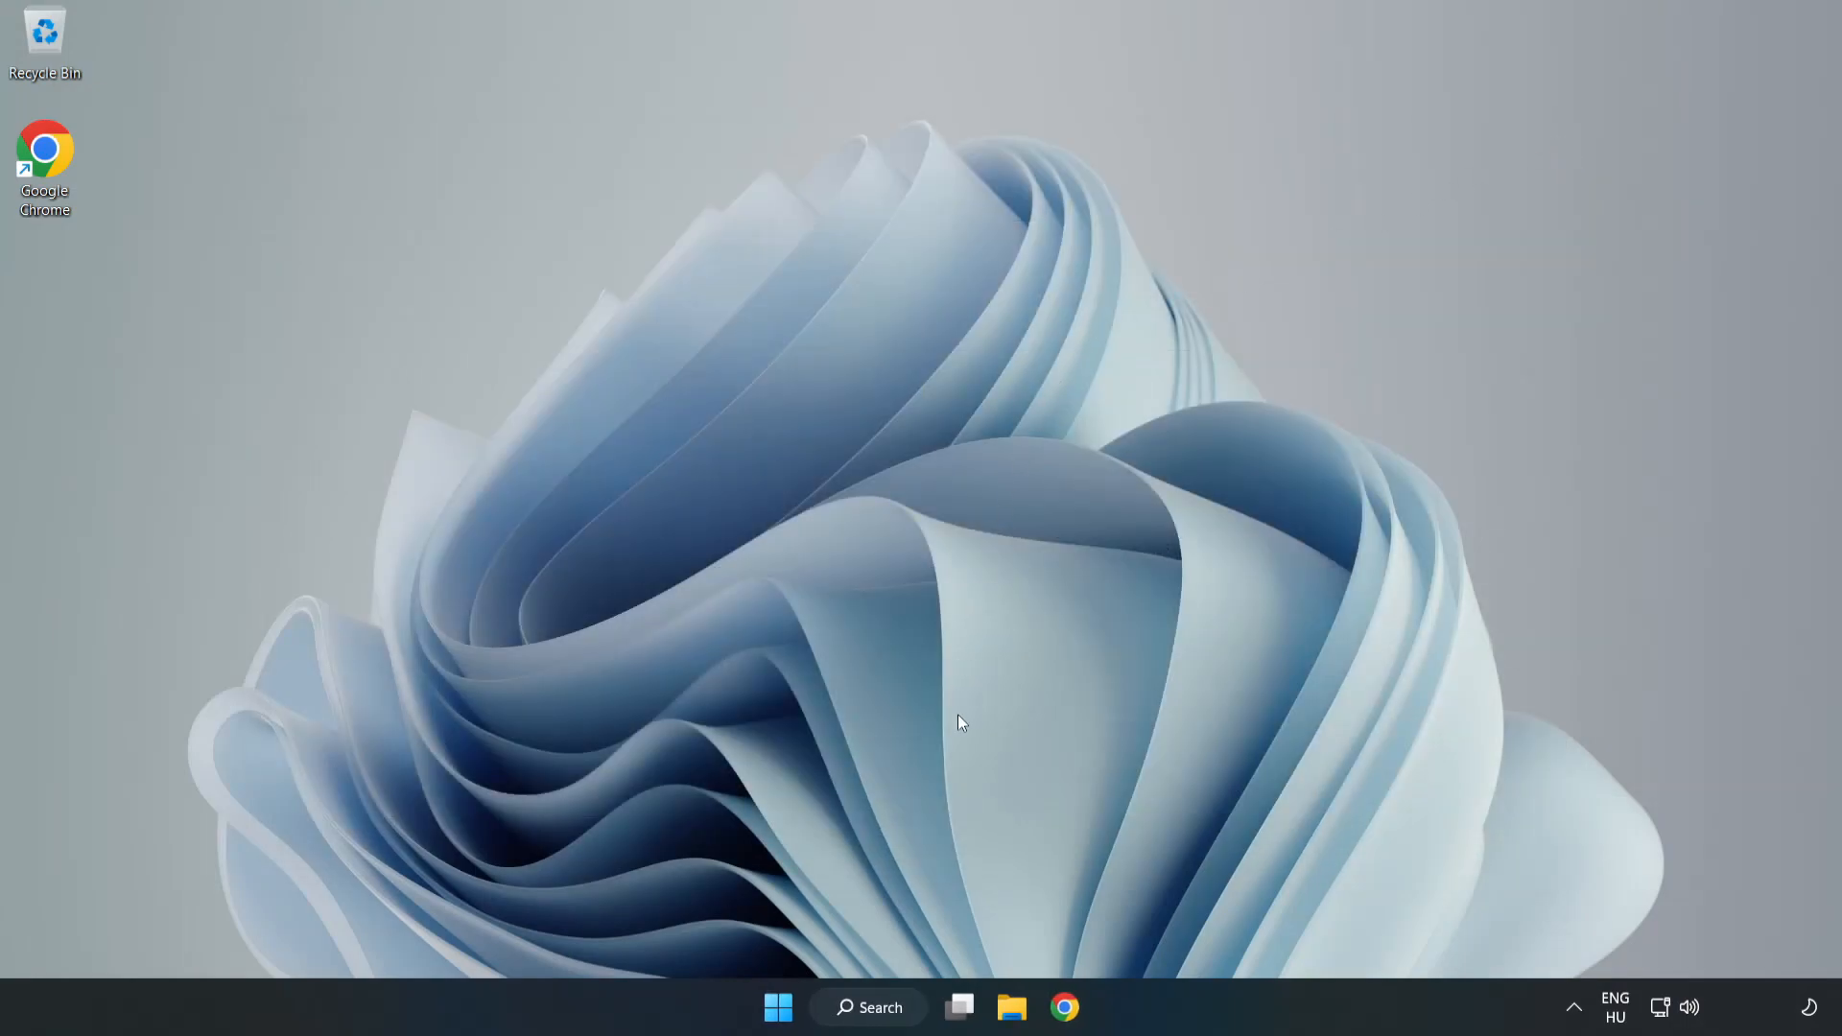
Locate the VMware SVGA 3D adapter under Display adapters in Device Manager.
click(879, 1007)
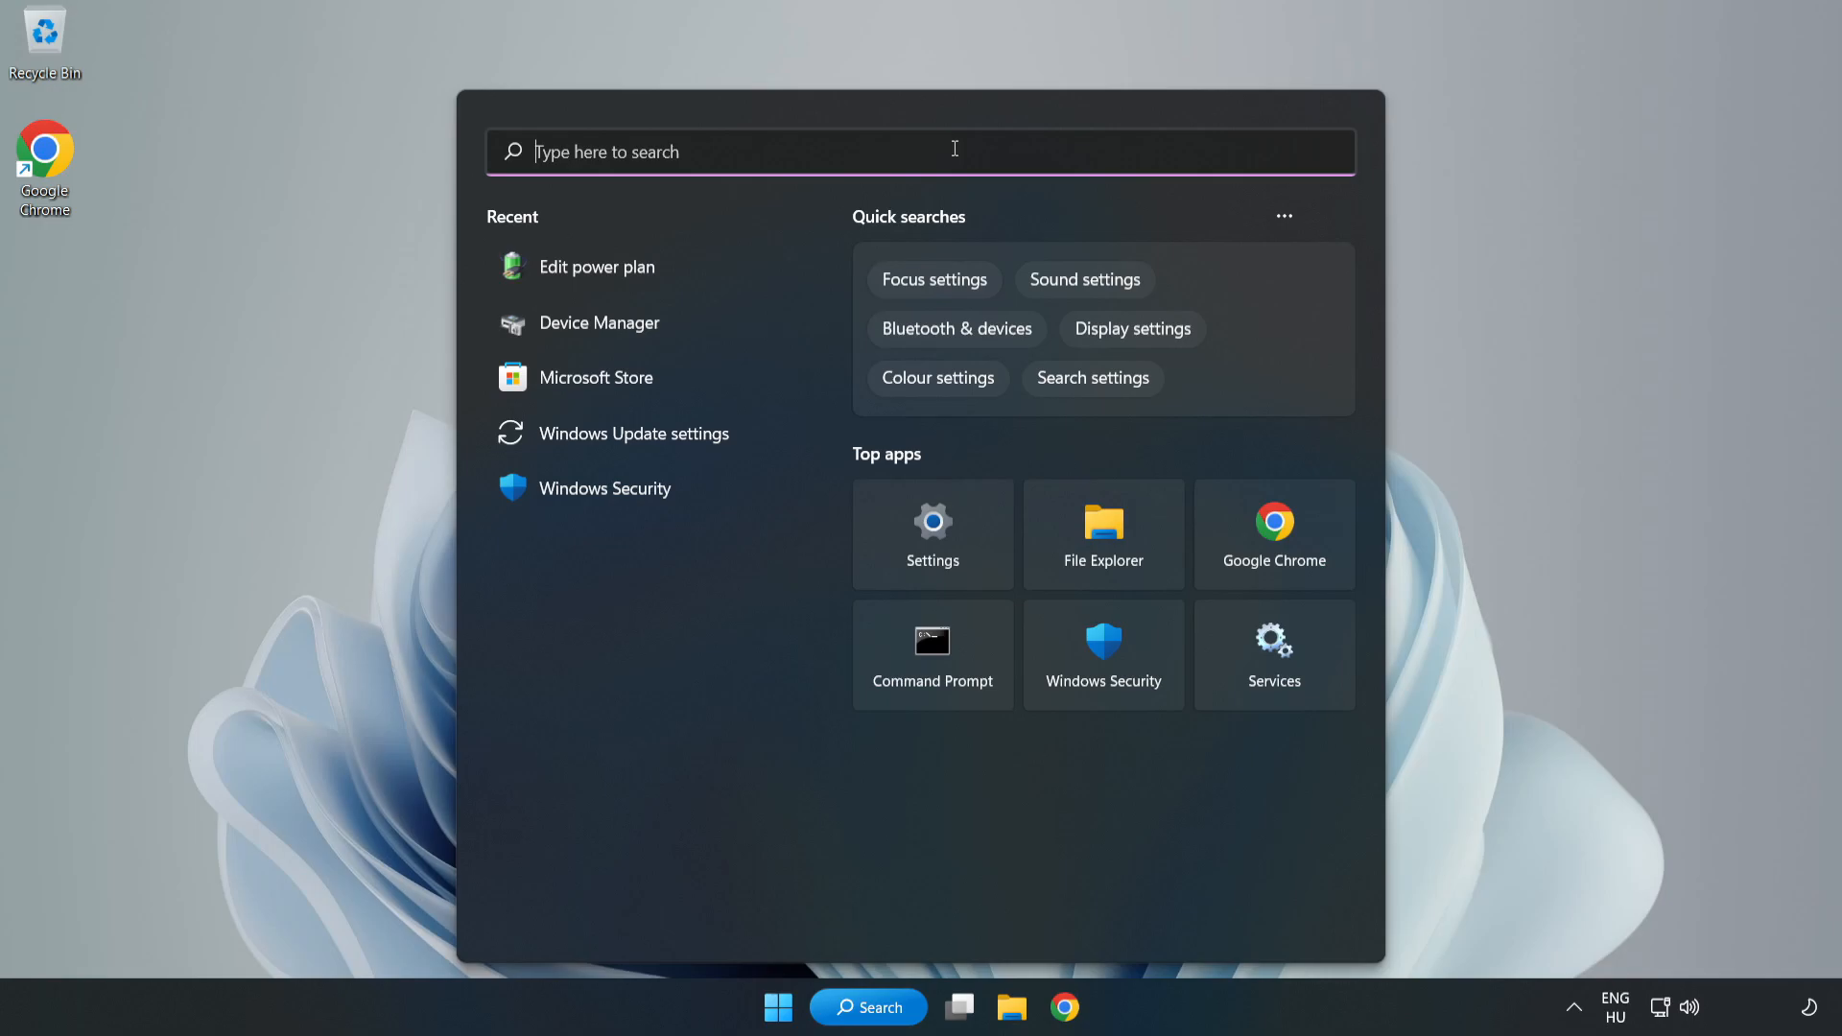
text(device manager)
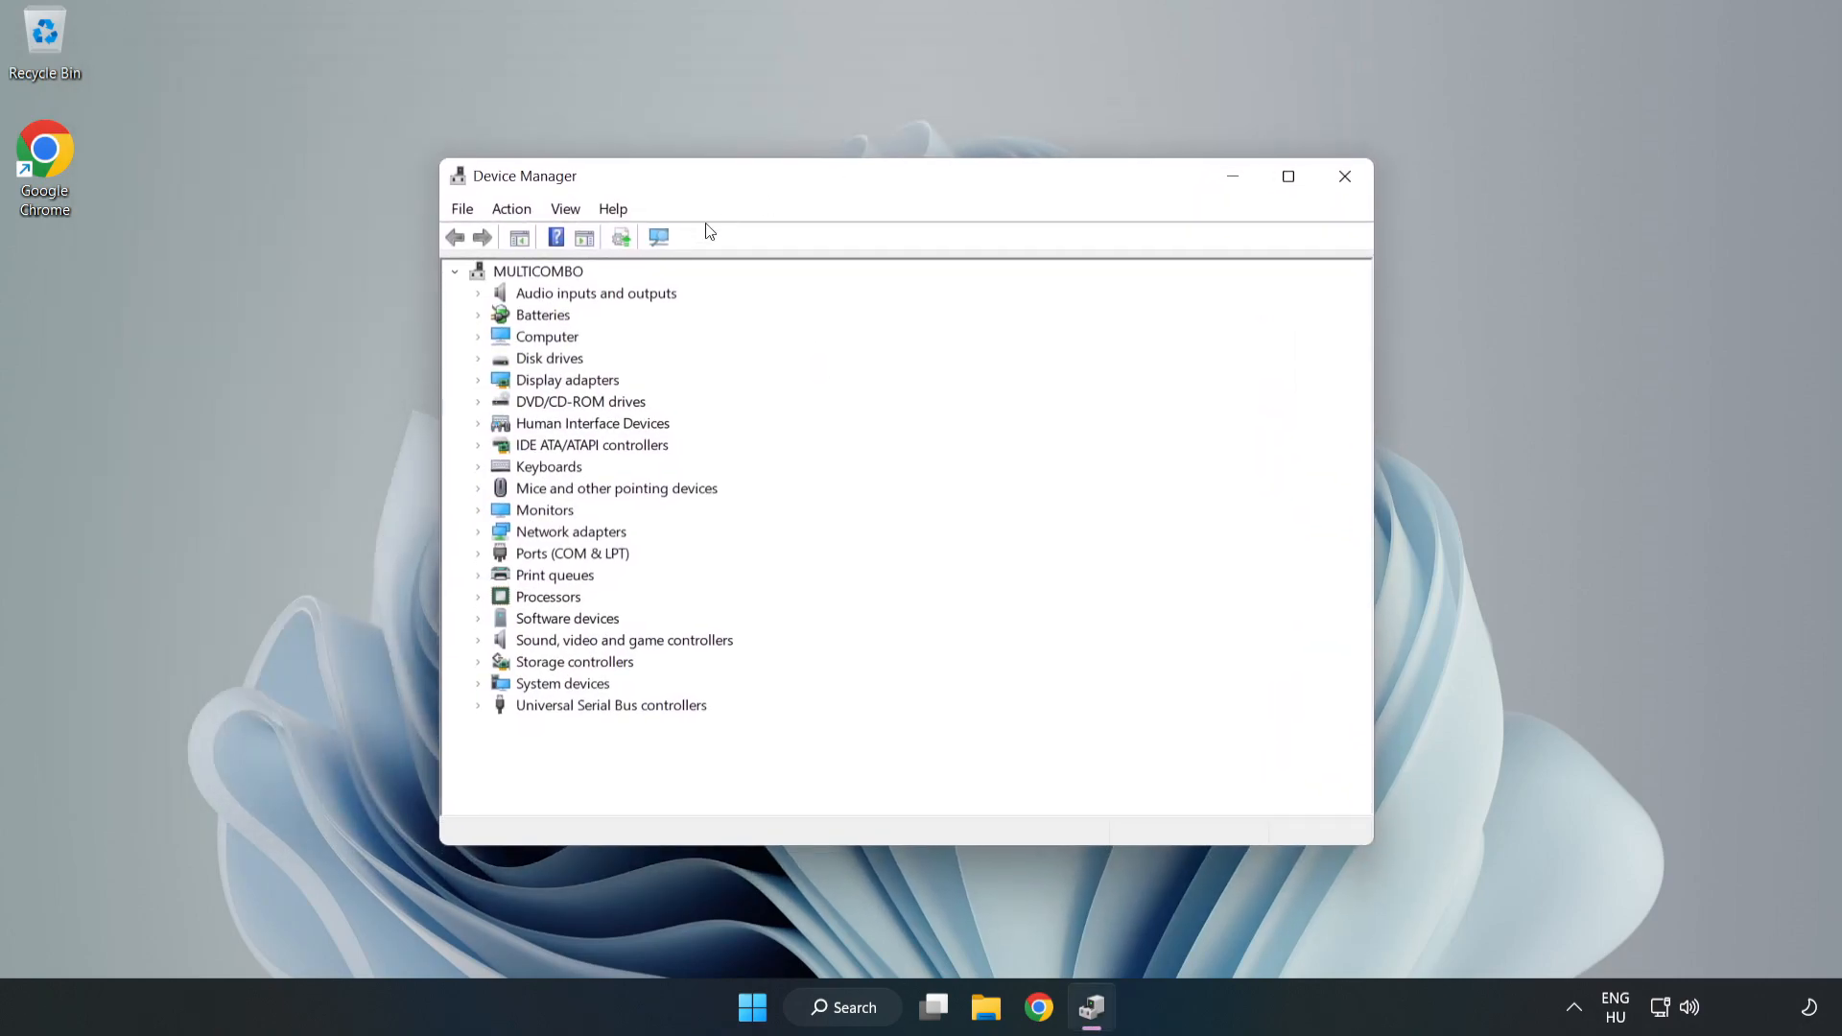
click(568, 380)
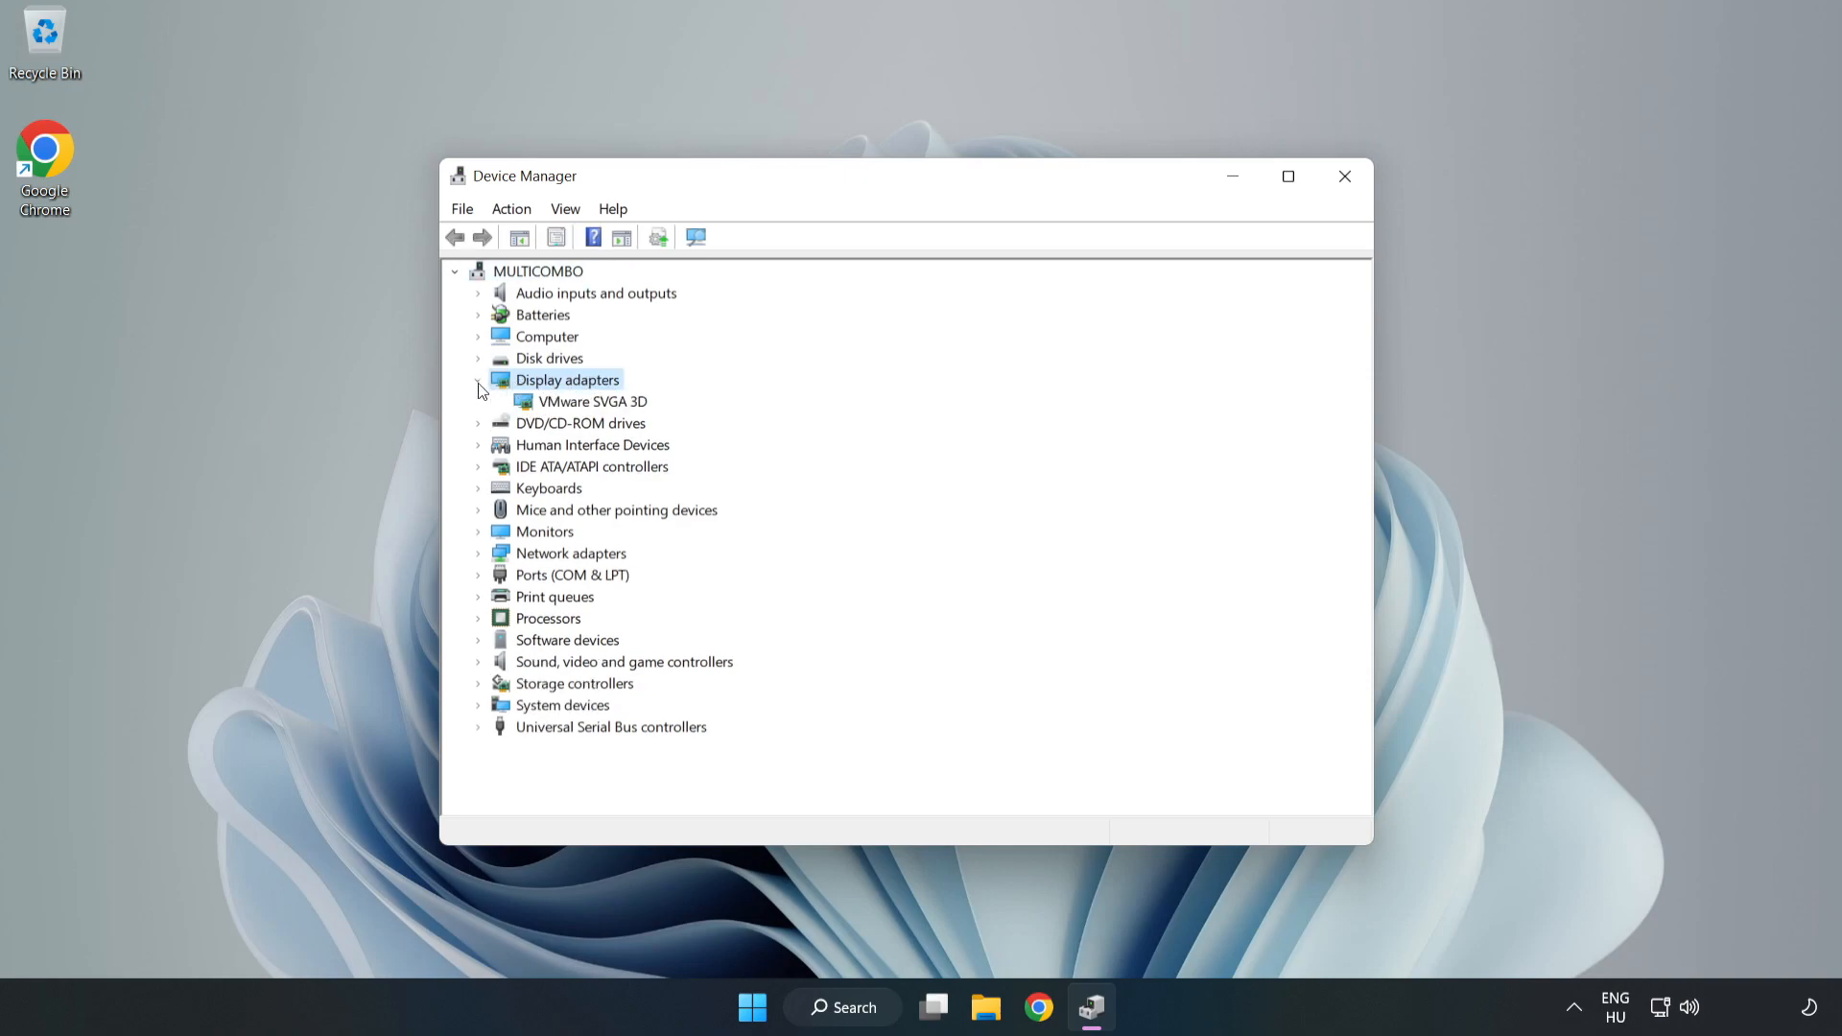
click(592, 401)
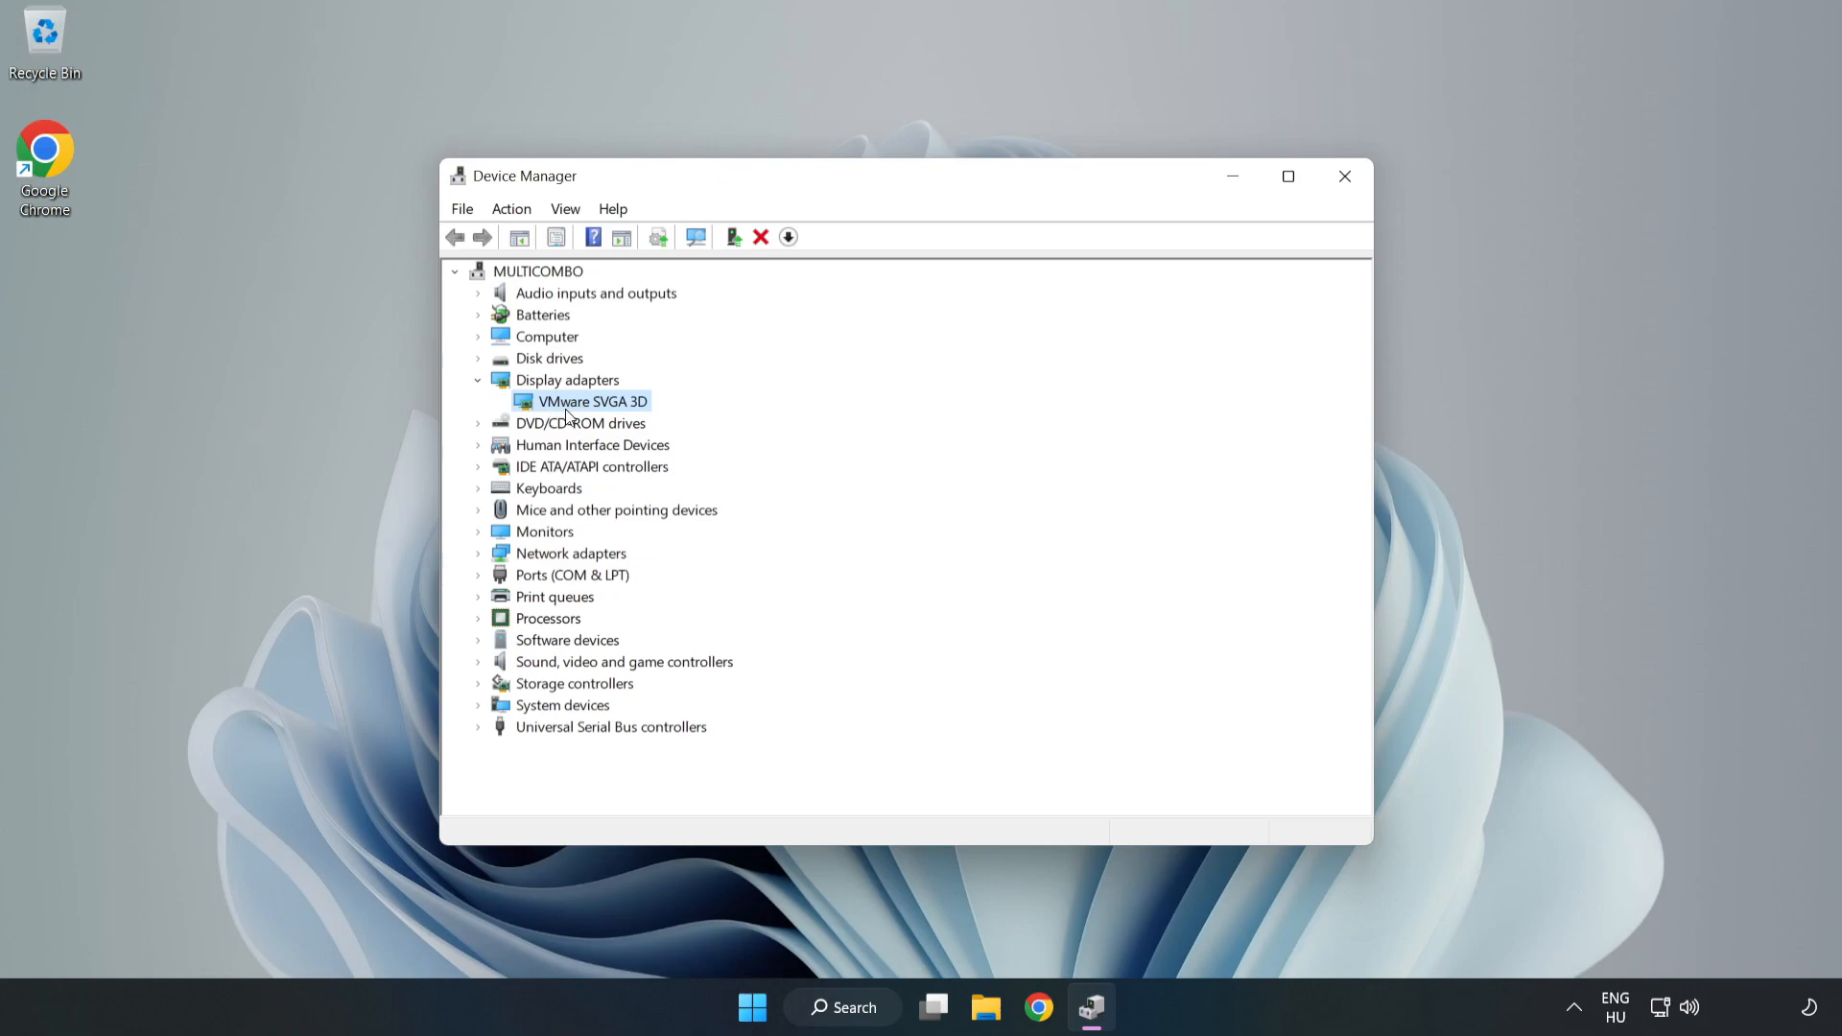
right_click(591, 401)
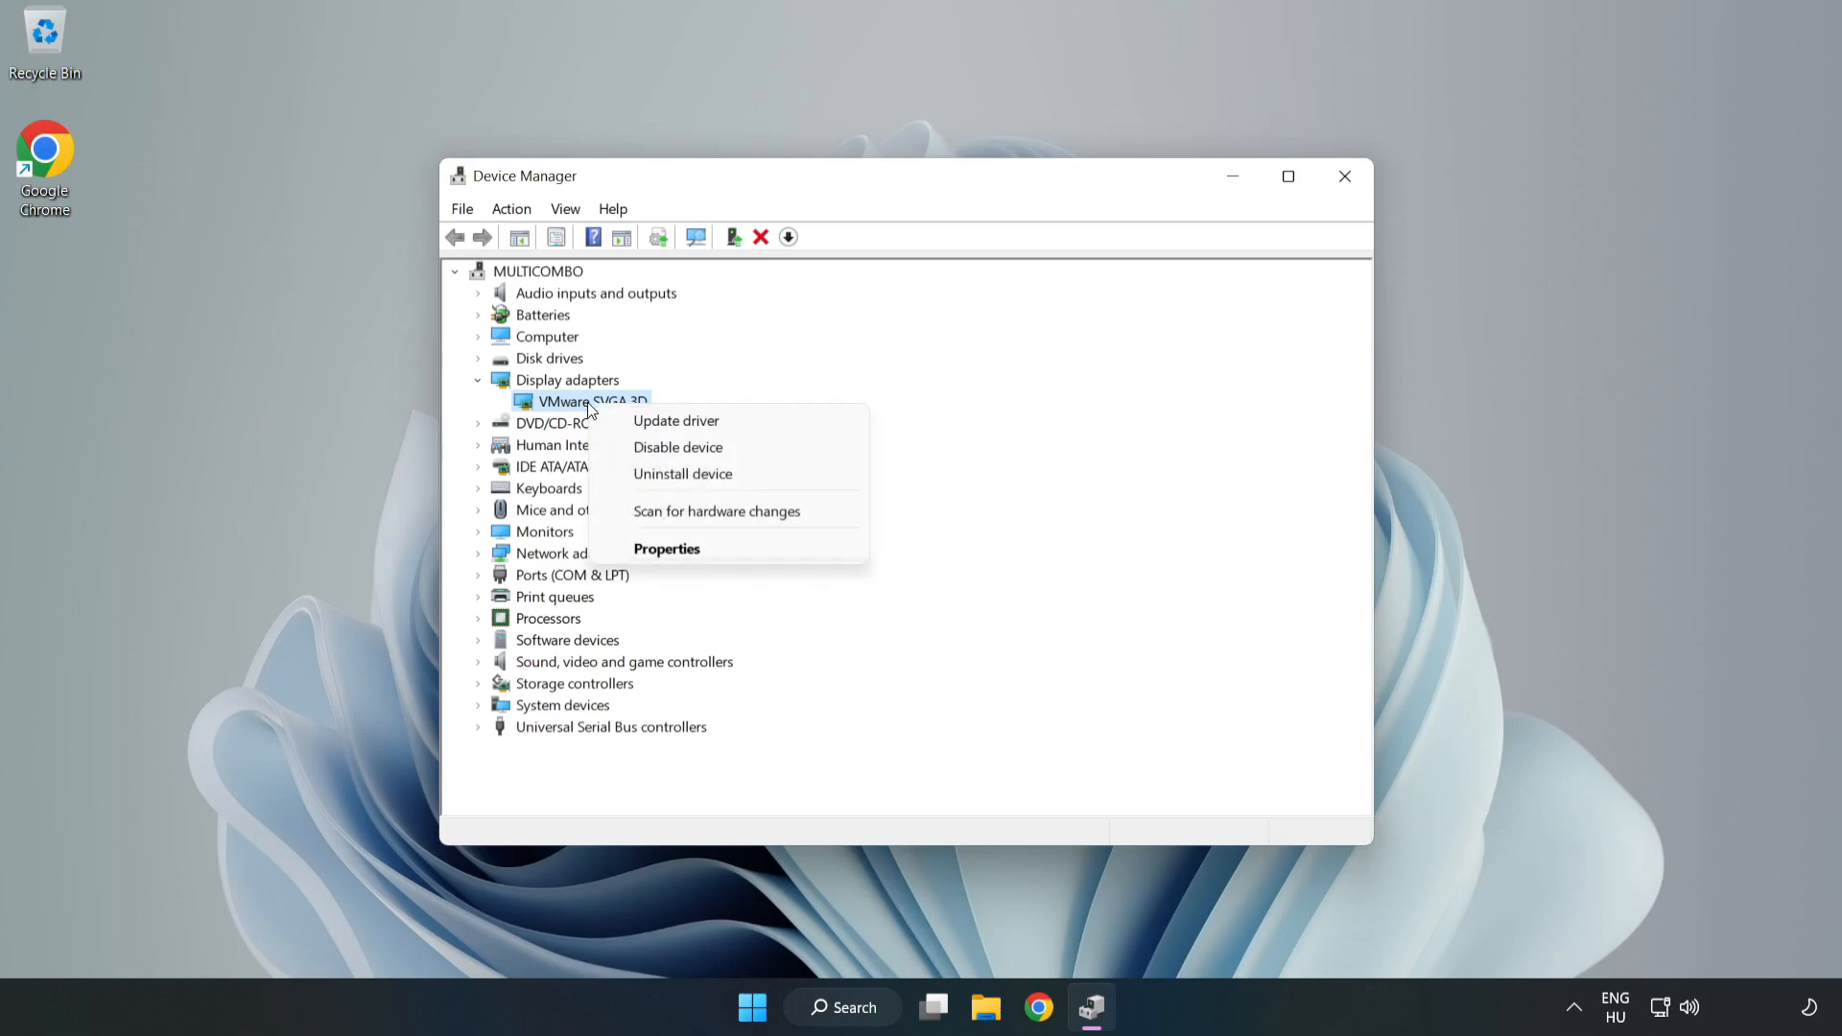
mouse_move(693, 420)
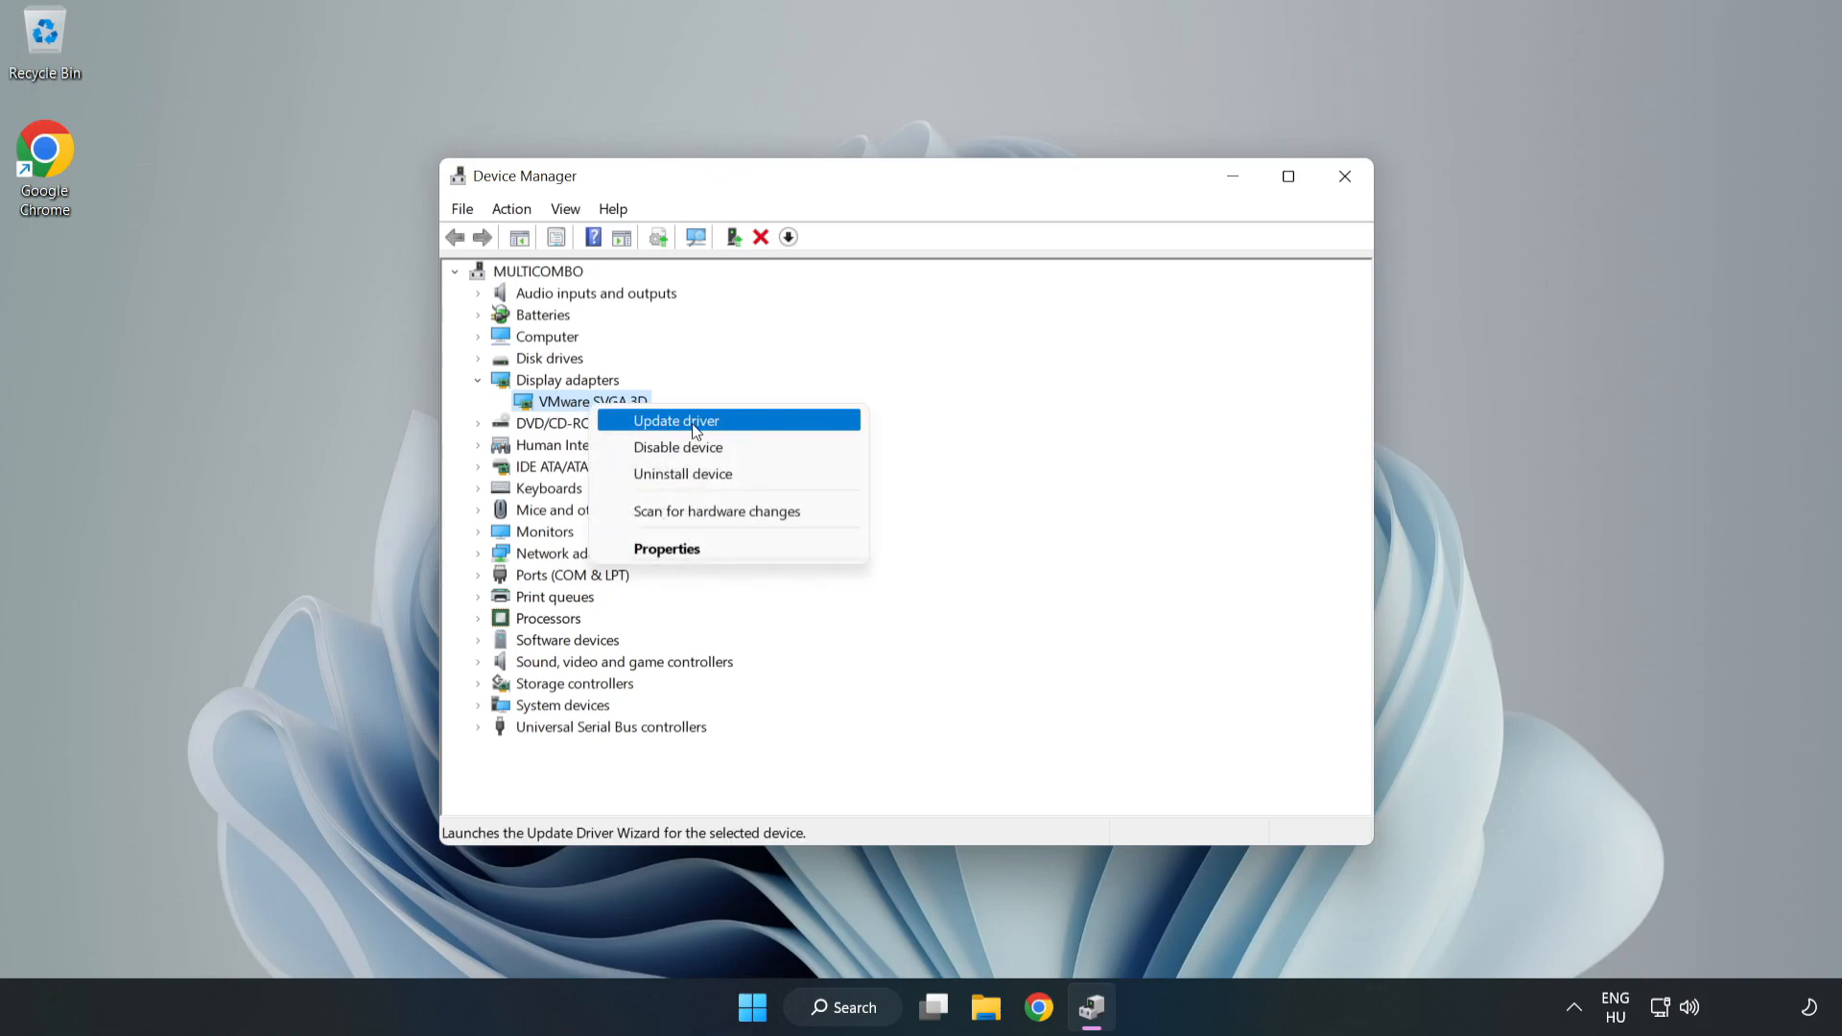
Run an automatic driver search for the adapter, dismiss the up-to-date result and close Device Manager.
click(675, 420)
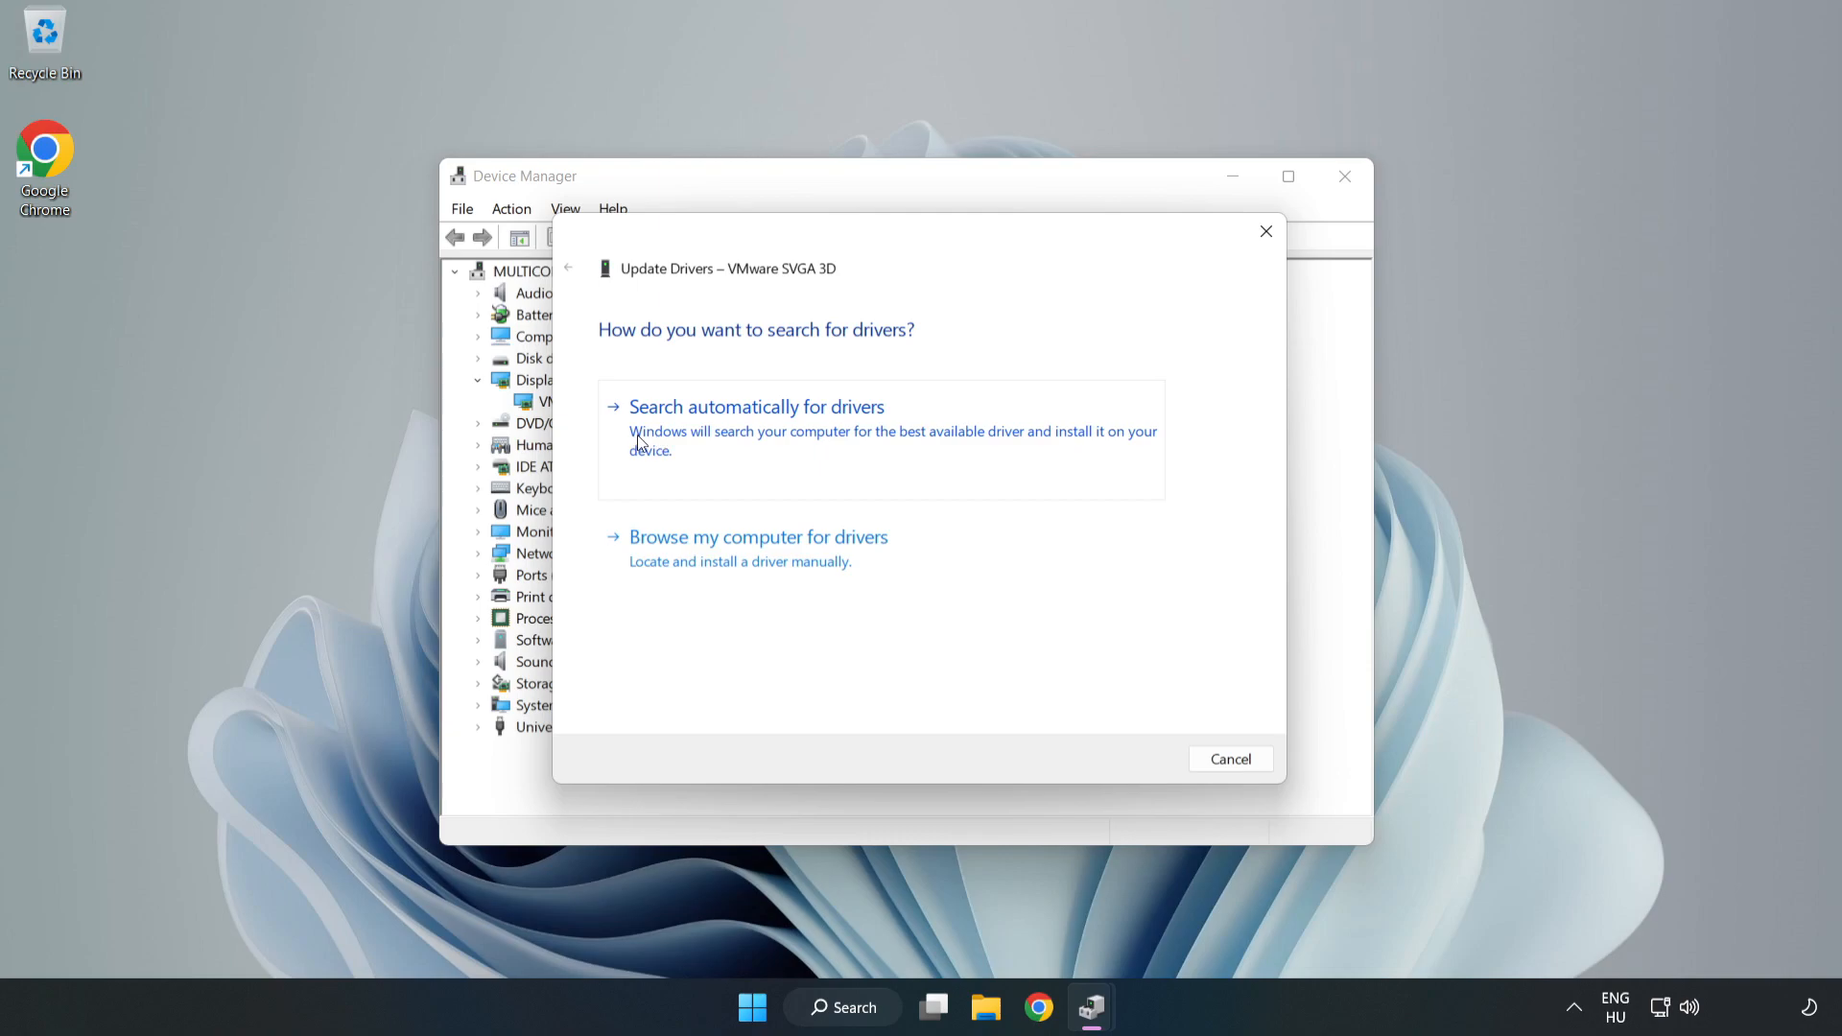
click(756, 407)
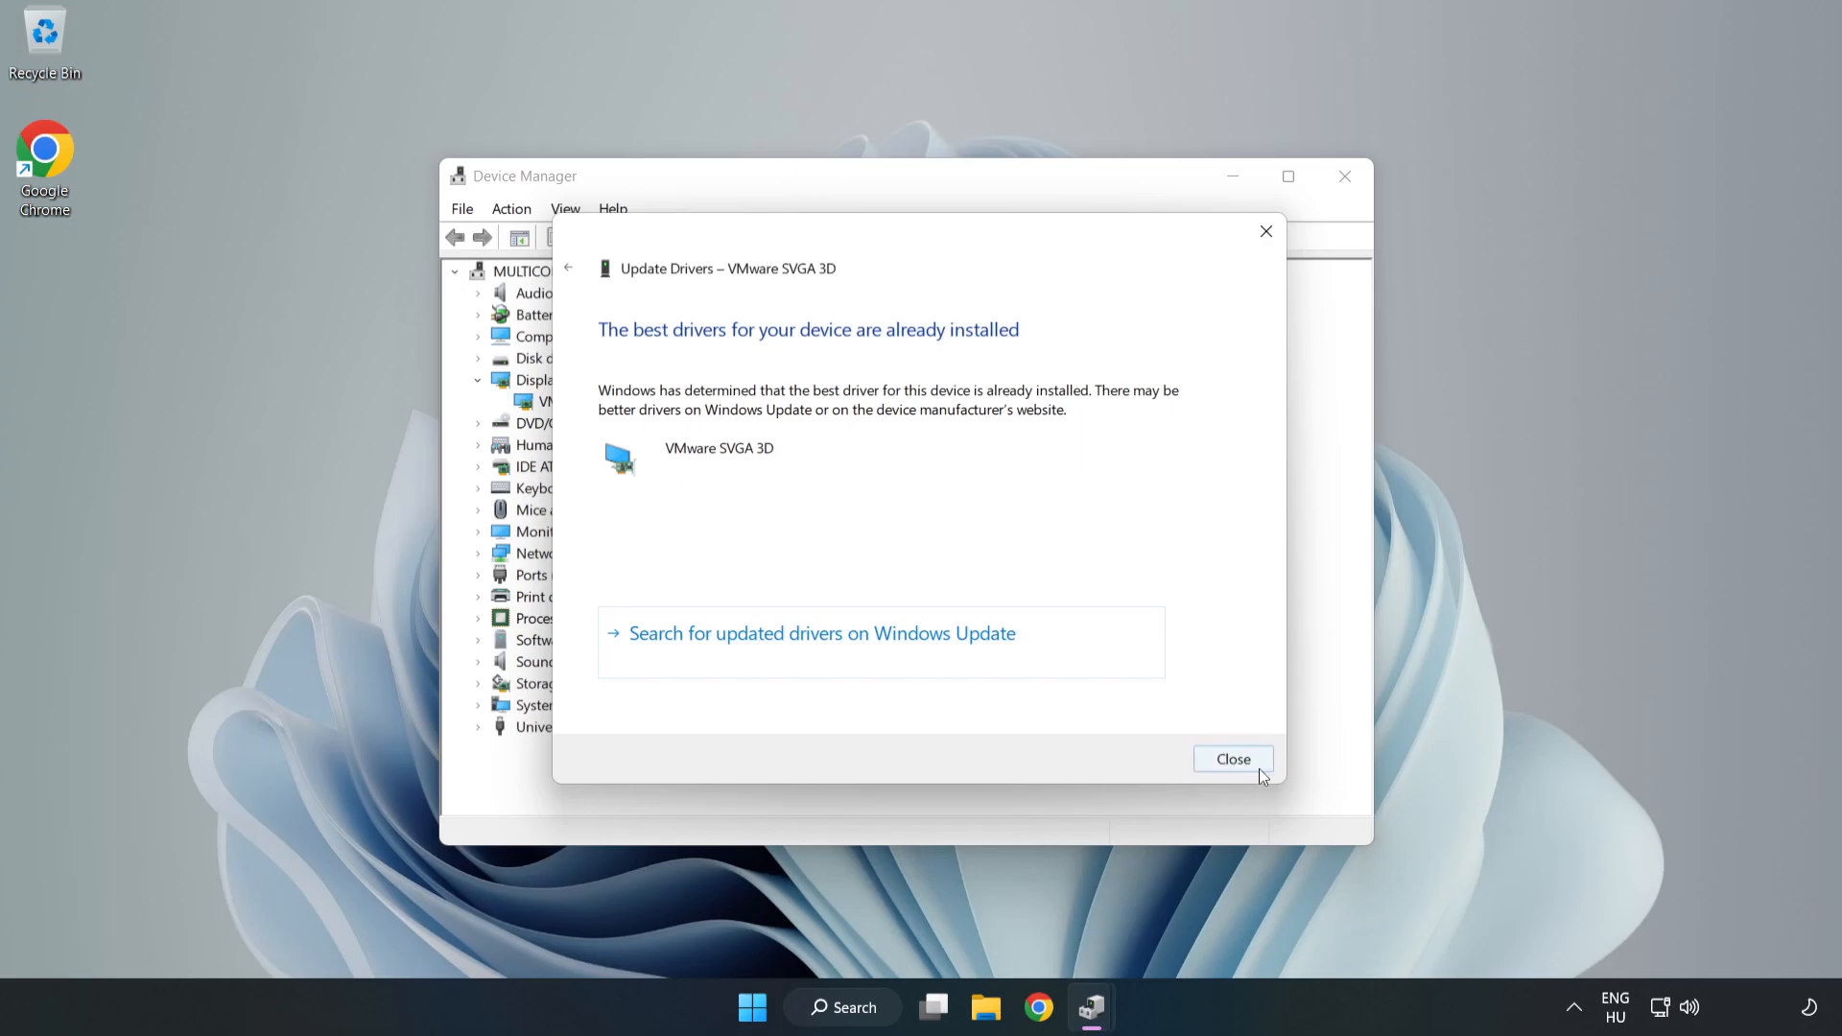
click(1231, 760)
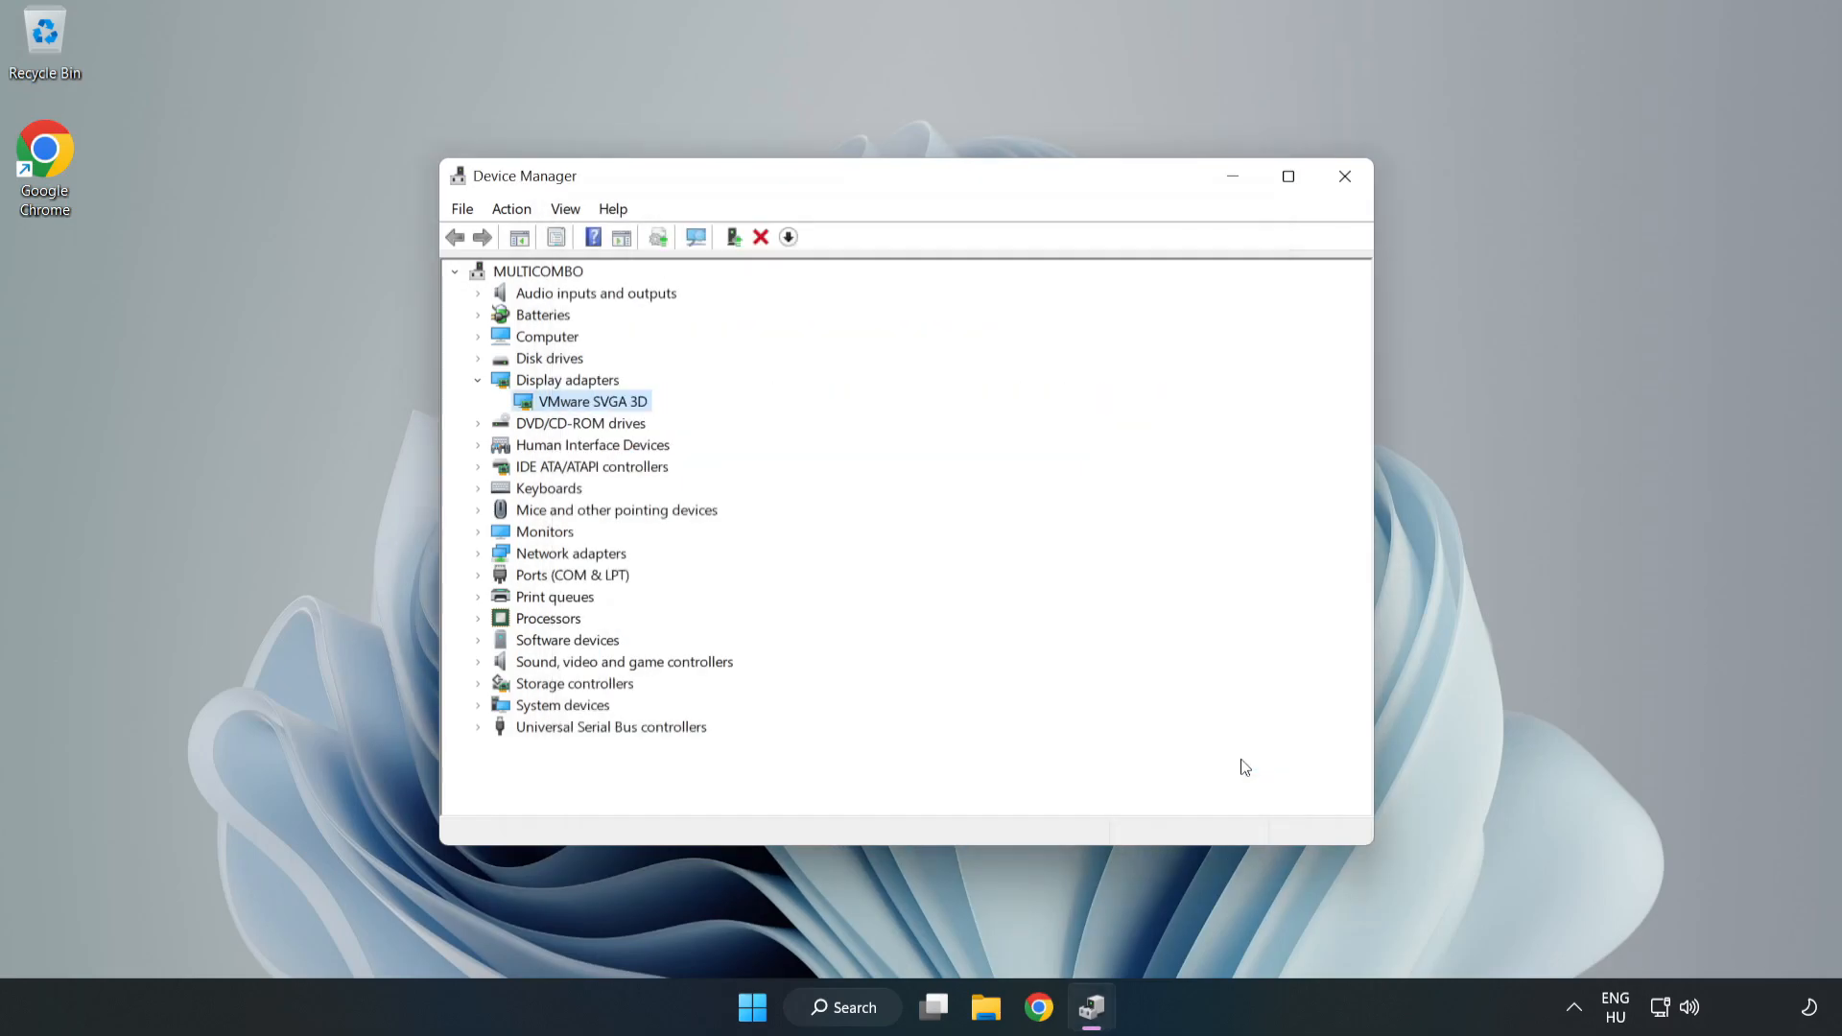
mouse_move(1374, 197)
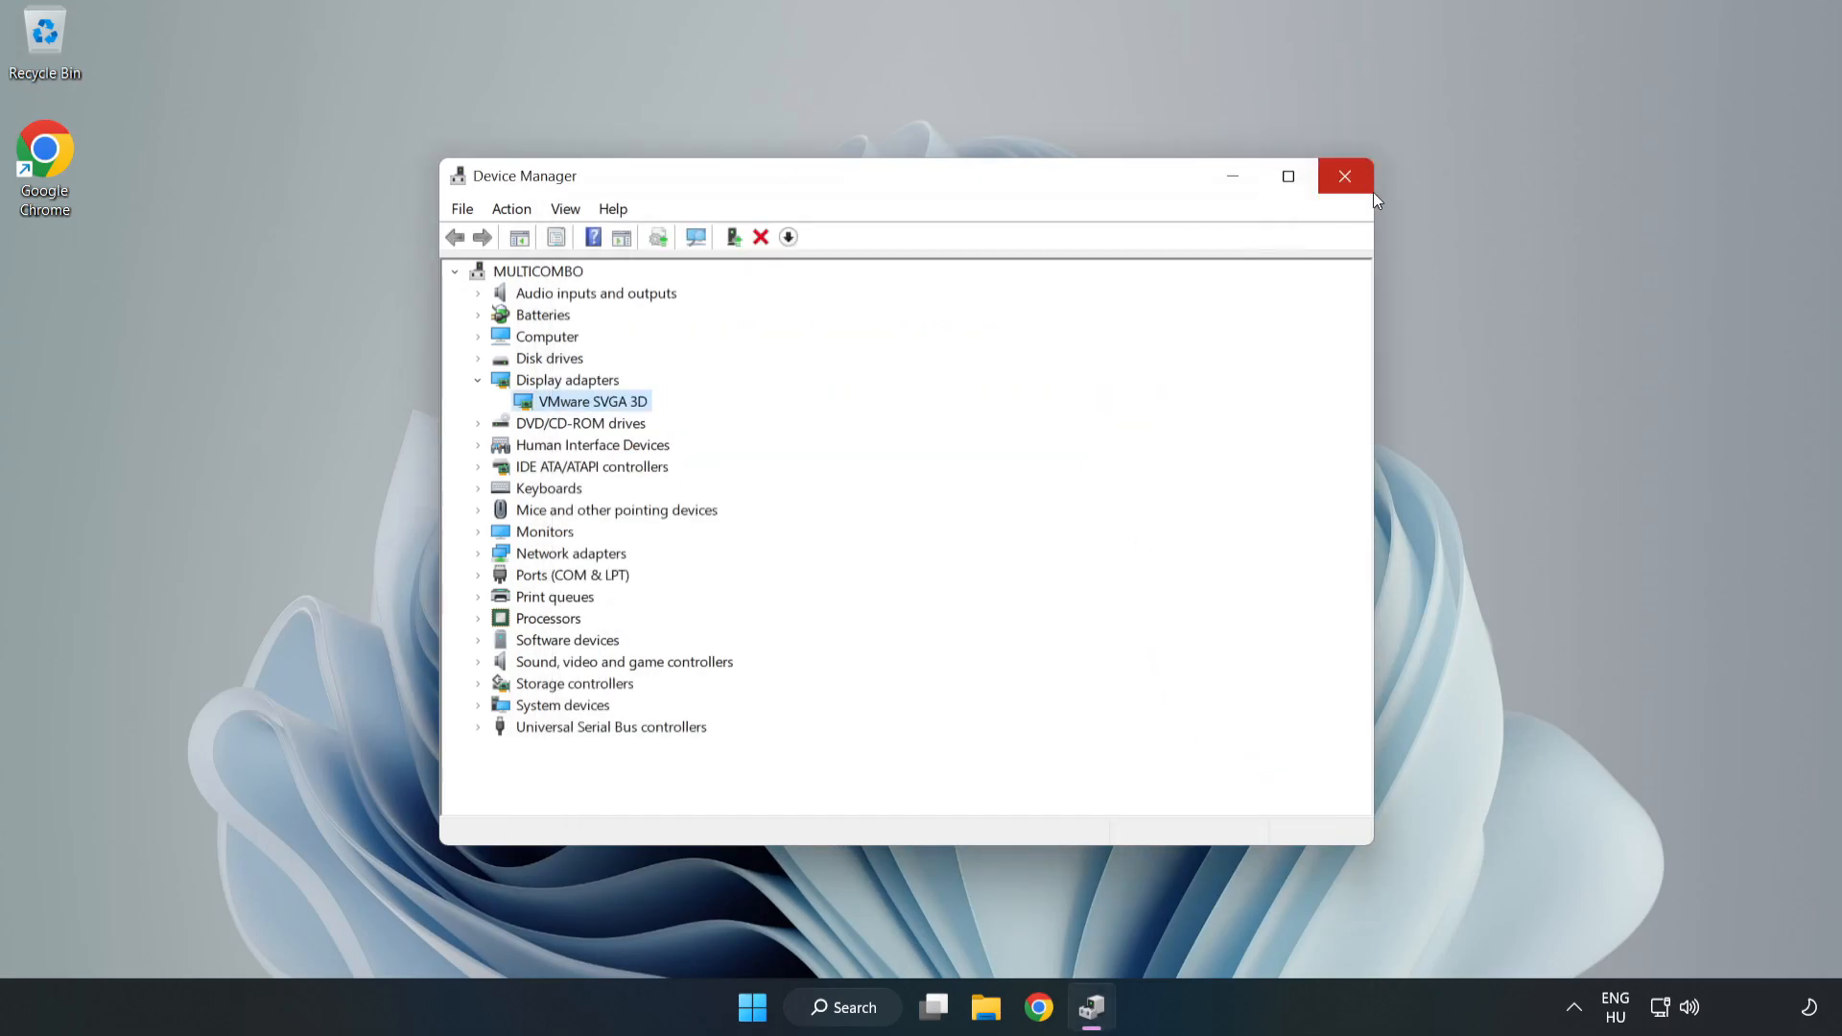
click(1344, 175)
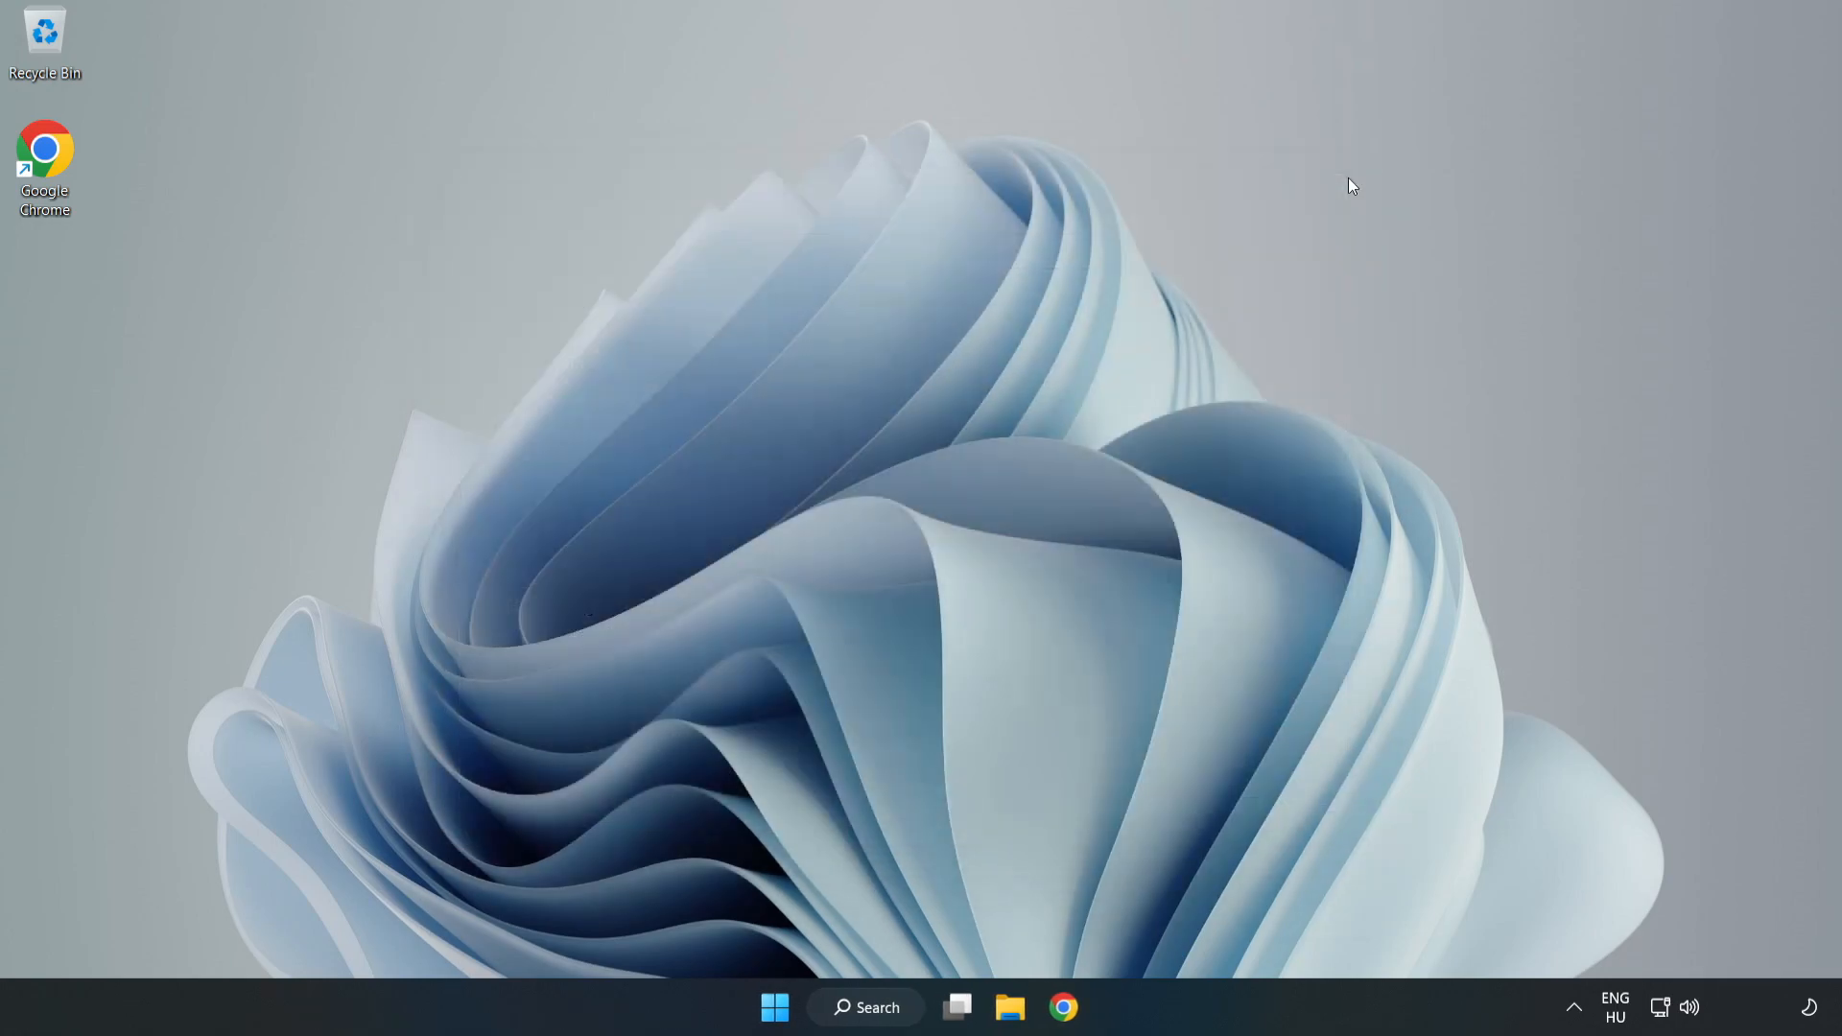
mouse_move(917, 683)
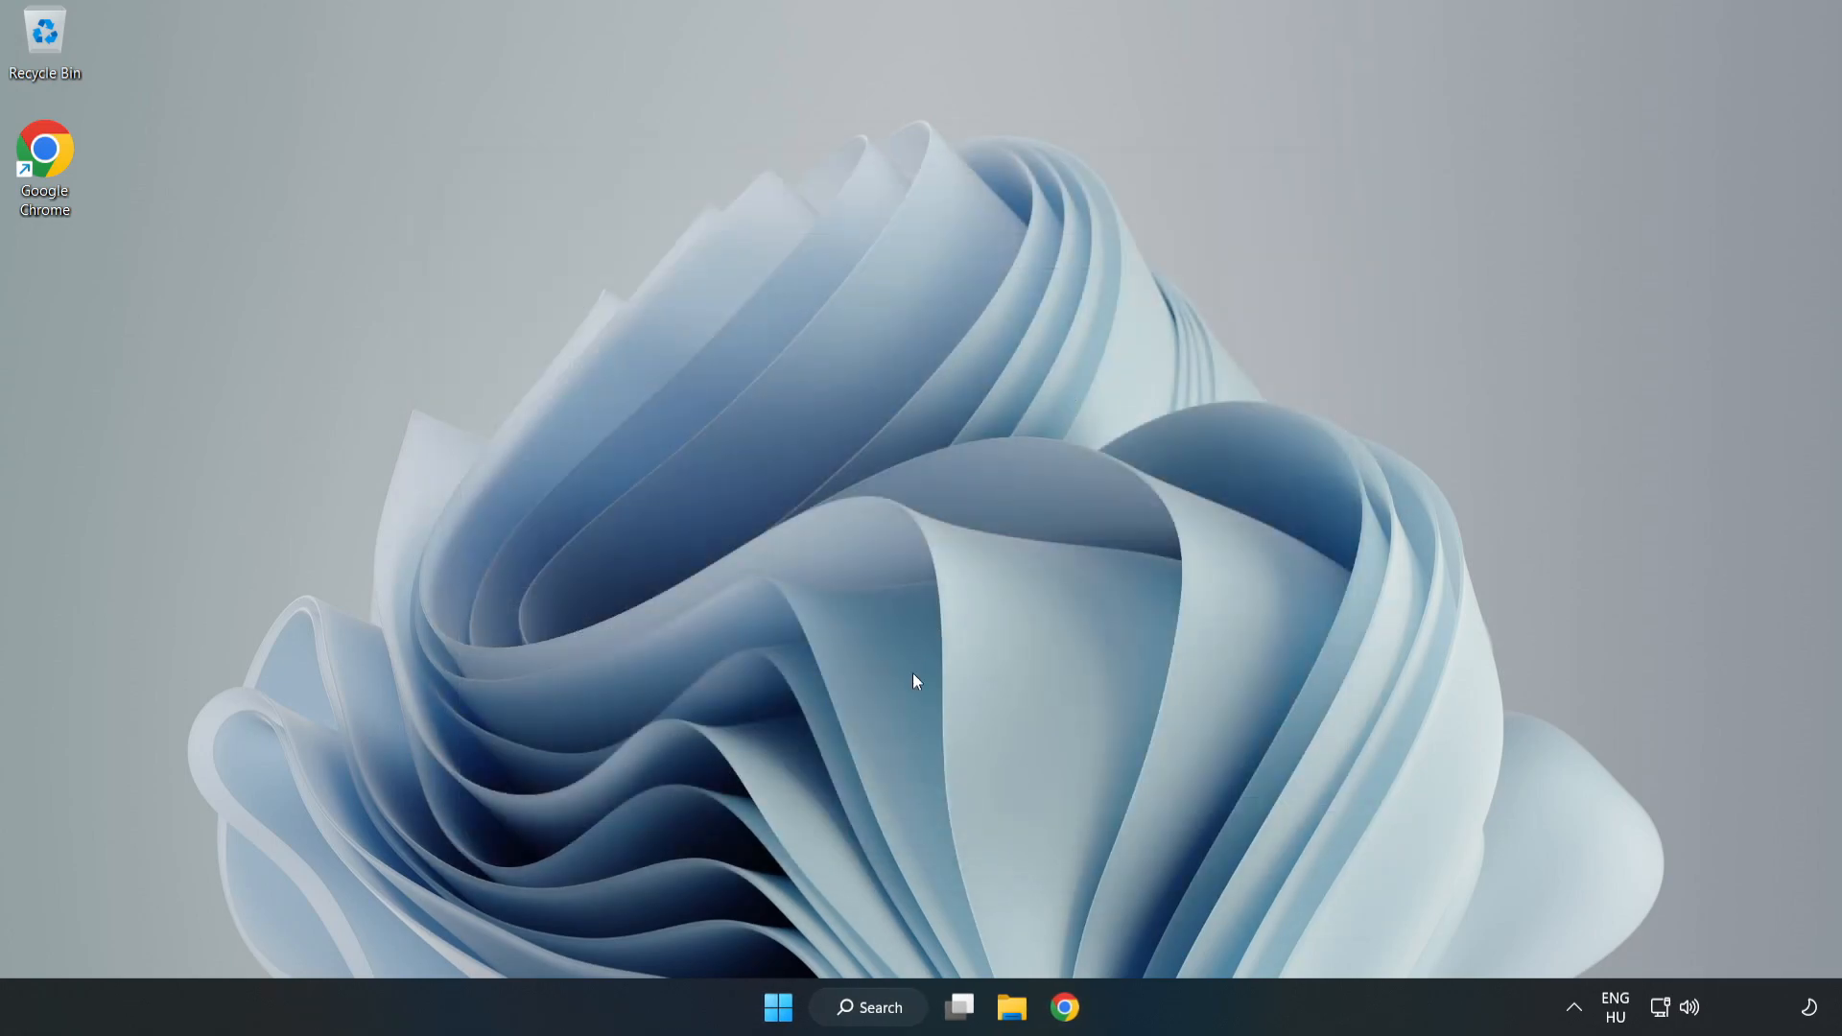
Reach the Gaming settings overview via a search for 'game mode settings'.
click(867, 1007)
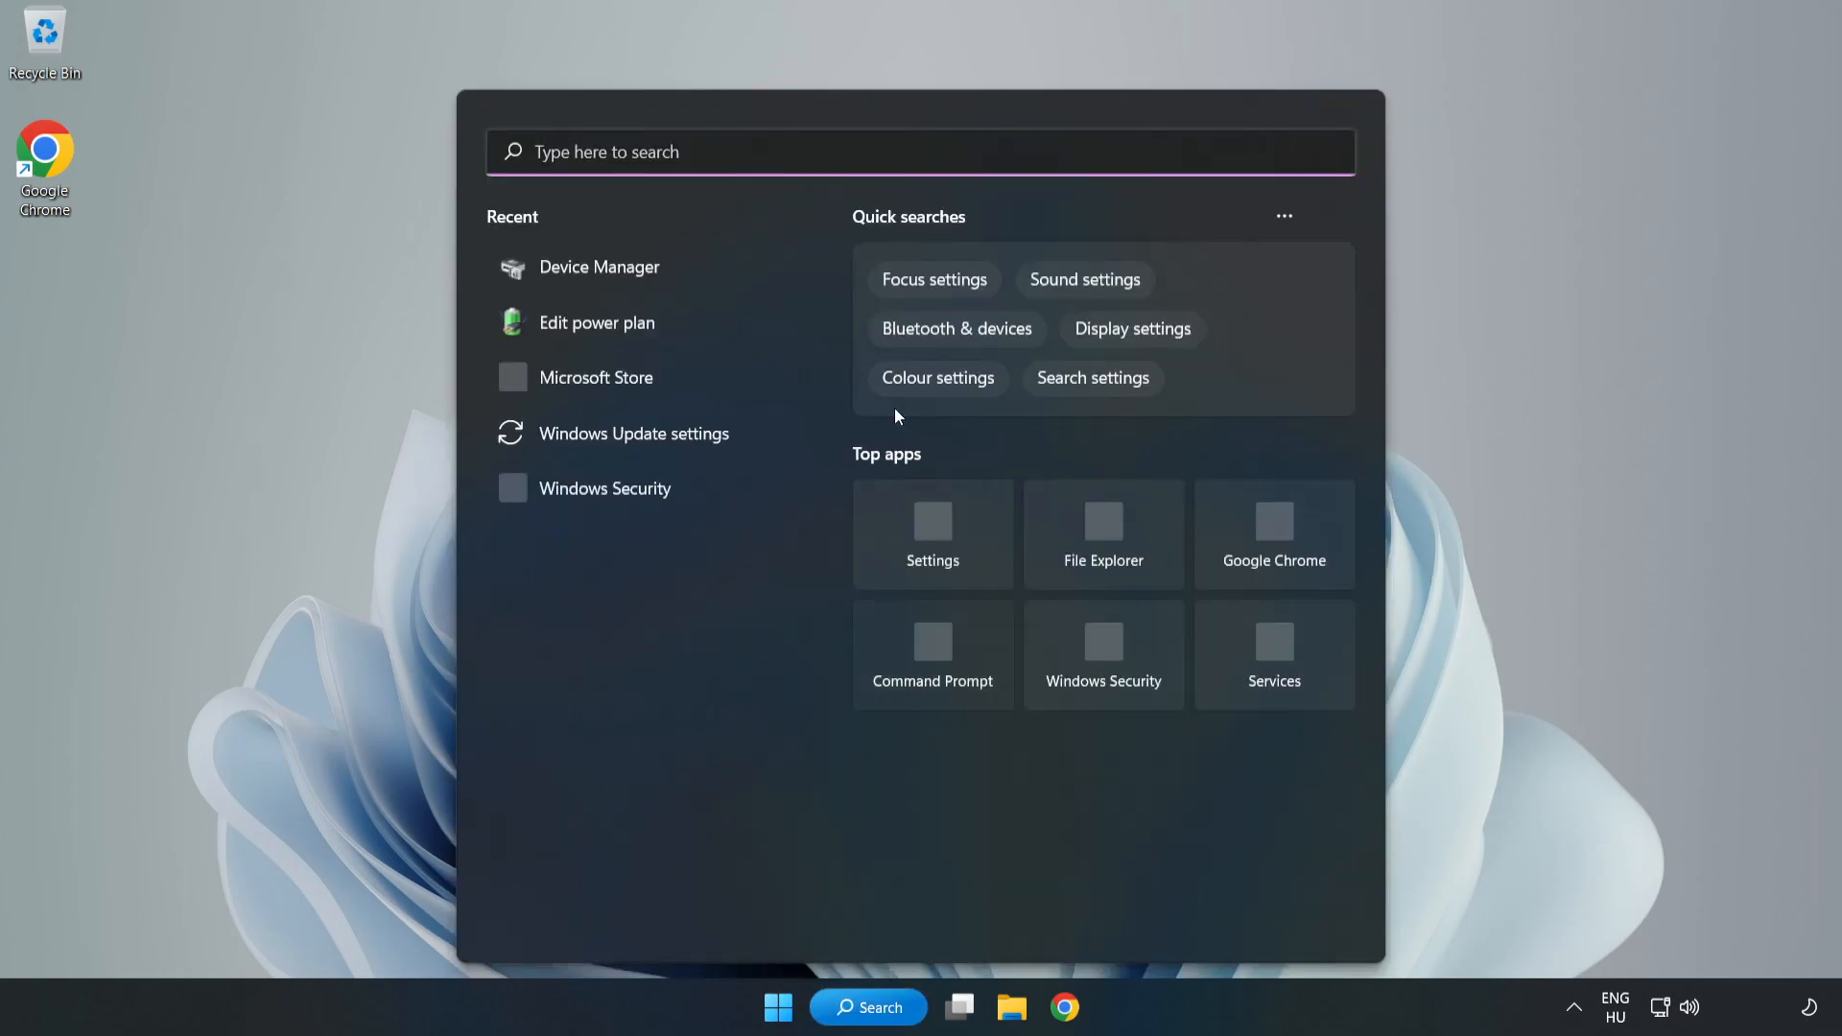
text(g)
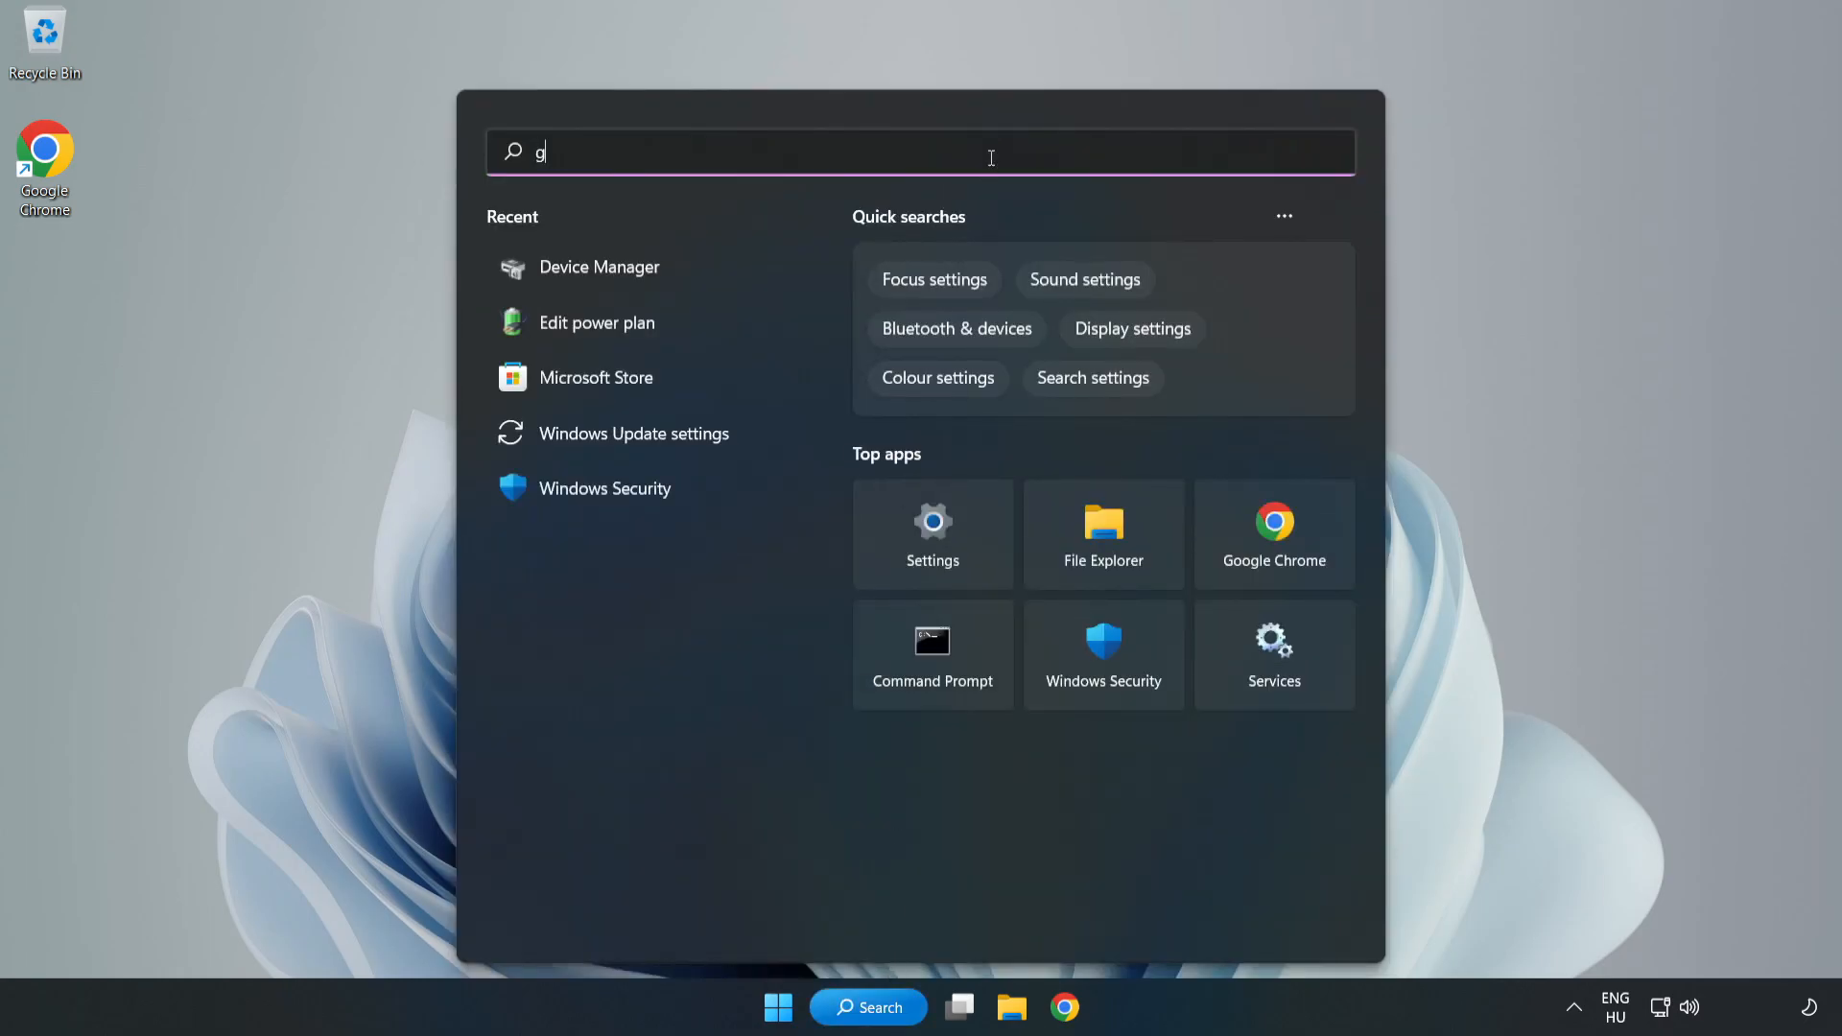
text(ame mode settings)
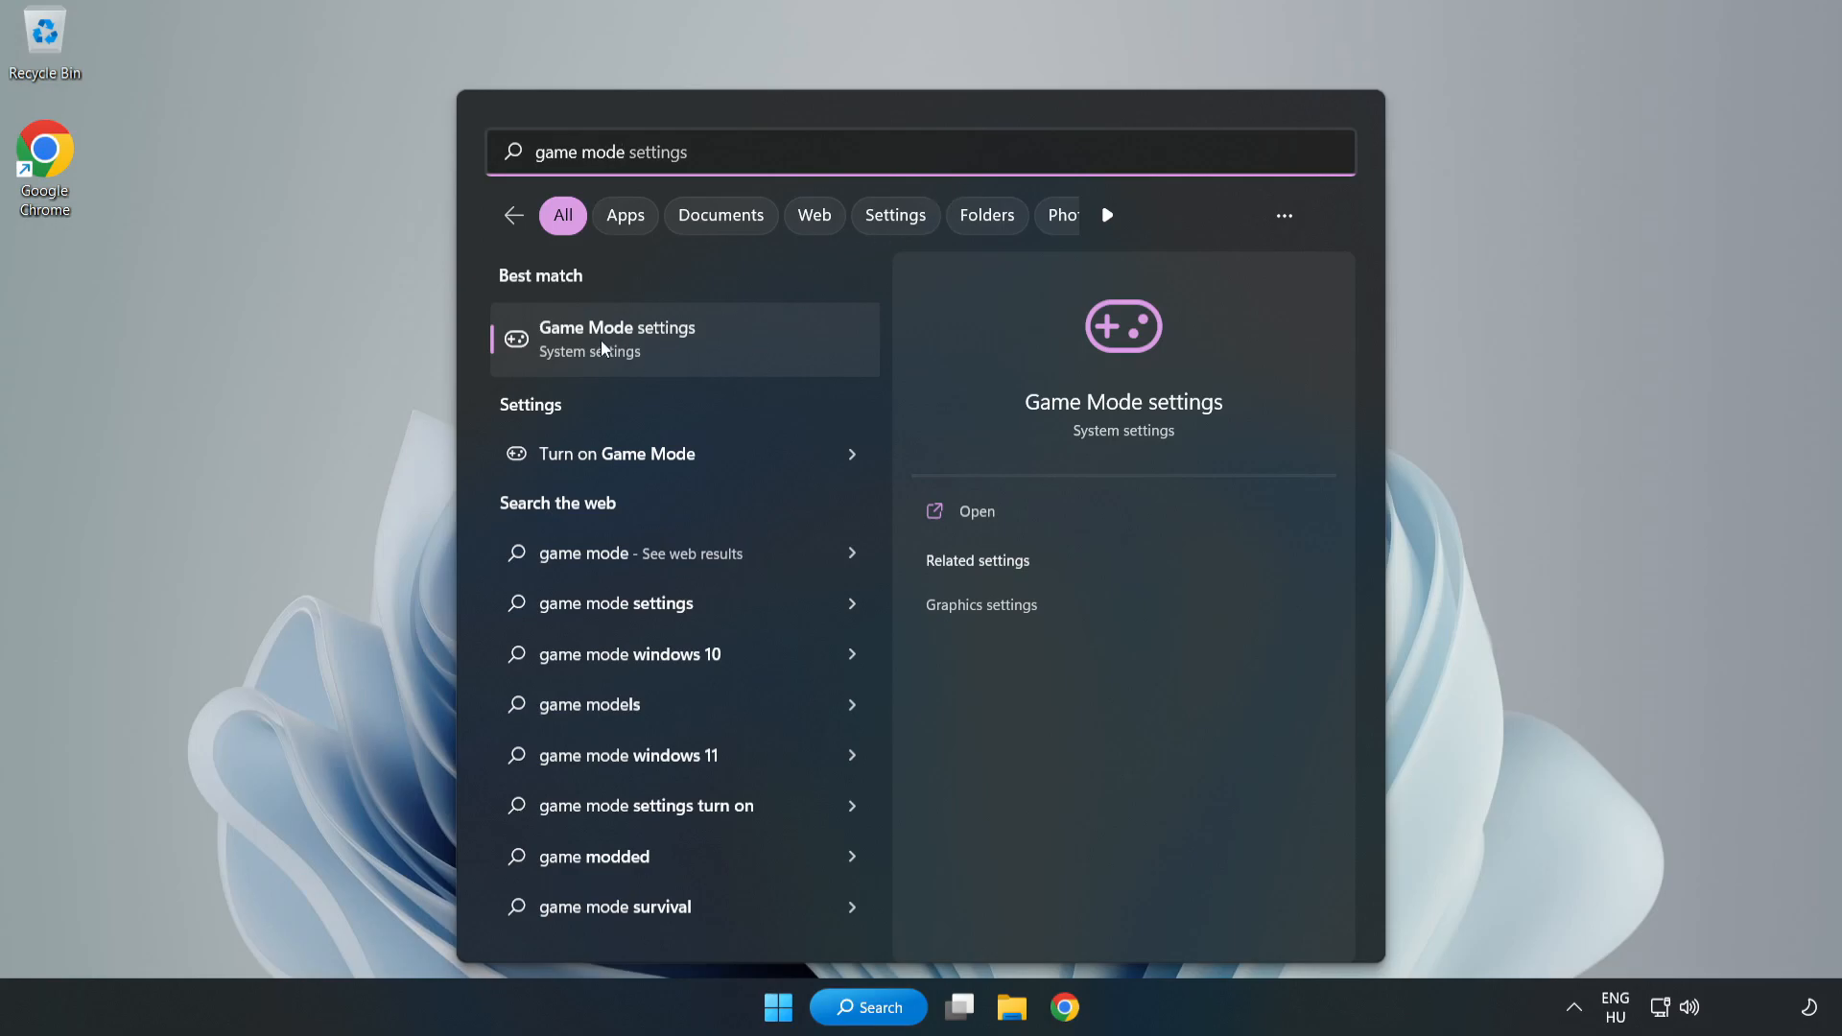
click(618, 339)
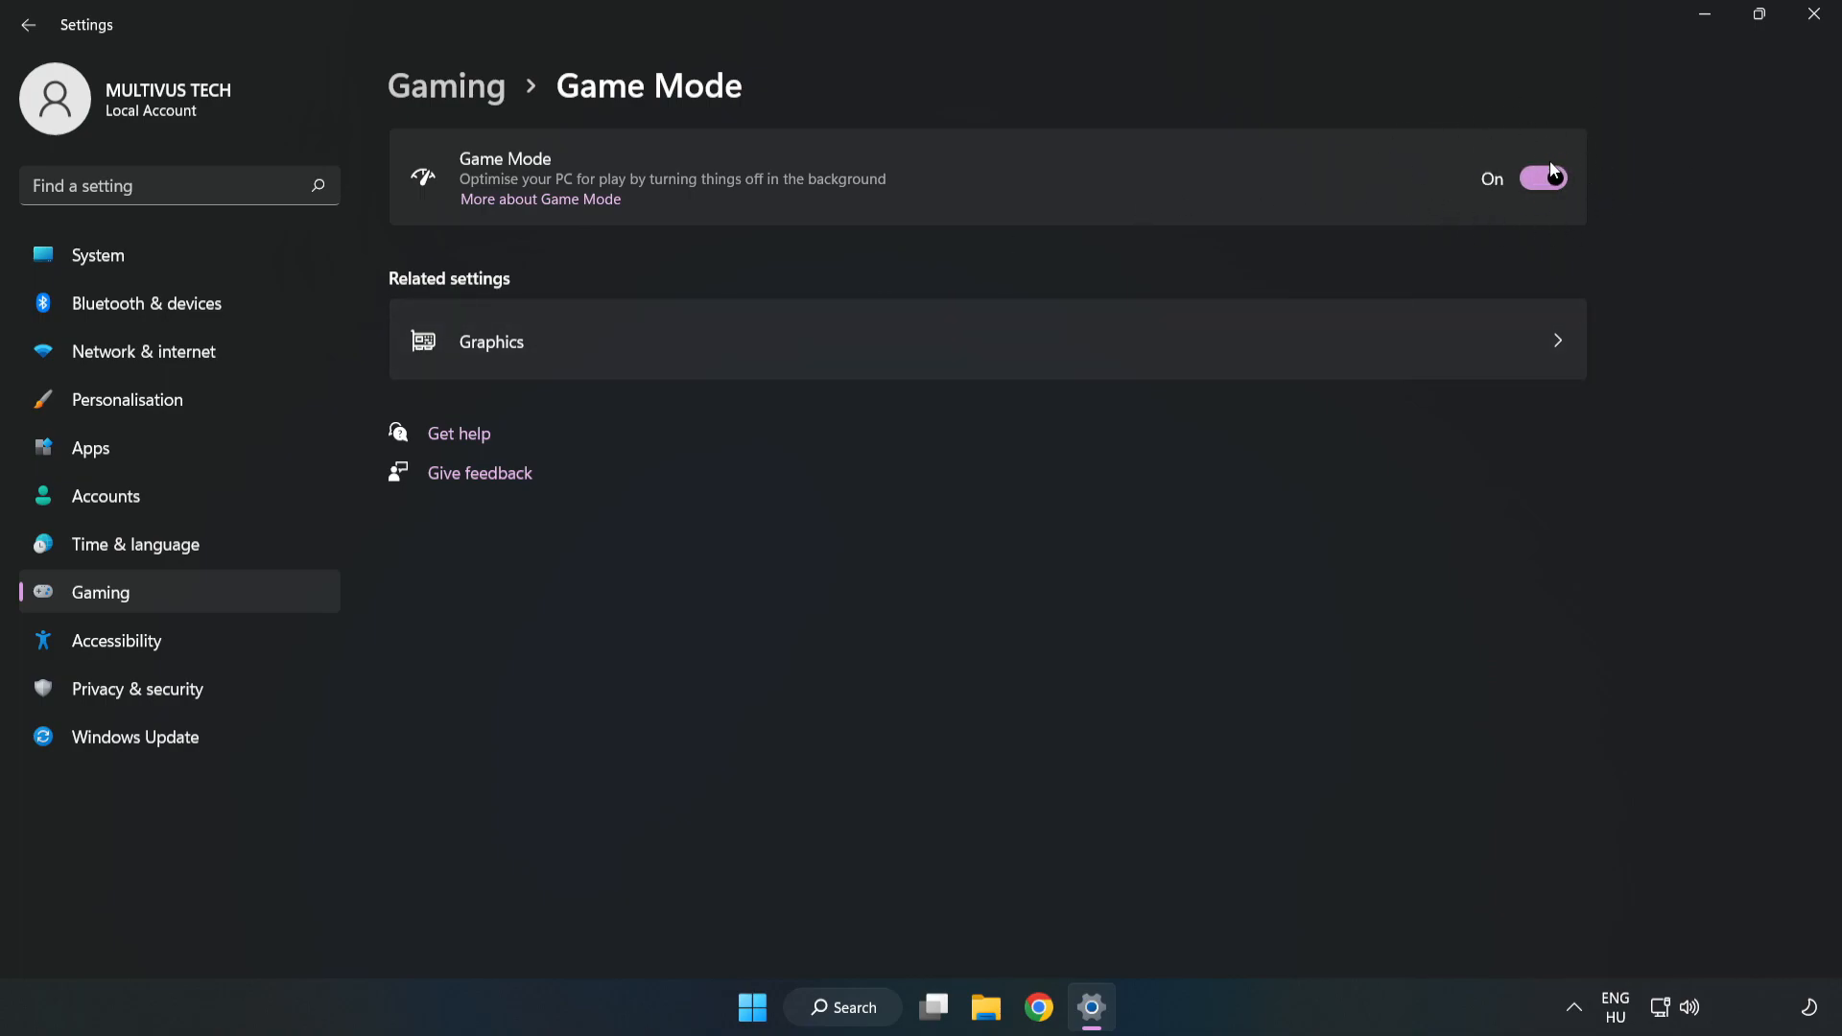
mouse_move(472, 106)
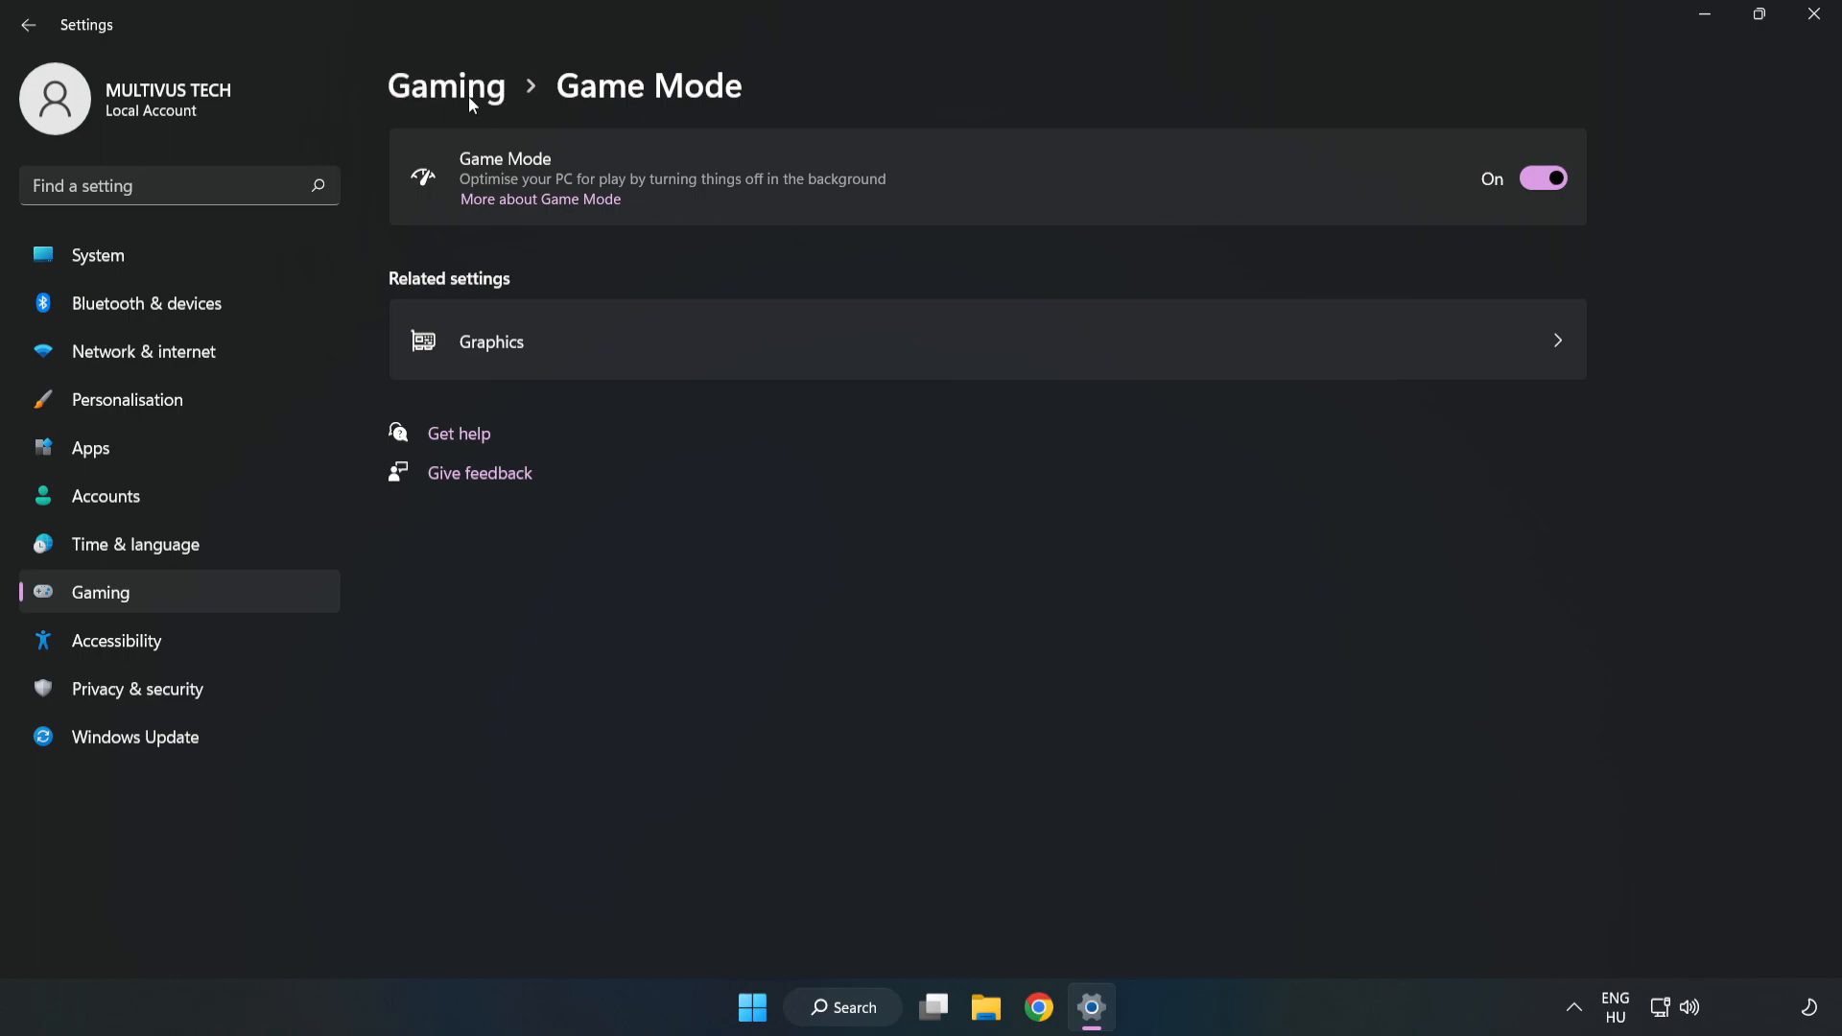
click(445, 87)
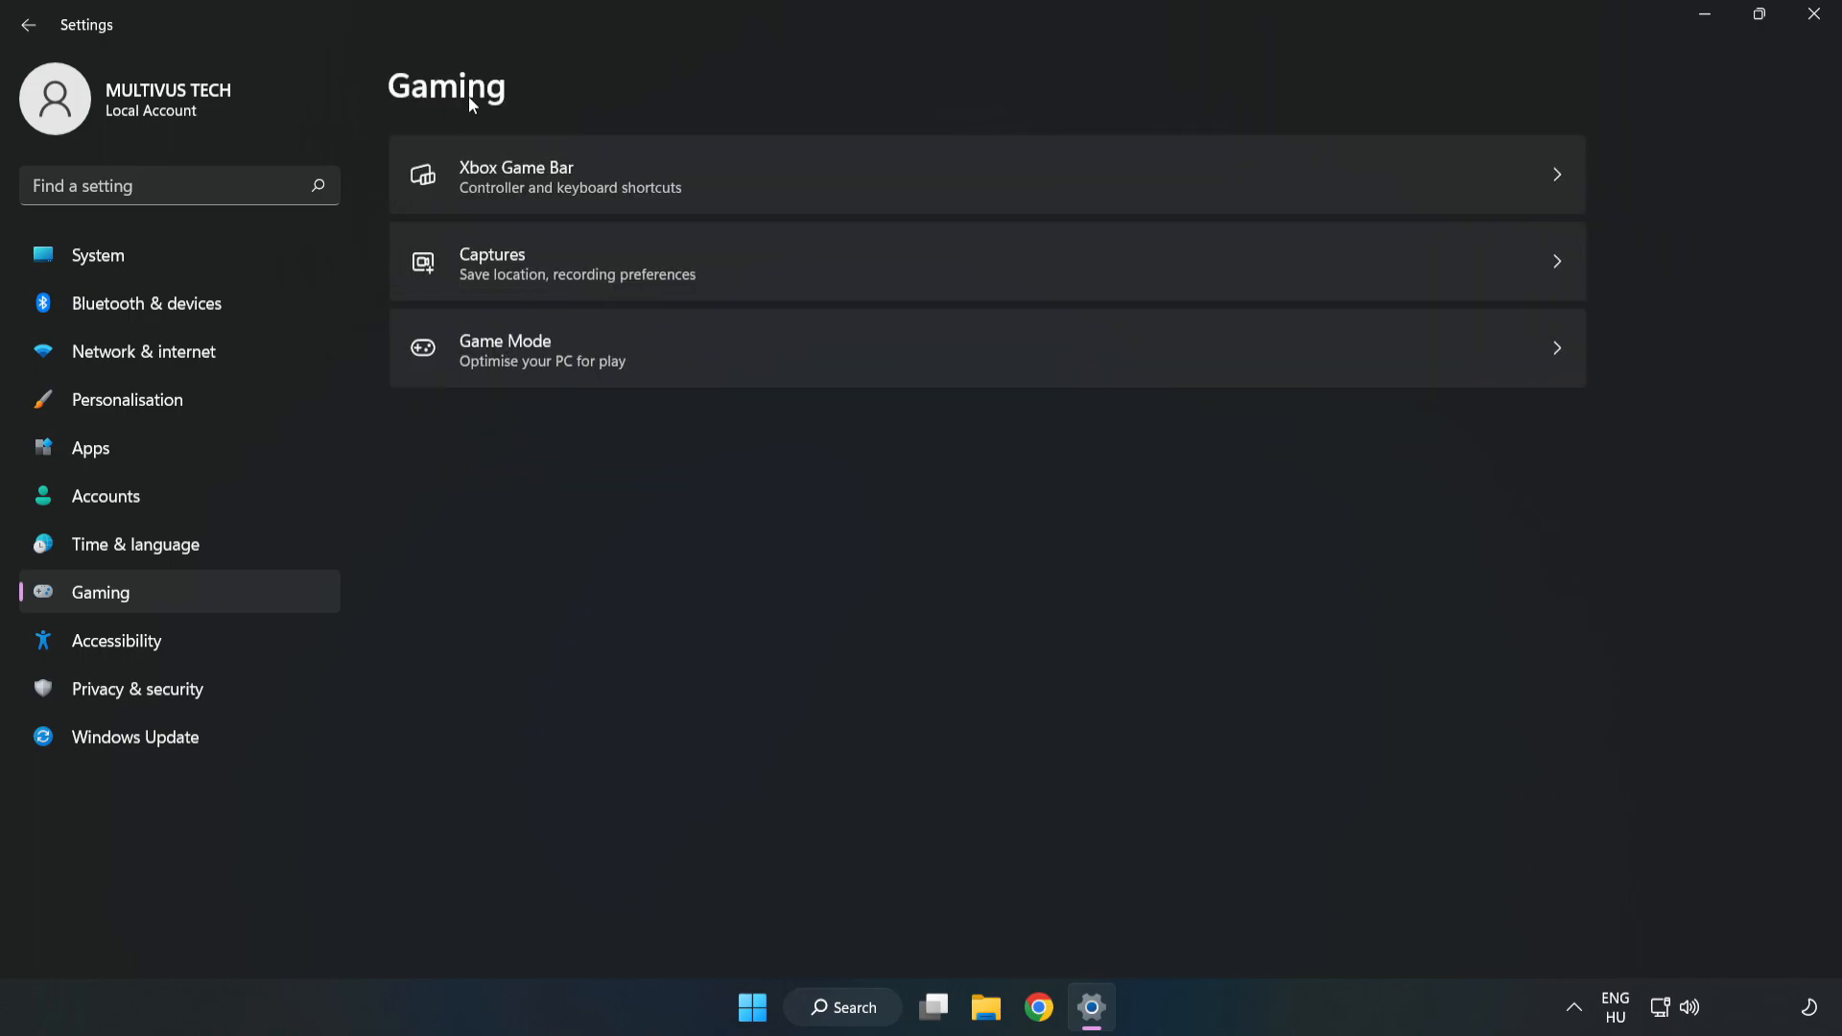
mouse_move(714, 186)
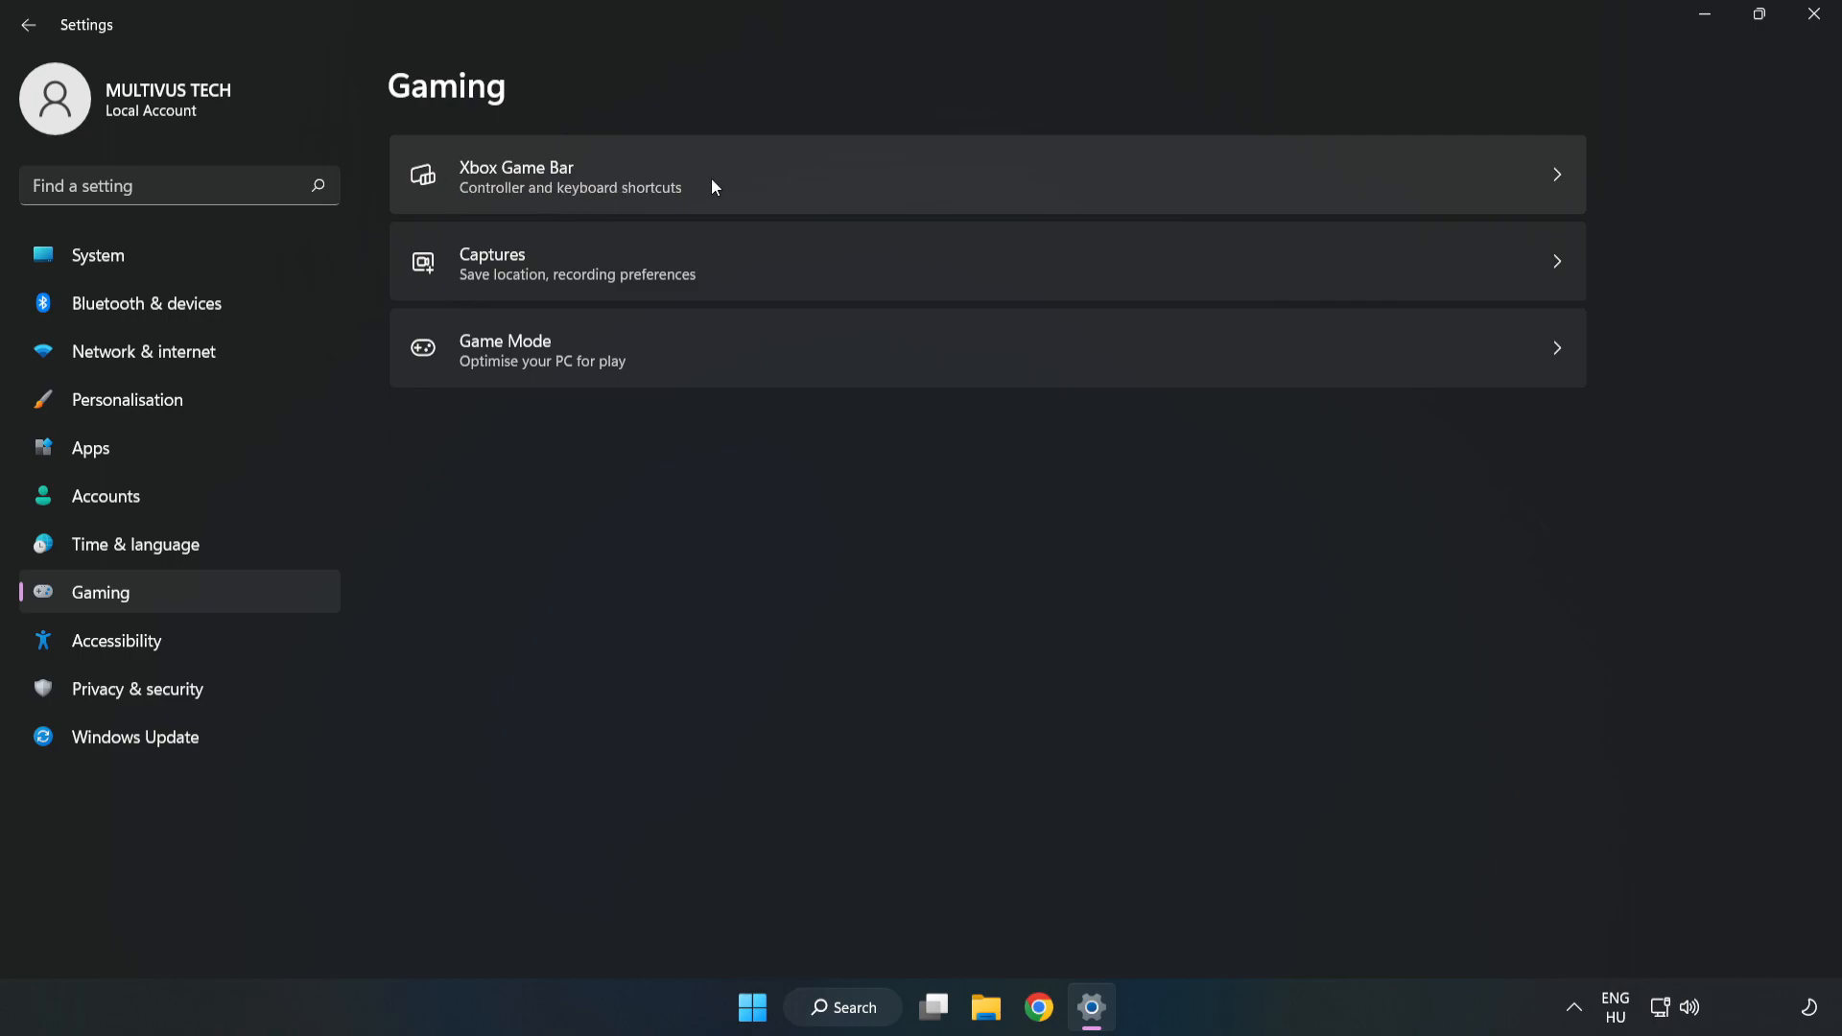
Switch off the Xbox Game Bar controller-button shortcut and close Settings.
click(572, 175)
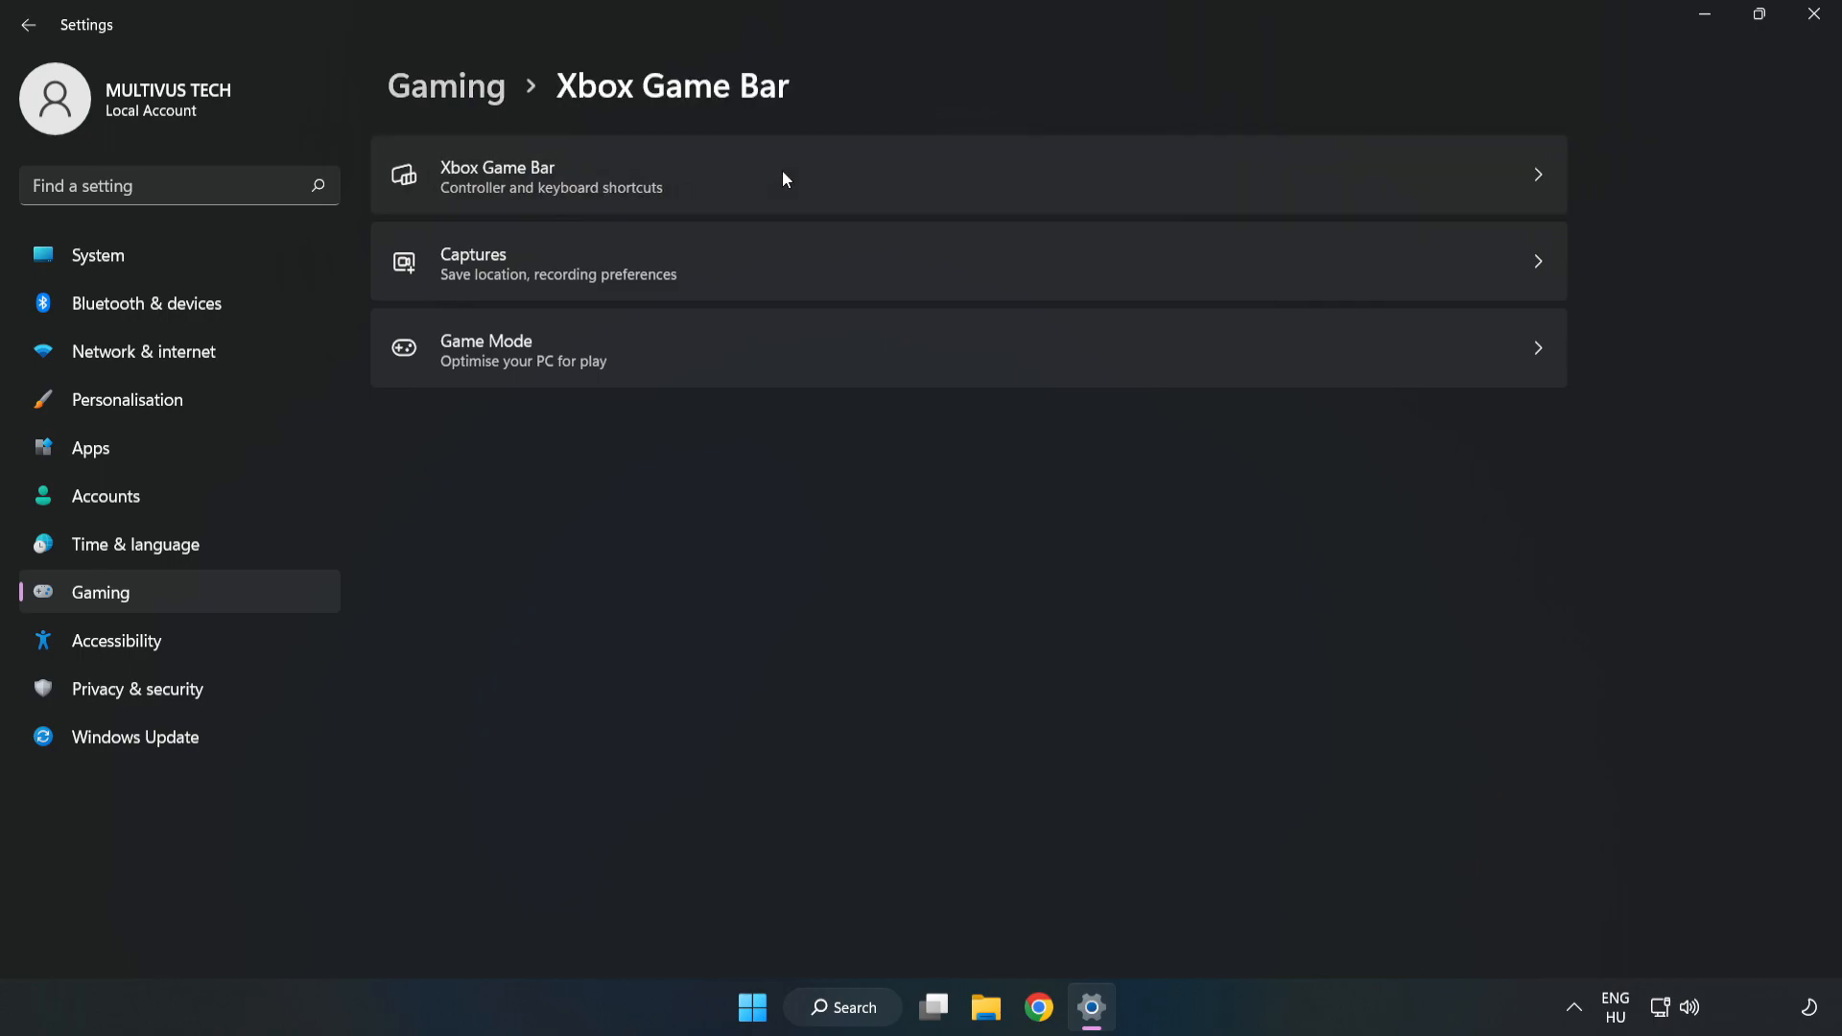
click(497, 174)
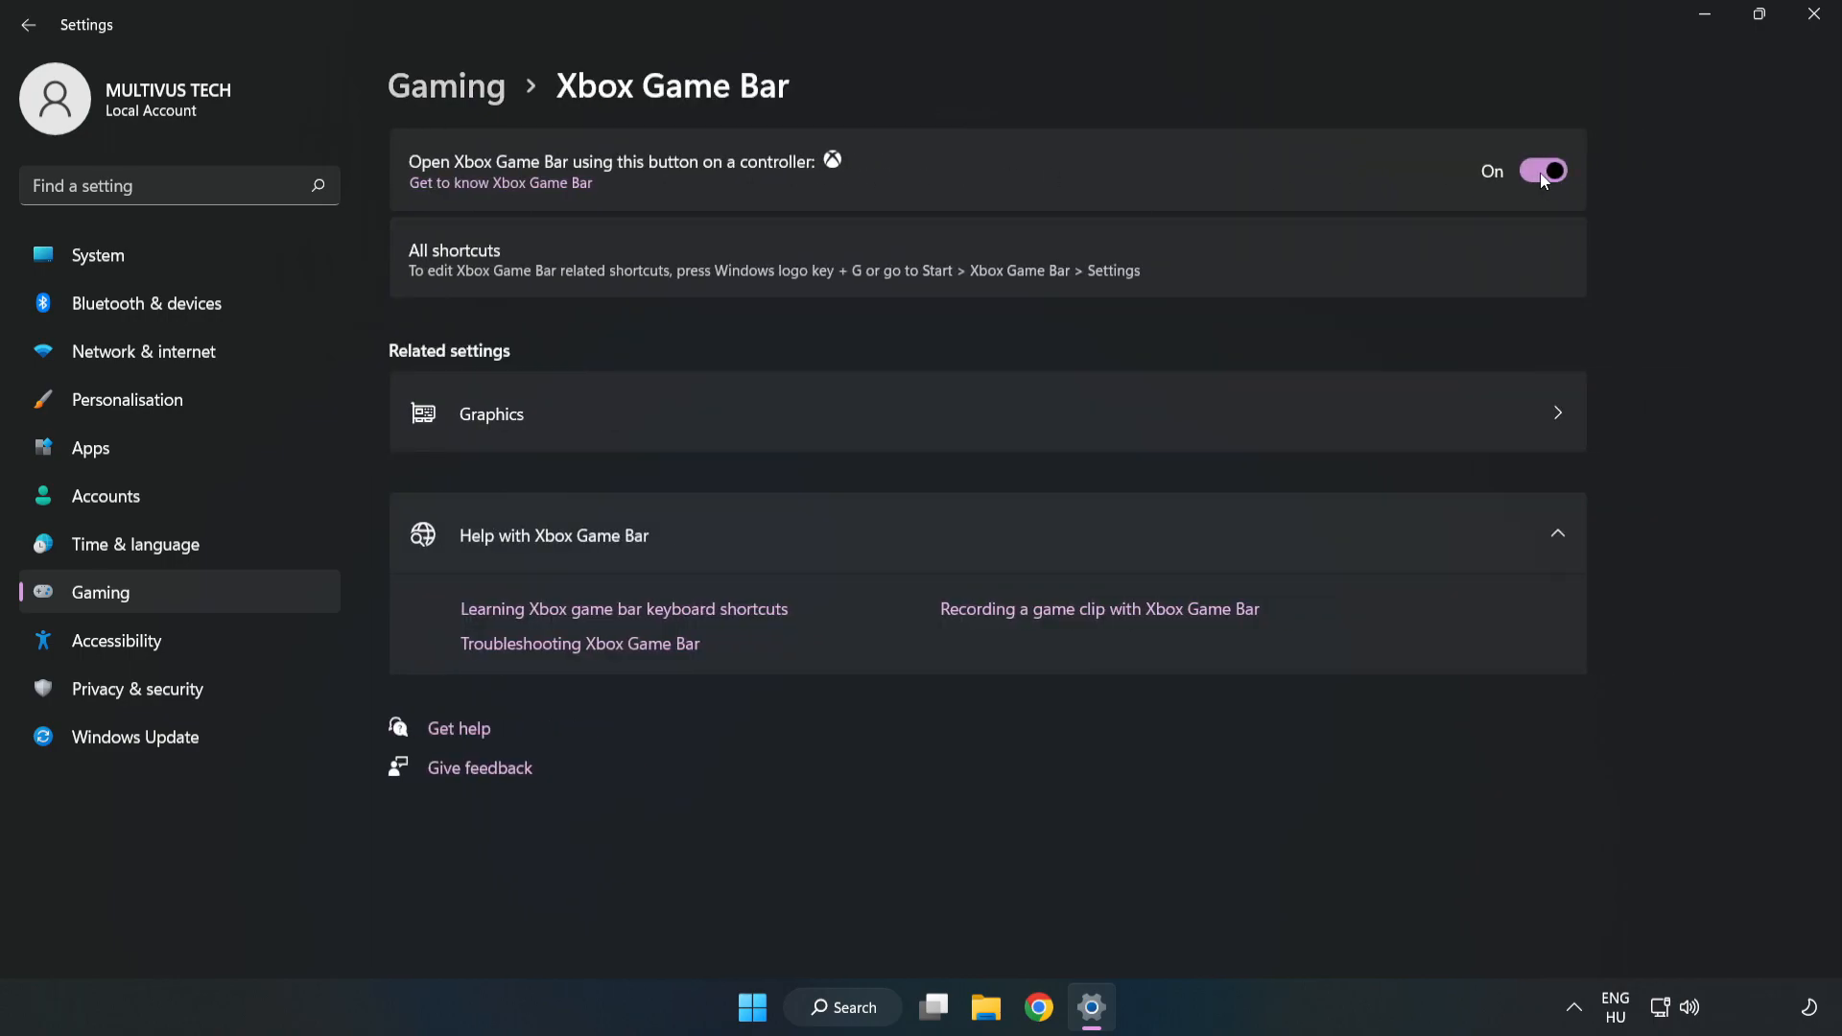
click(1542, 171)
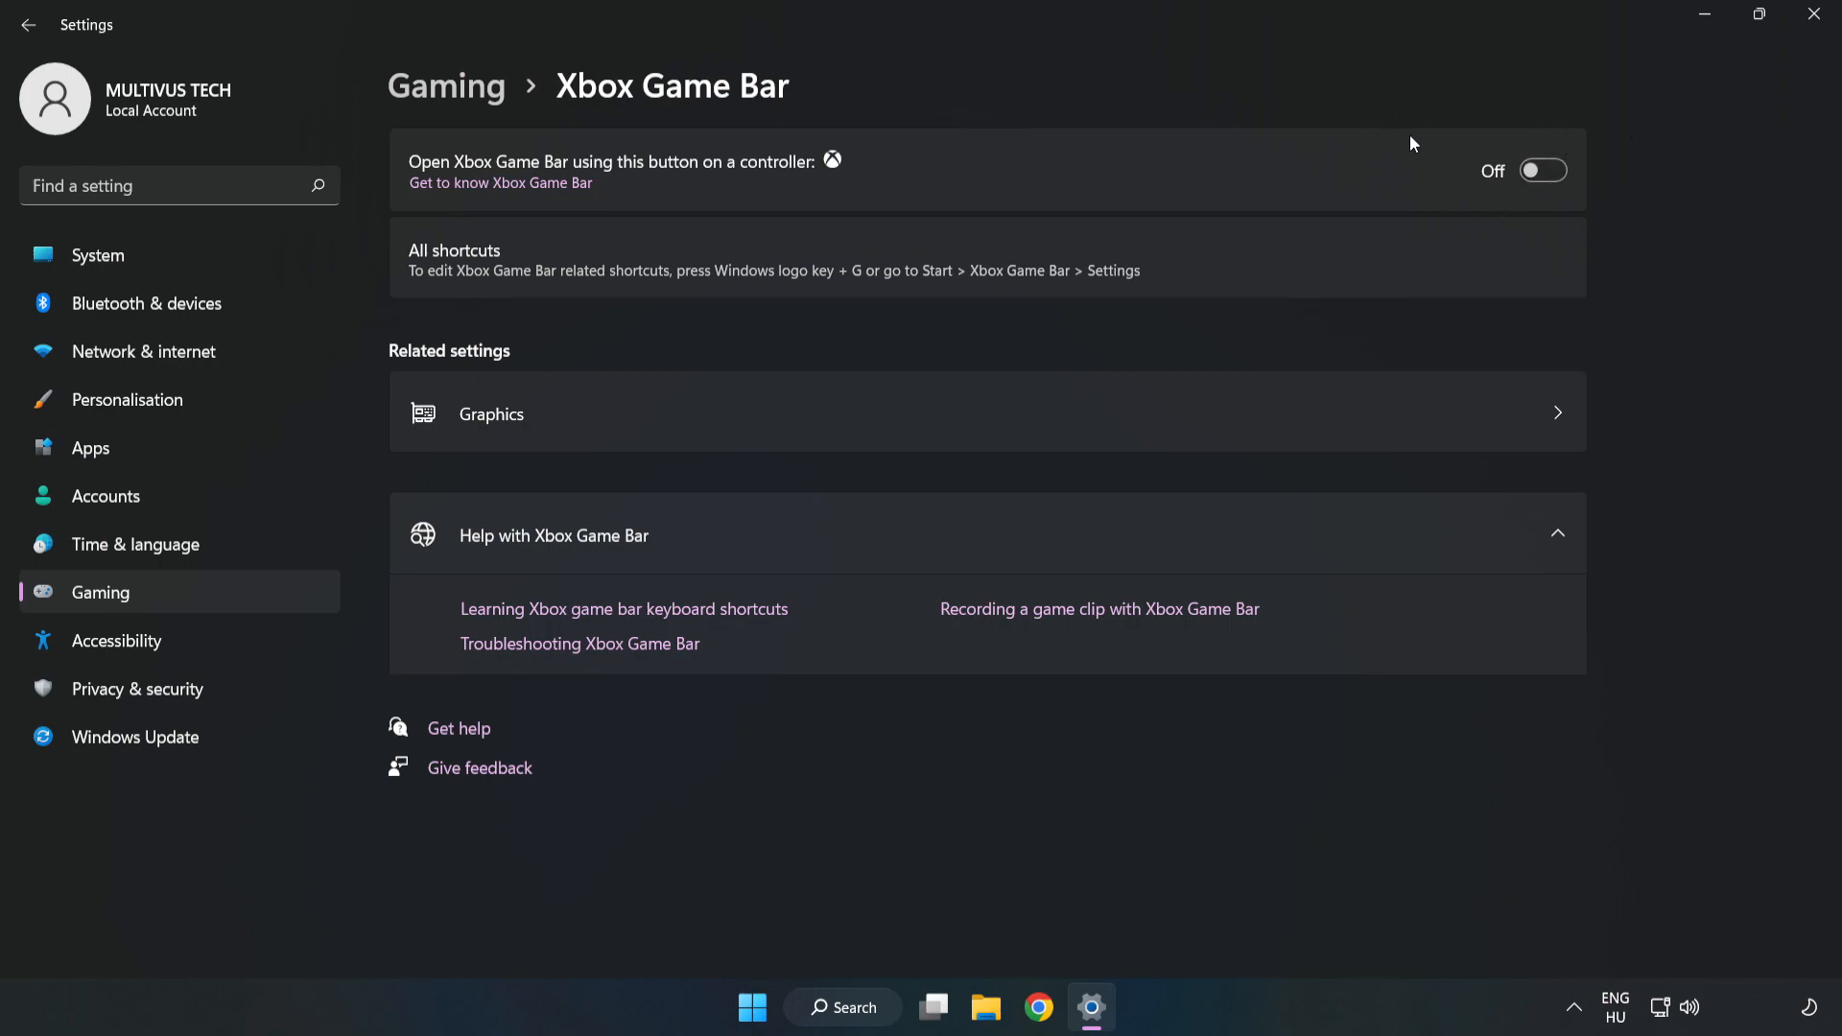
mouse_move(1423, 180)
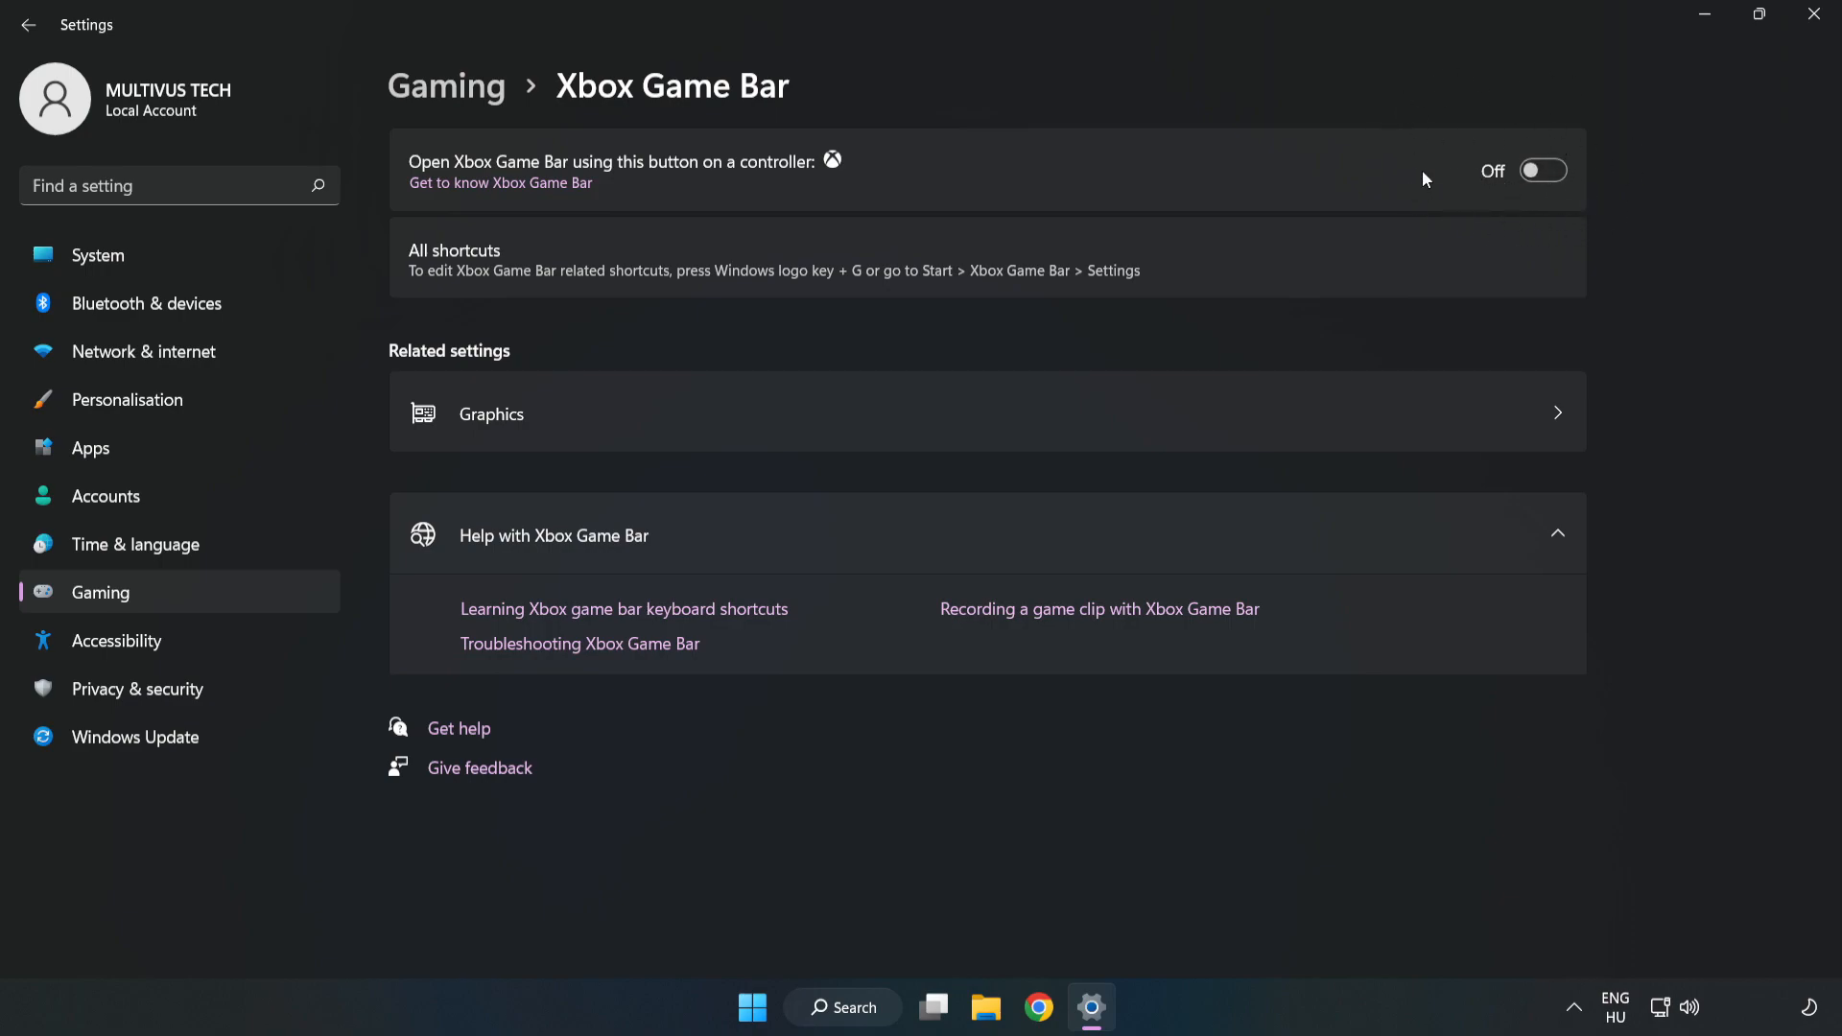
mouse_move(1809, 13)
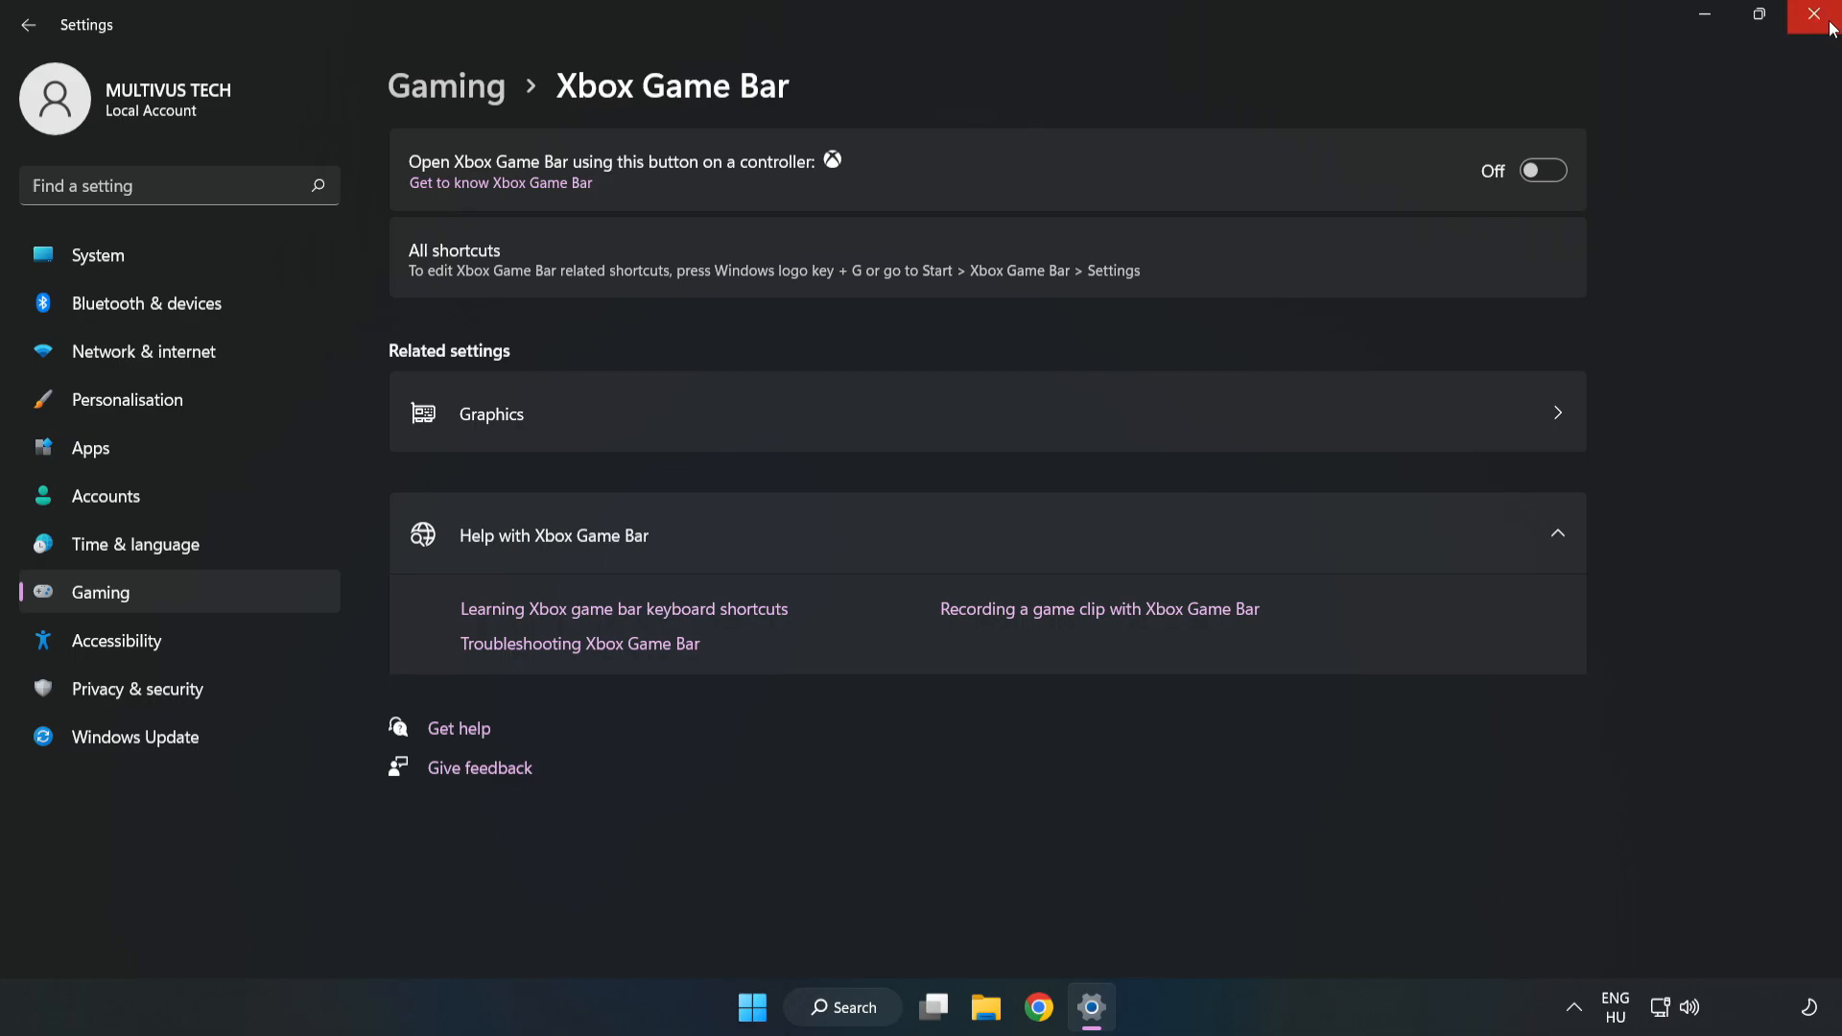
mouse_move(1809, 14)
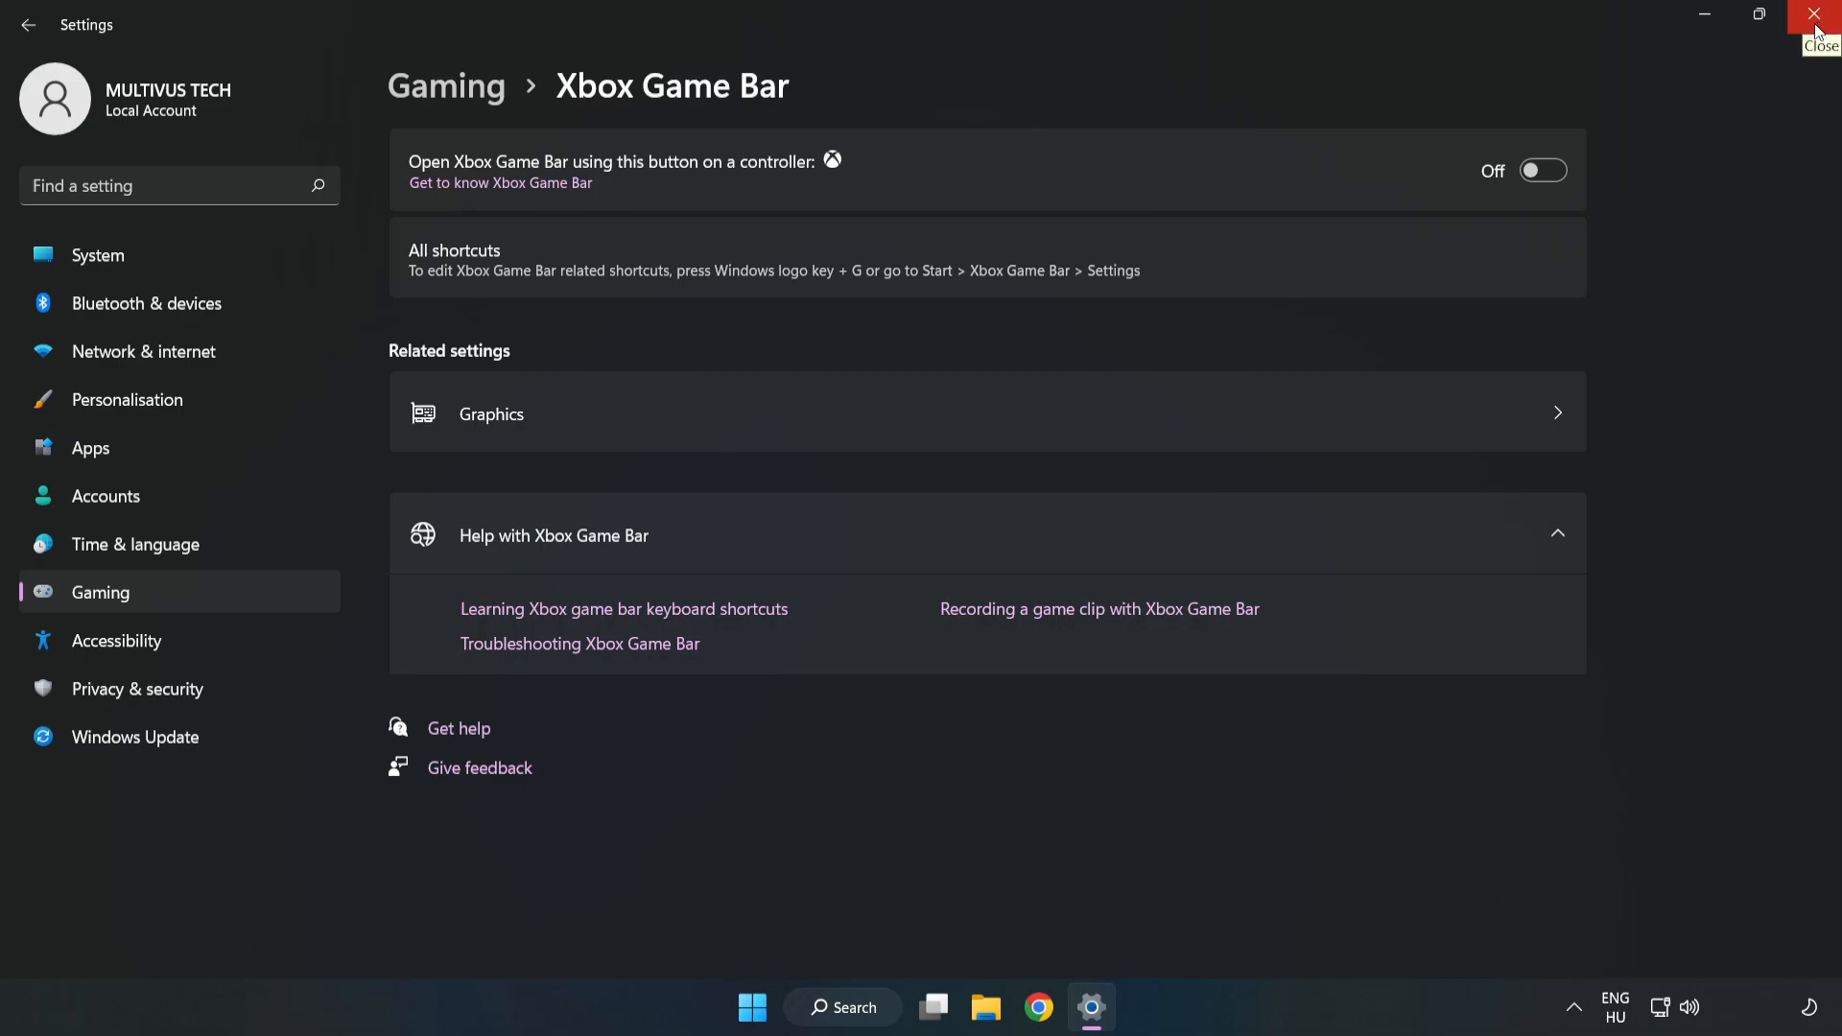
click(1811, 39)
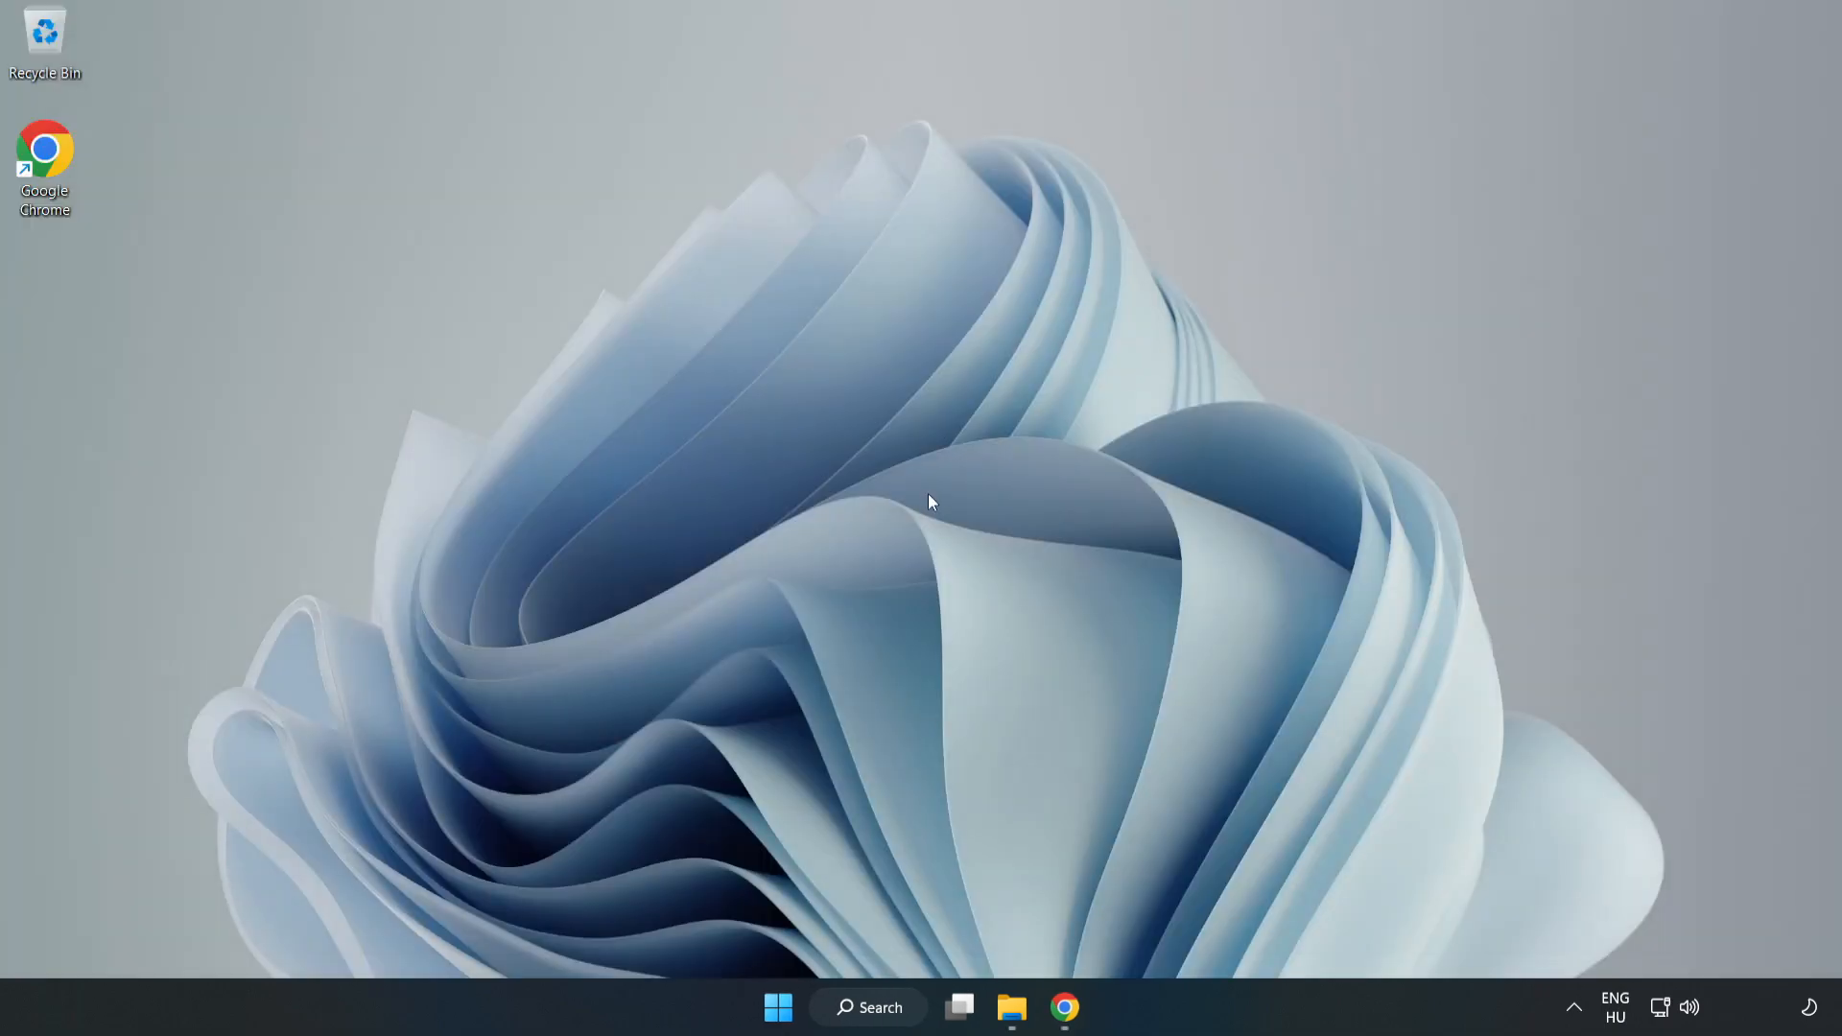
mouse_move(771, 1007)
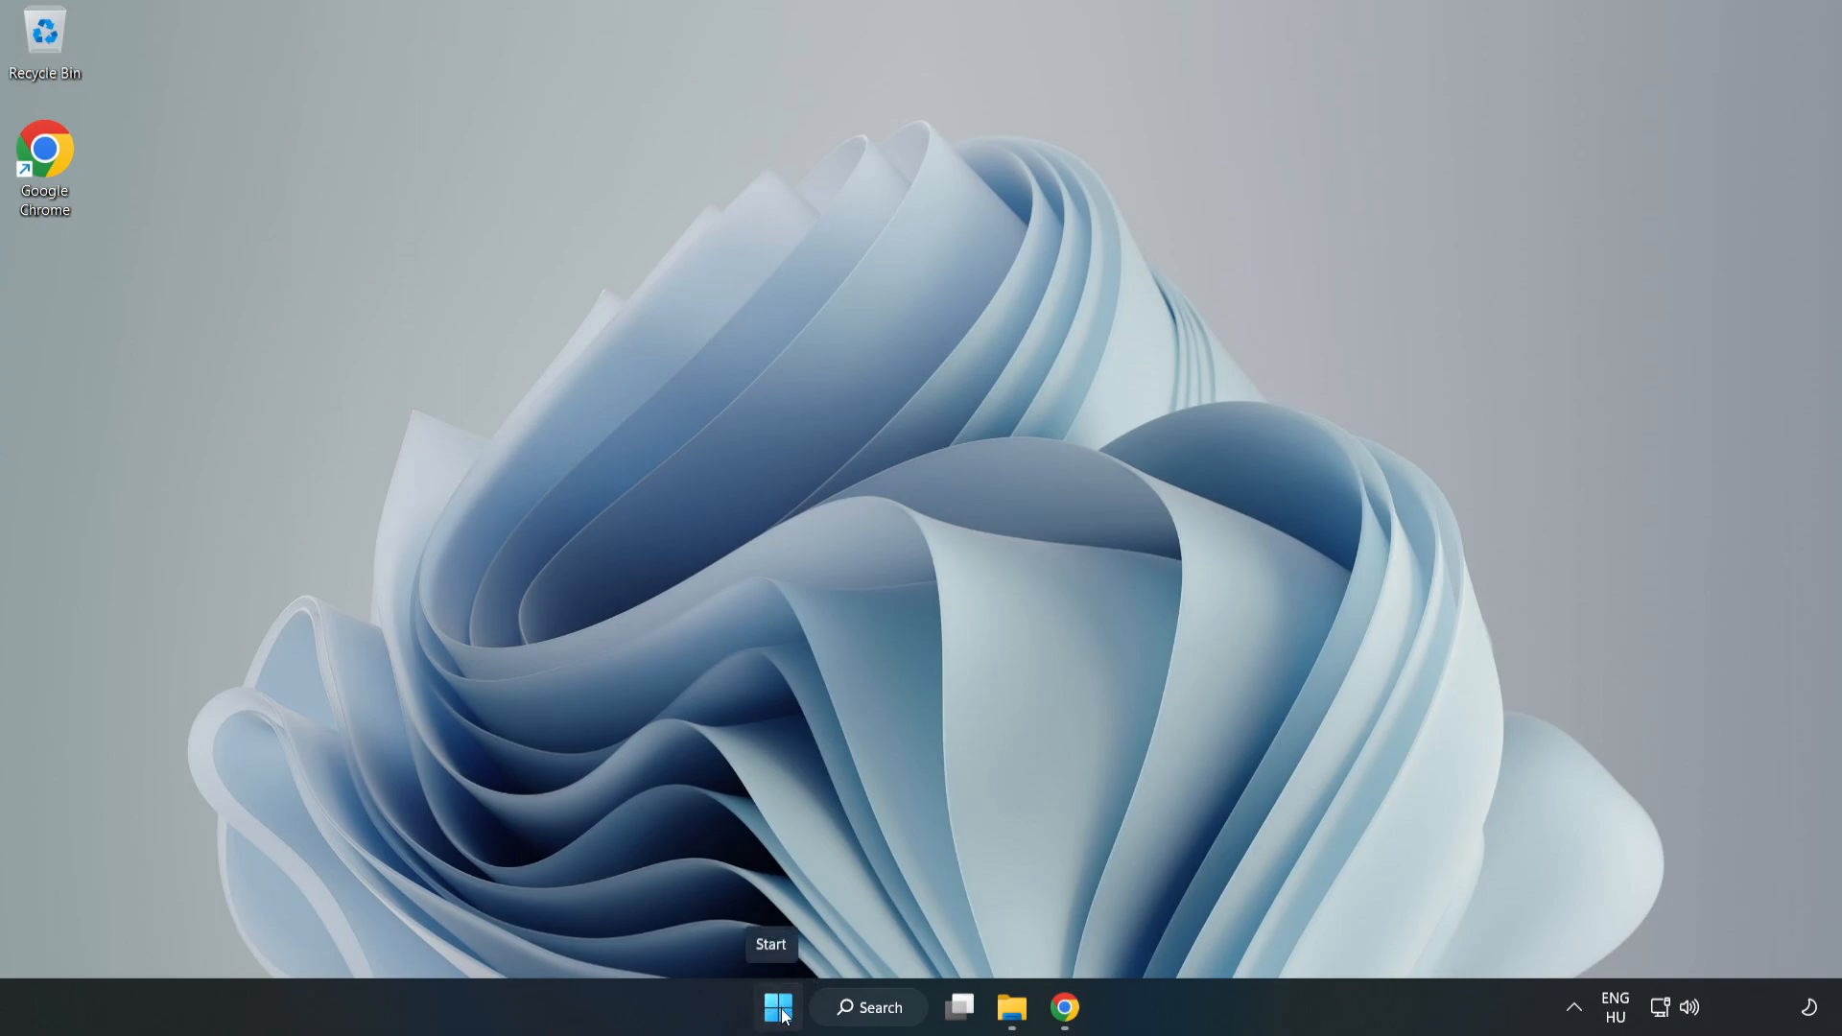
Bring up Task Manager's list of startup apps from the Start button's tool menu.
right_click(771, 1009)
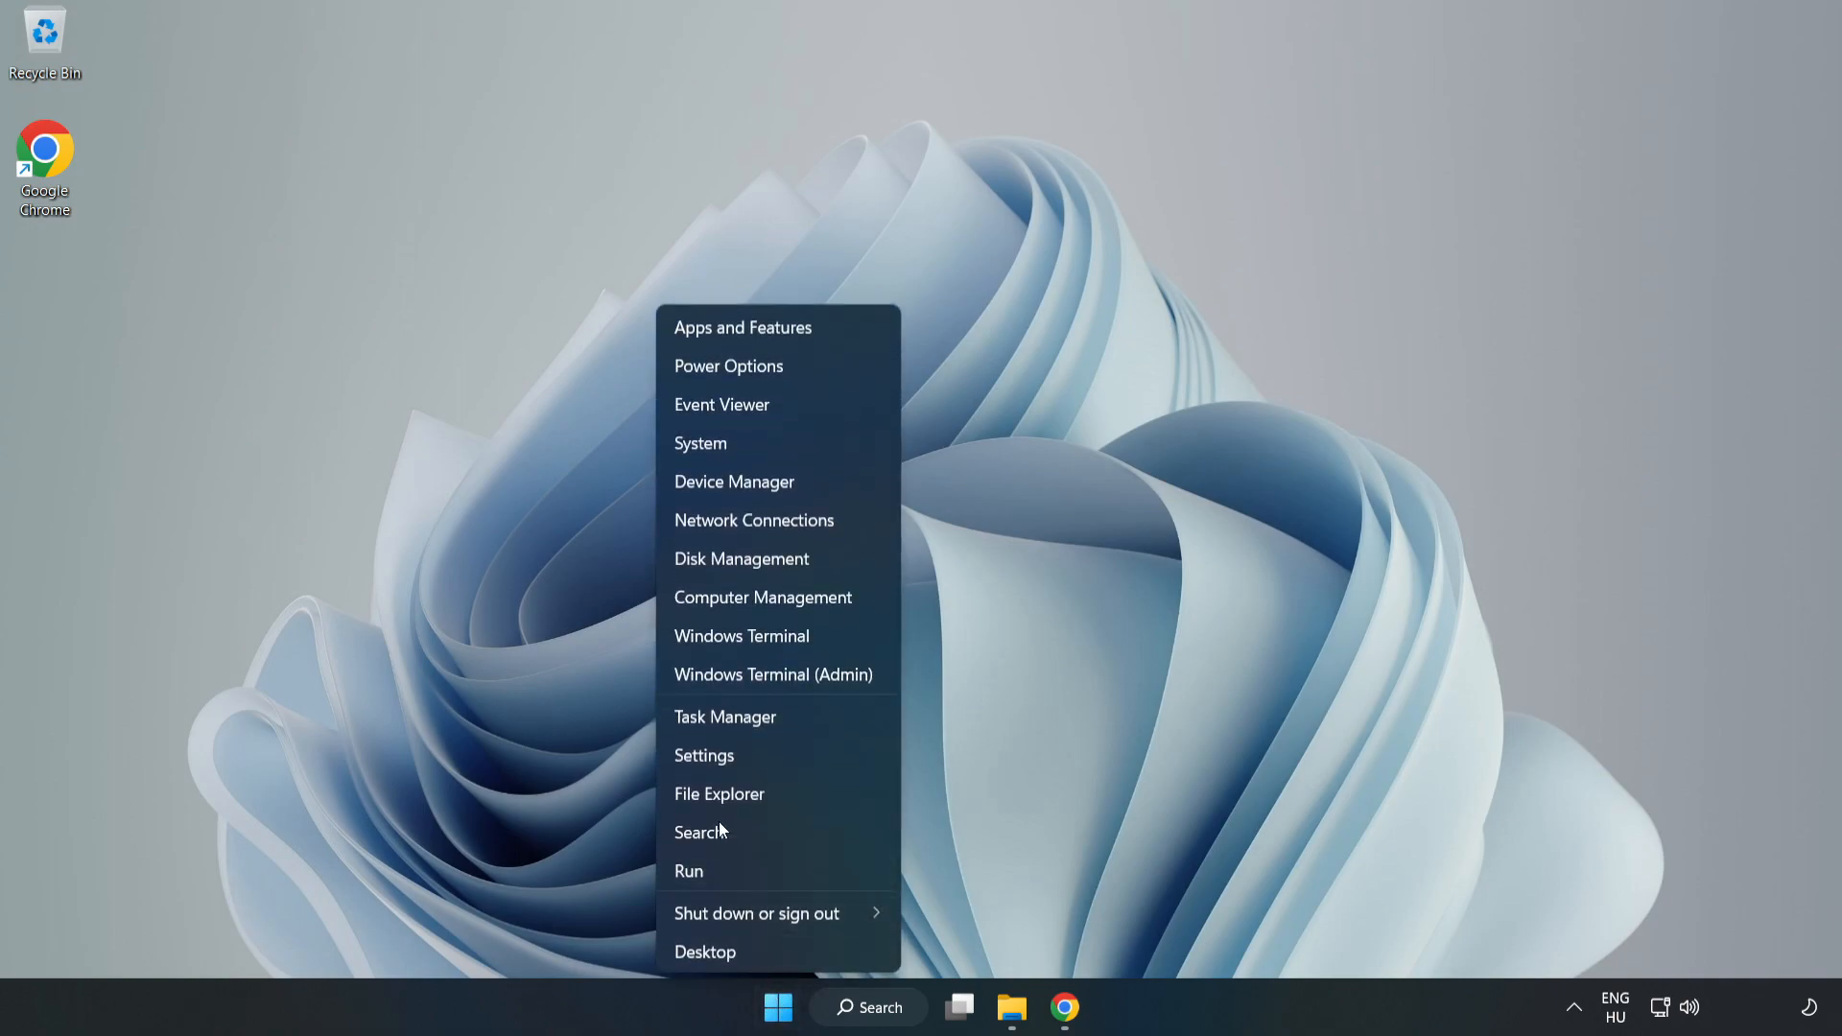
mouse_move(808, 719)
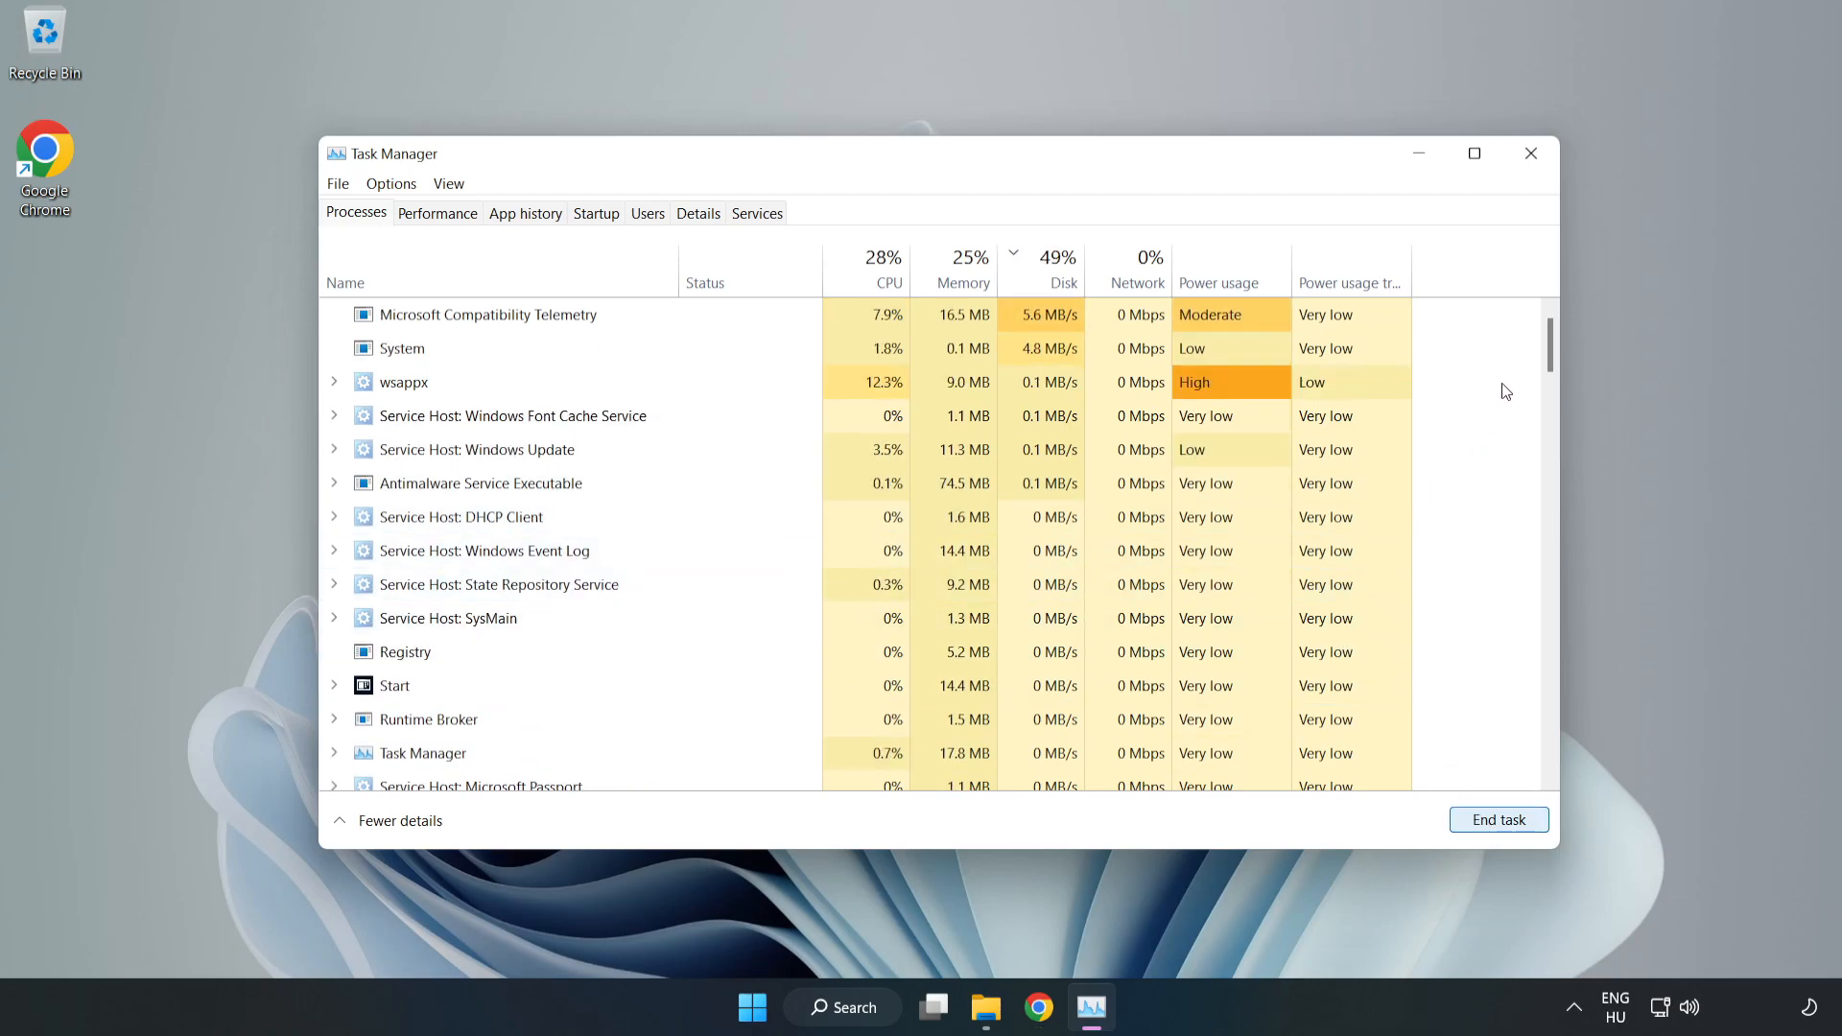
scroll(down, 3)
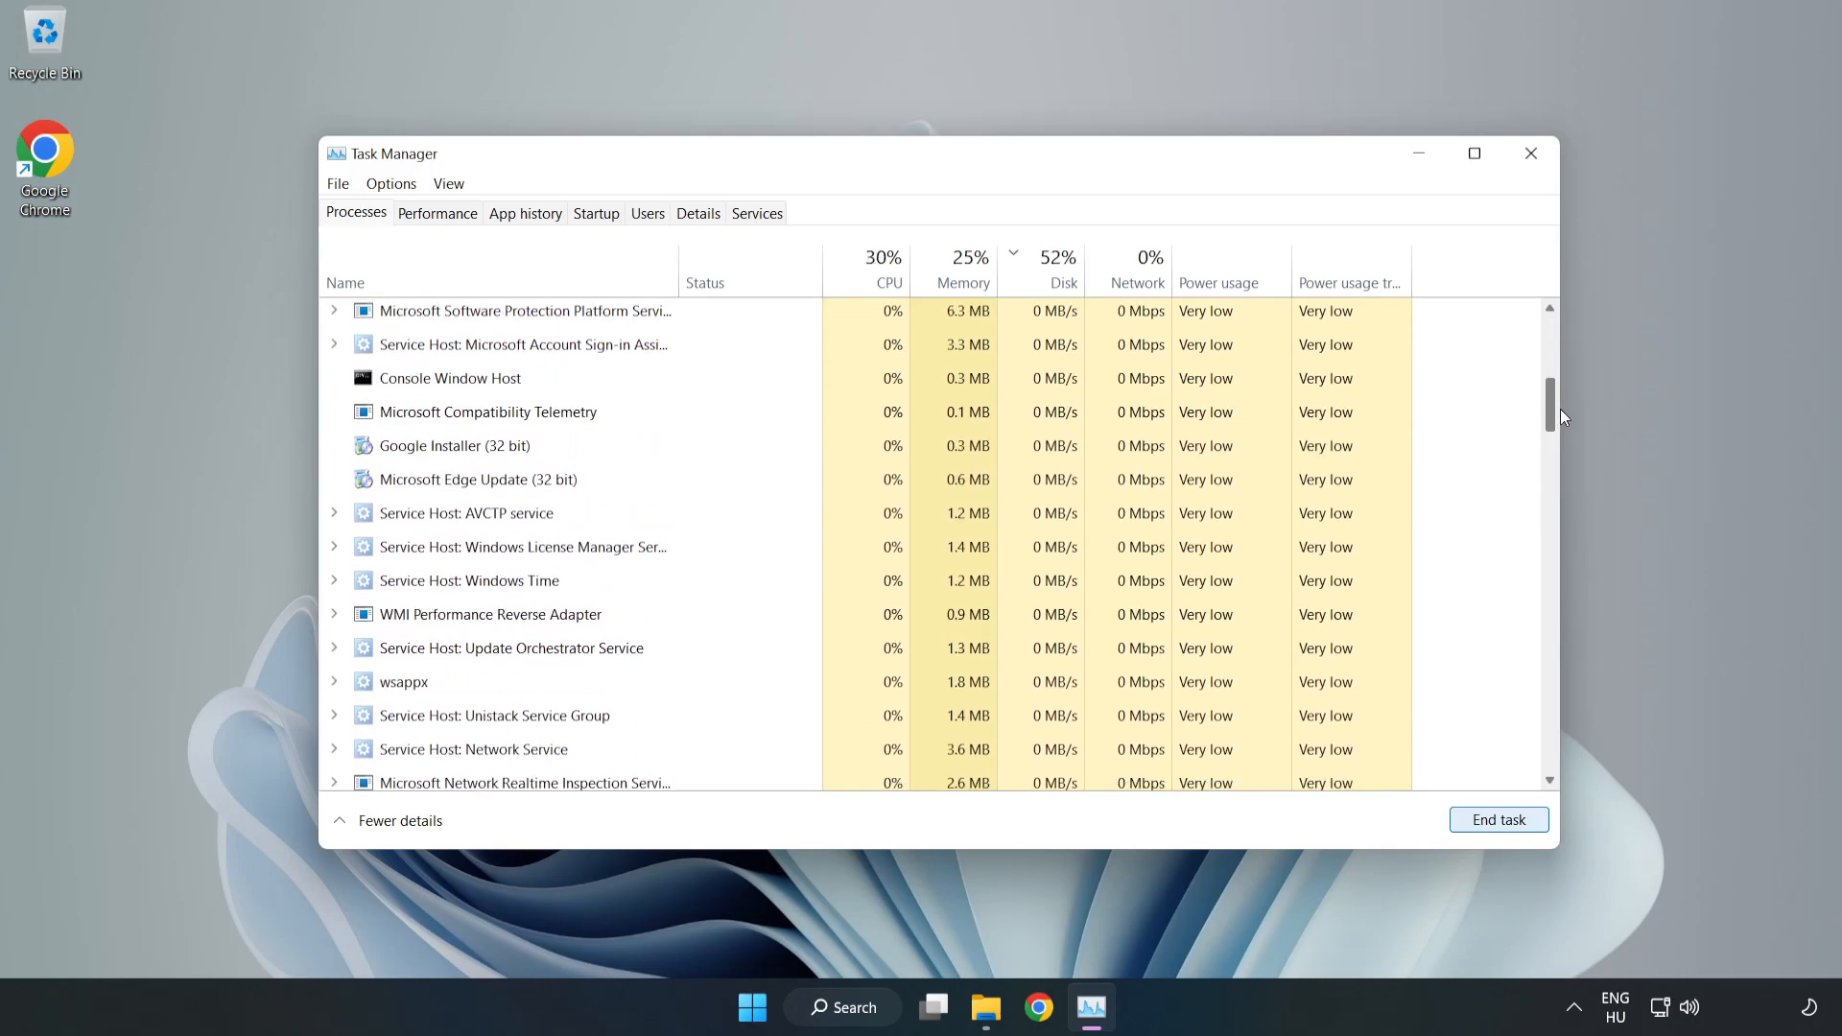
scroll(down, 3)
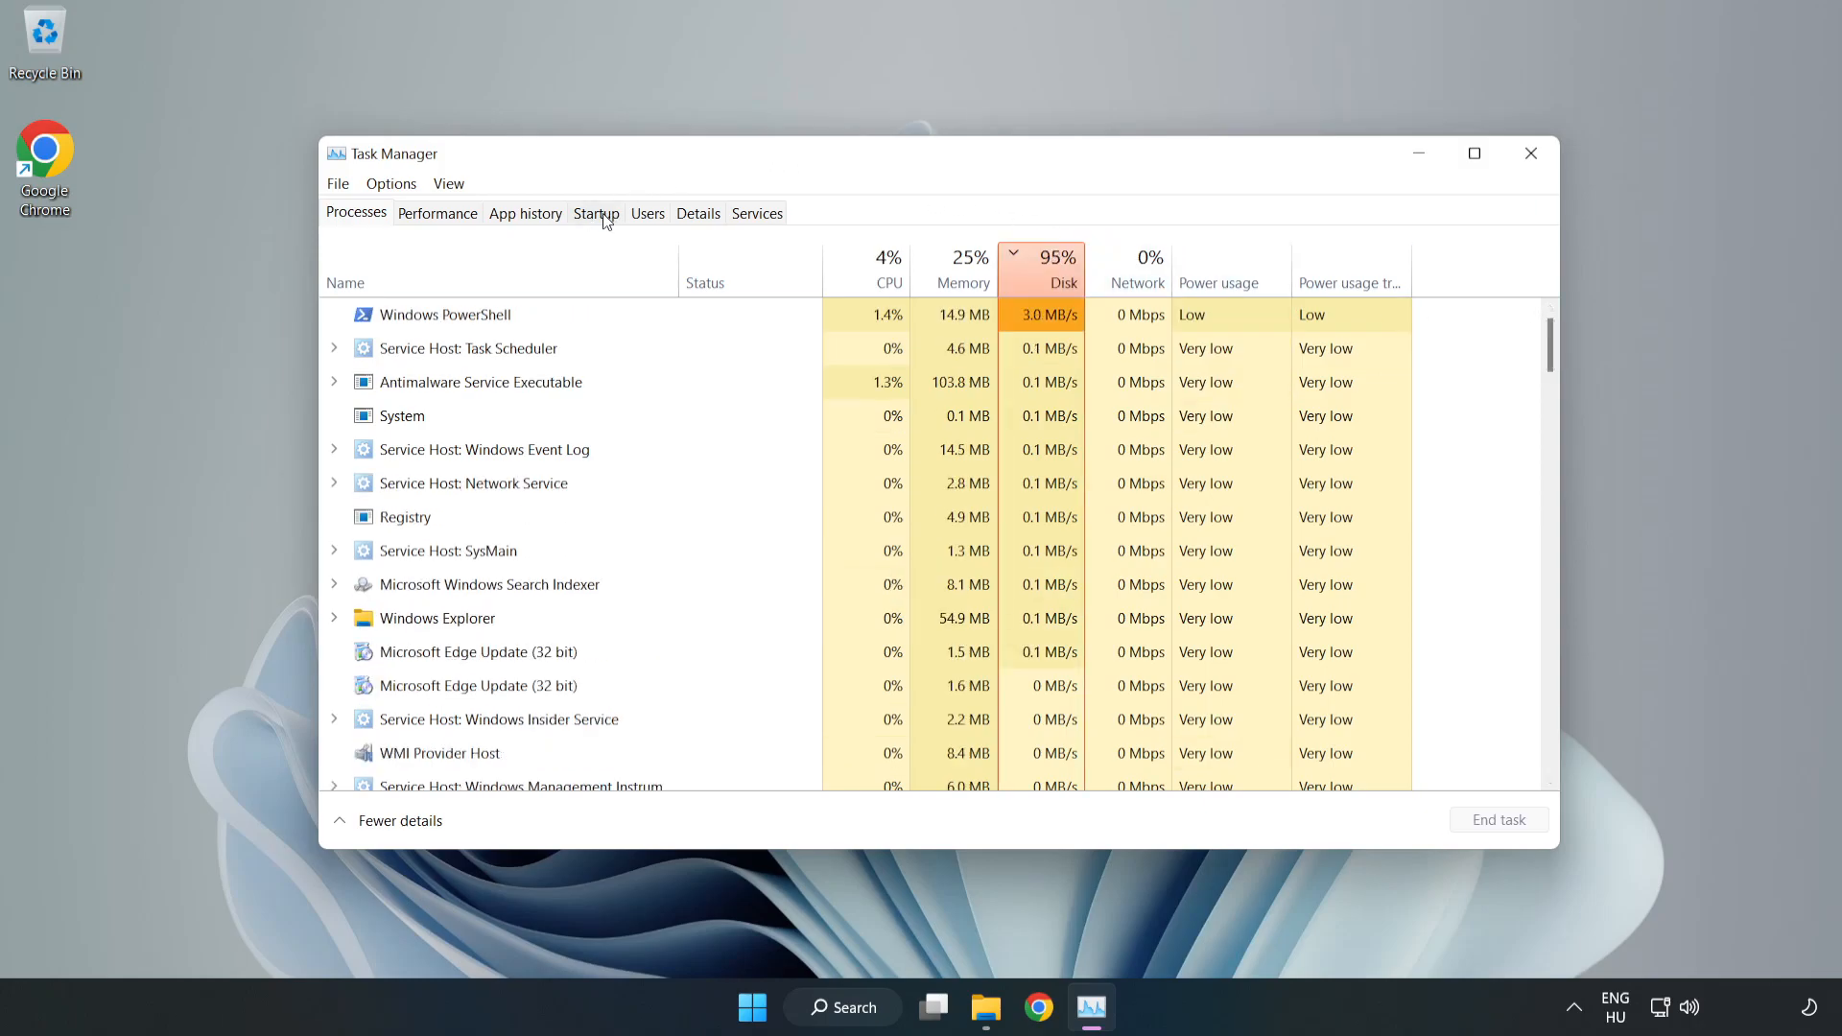
click(595, 213)
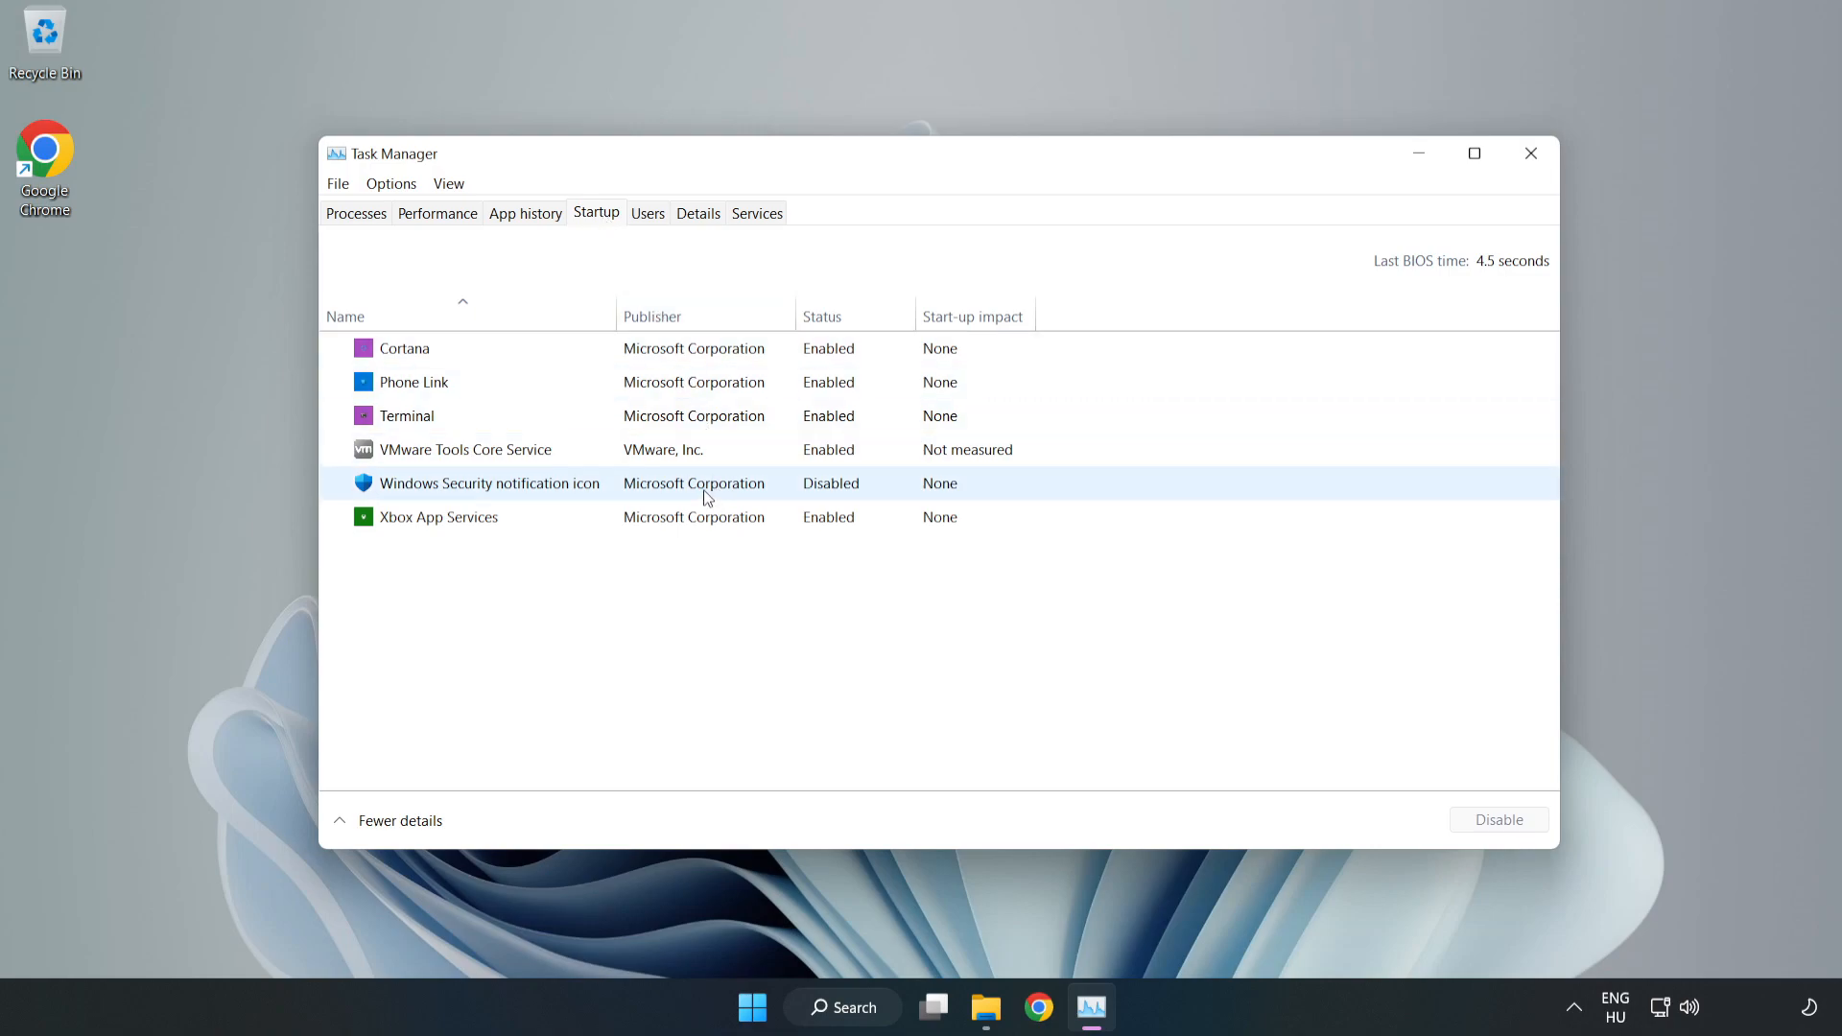
Disable Cortana, Phone Link, Terminal and Xbox App Services at startup.
click(403, 347)
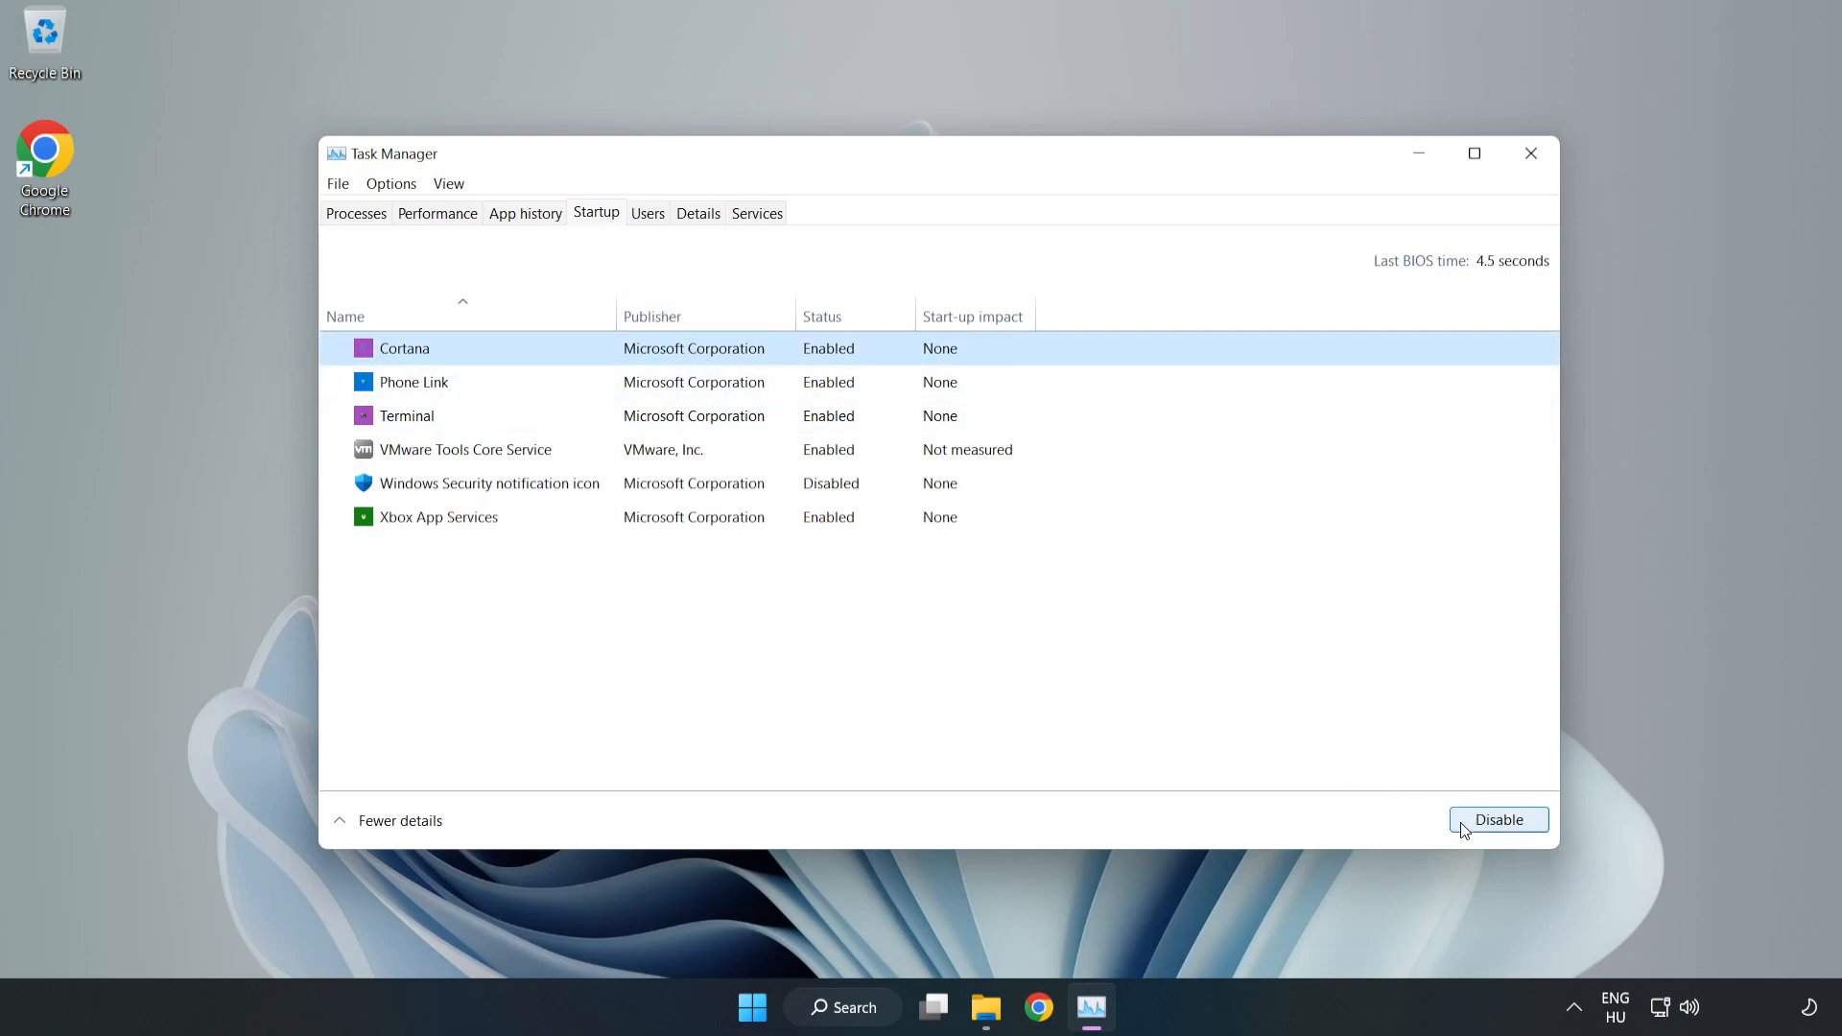
click(1498, 820)
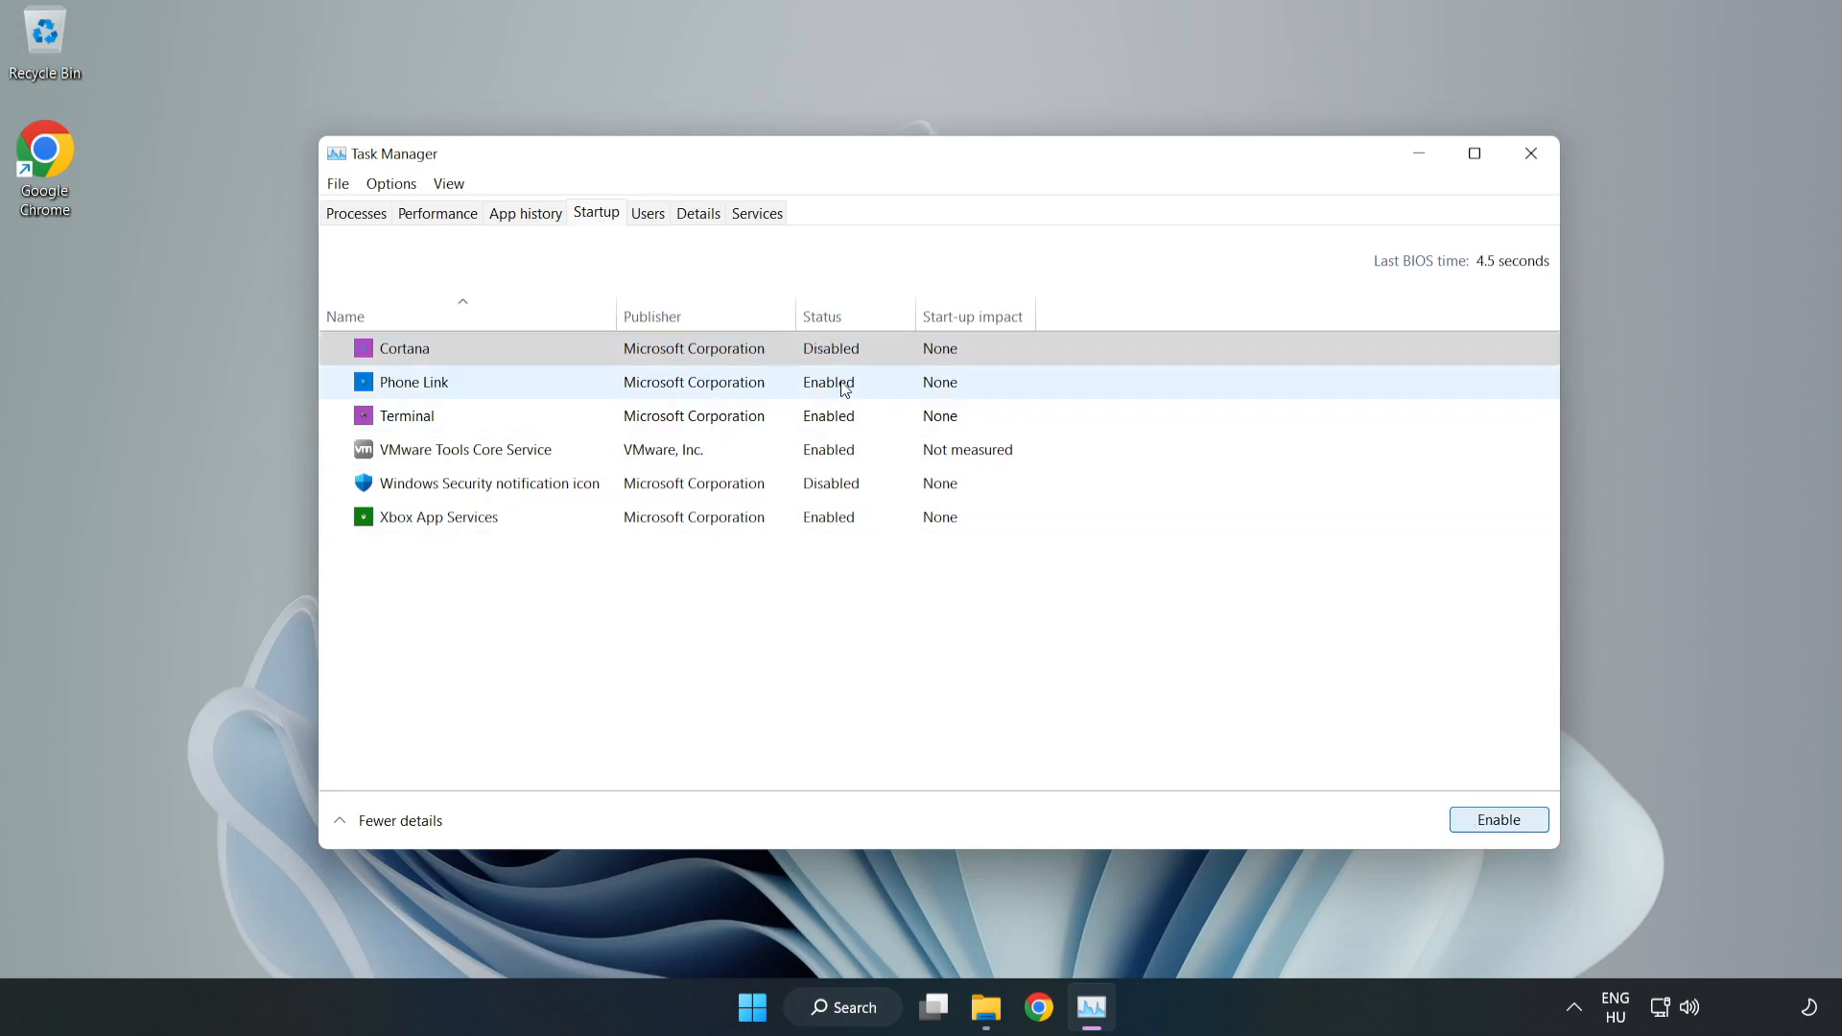
click(1498, 819)
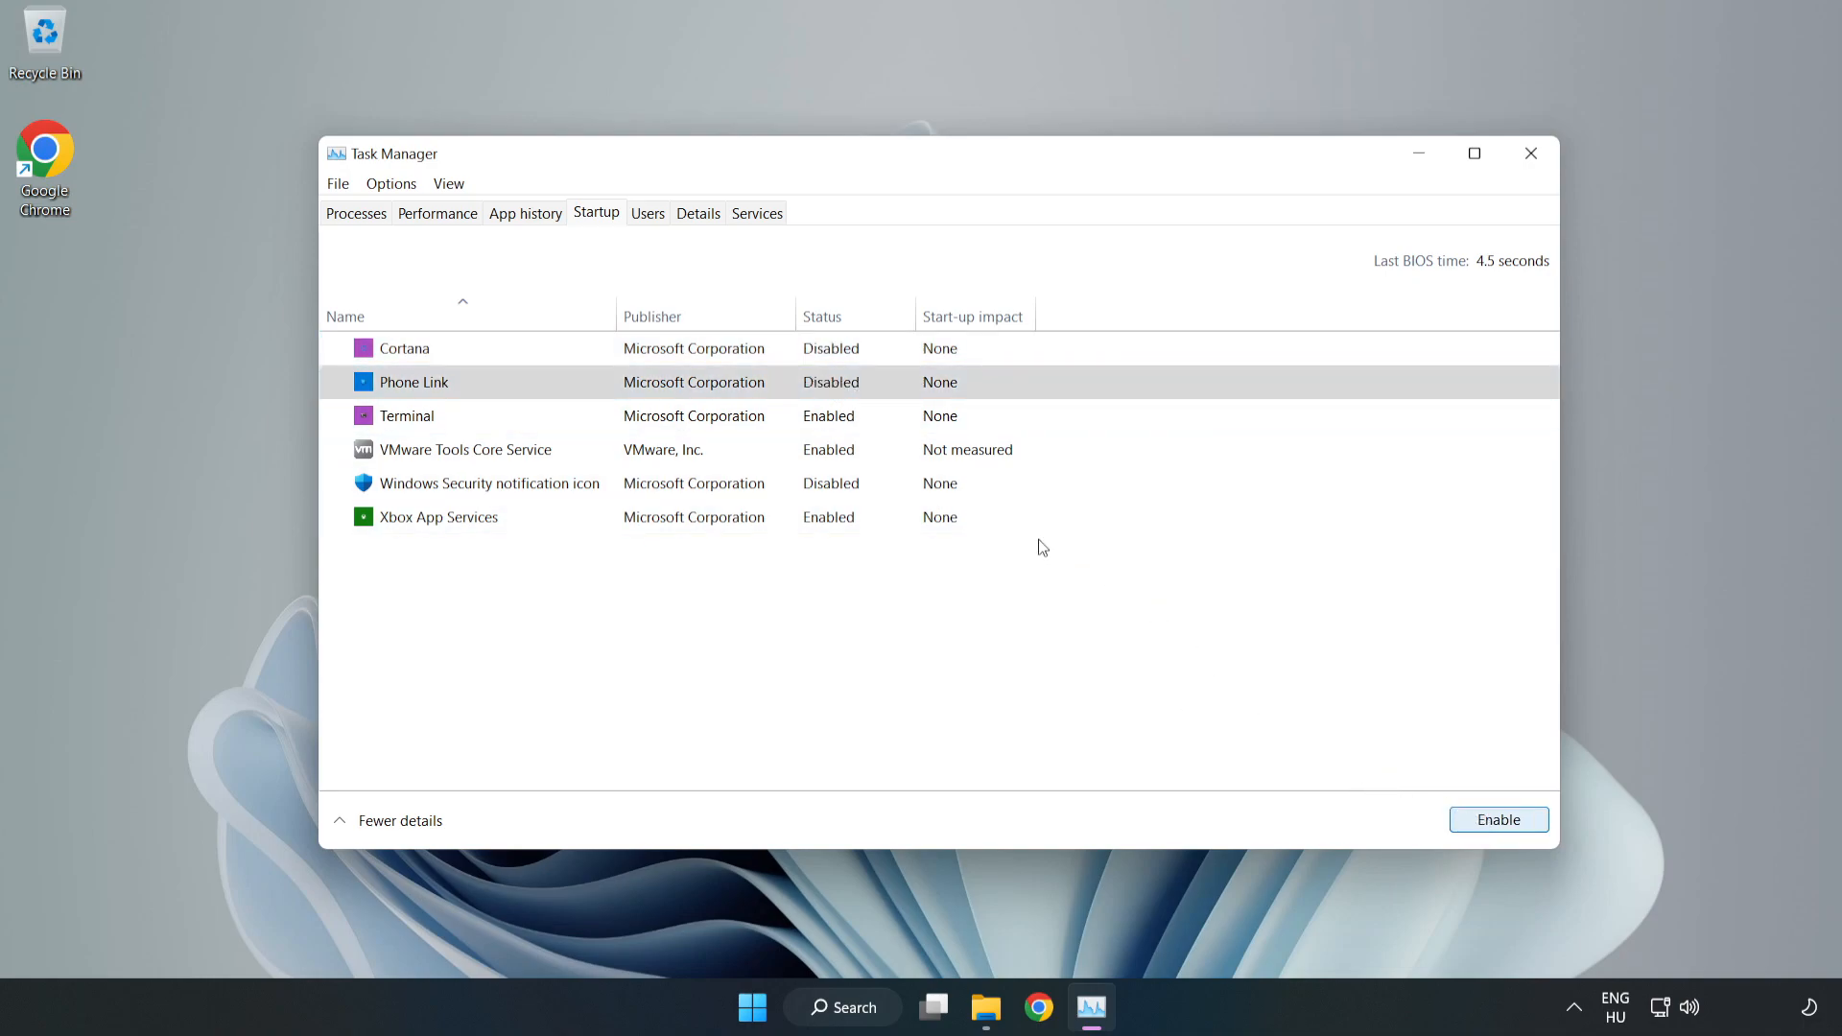
click(407, 417)
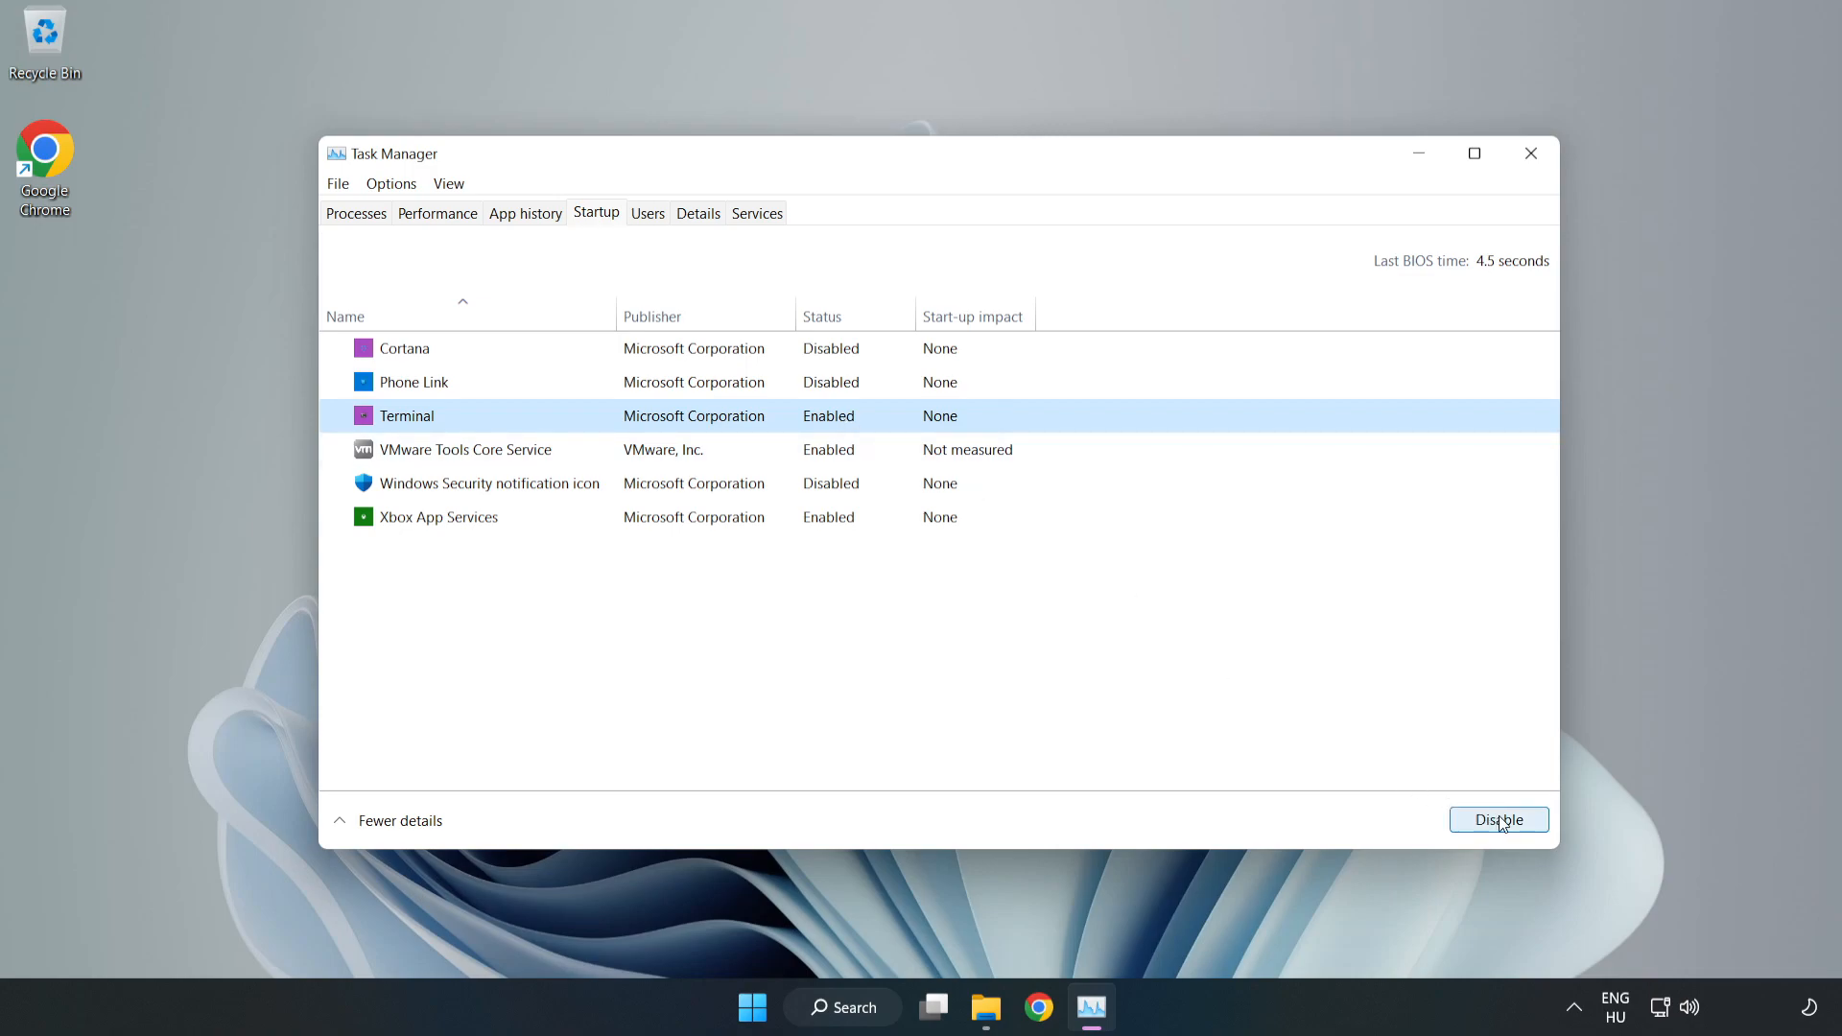
click(1499, 820)
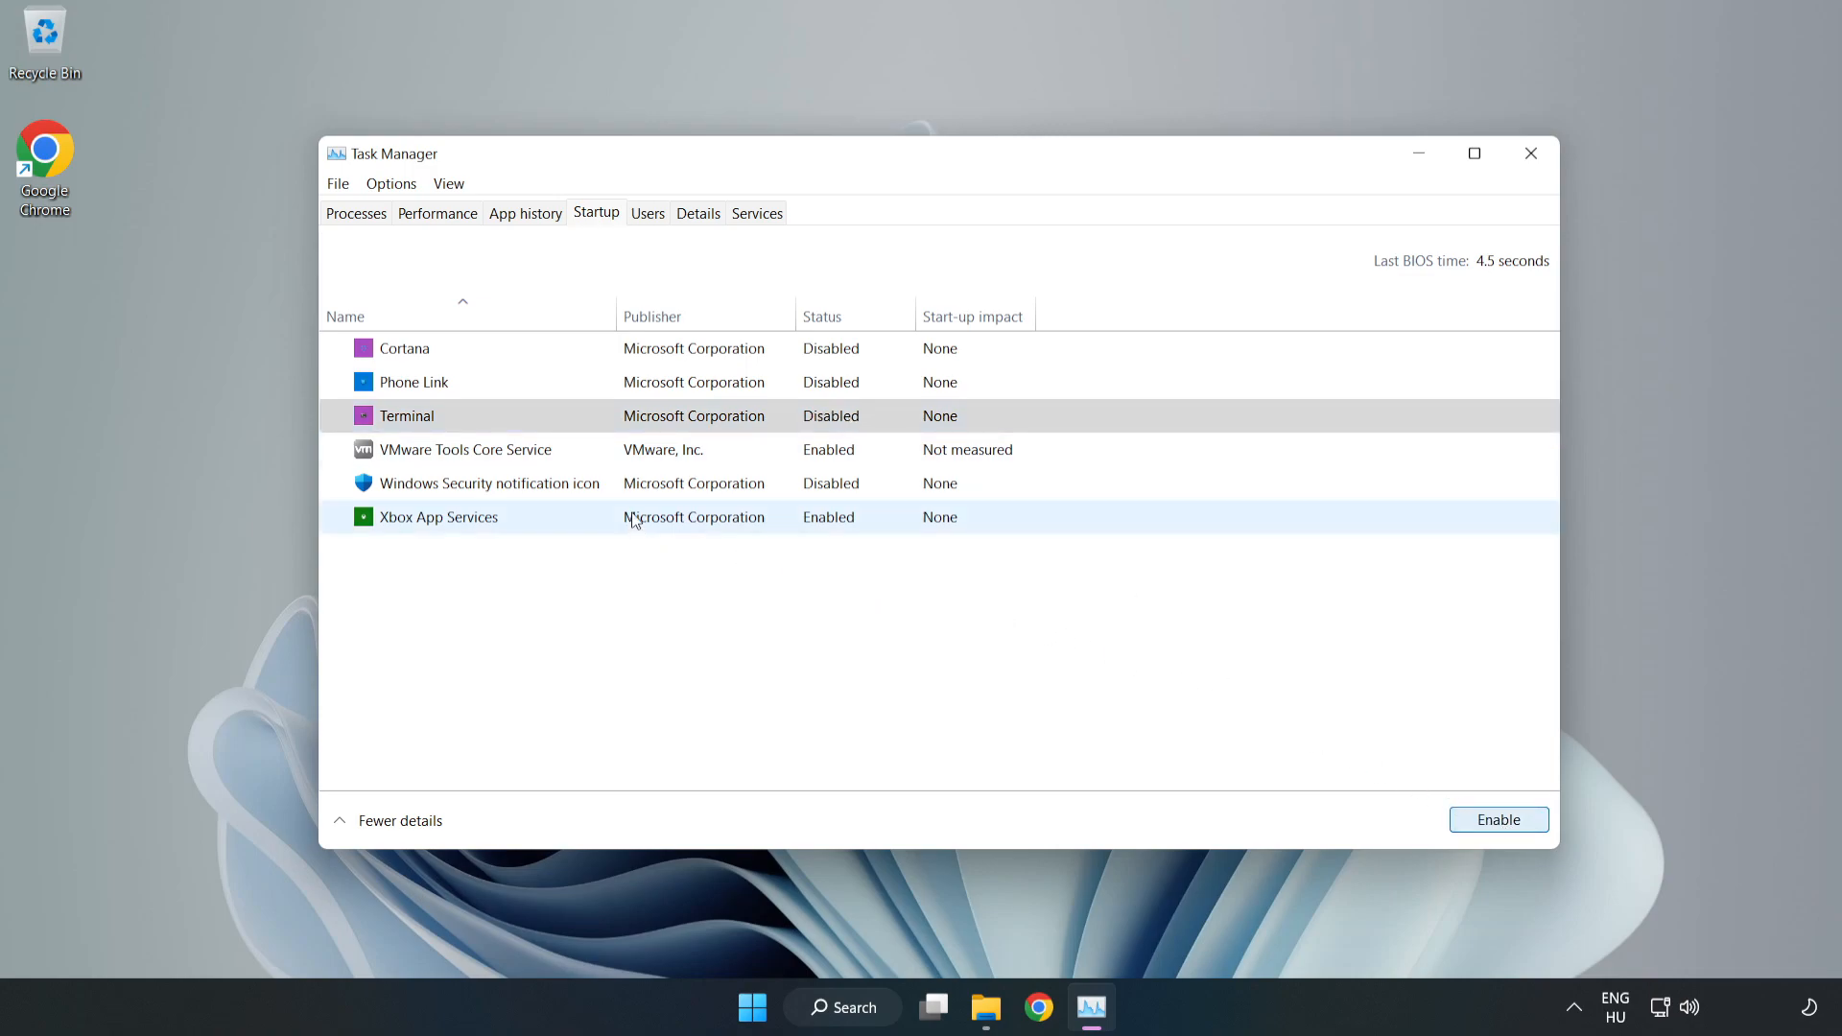
click(475, 518)
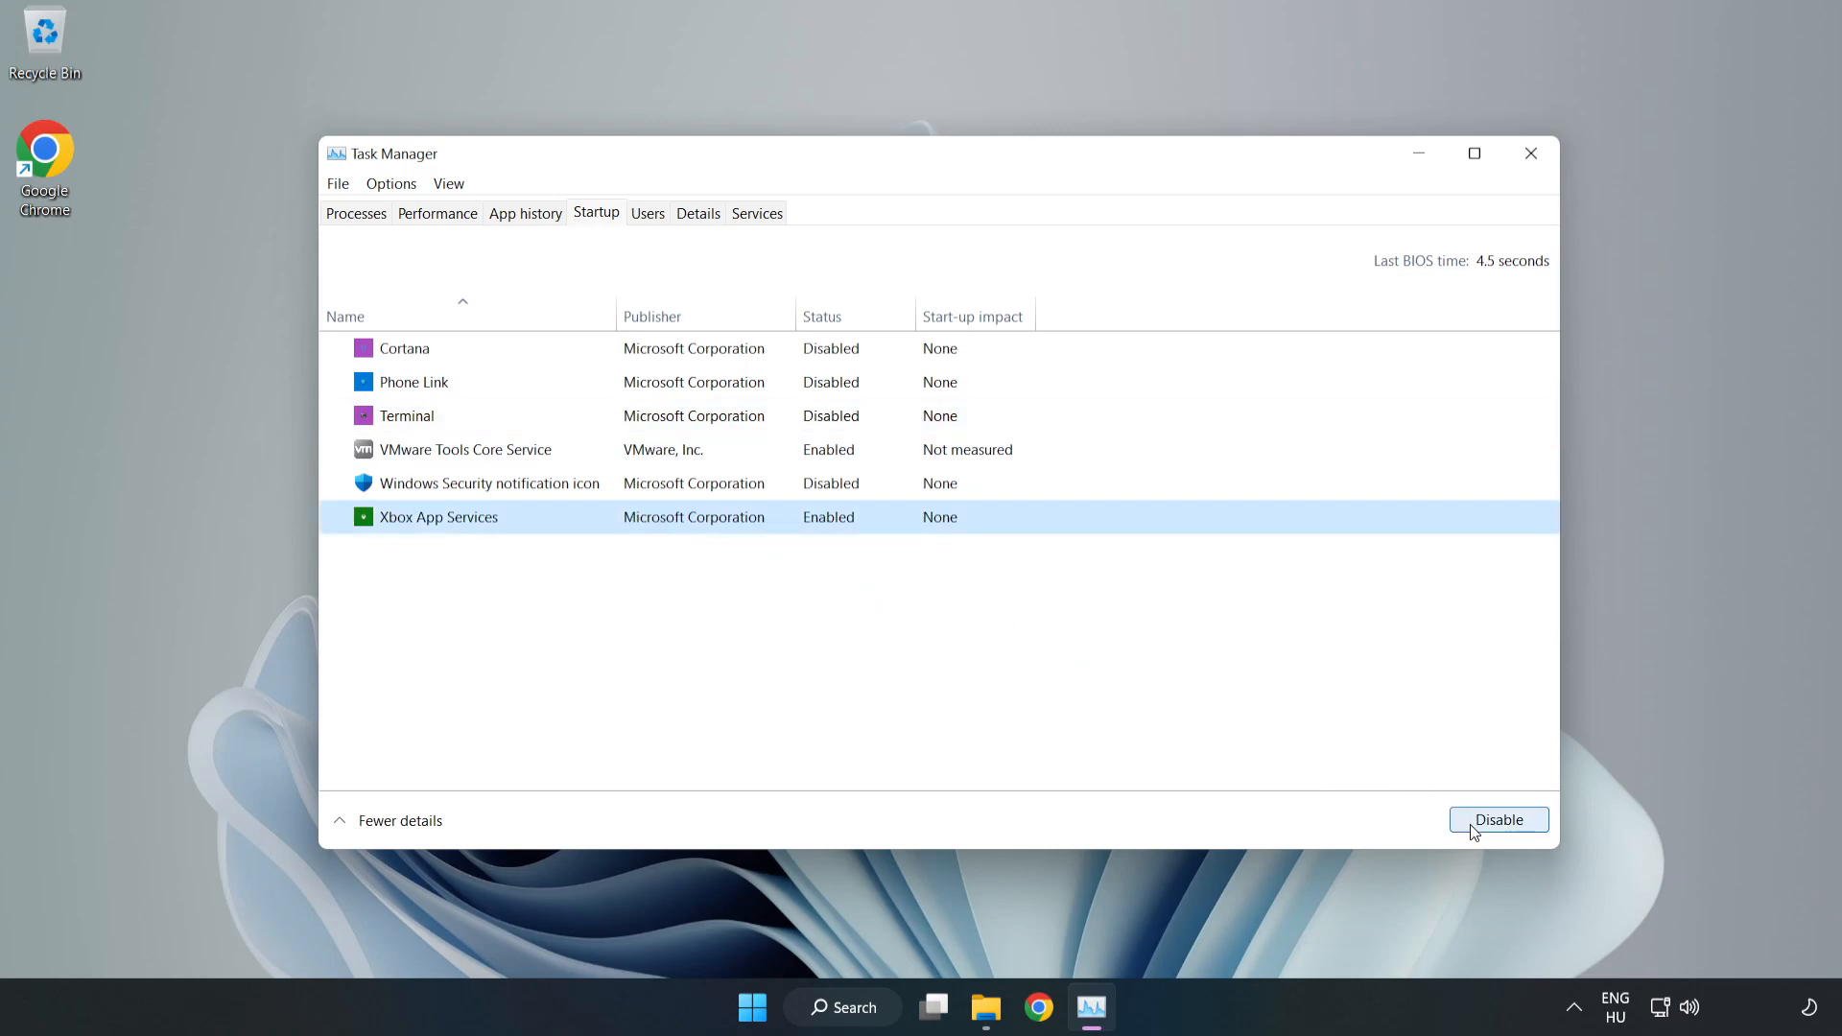
click(1499, 819)
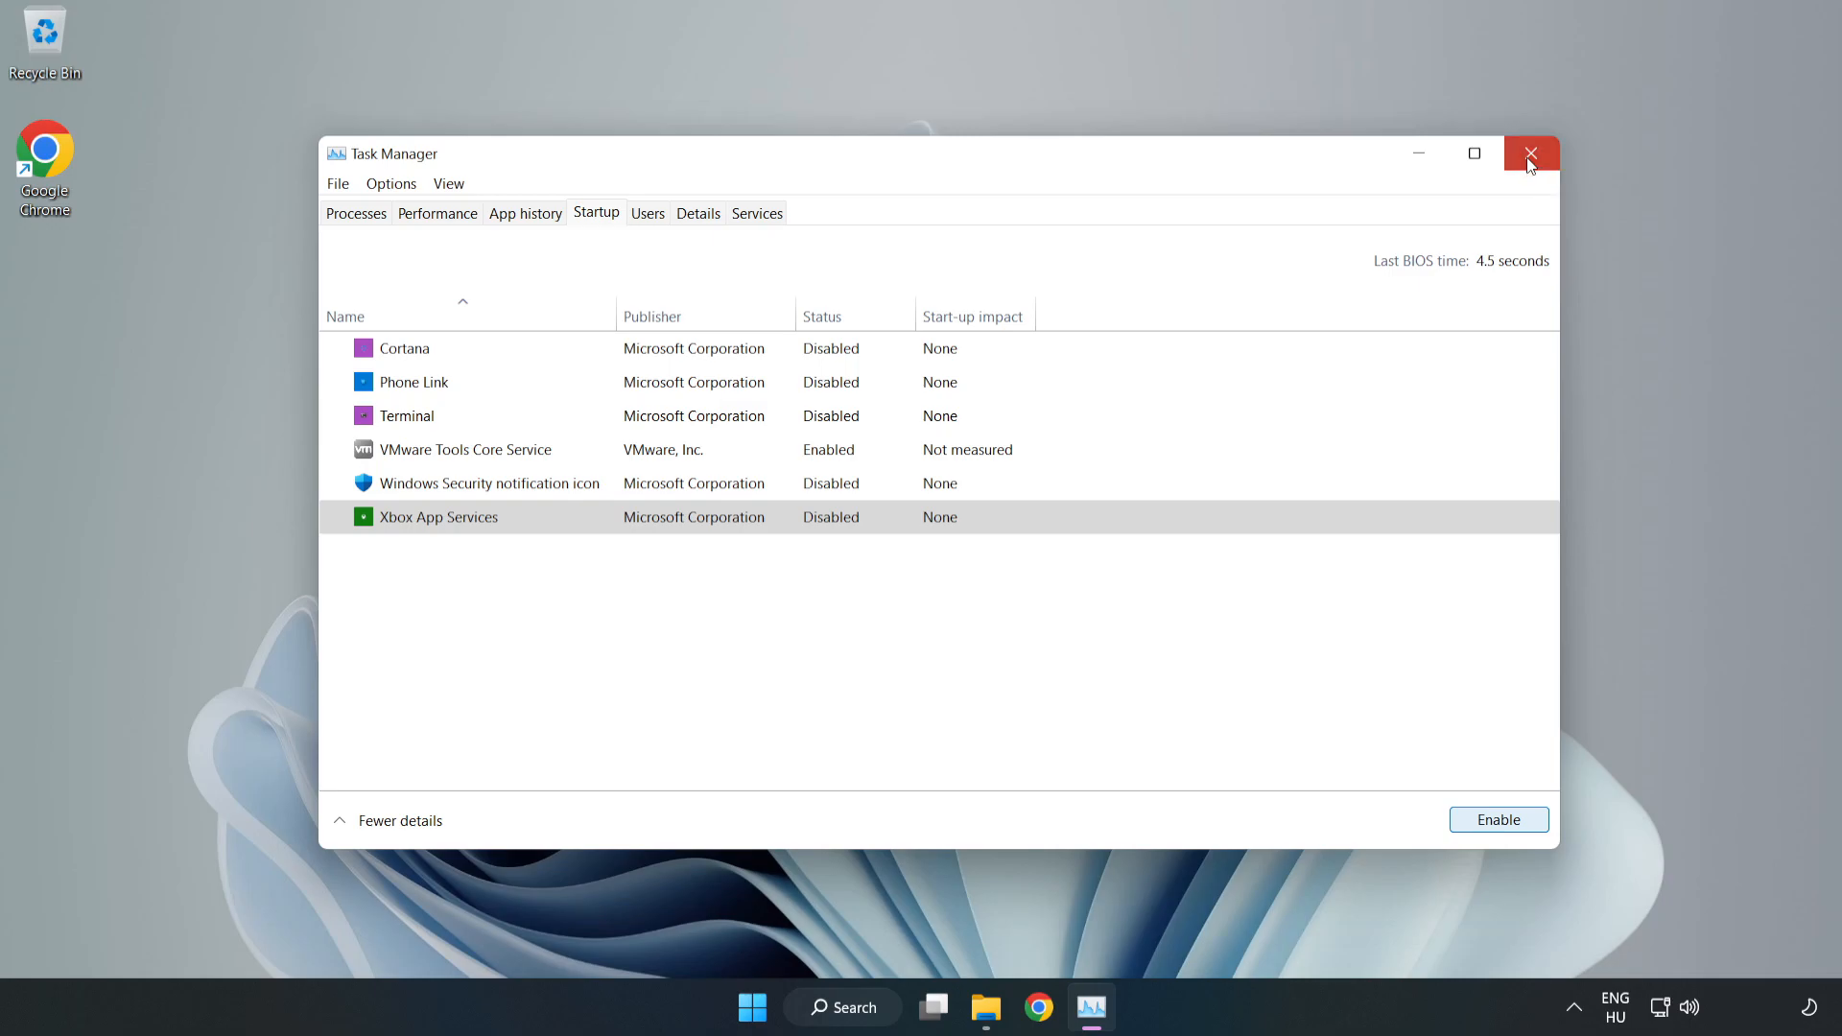
Close Task Manager and run Check for updates on the Windows Update page.
click(1531, 153)
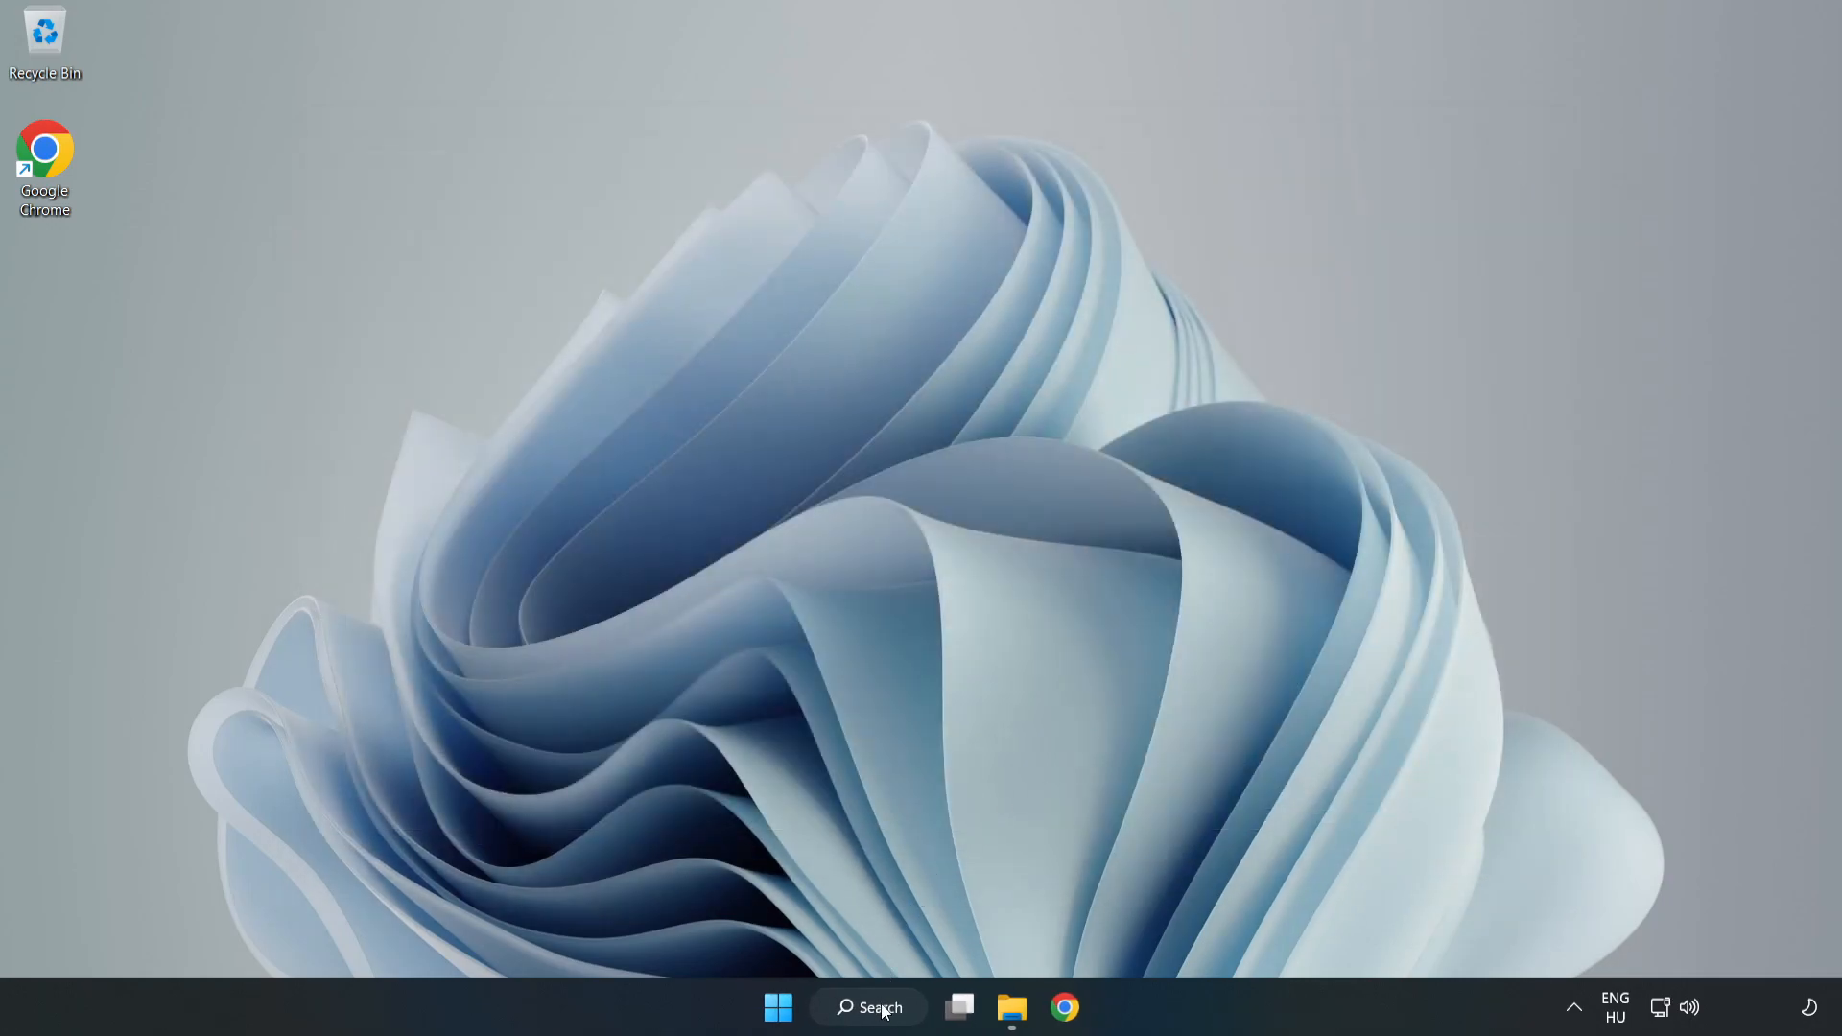
click(882, 1034)
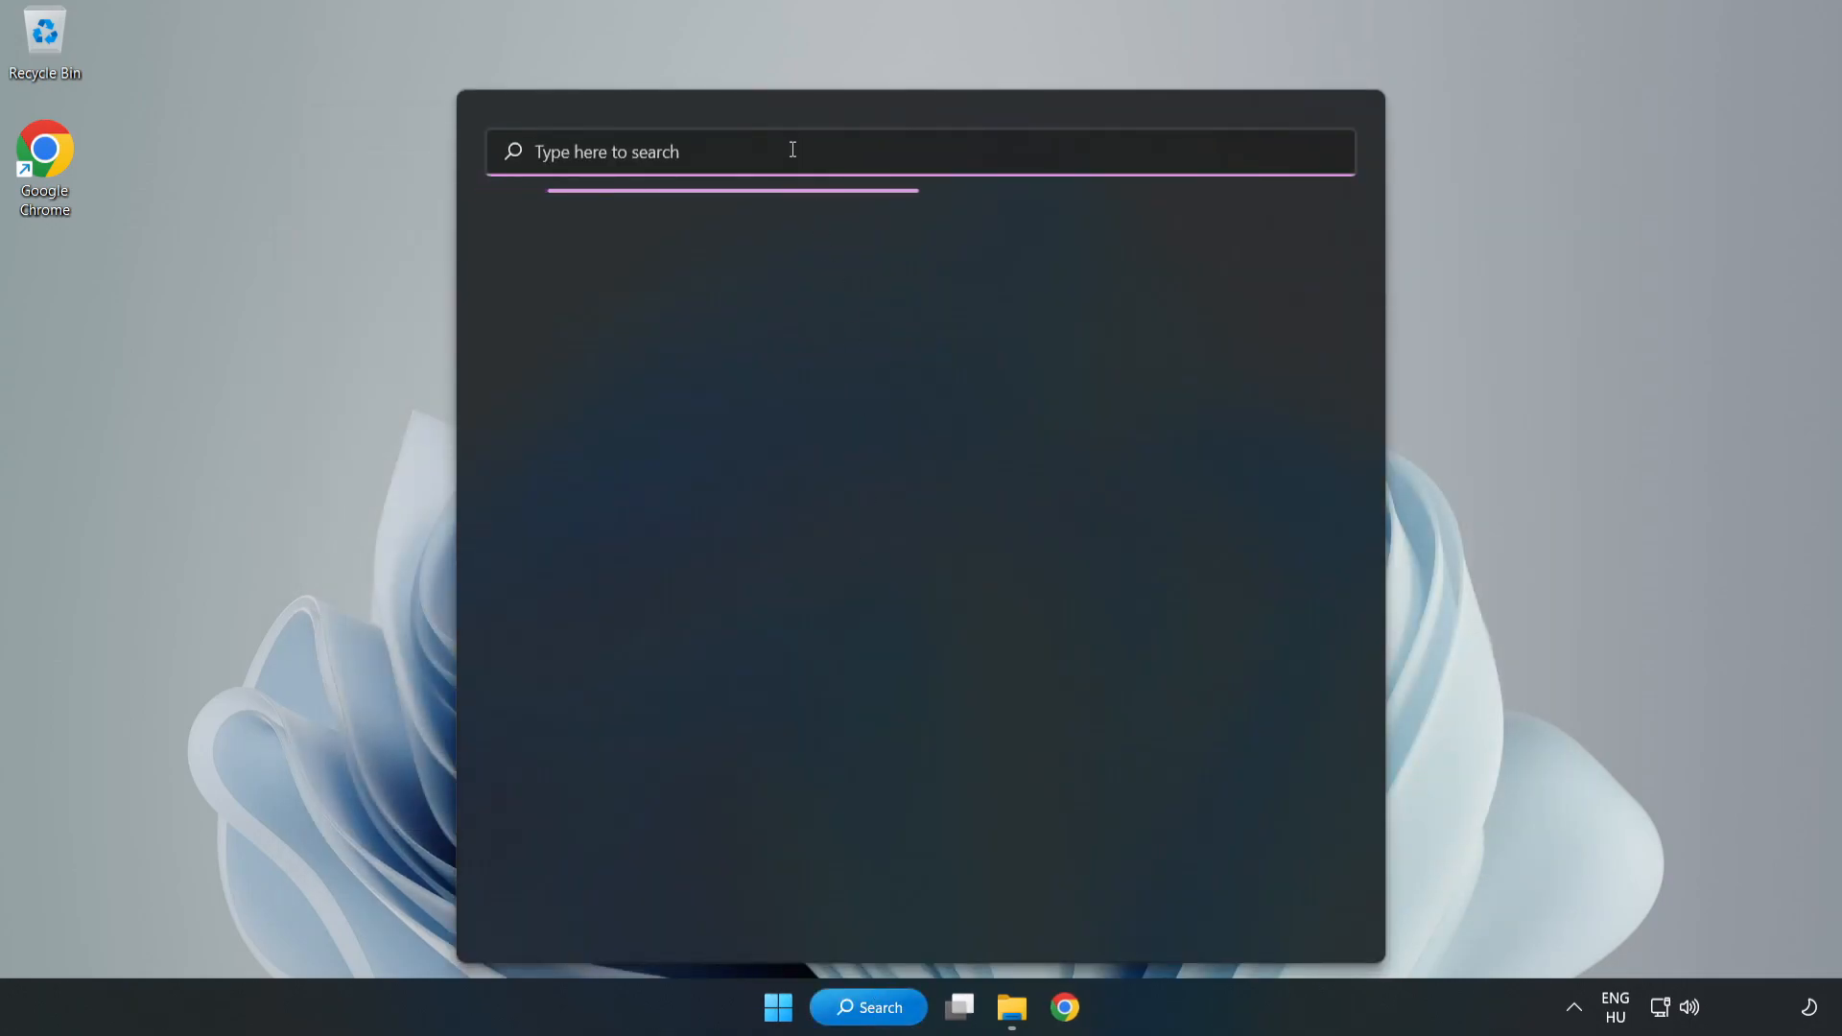
text(update)
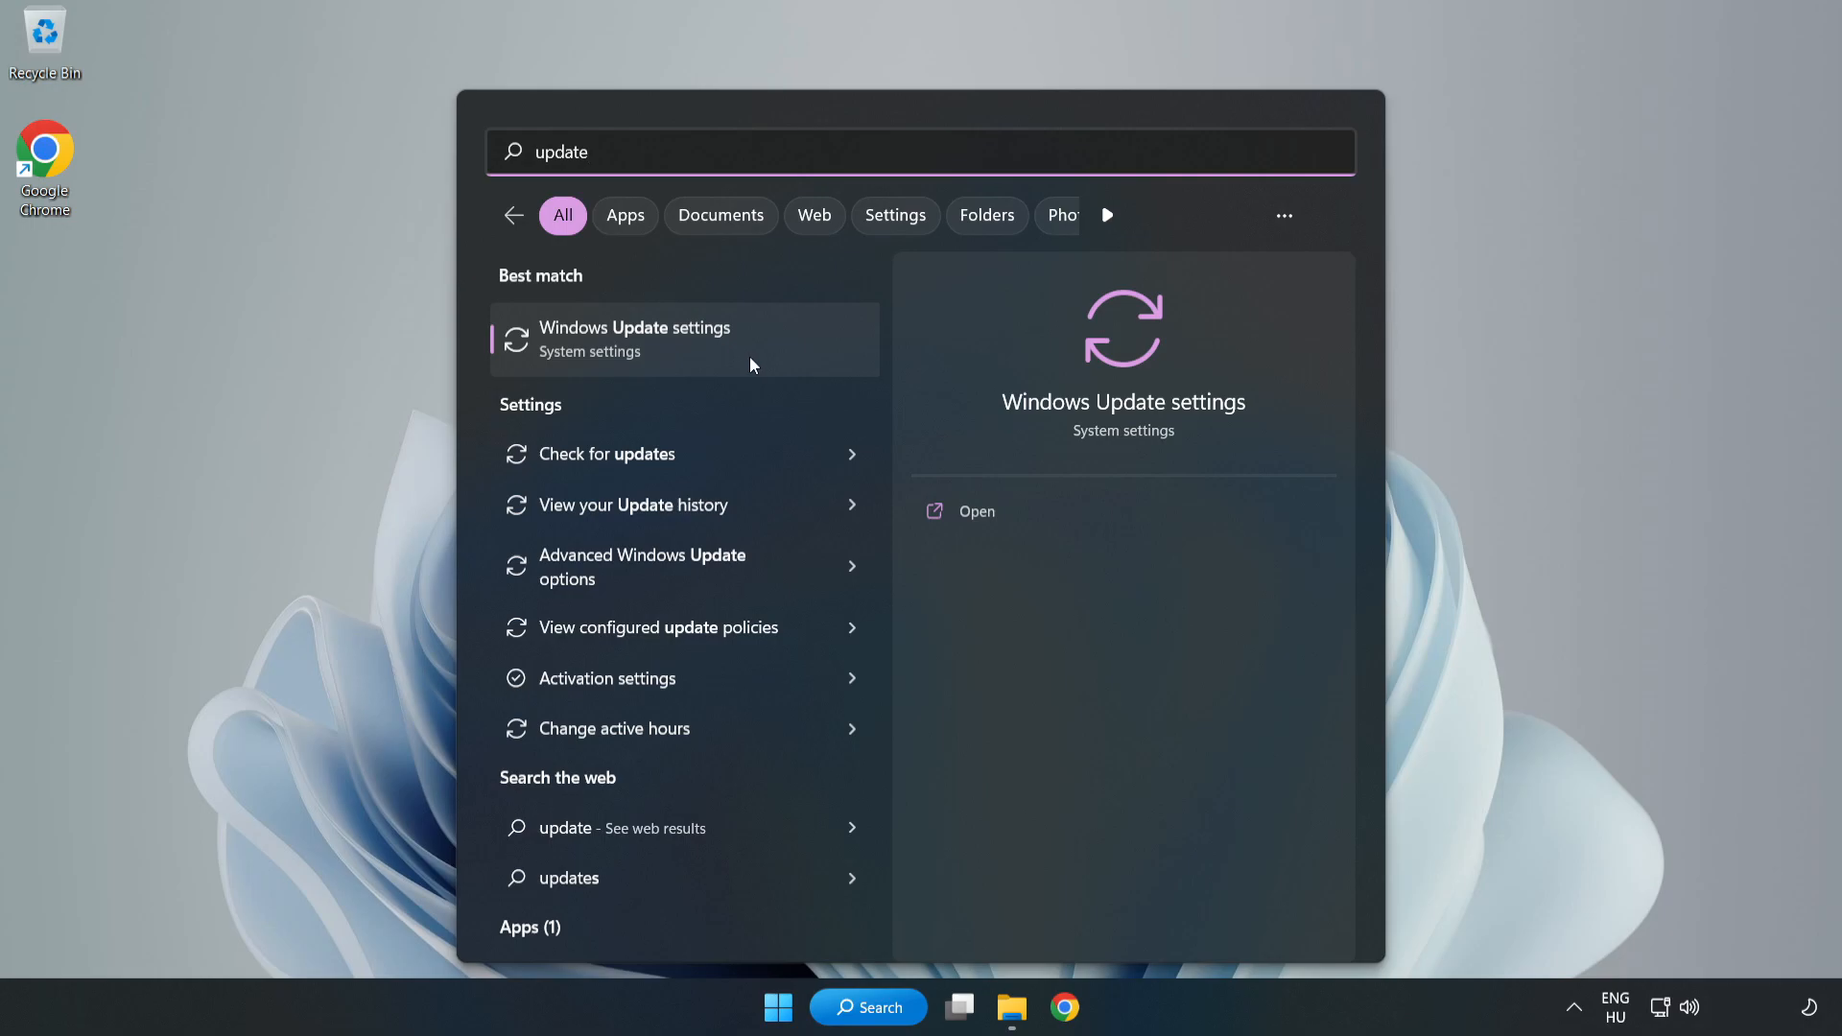
click(633, 339)
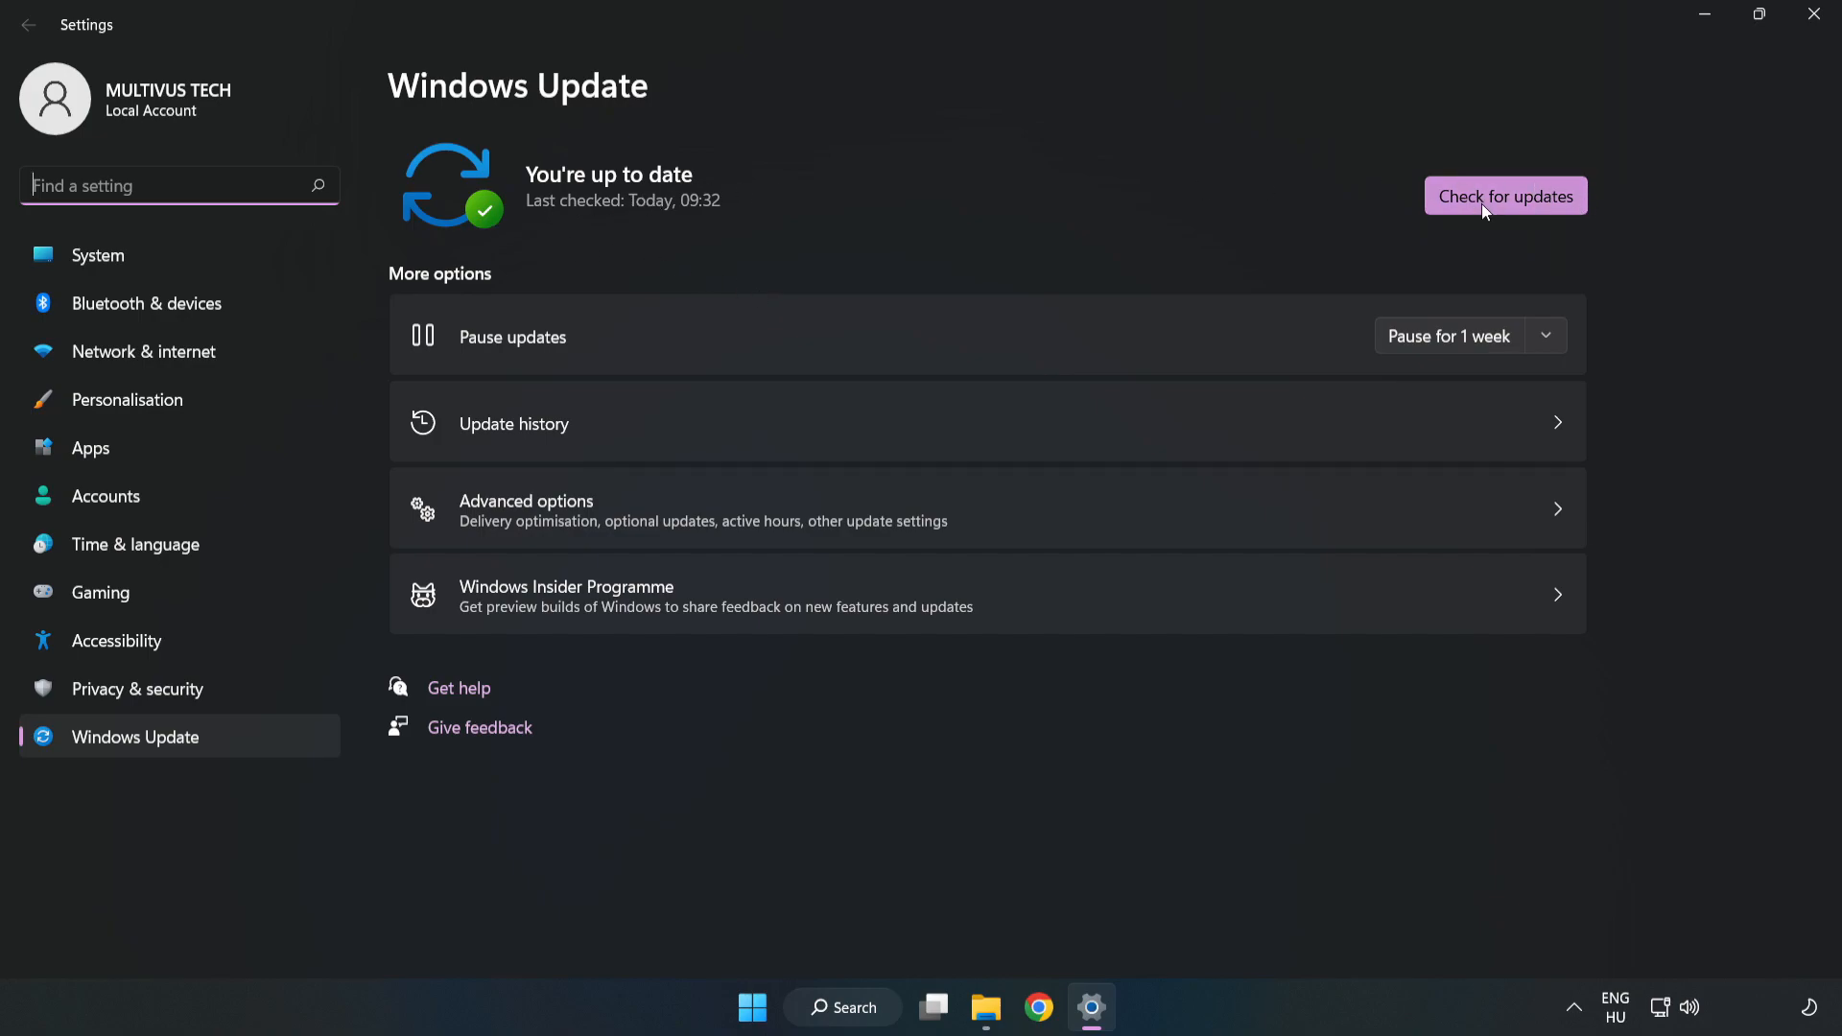
click(1504, 196)
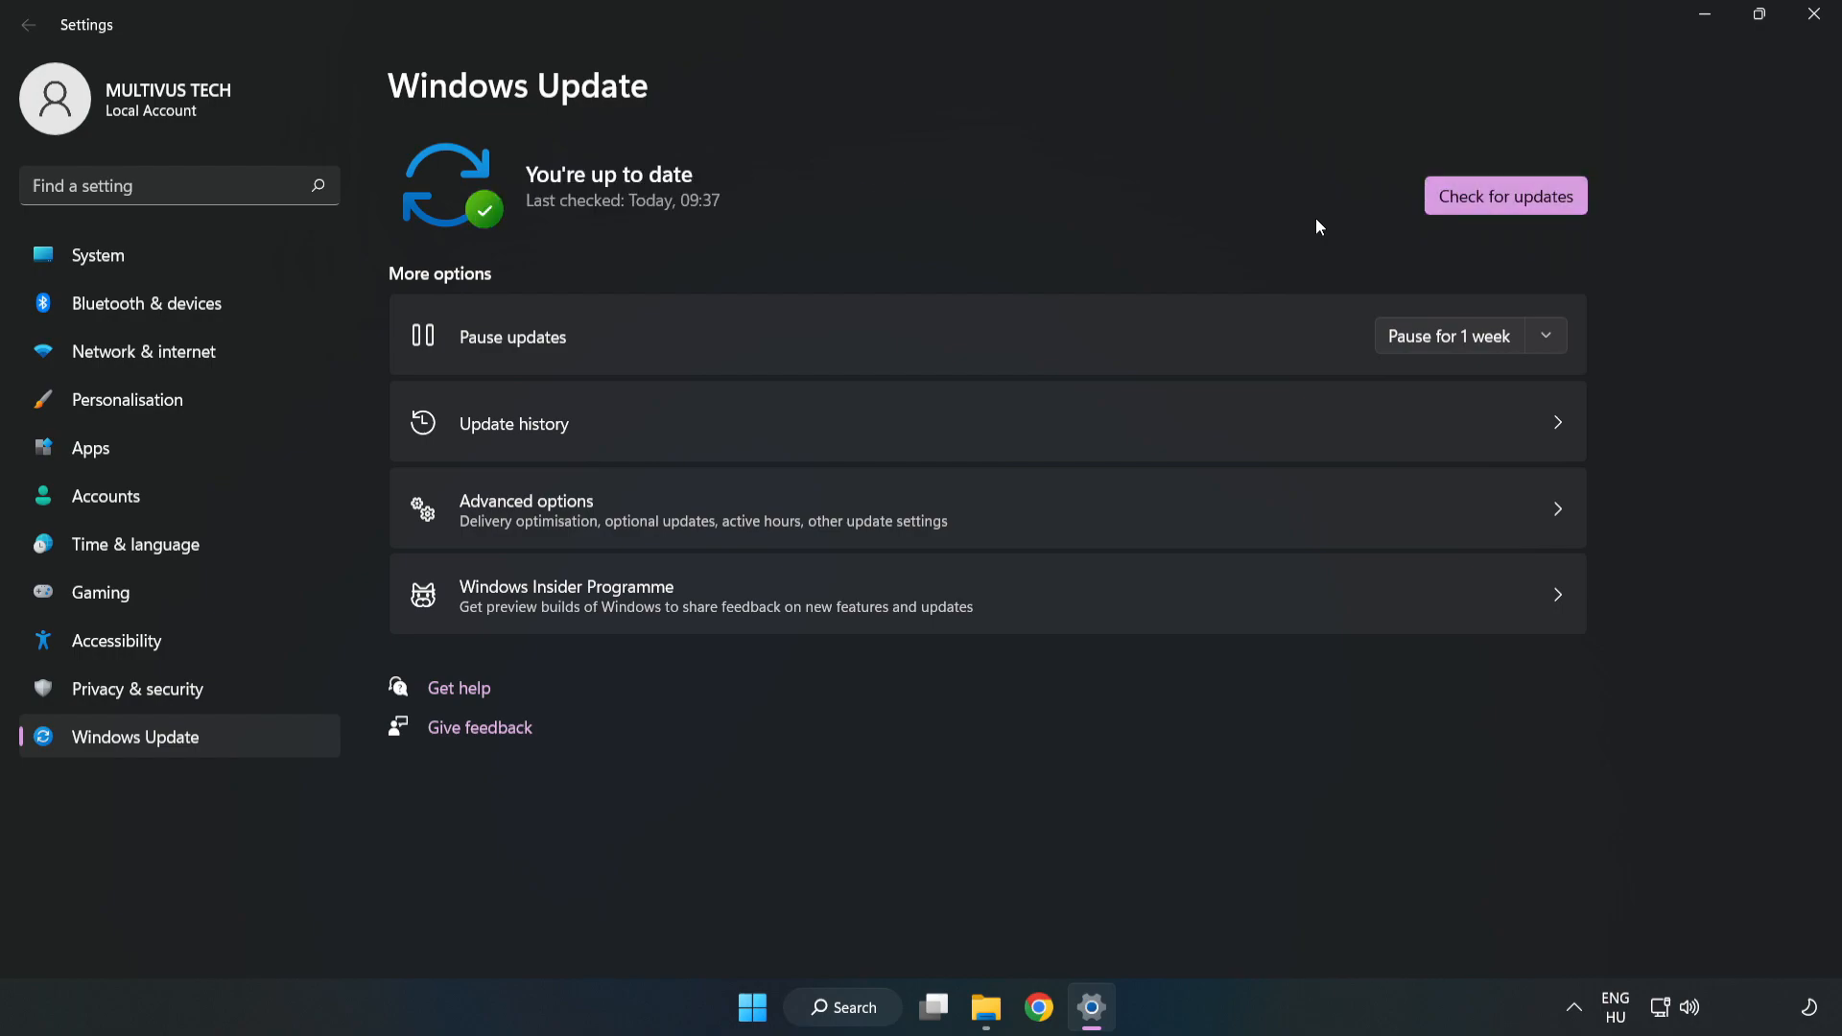
mouse_move(1811, 14)
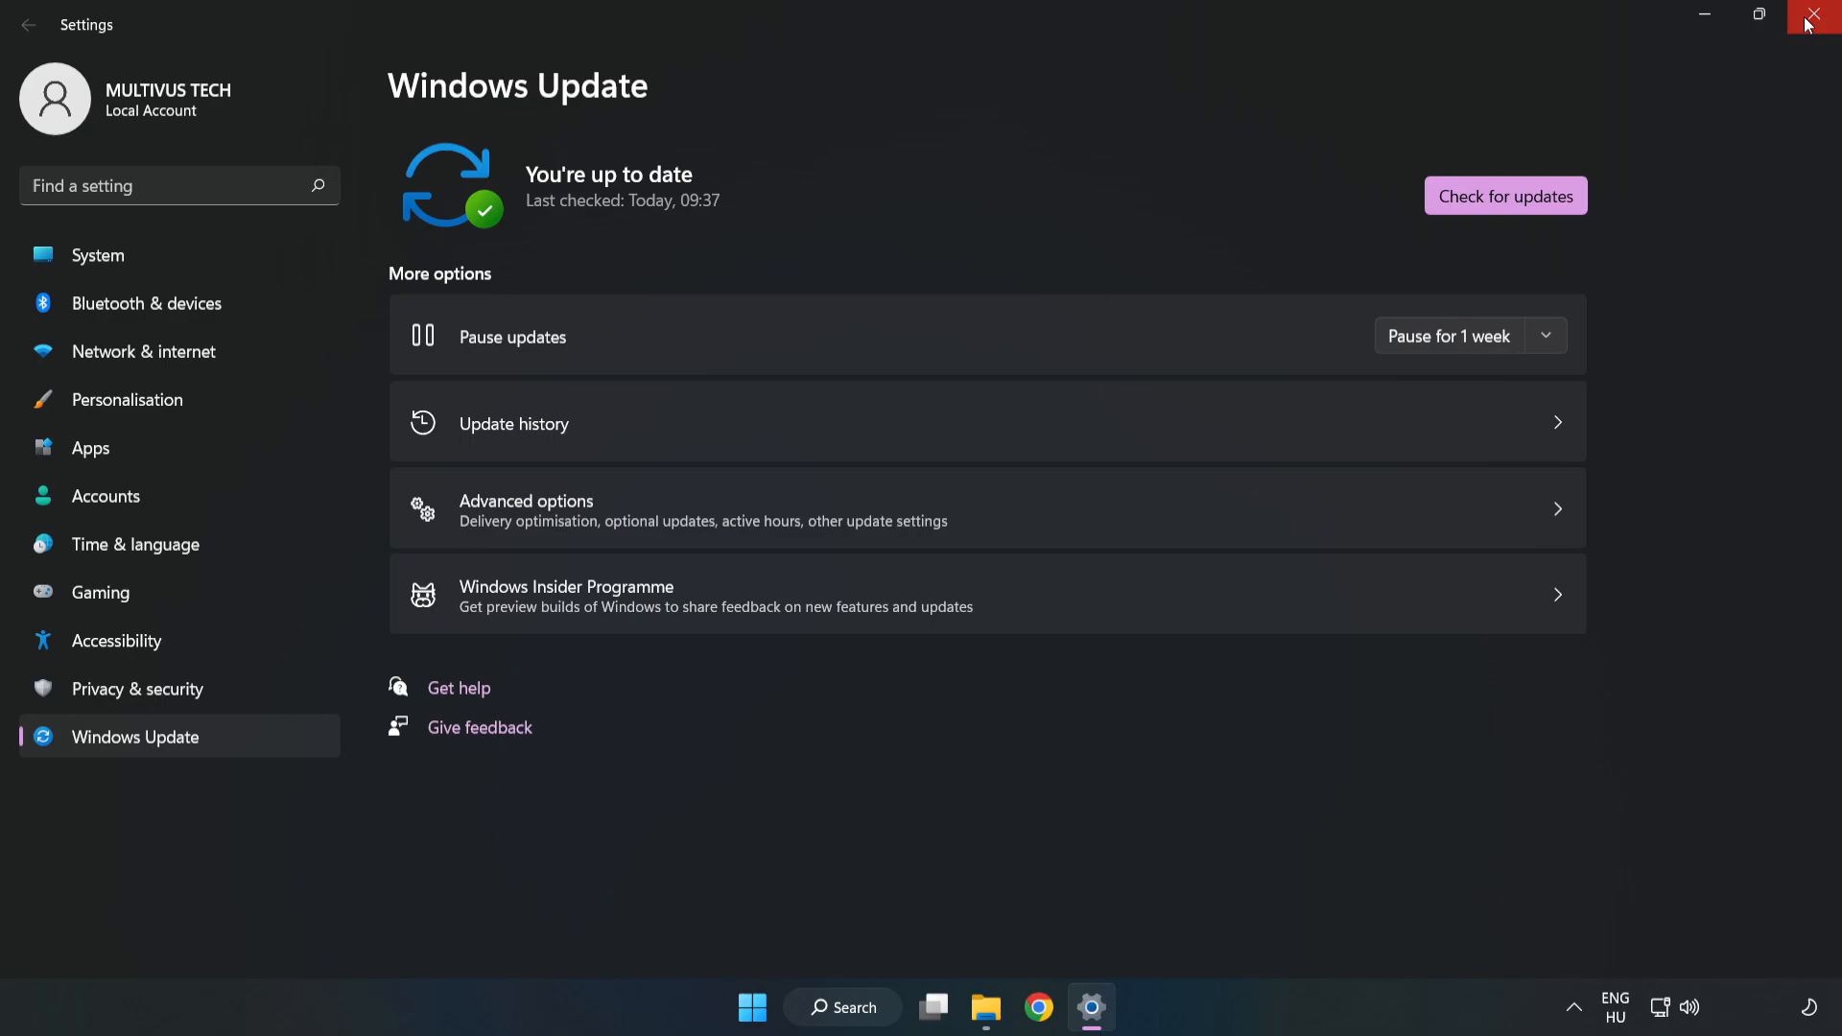
Launch regedit and browse to HKEY_CURRENT_USER\System\GameConfigStore.
click(1811, 13)
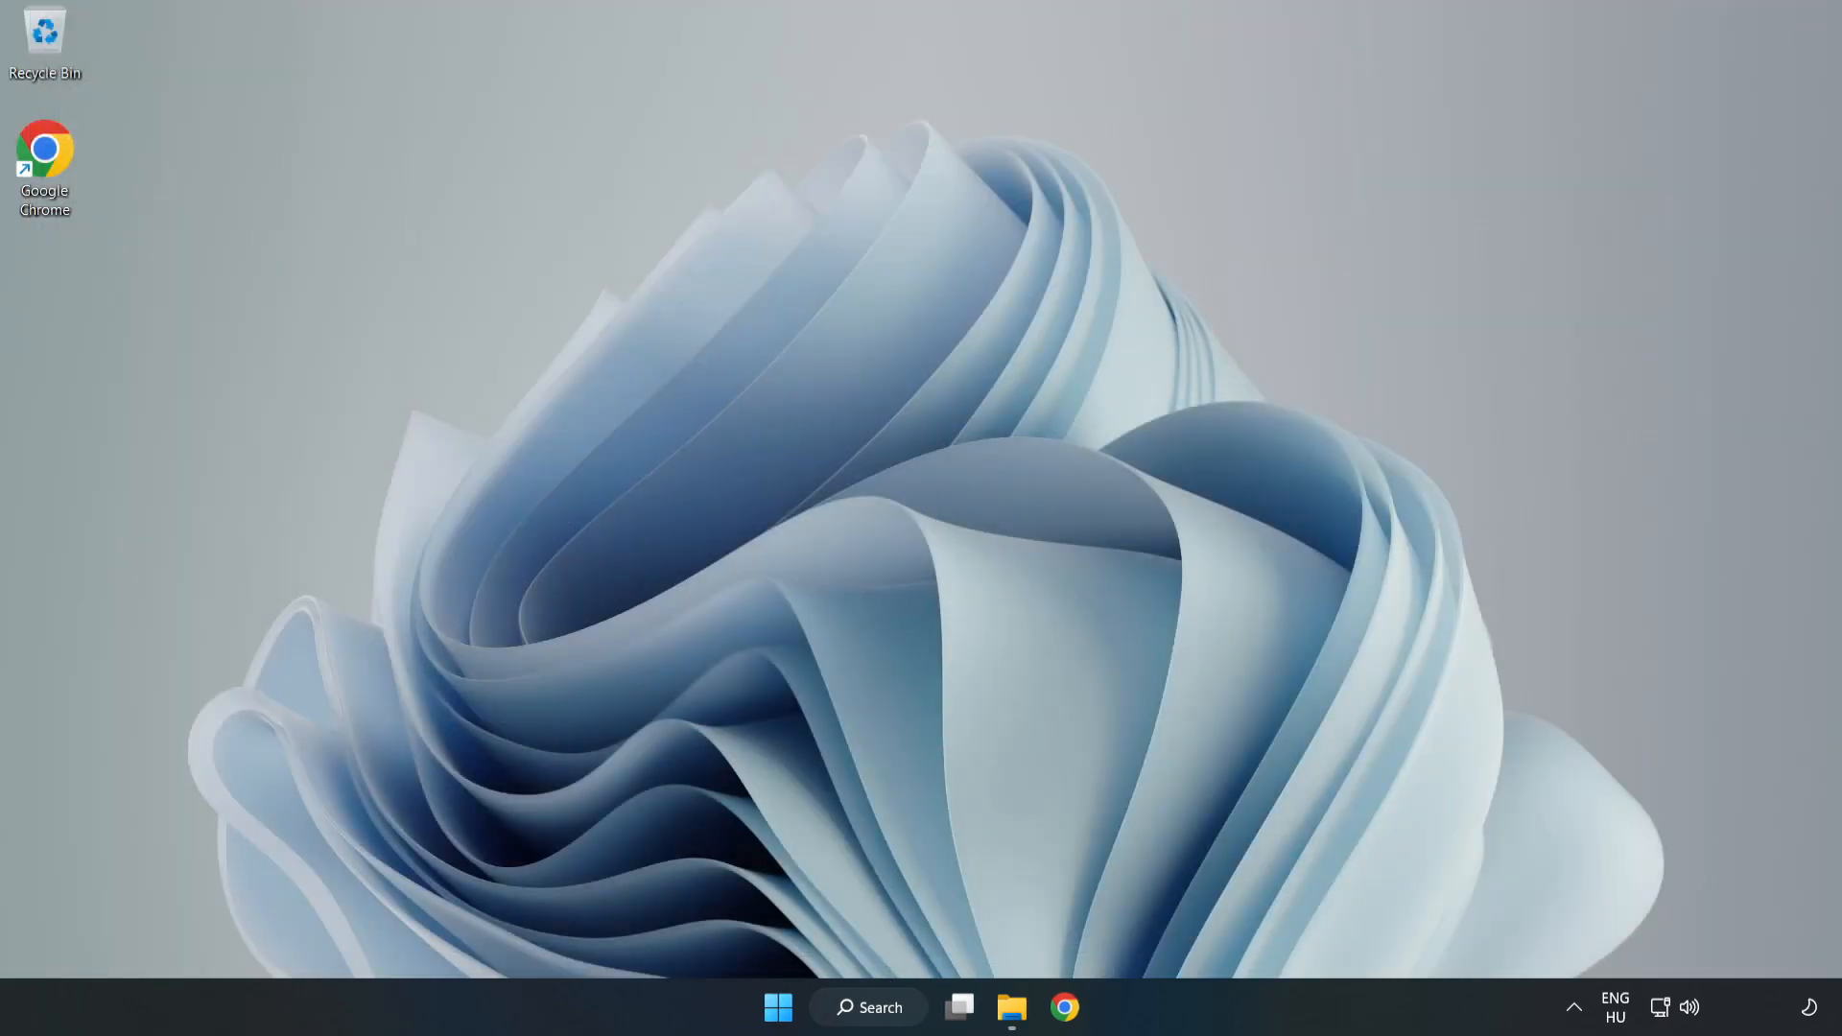
click(877, 1007)
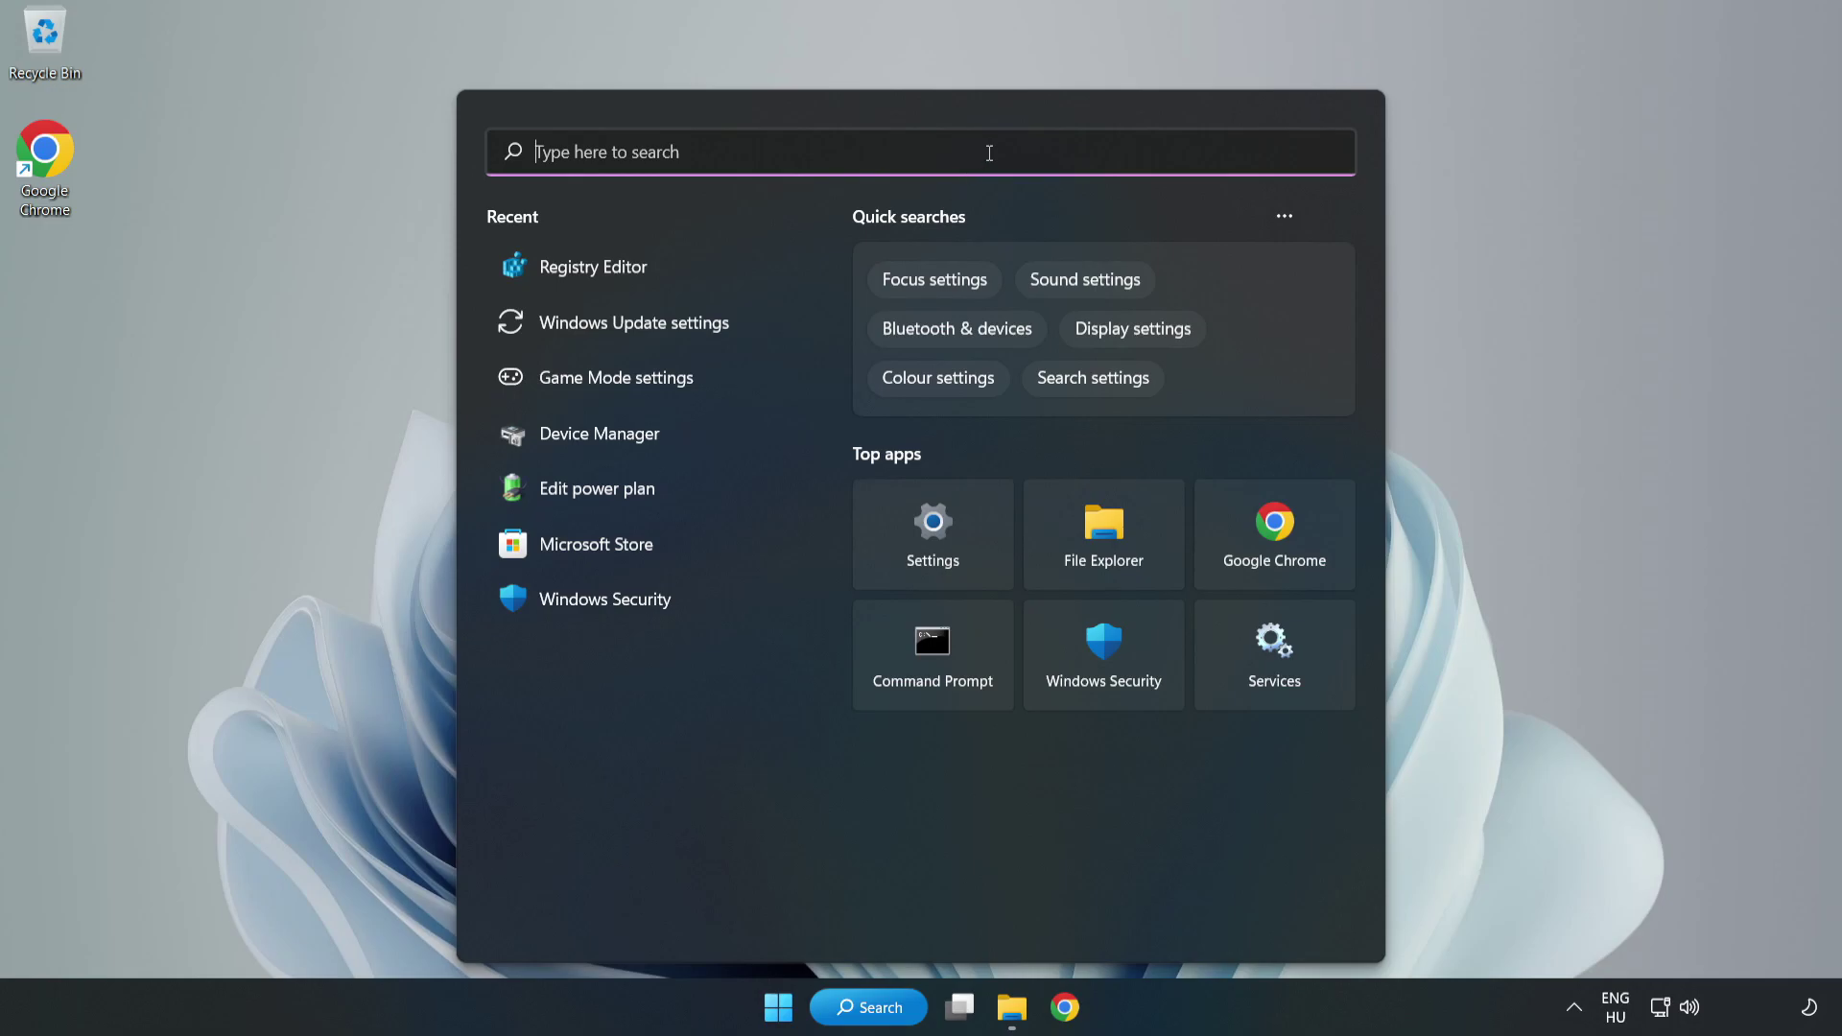
text(regedit)
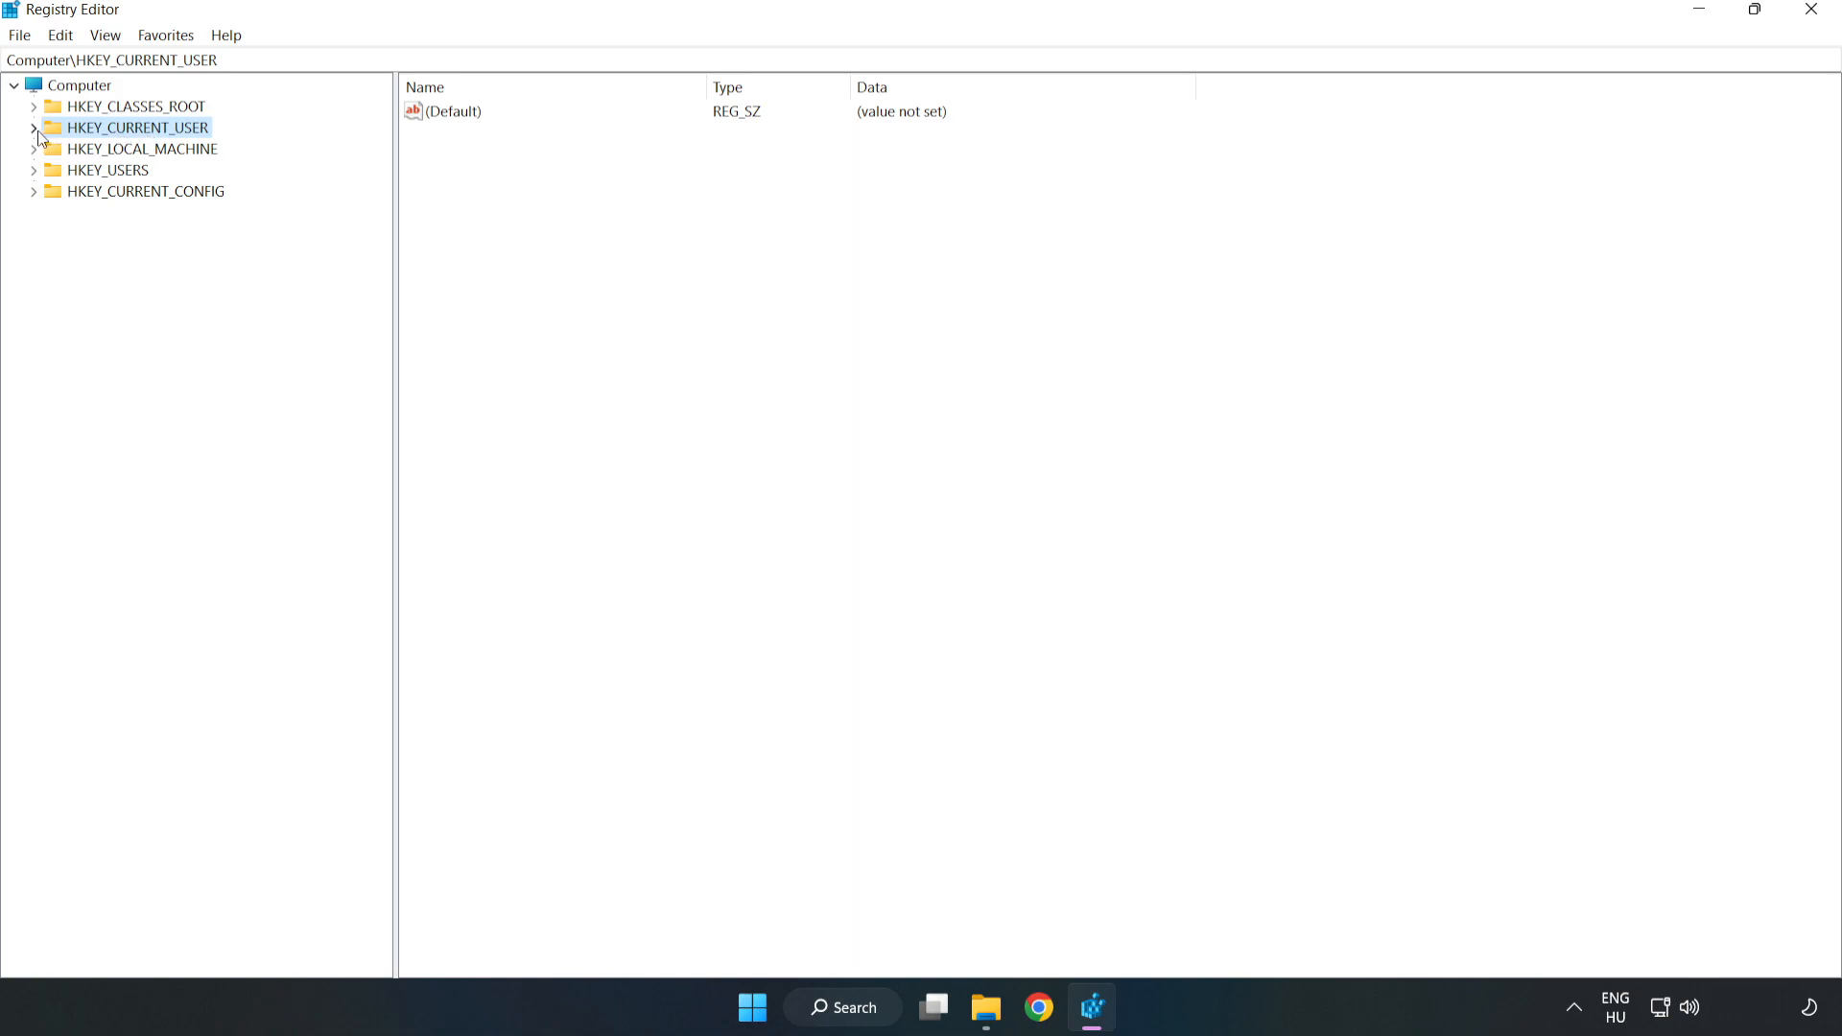
click(32, 127)
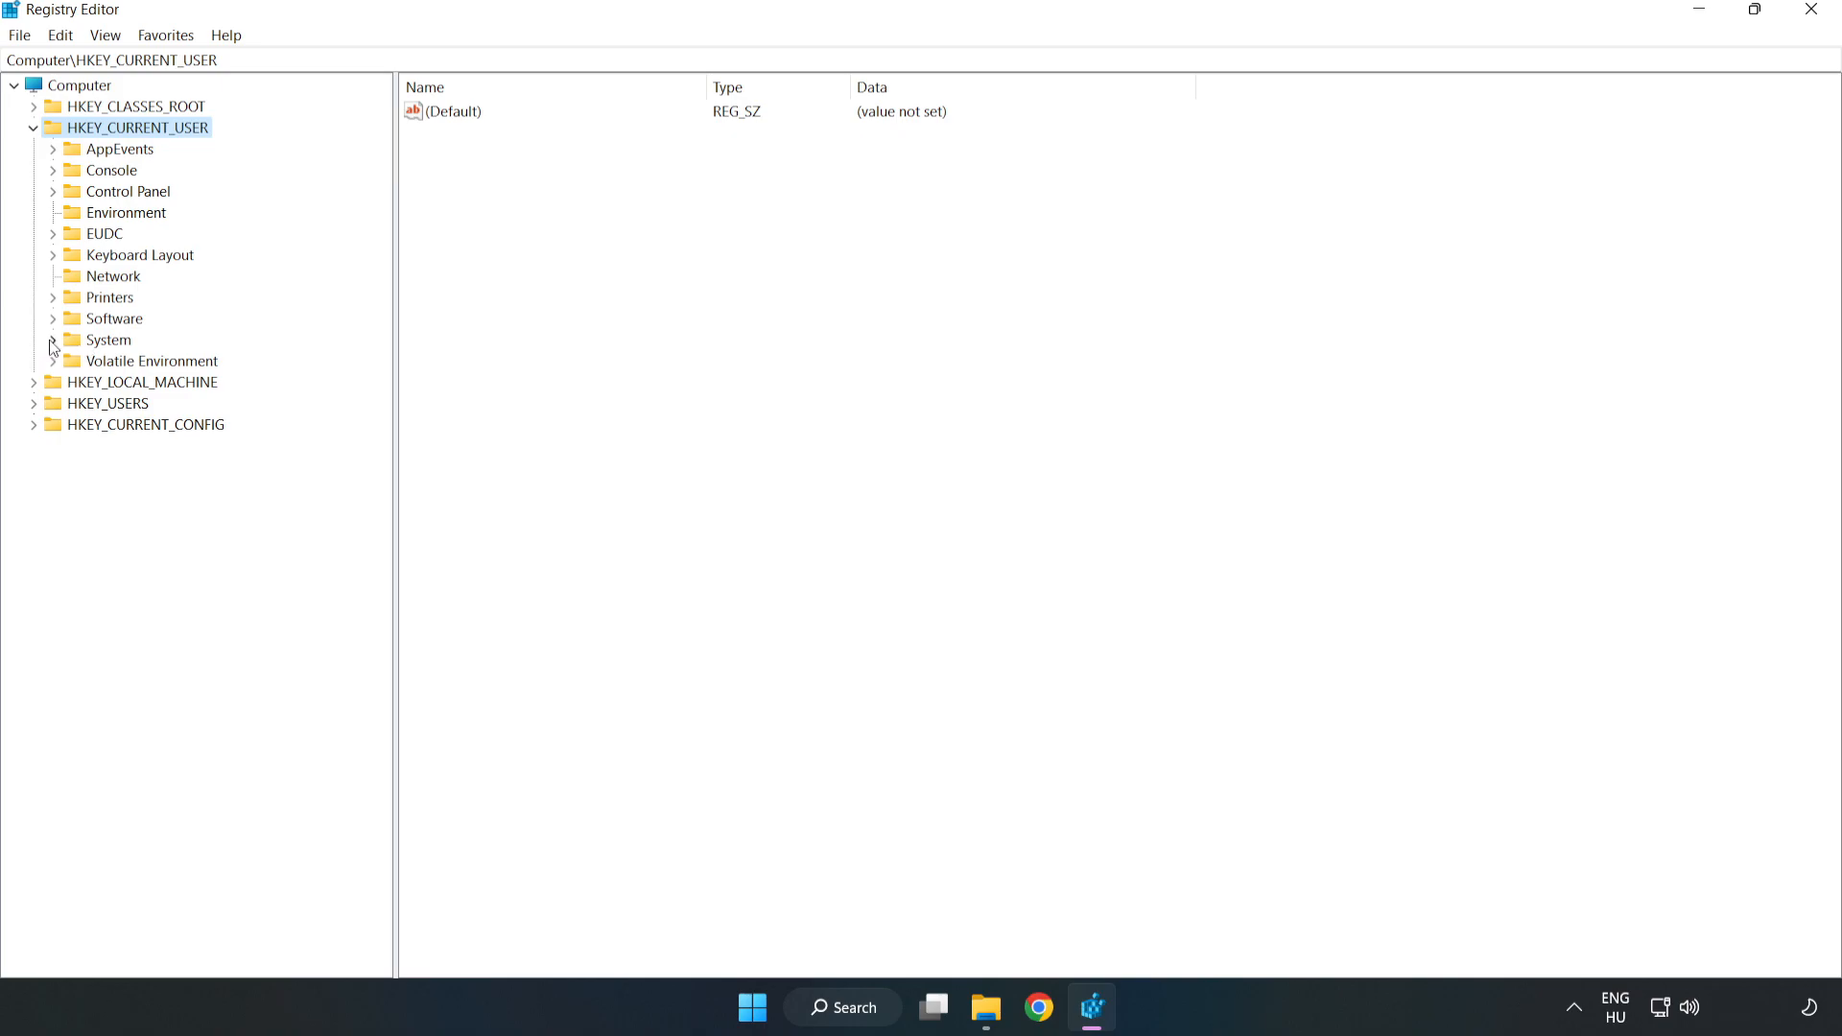
click(52, 340)
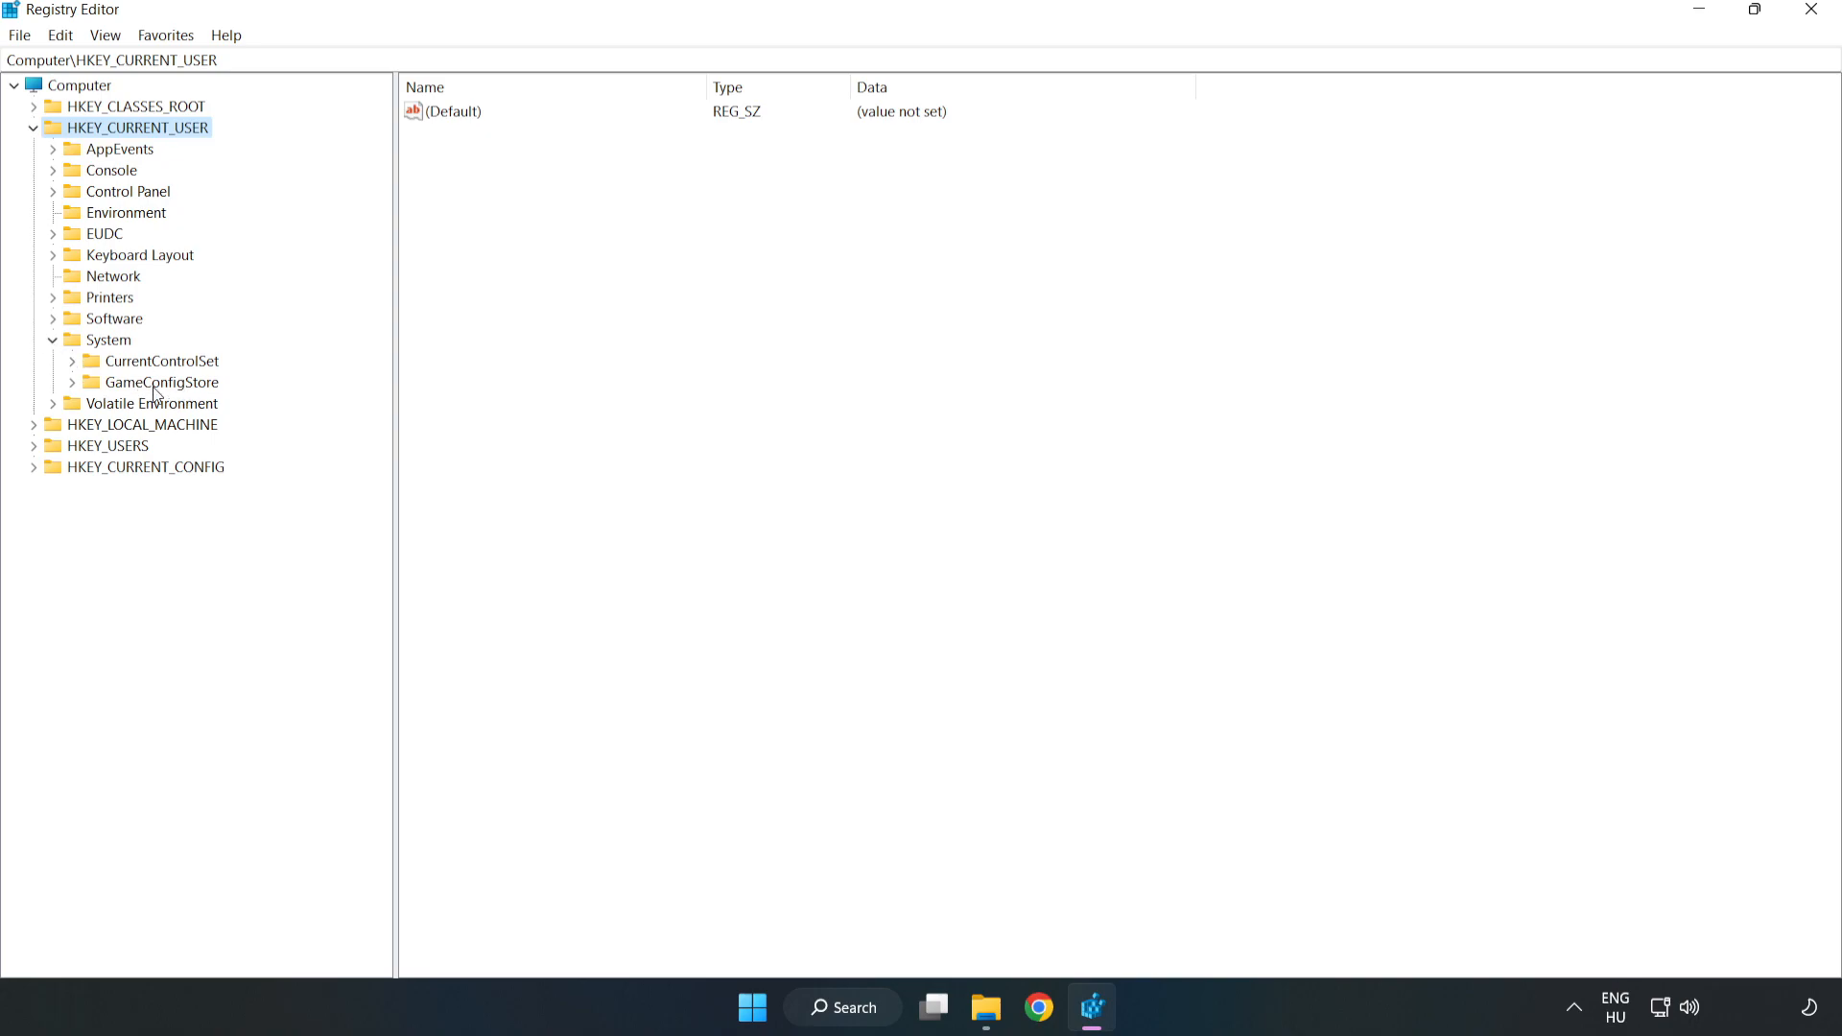
click(163, 382)
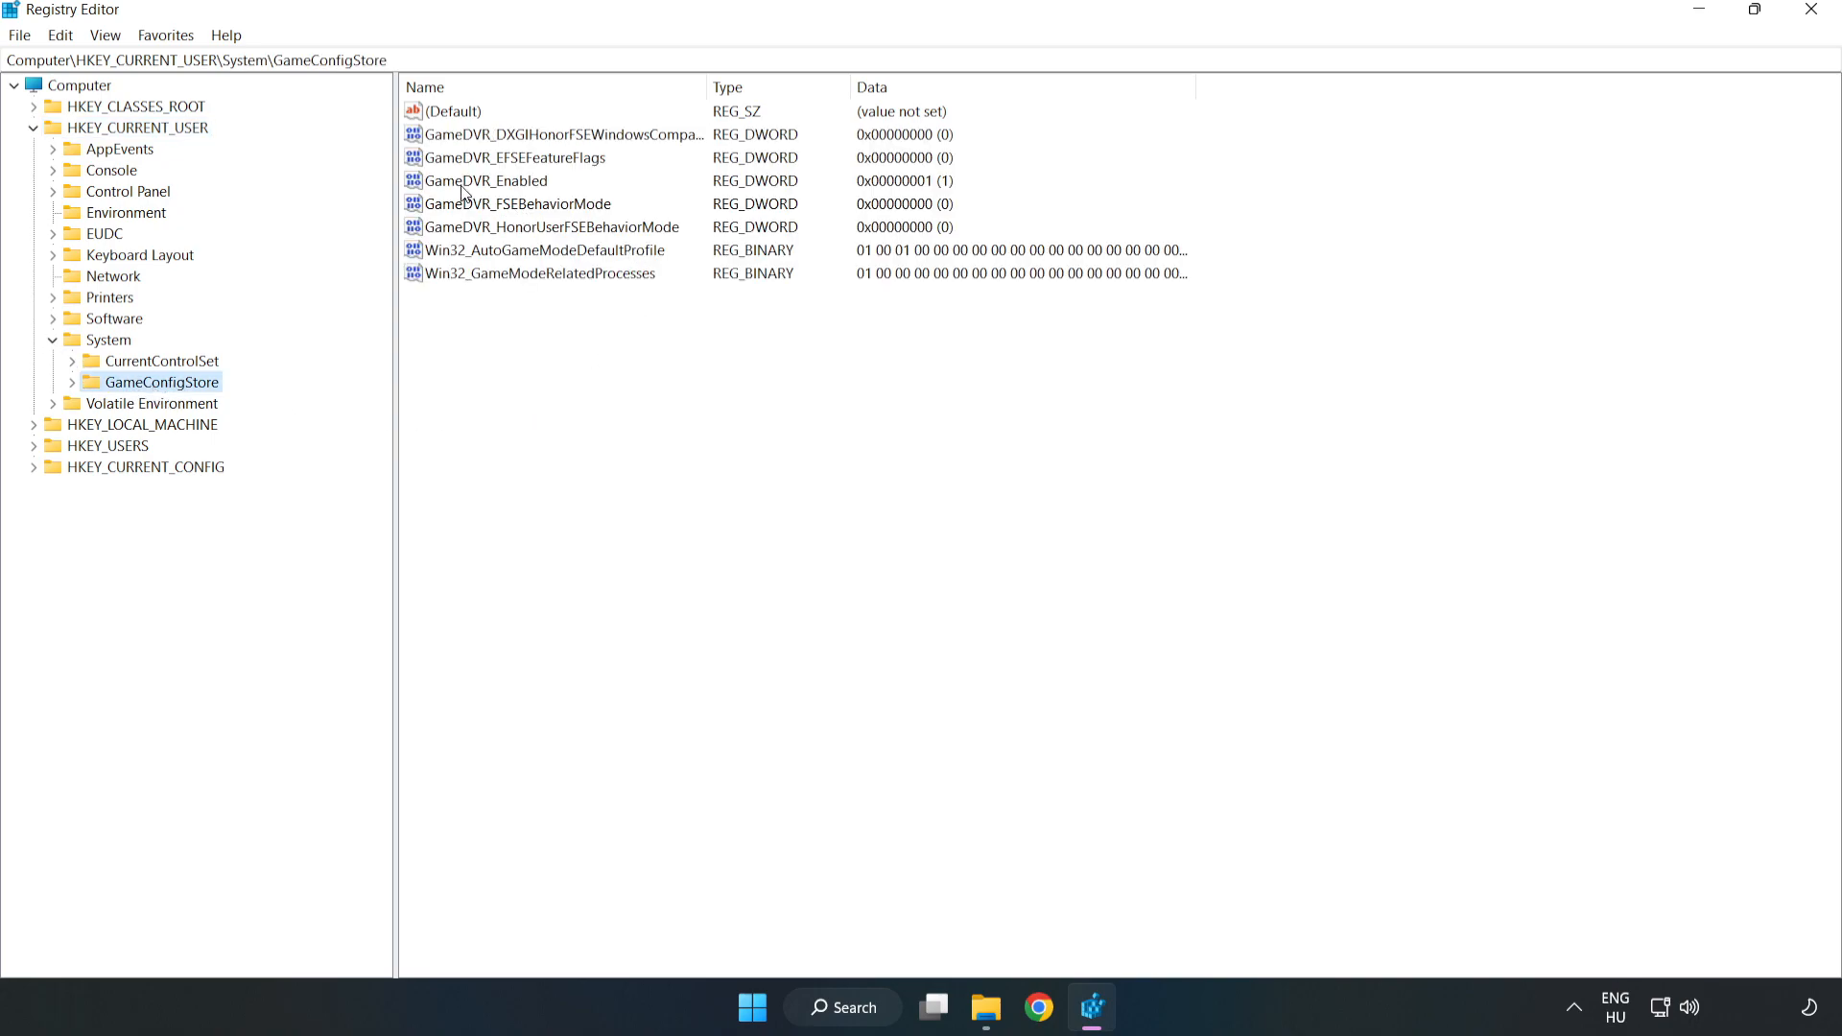
Change GameDVR_Enabled's value data from 1 to 0 and collapse HKEY_CURRENT_USER.
click(486, 180)
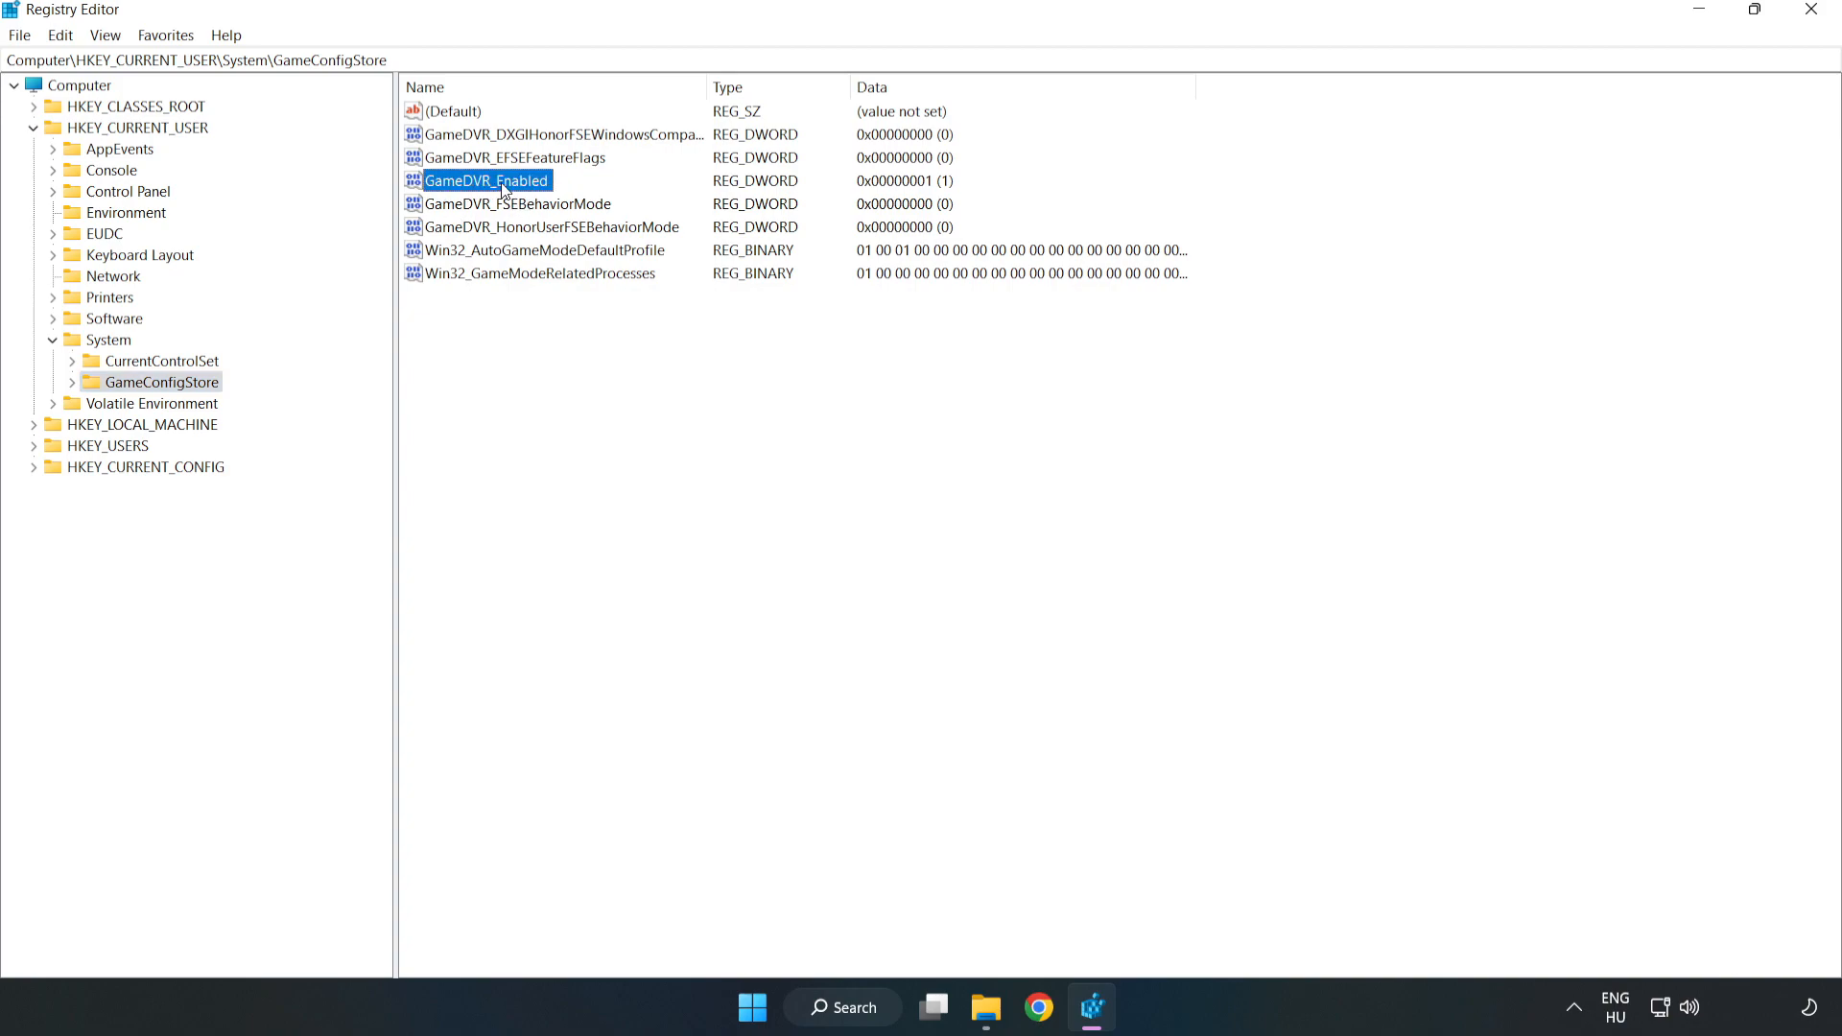
right_click(503, 188)
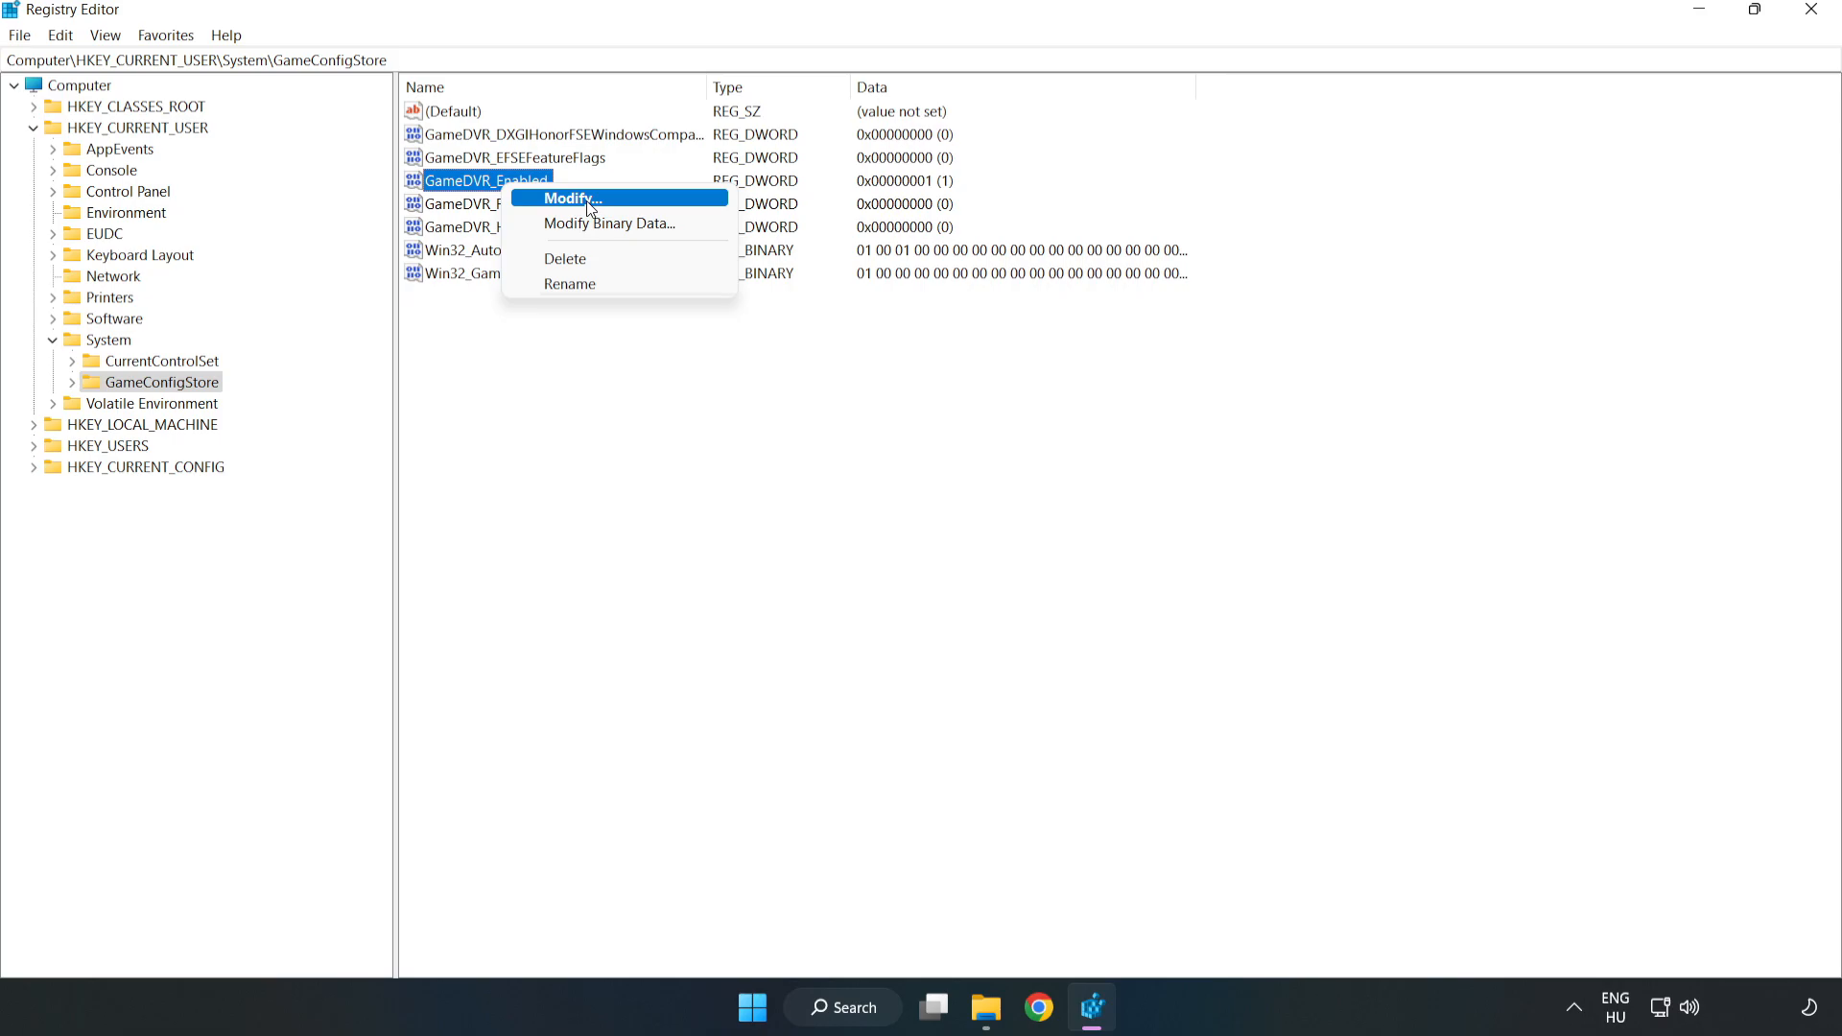
click(574, 198)
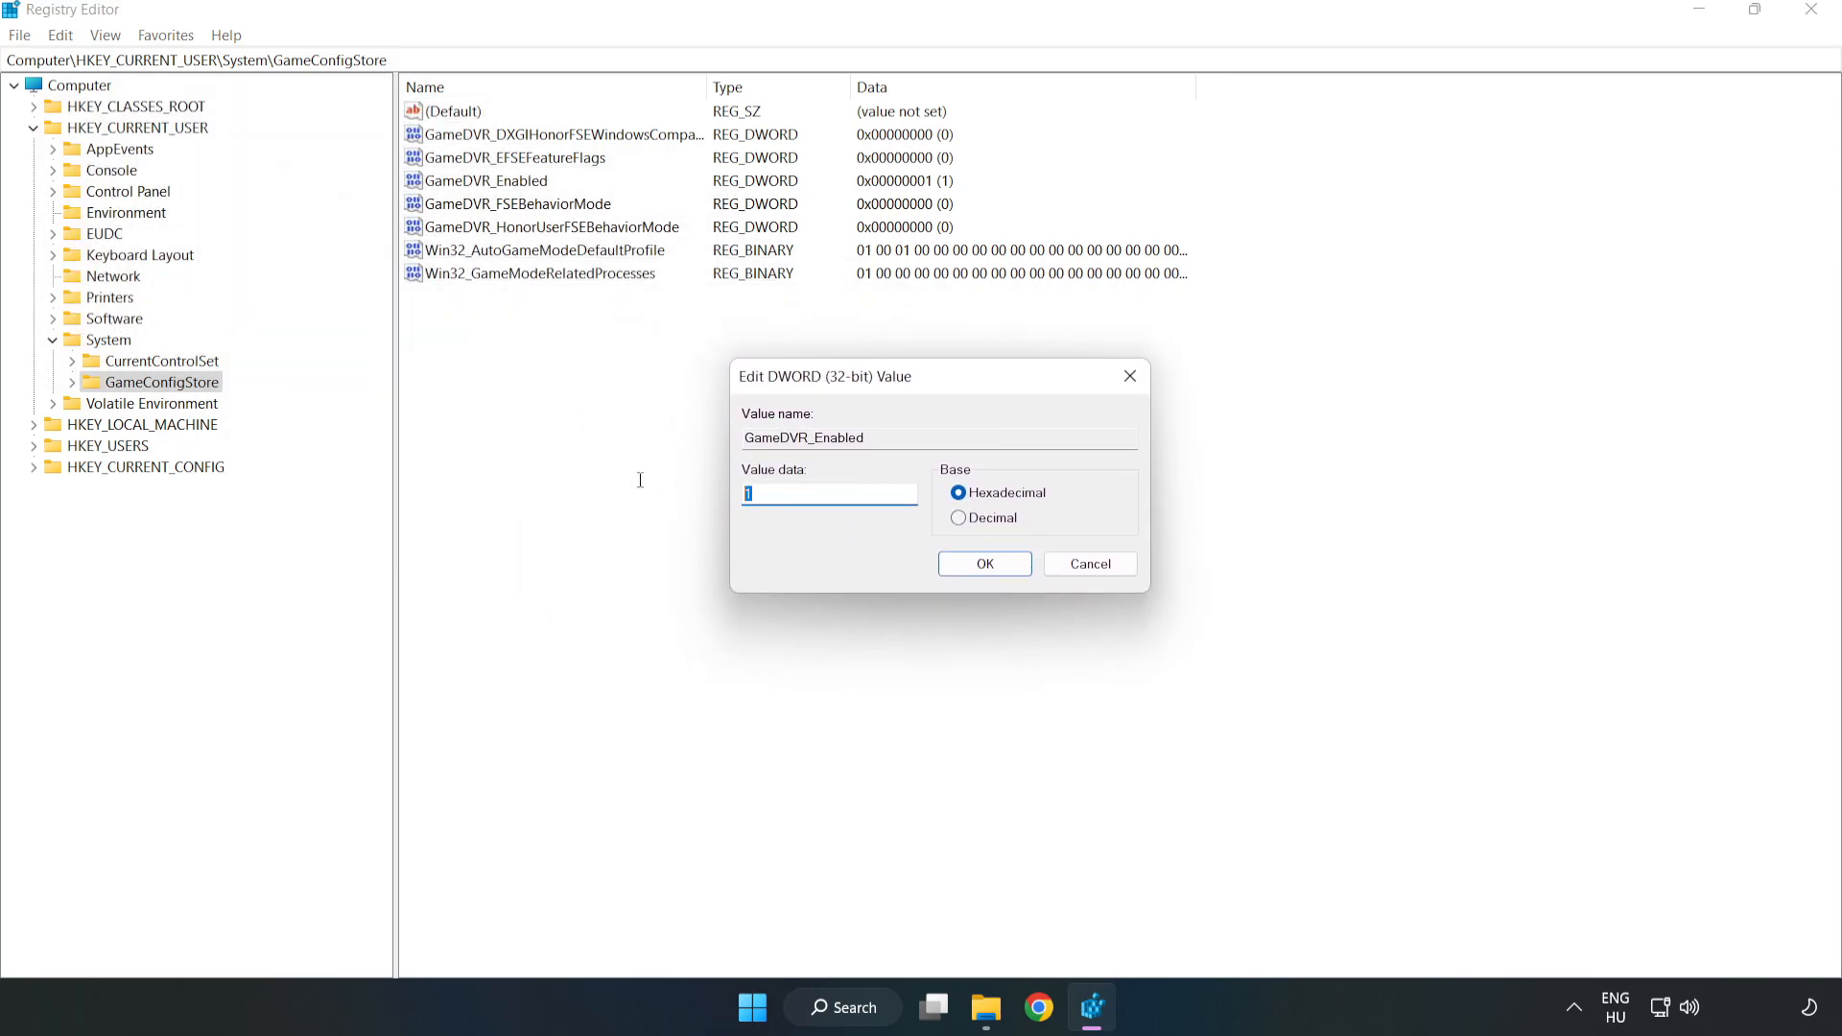
text(0)
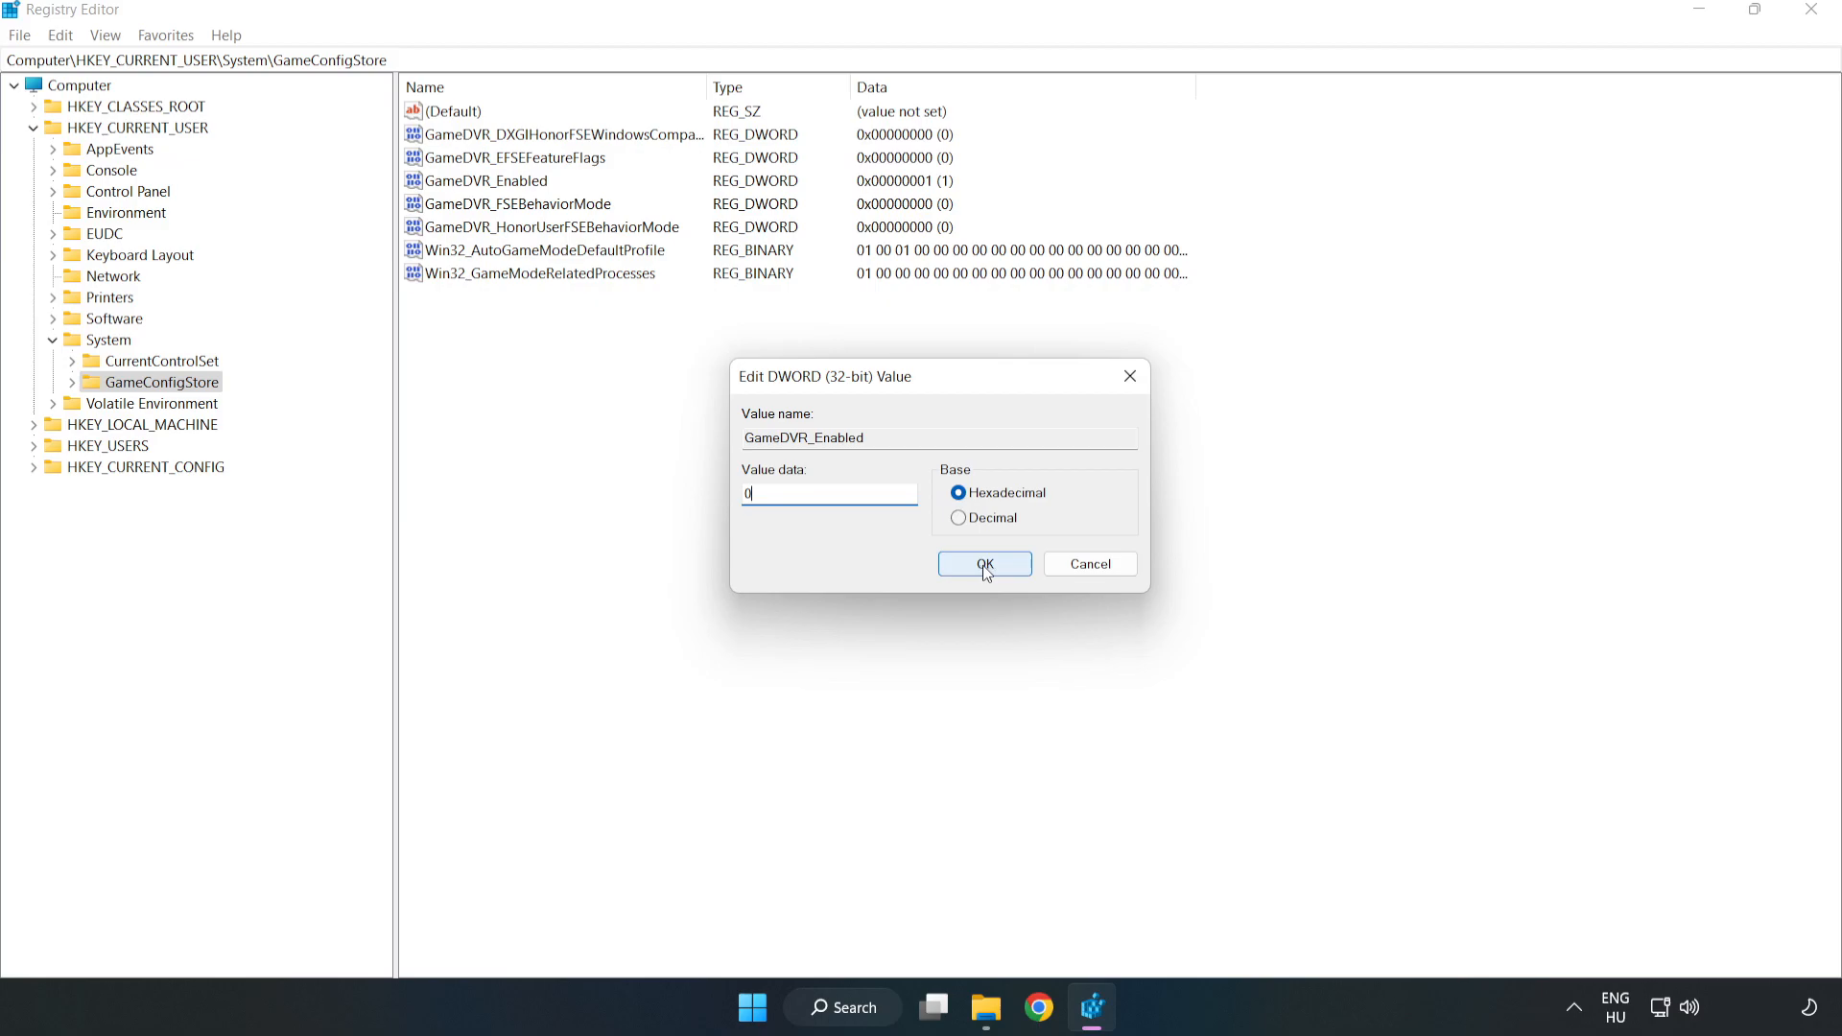
click(984, 564)
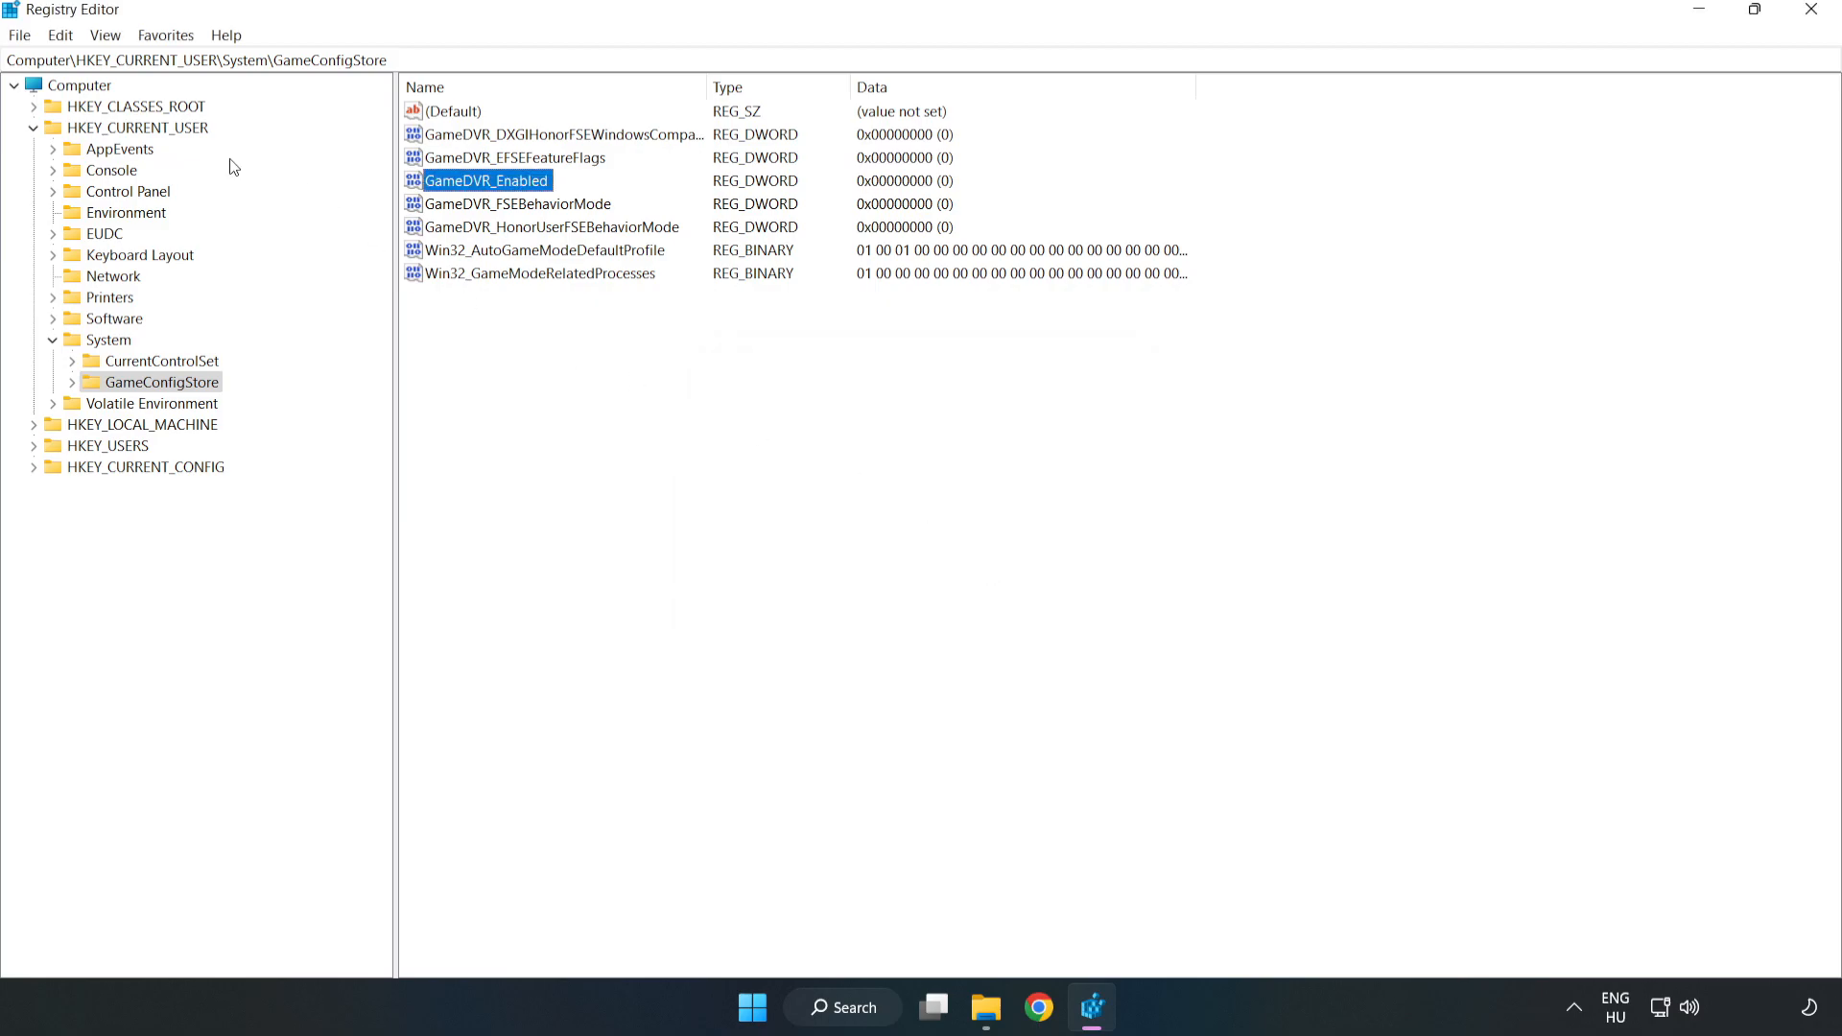
click(33, 127)
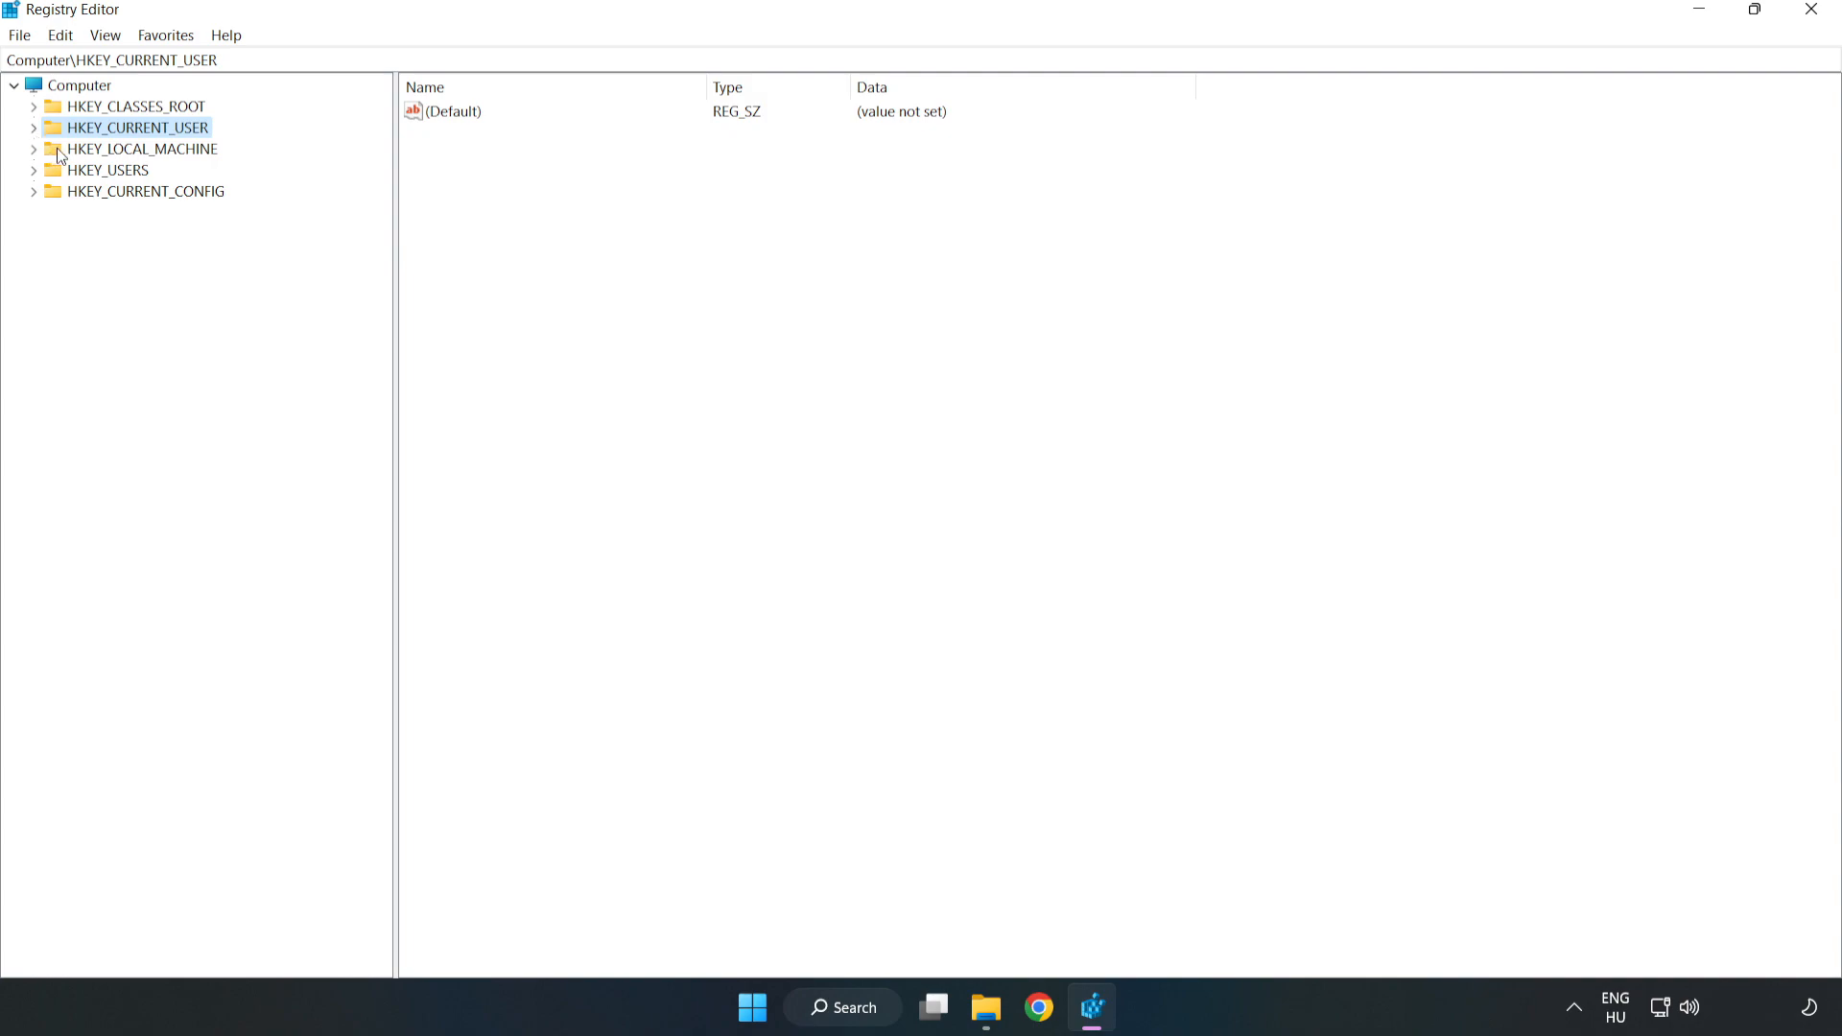
Expand HKEY_LOCAL_MACHINE\SOFTWARE\Microsoft down to the PolicyManager key.
click(138, 150)
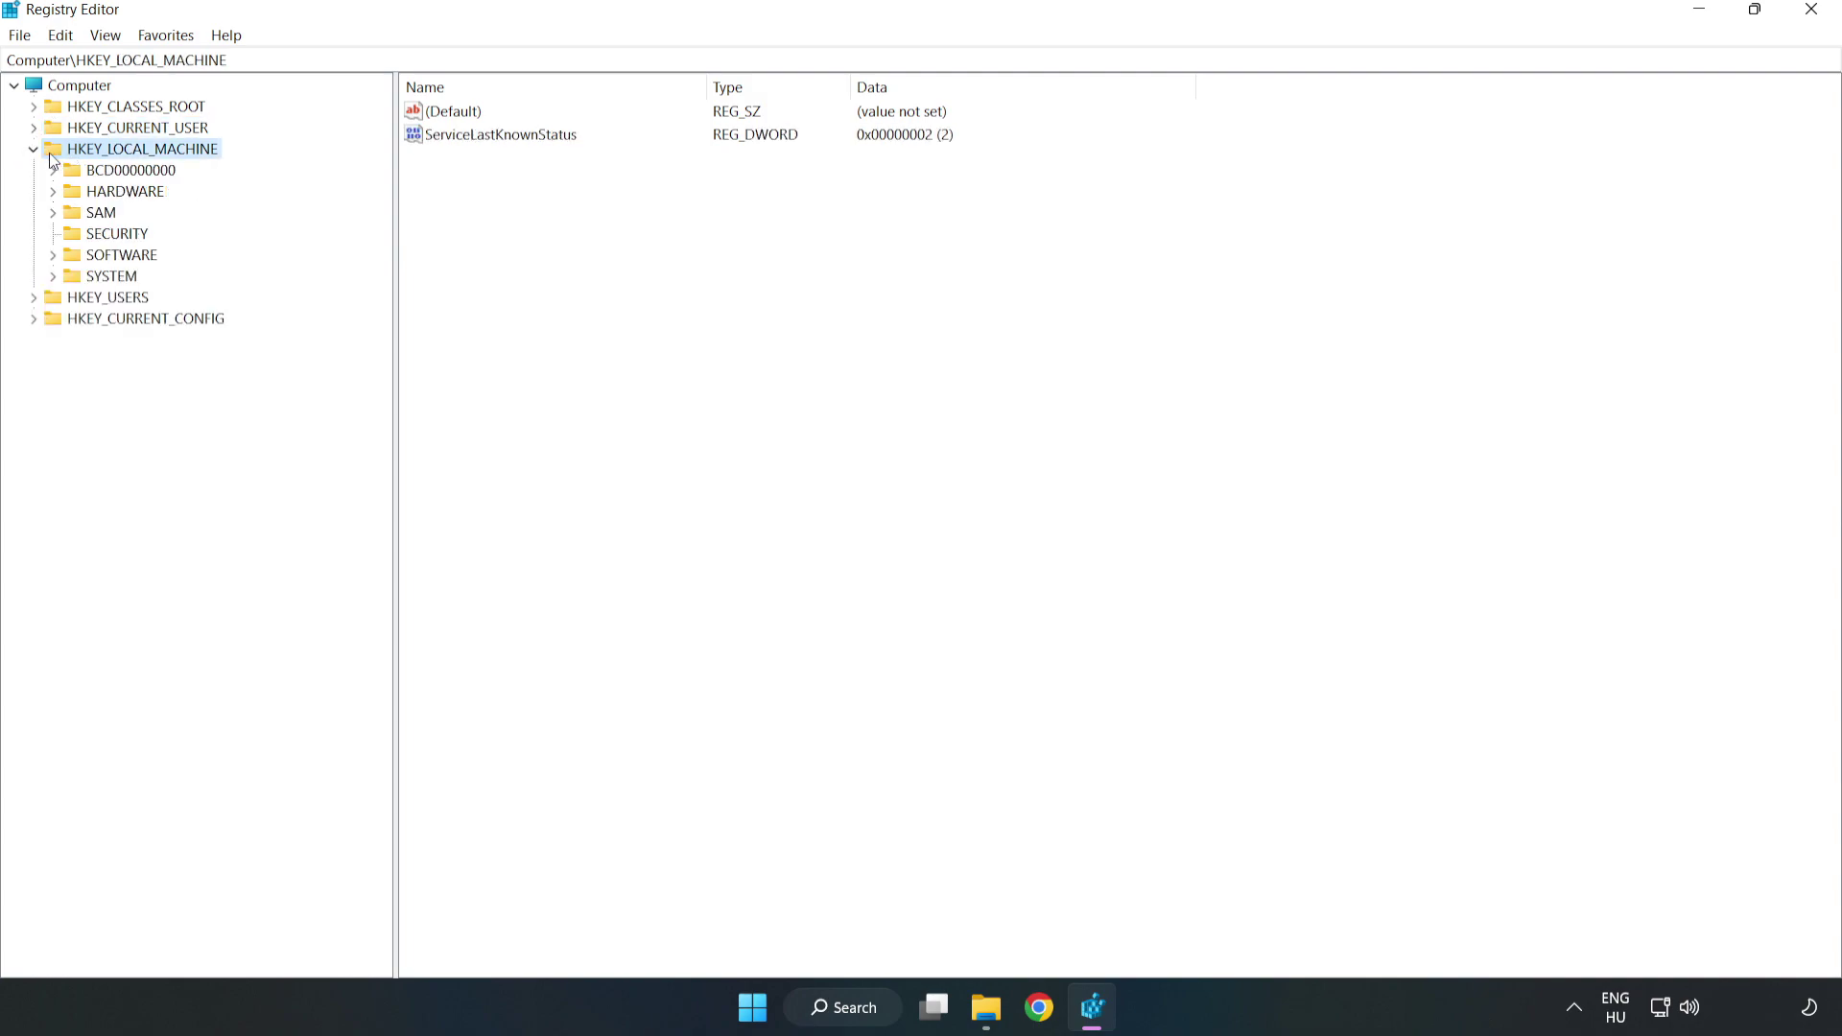
mouse_move(67, 263)
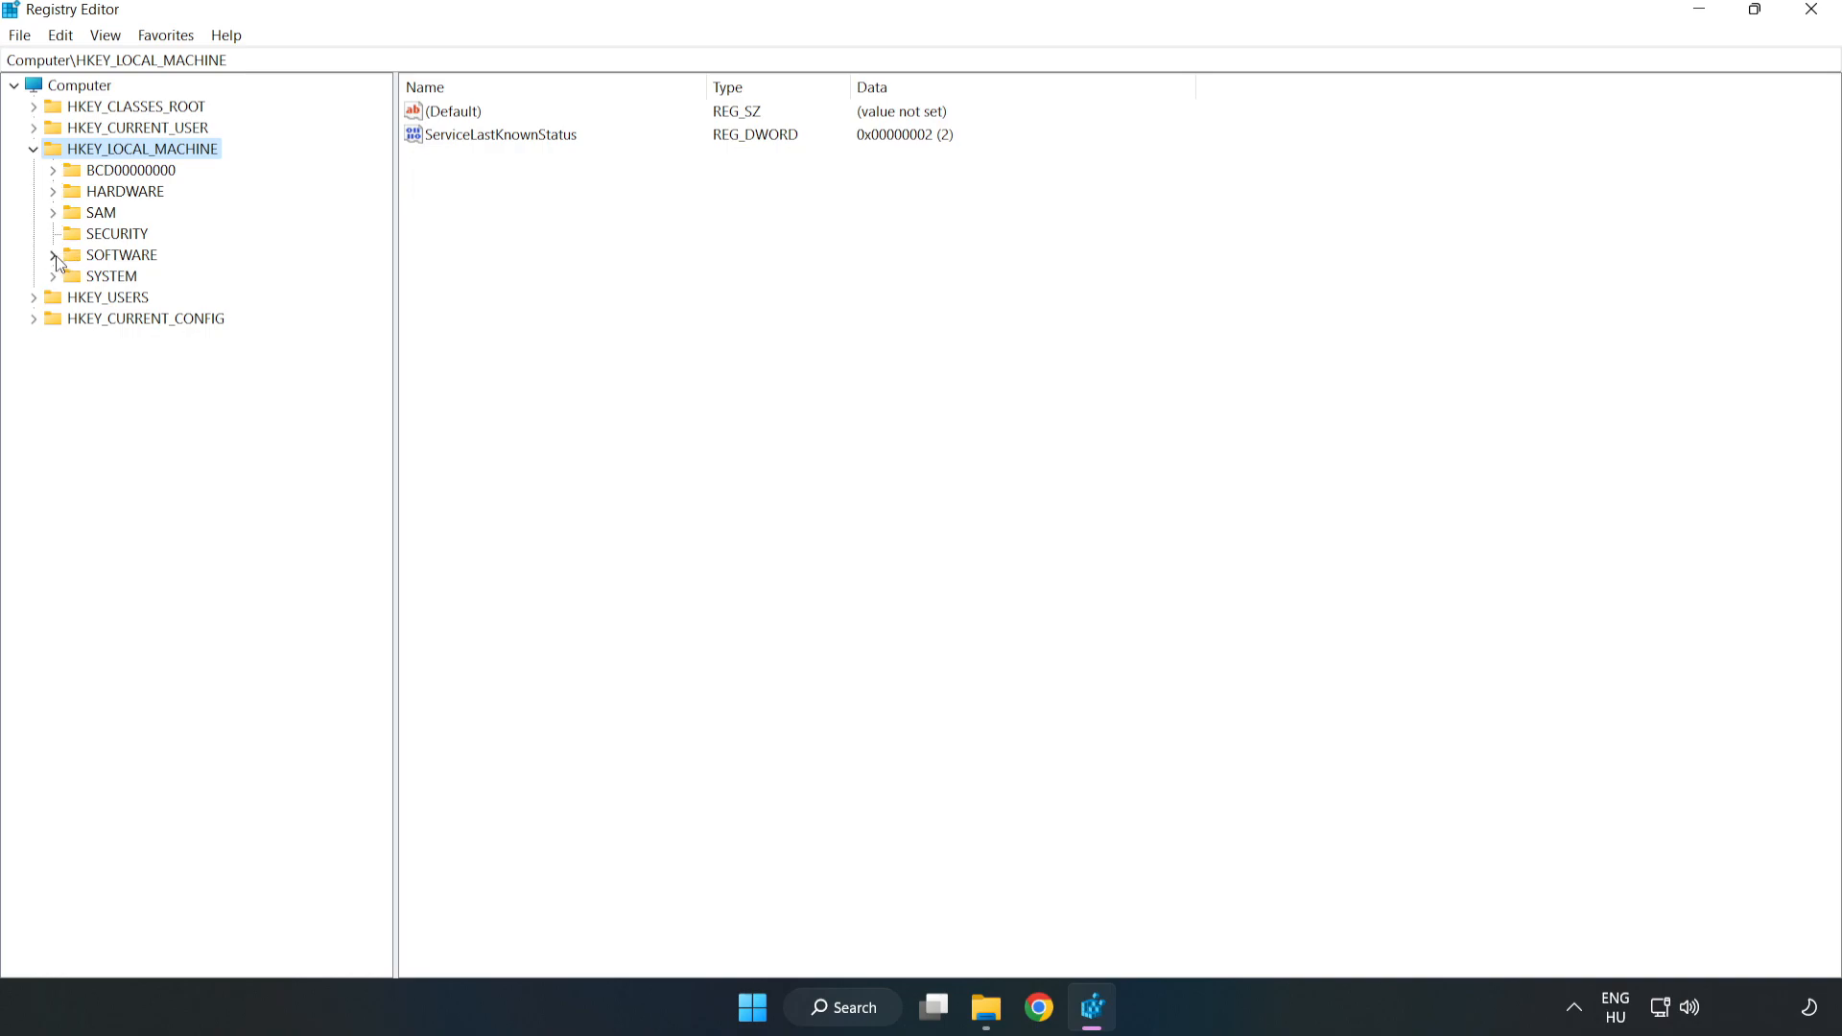
click(58, 253)
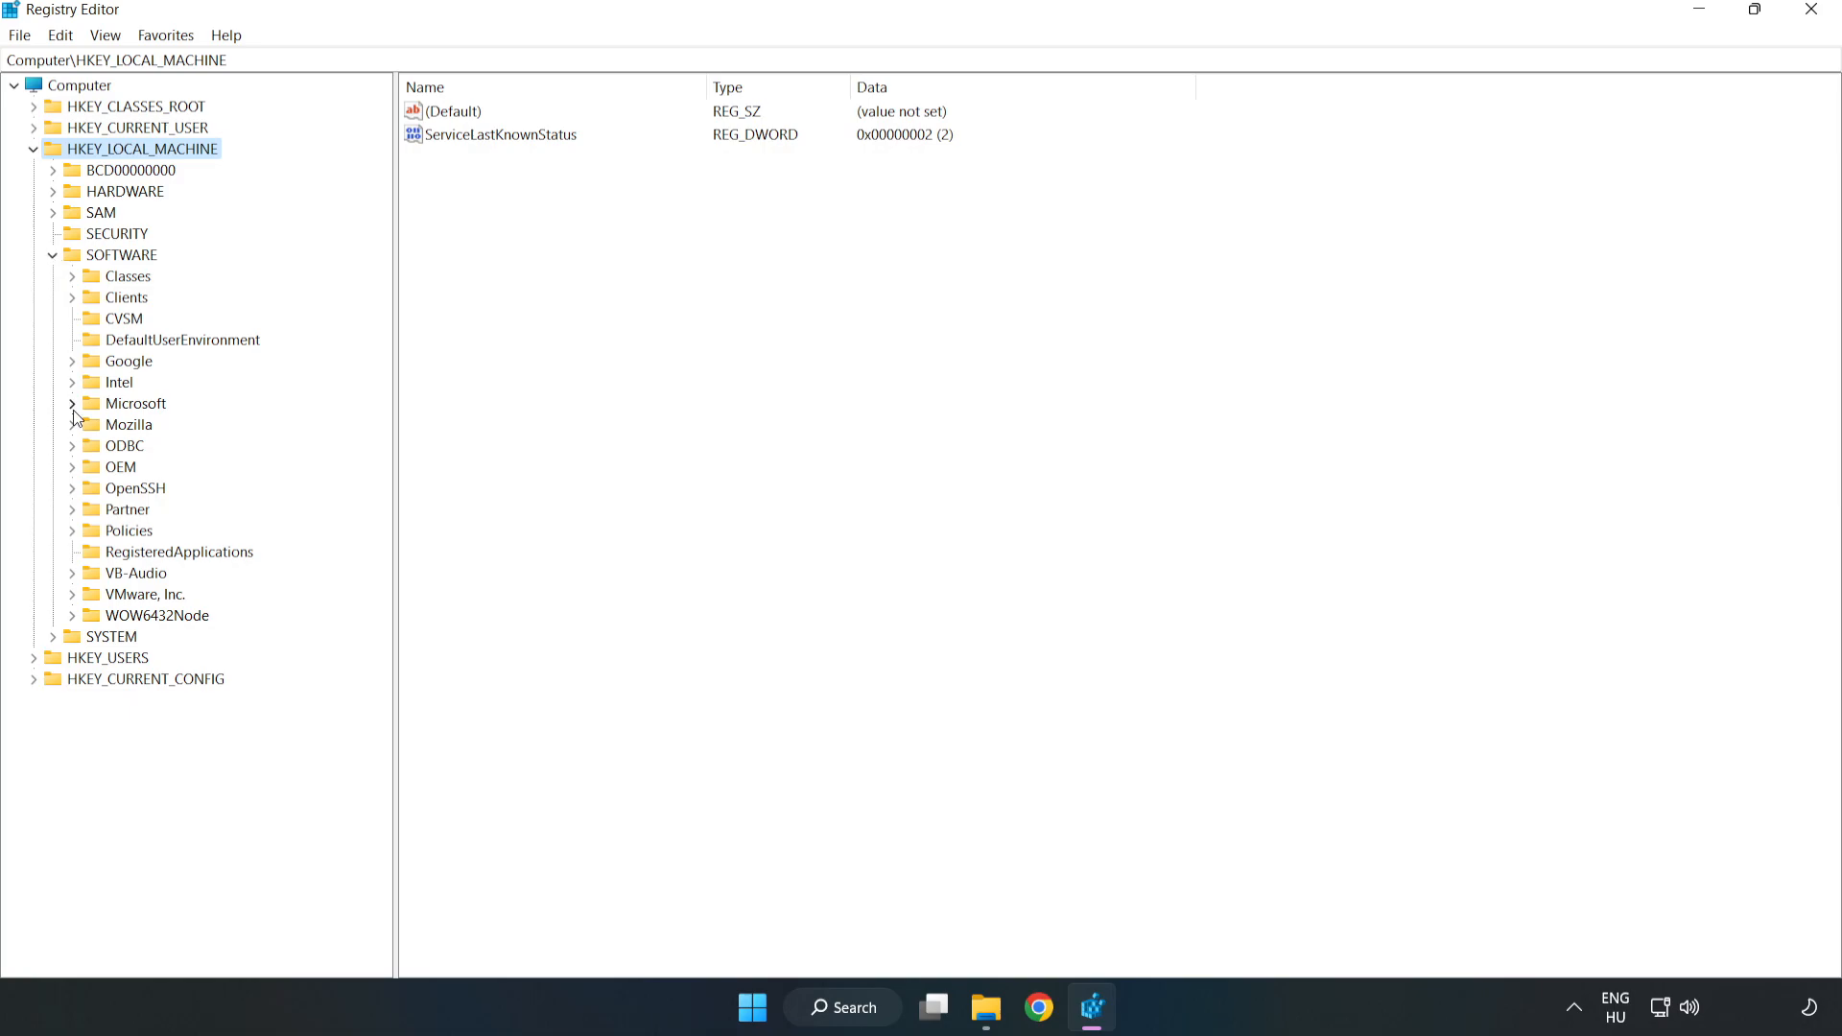
click(73, 402)
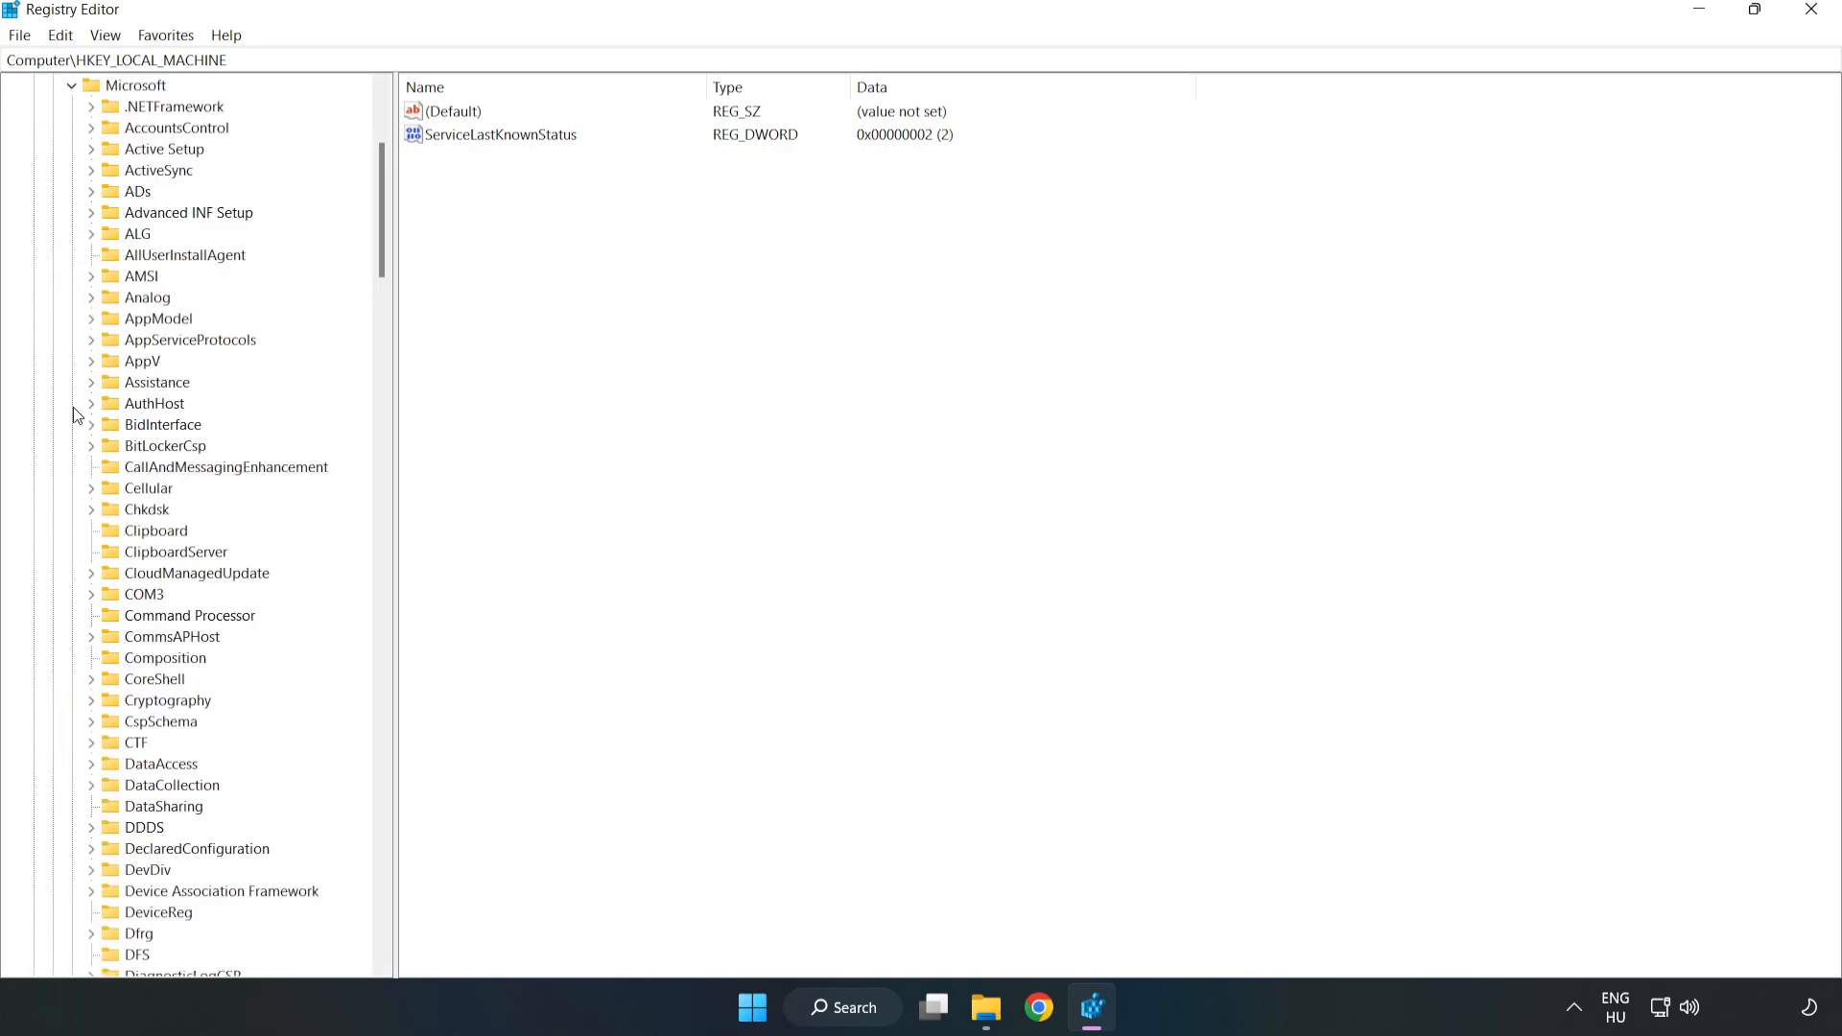
mouse_move(277, 313)
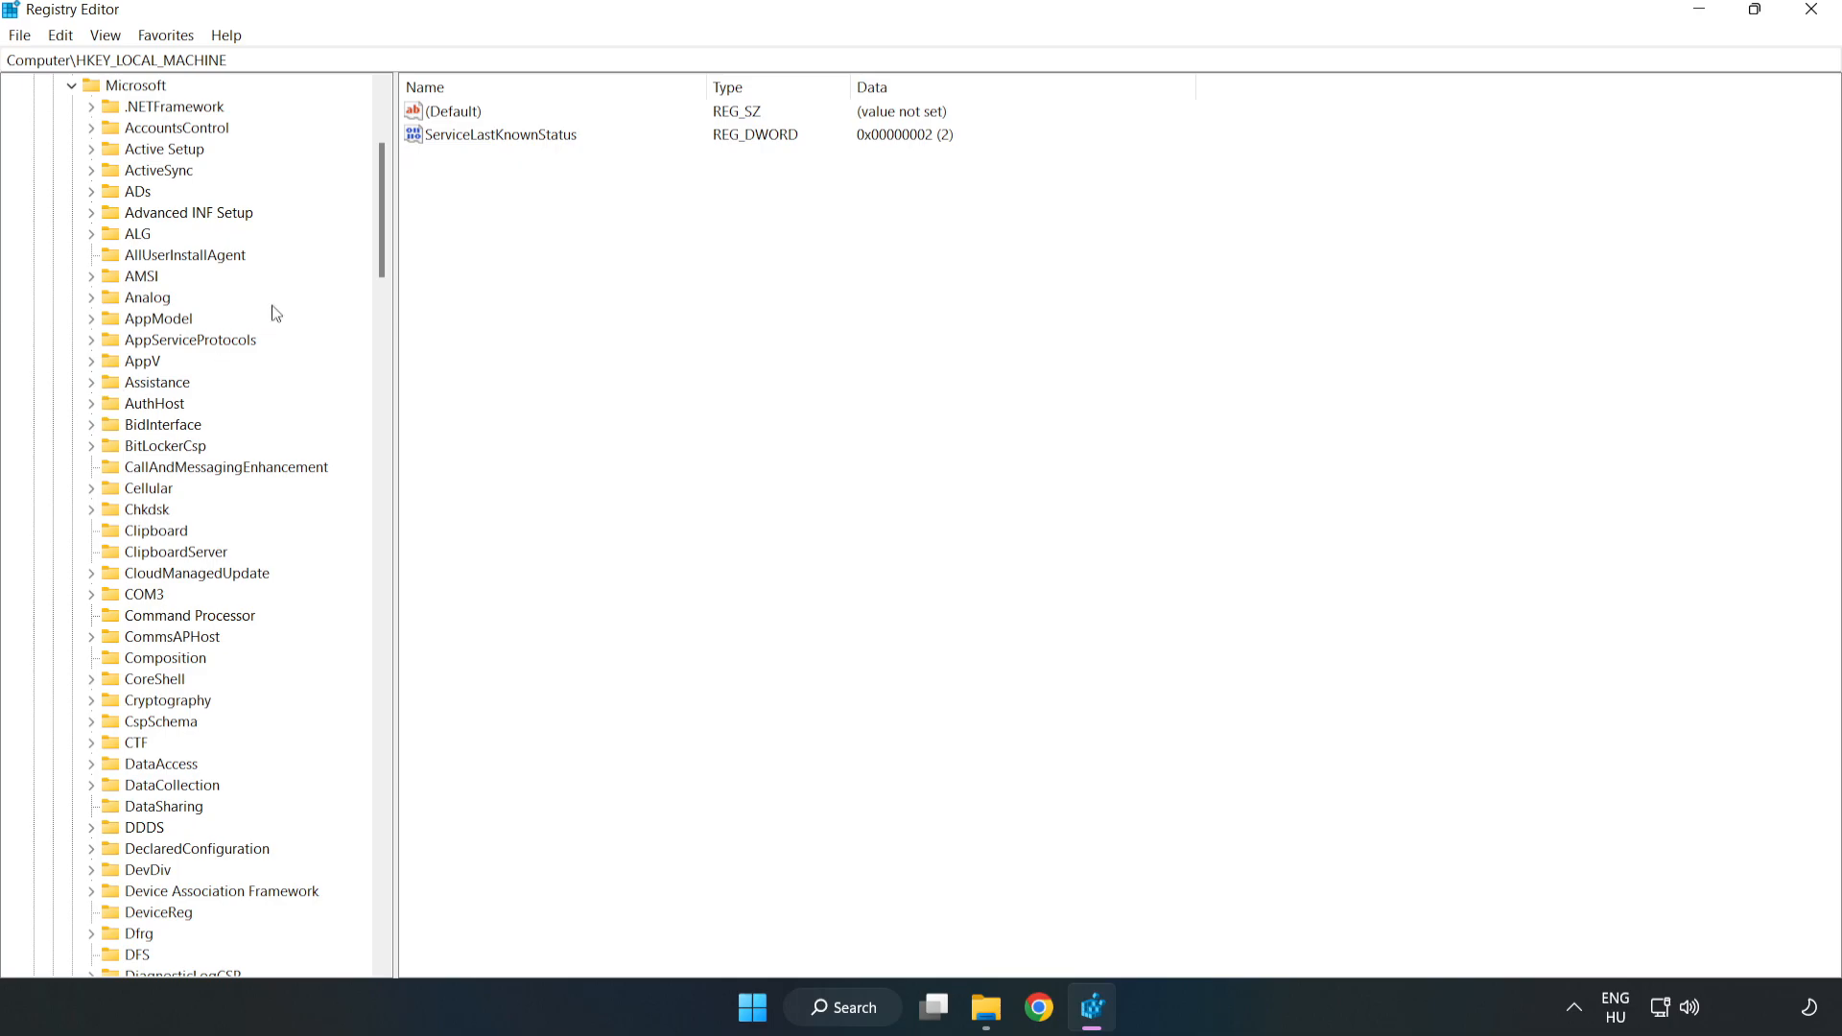
scroll(down, 3)
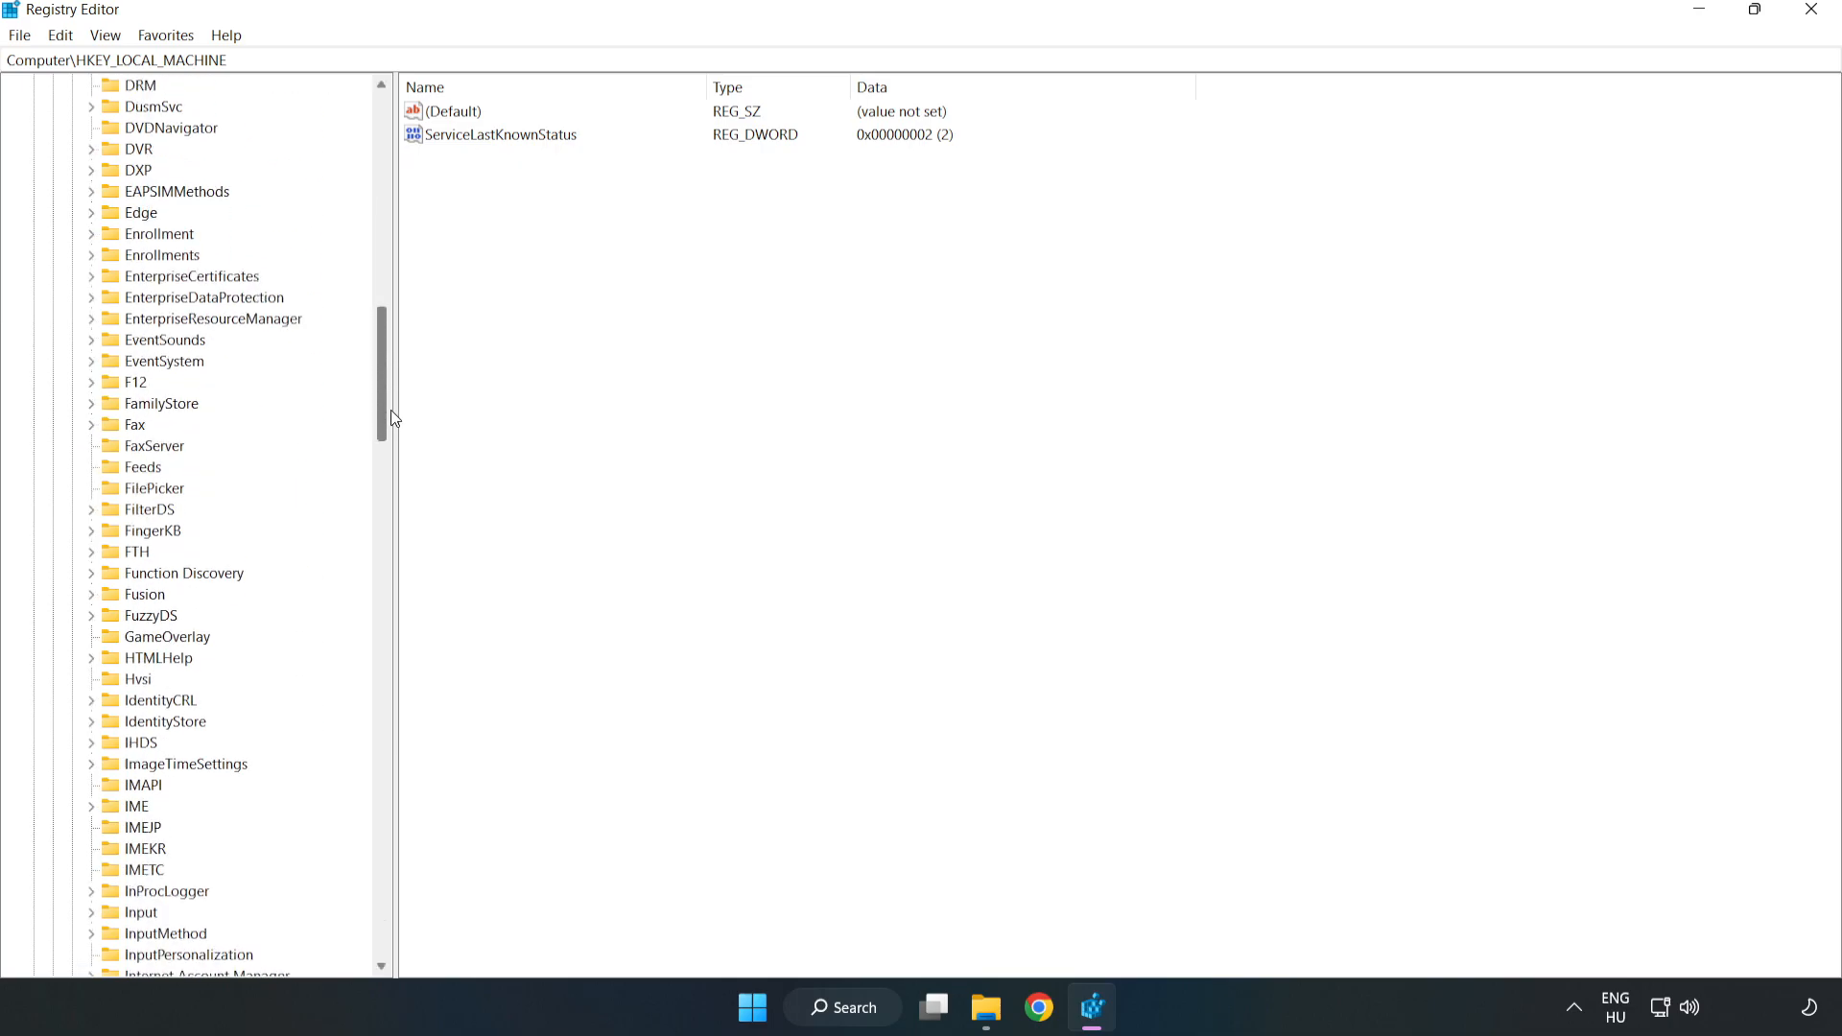
scroll(down, 3)
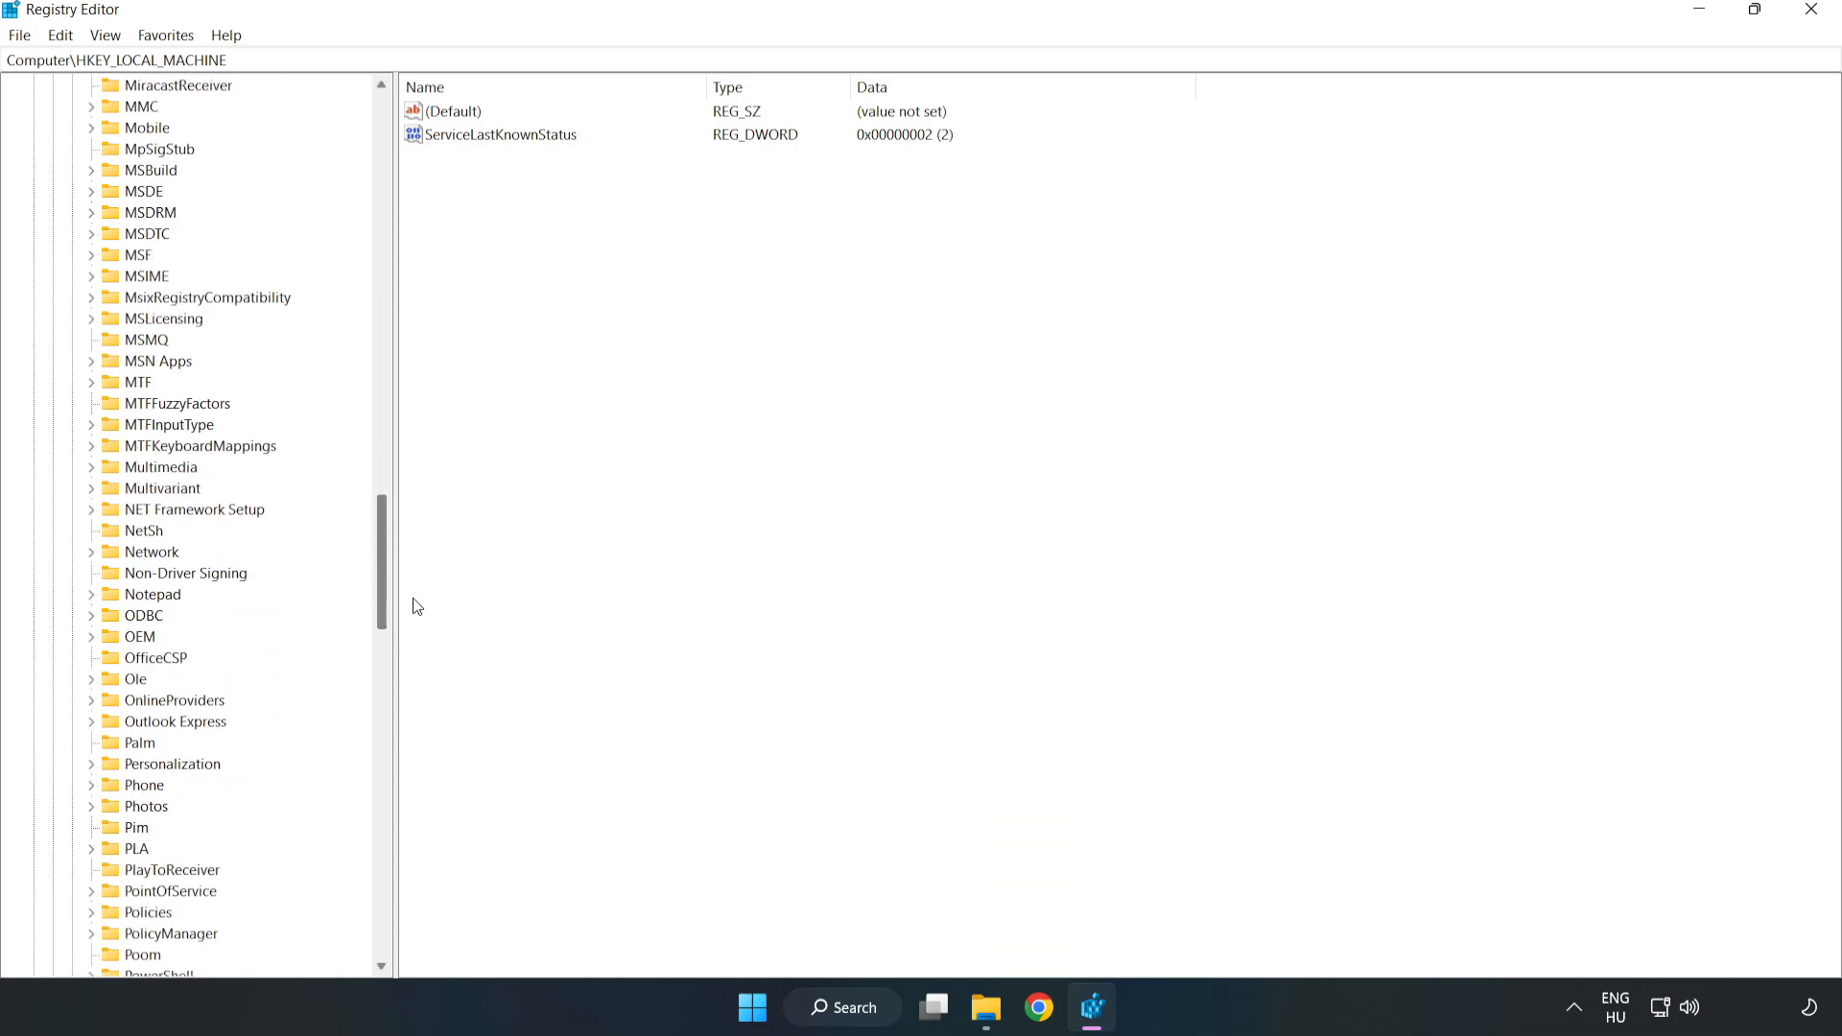
scroll(down, 3)
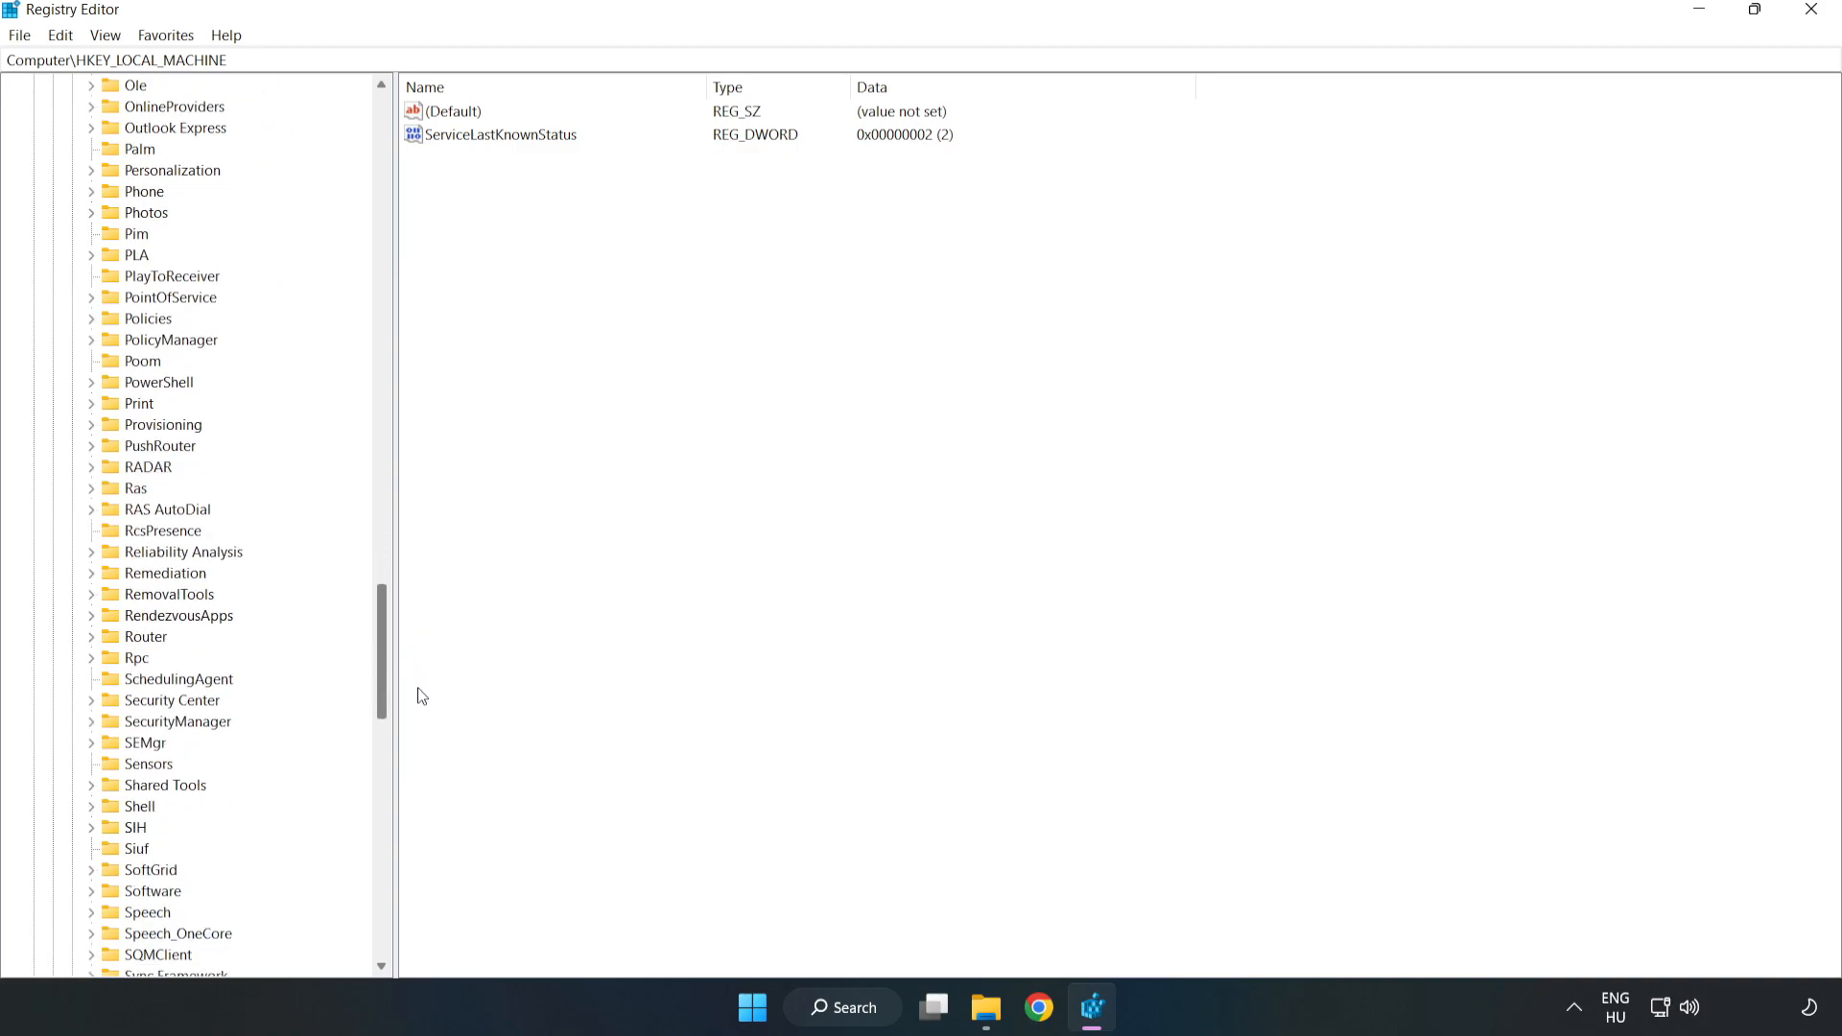
scroll(up, 3)
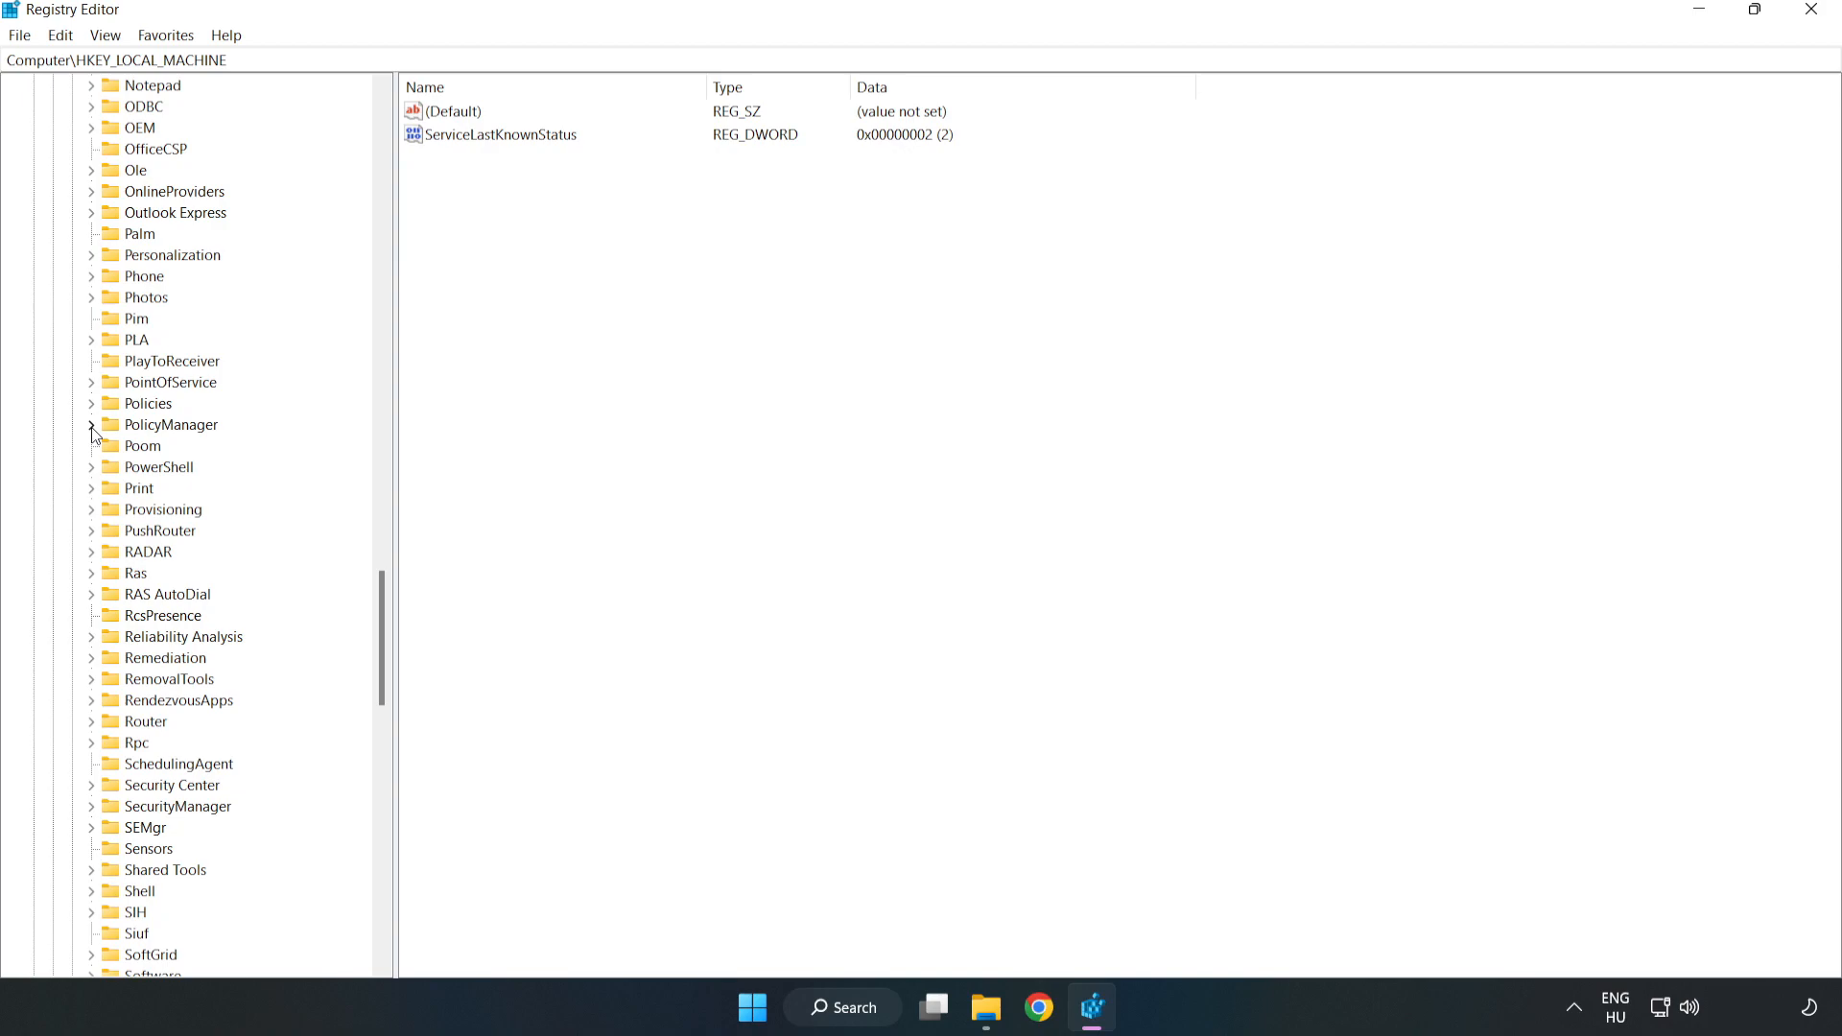
click(90, 424)
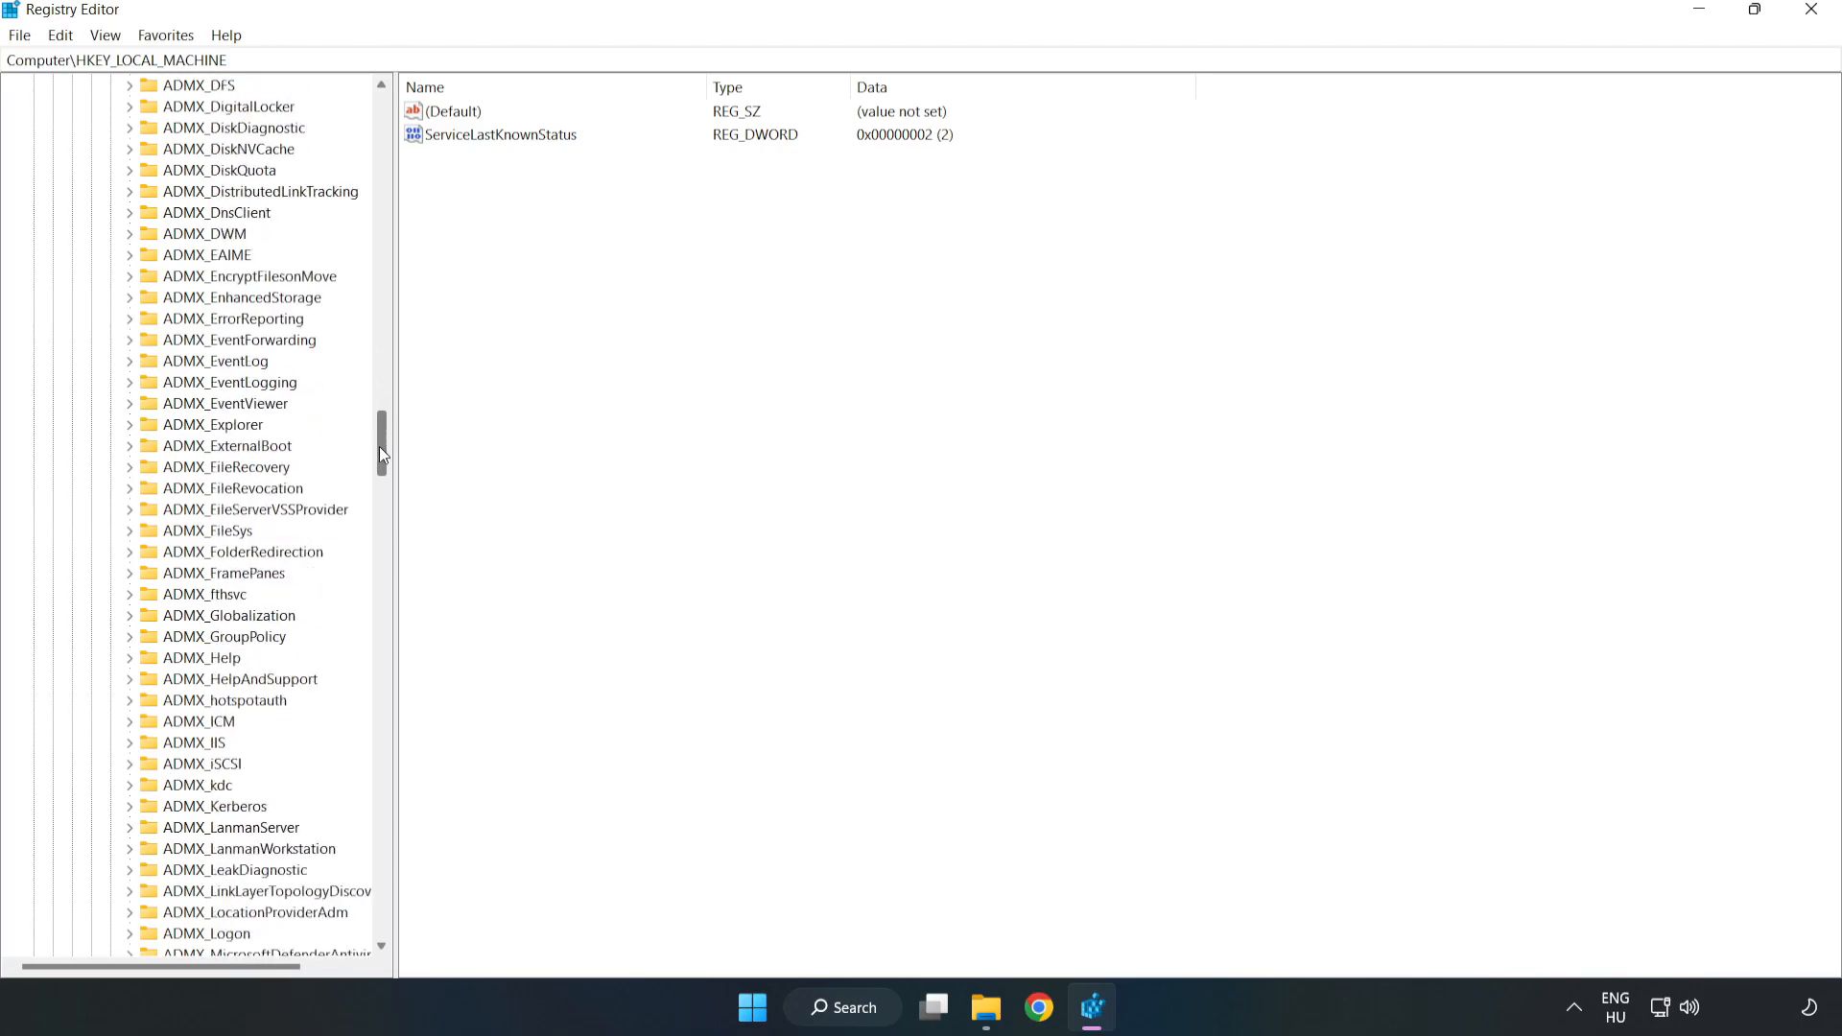
Reach the AllowGameDVR key under default\ApplicationManagement.
scroll(down, 3)
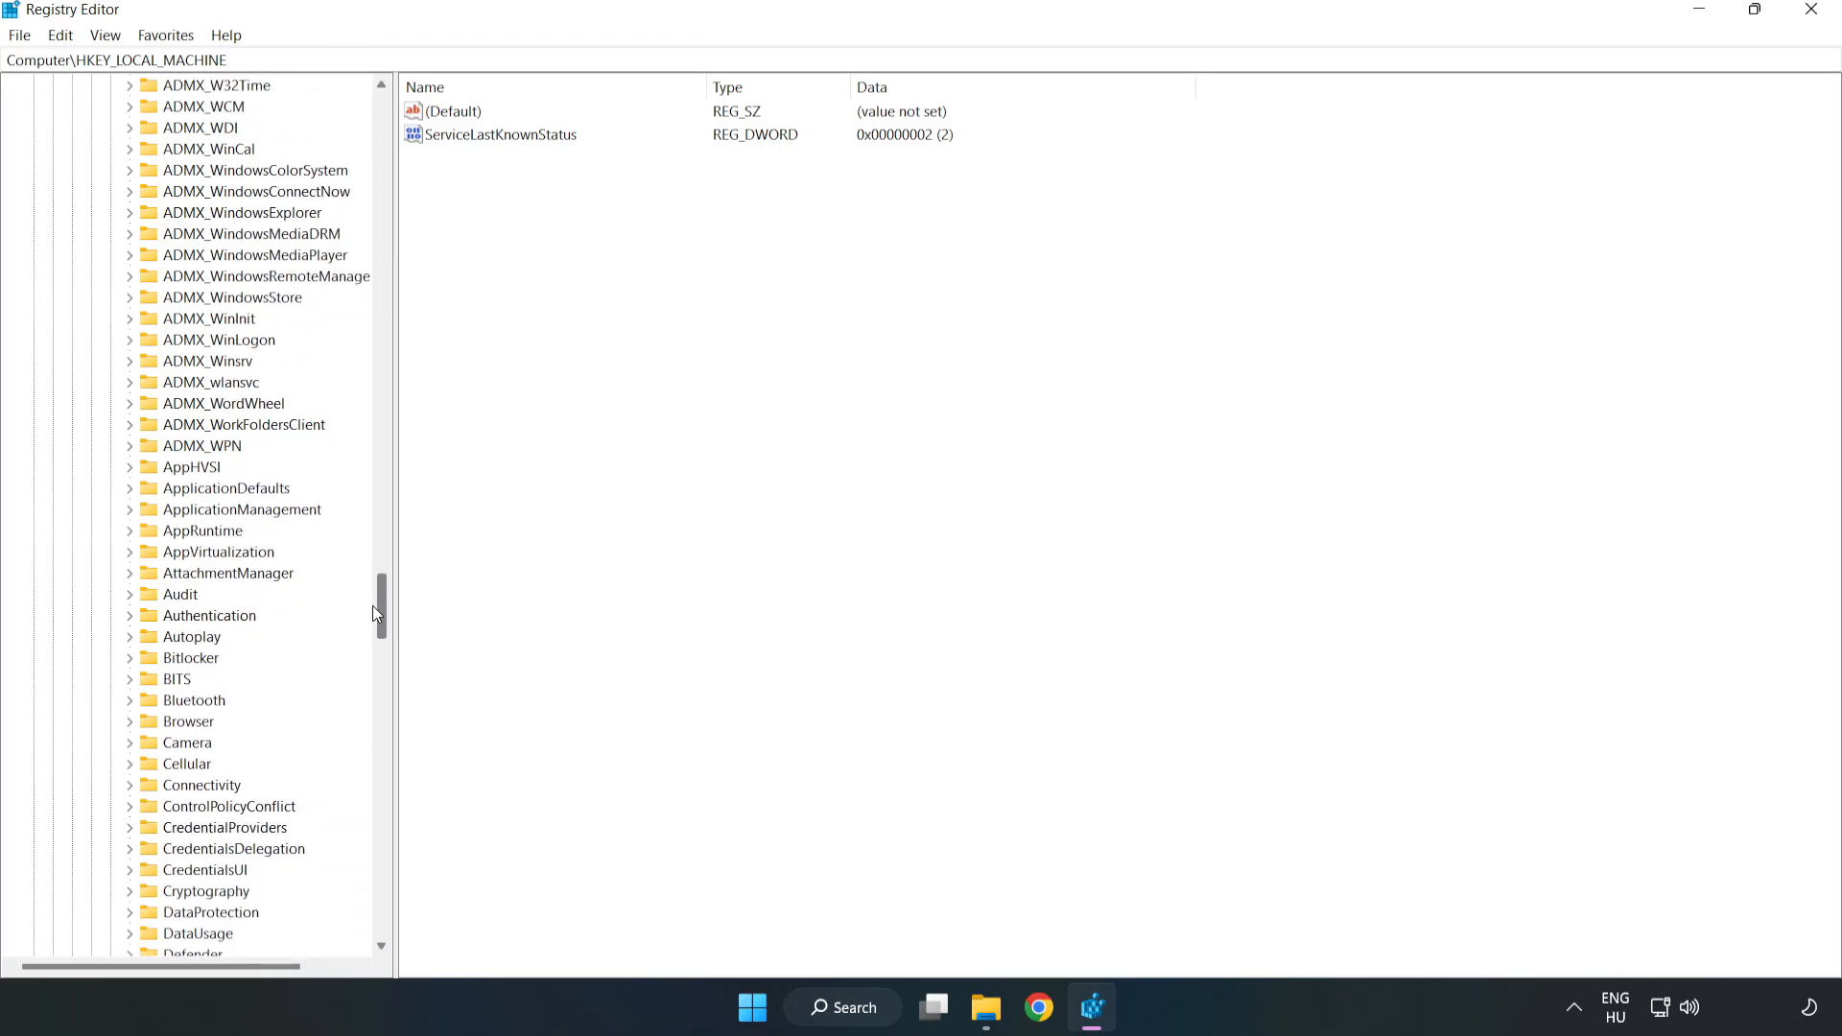
scroll(down, 3)
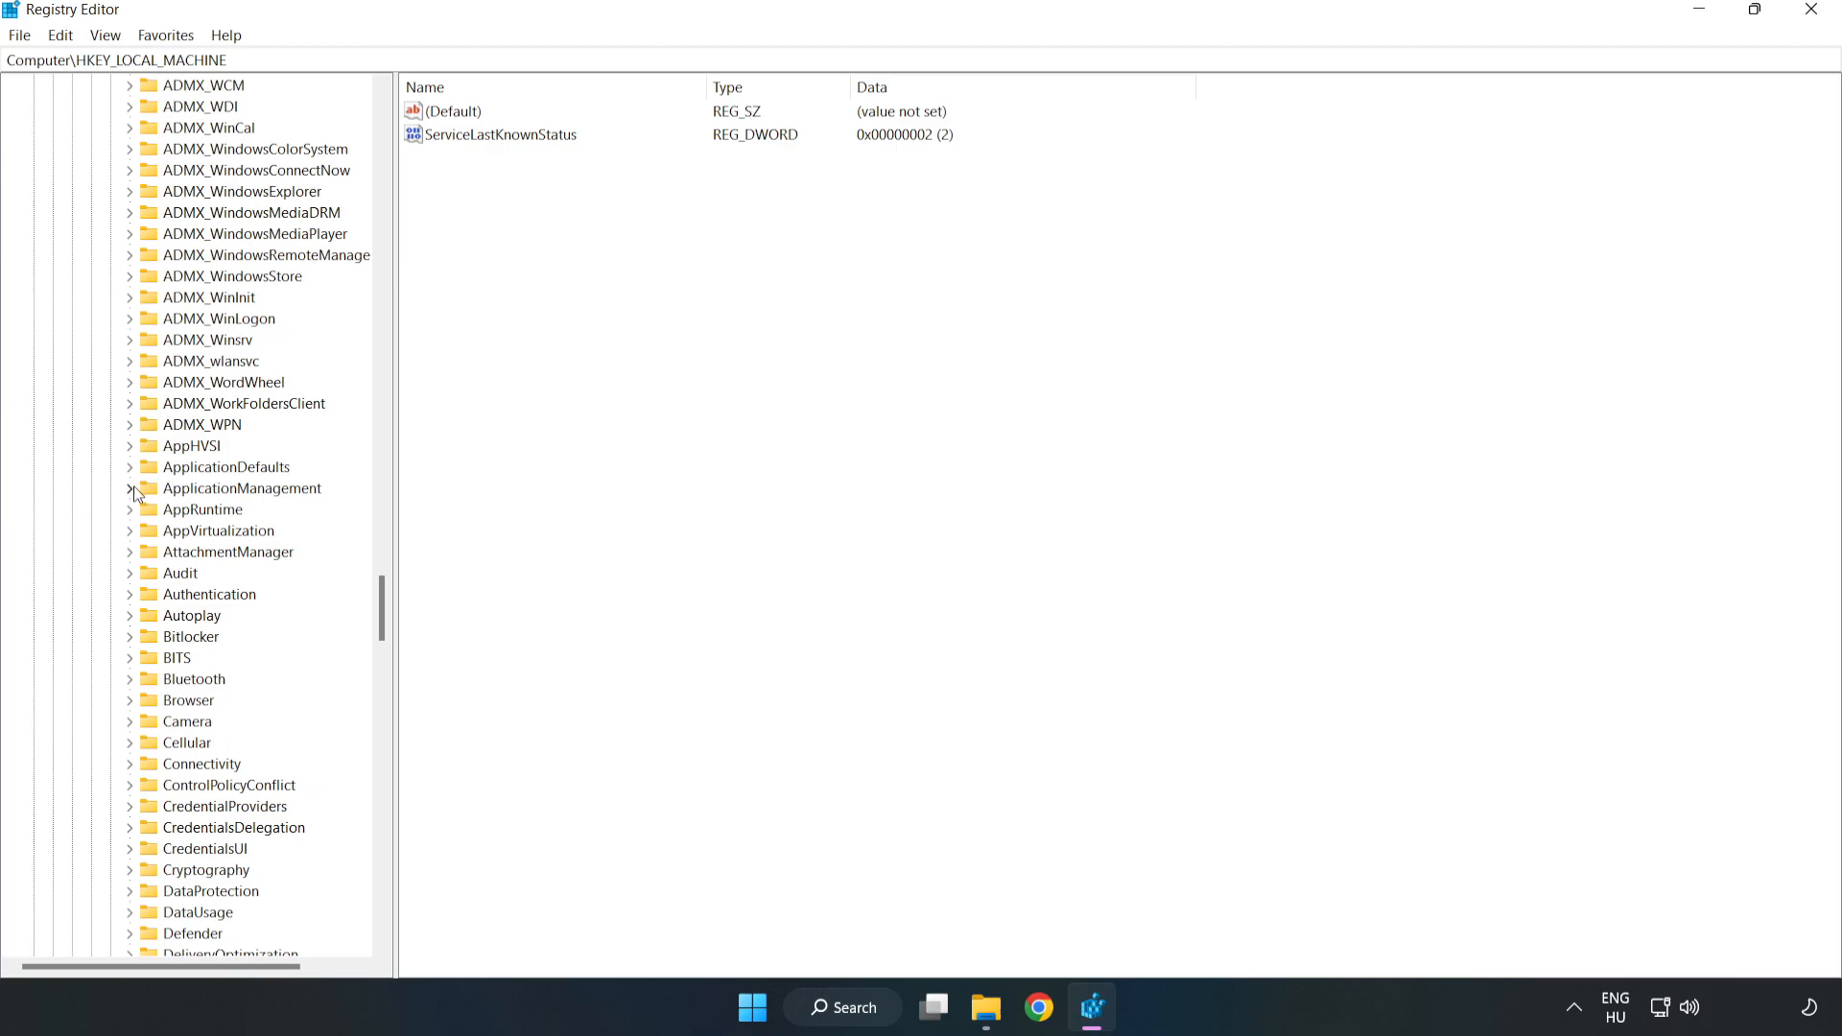
click(130, 489)
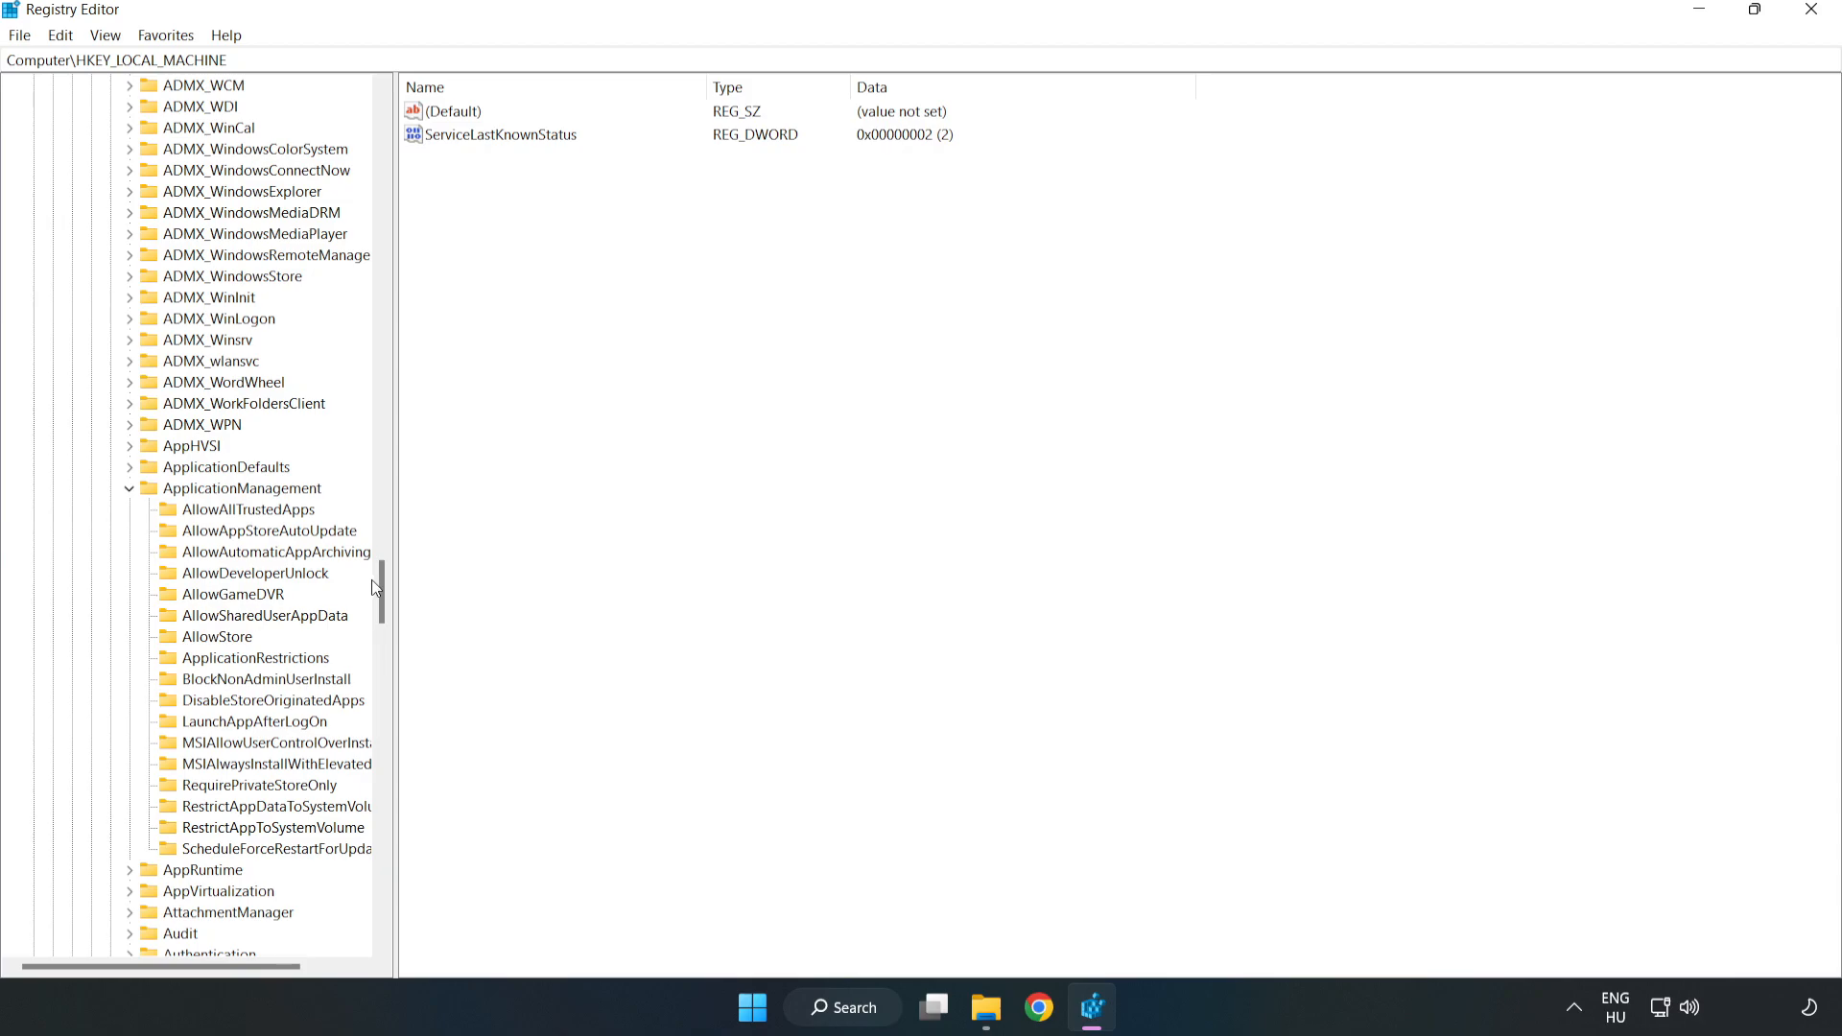
mouse_move(202, 600)
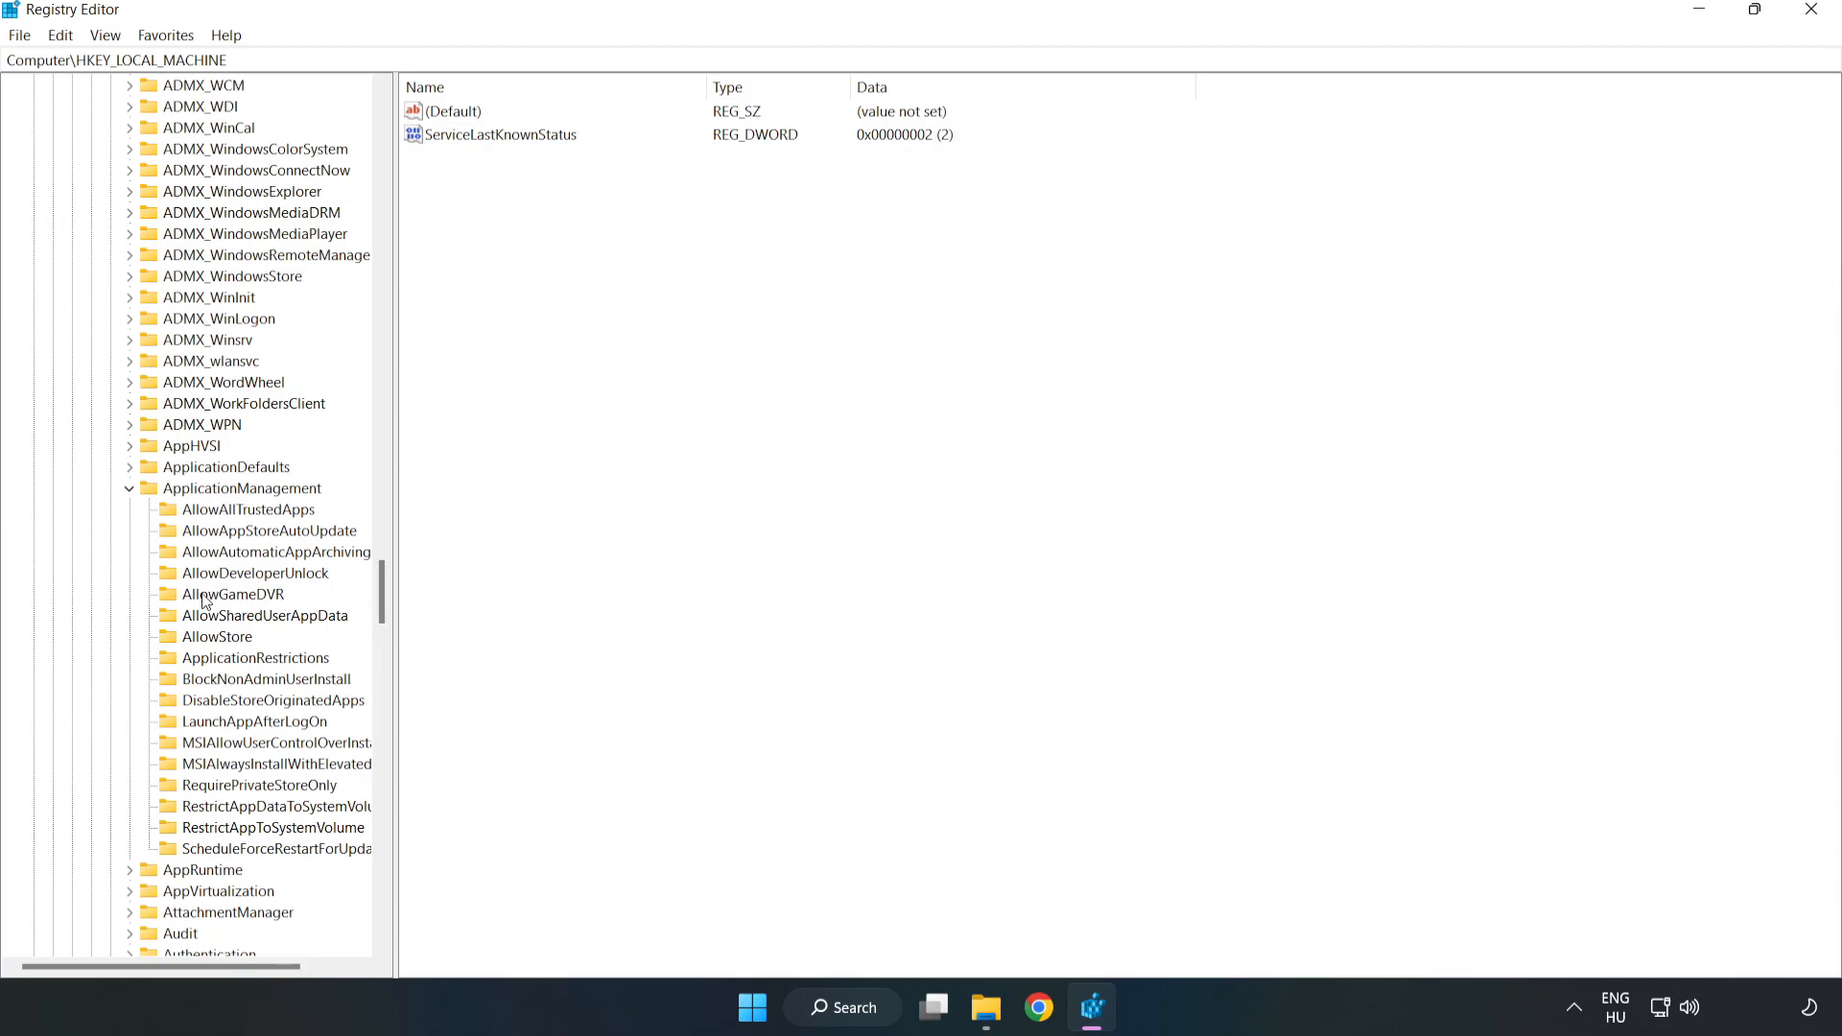
mouse_move(215, 598)
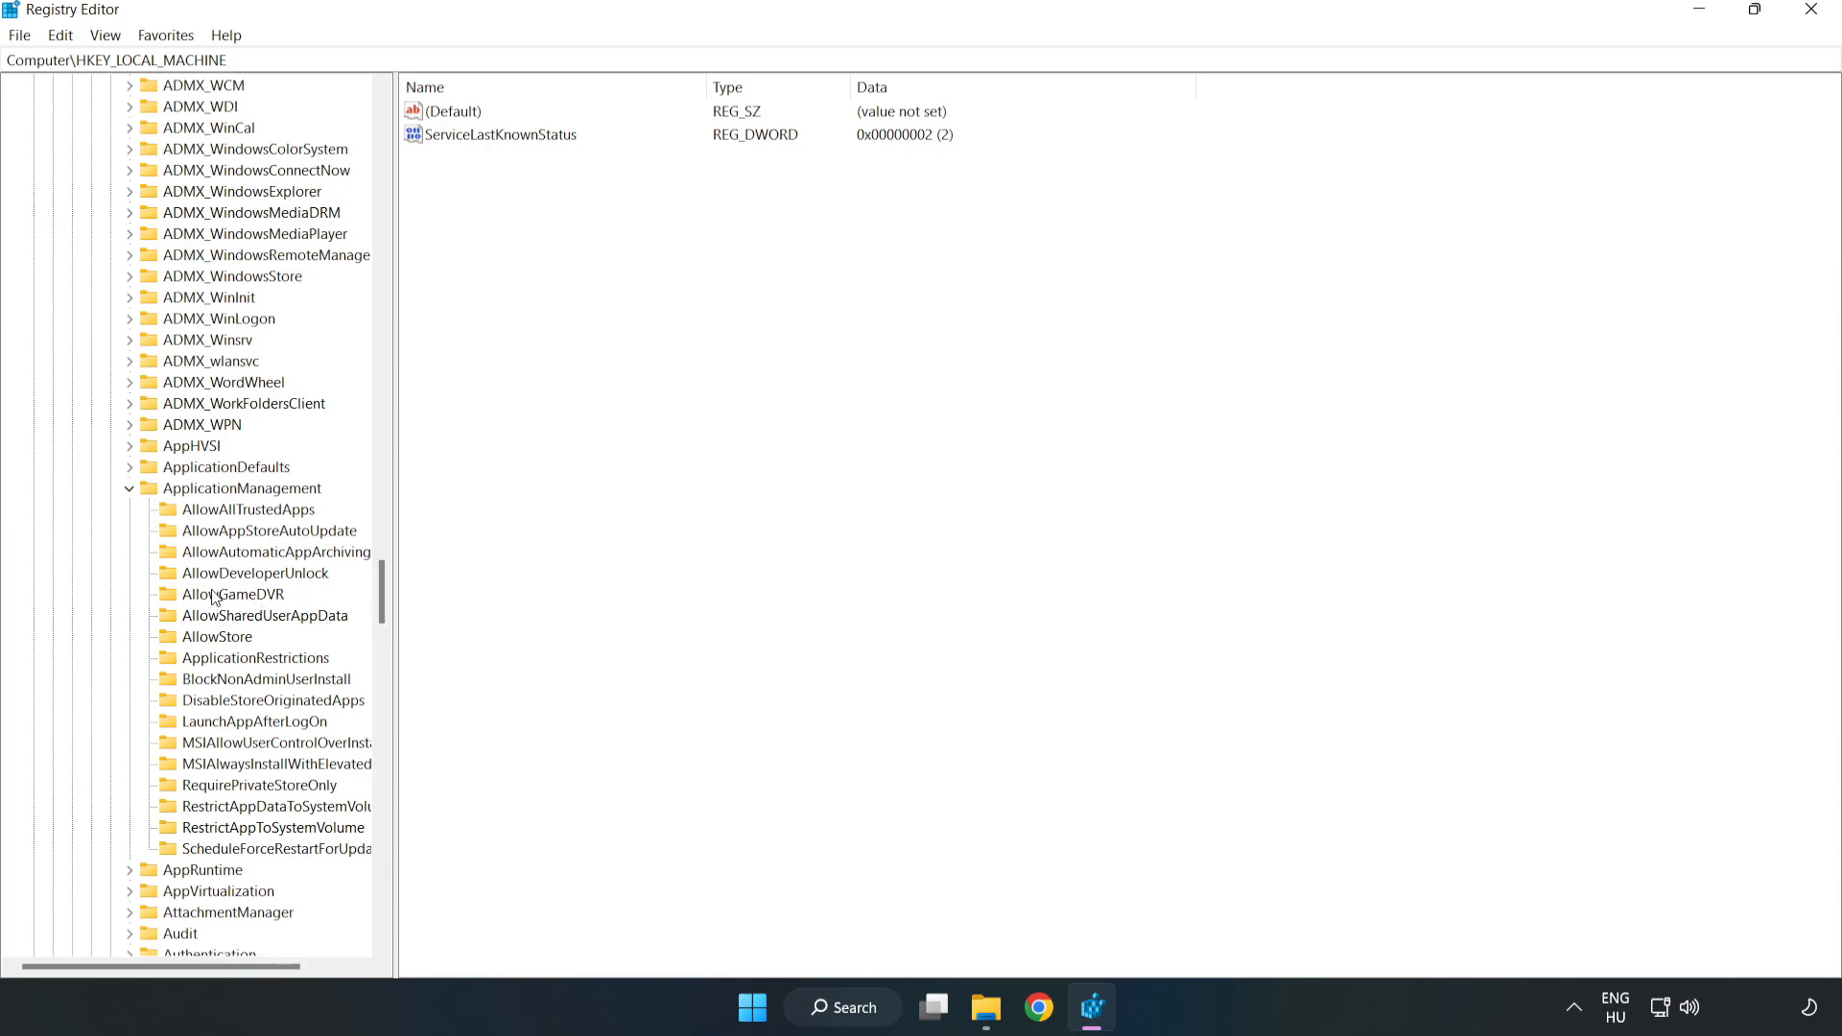
click(234, 595)
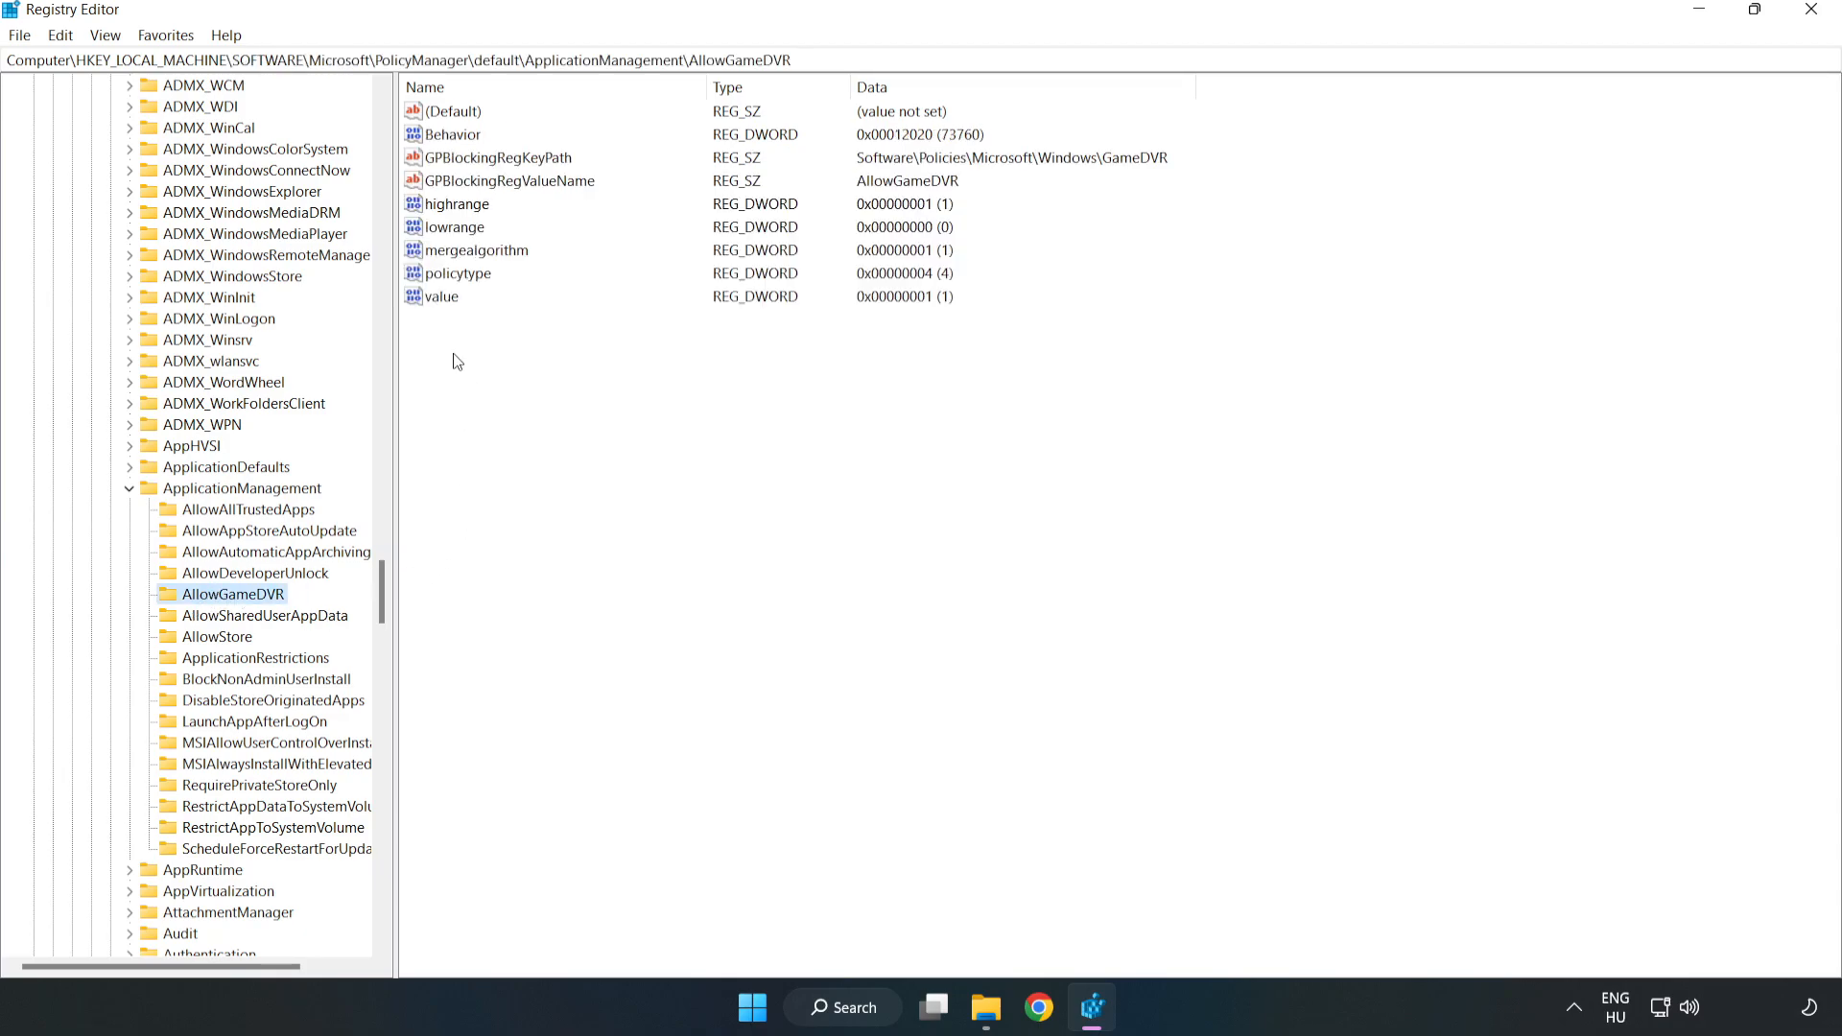
Set the AllowGameDVR value entry's data to 0.
click(441, 295)
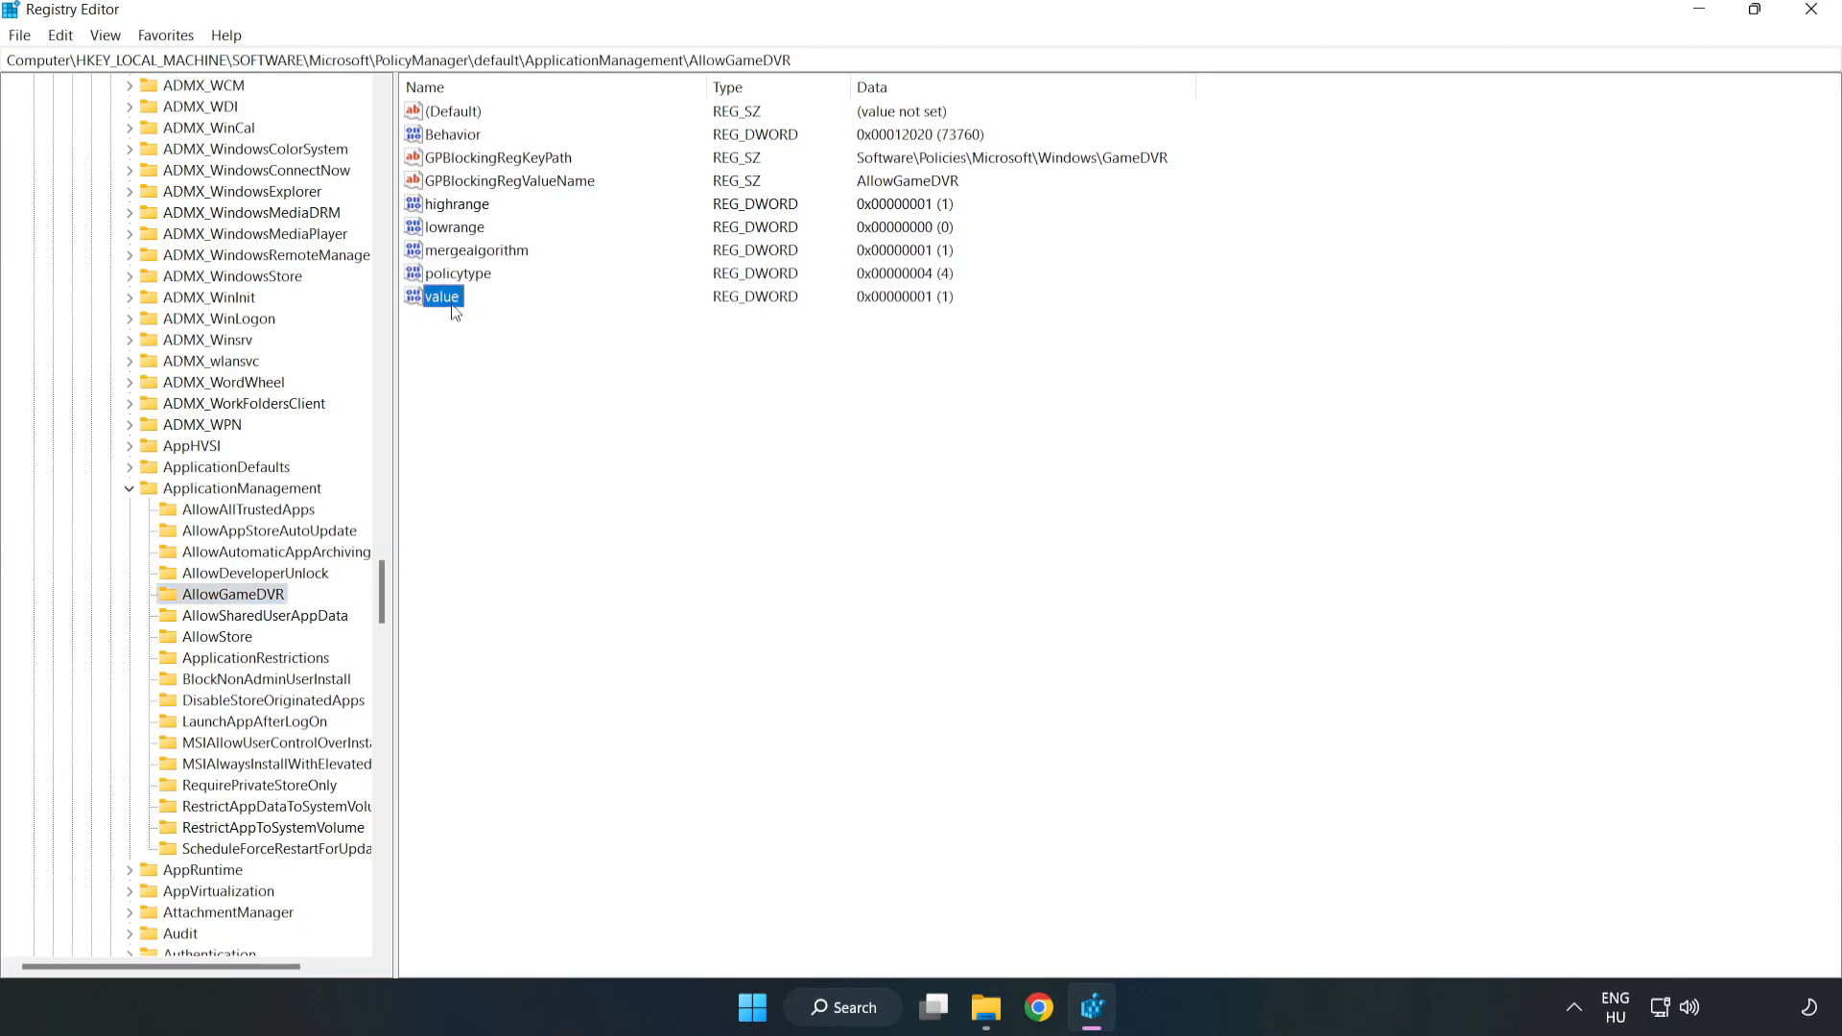
right_click(445, 296)
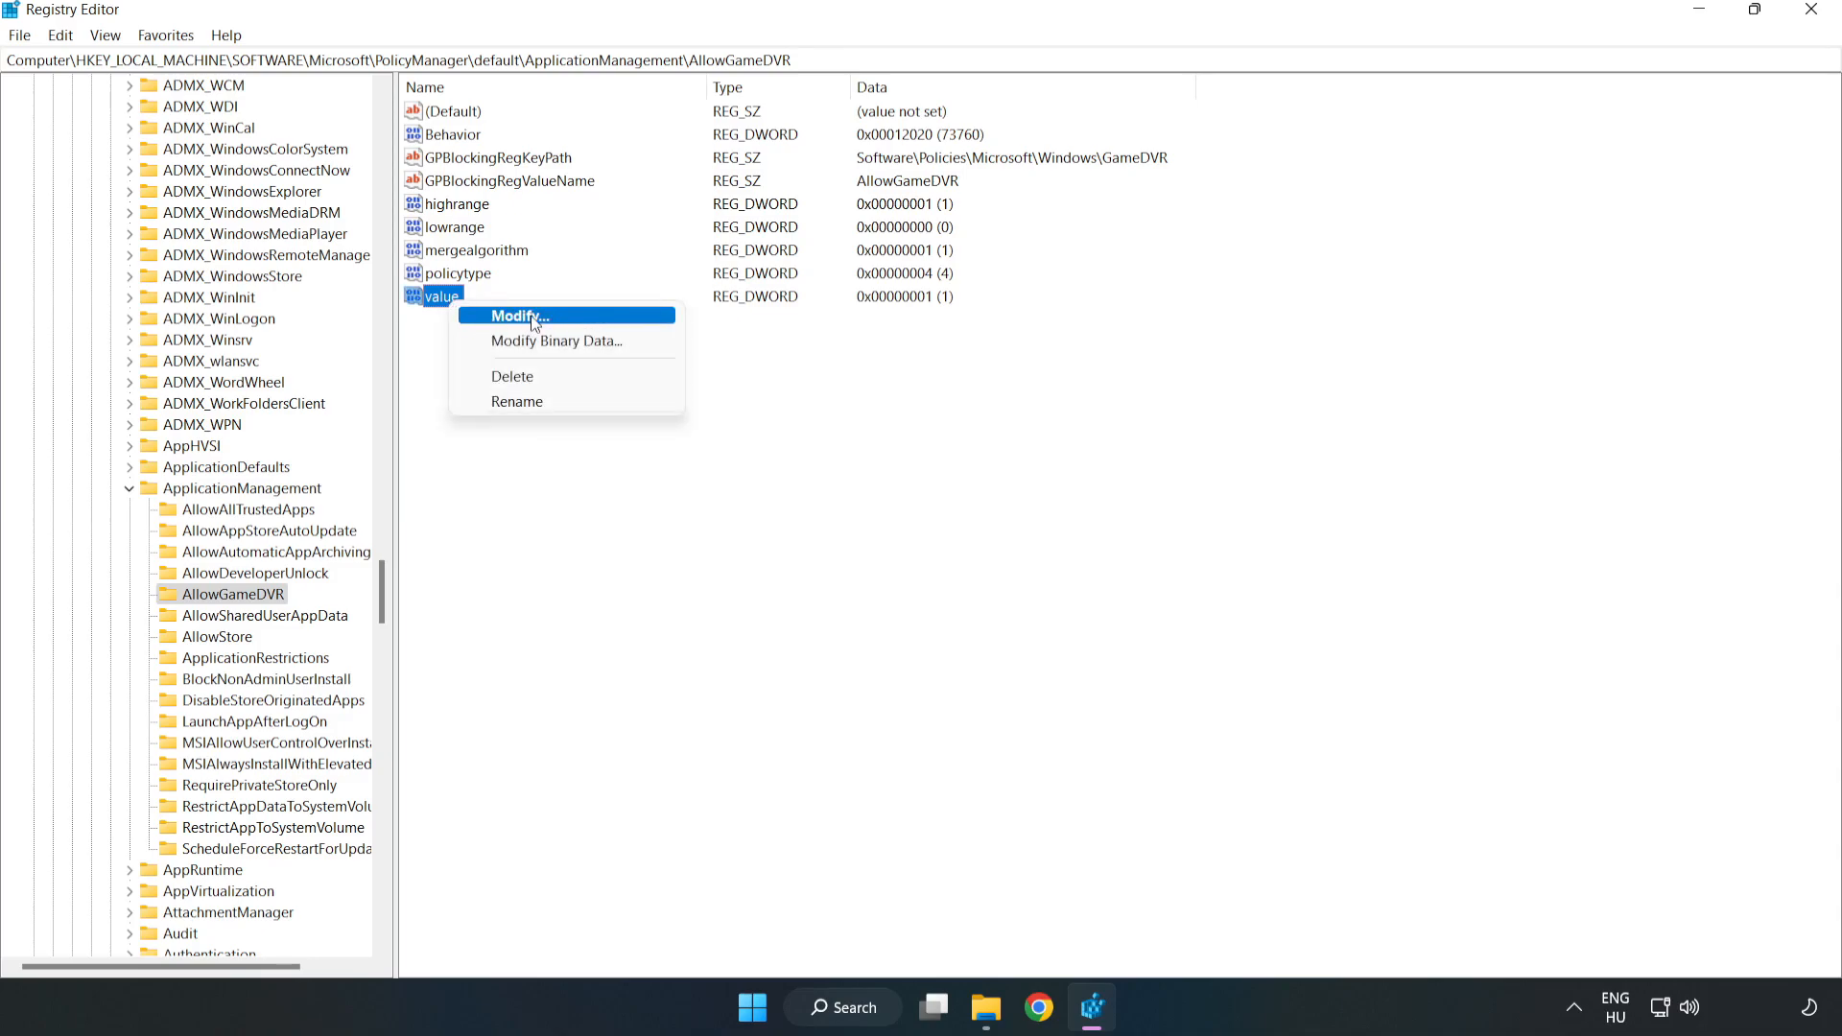
click(533, 314)
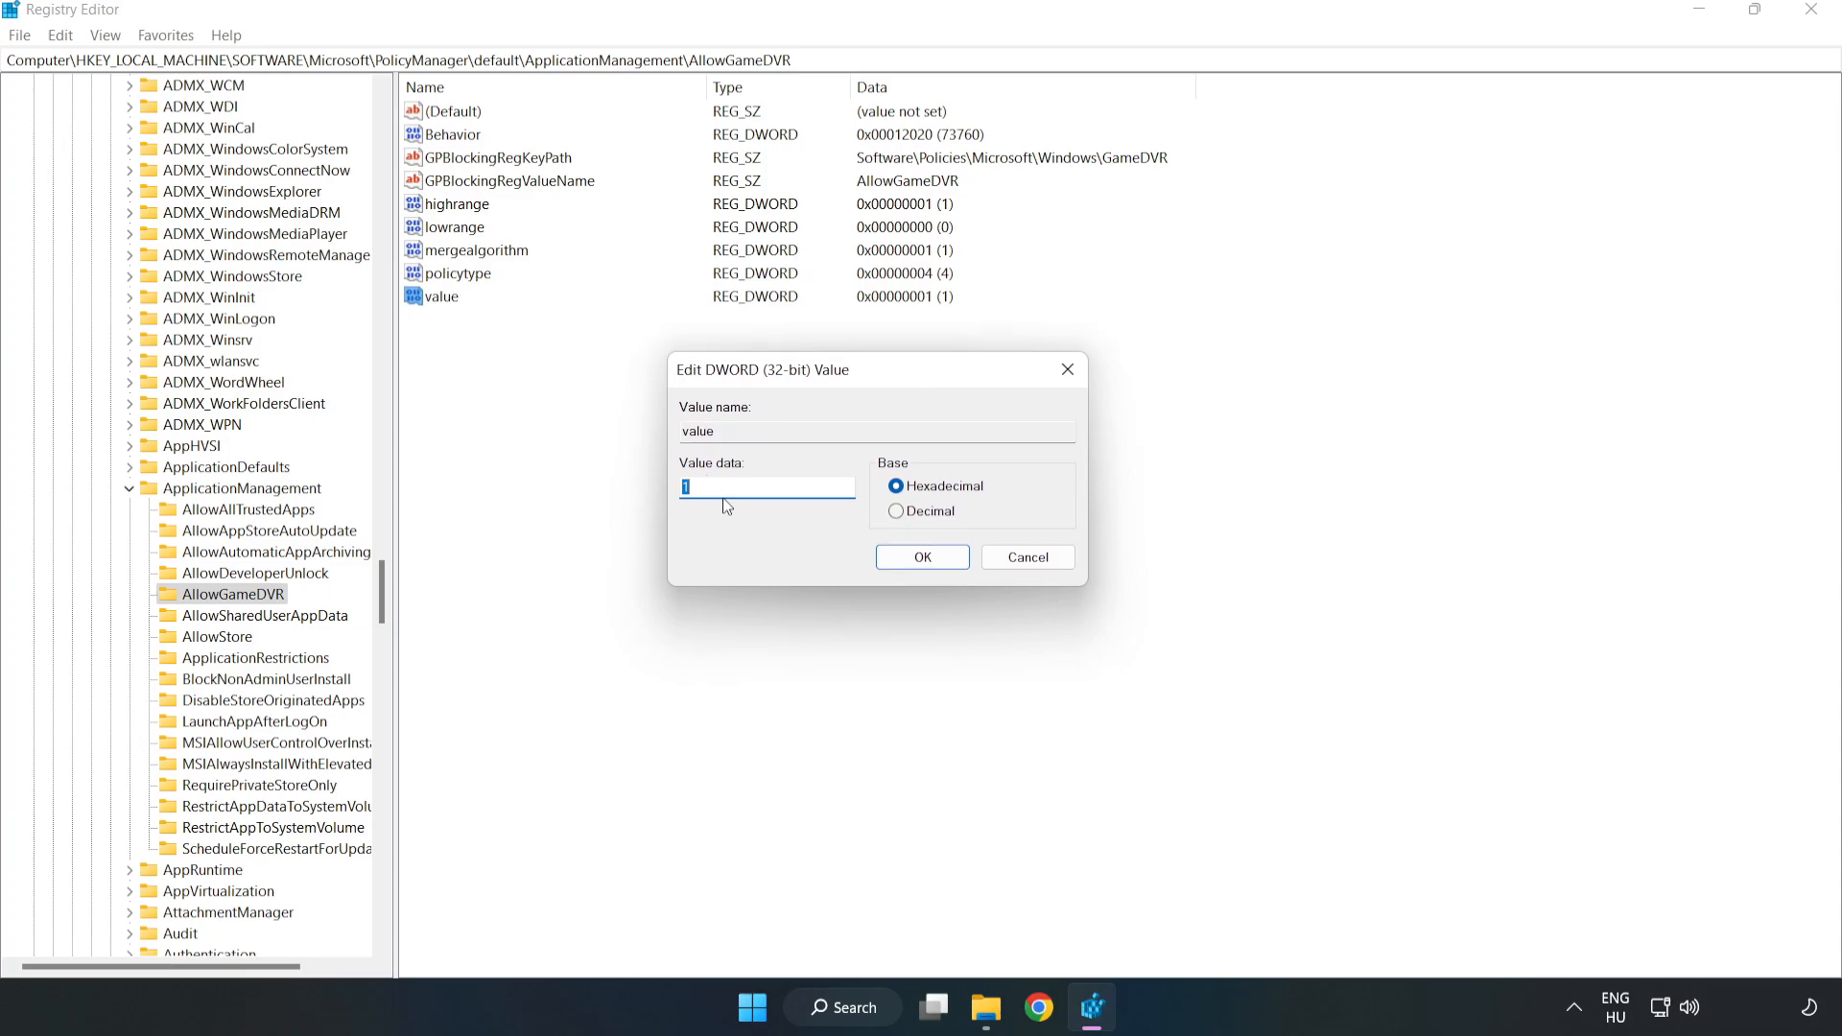
text(0)
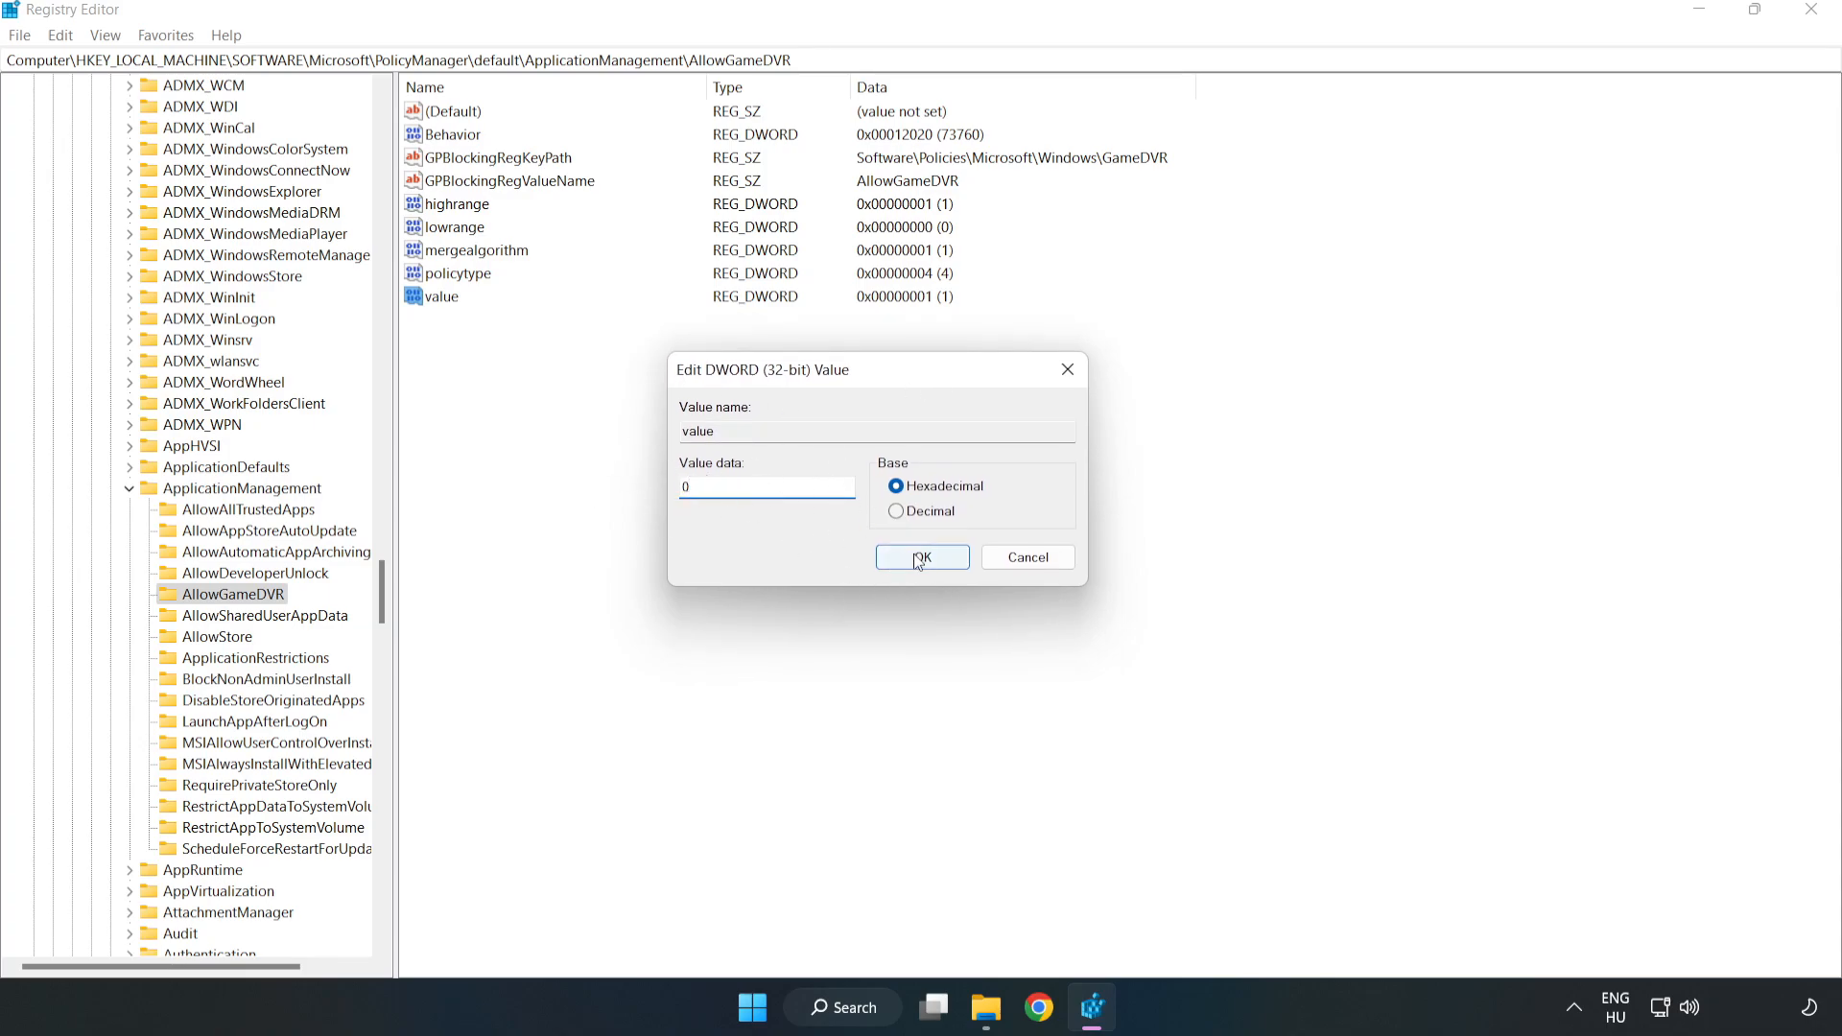
click(921, 556)
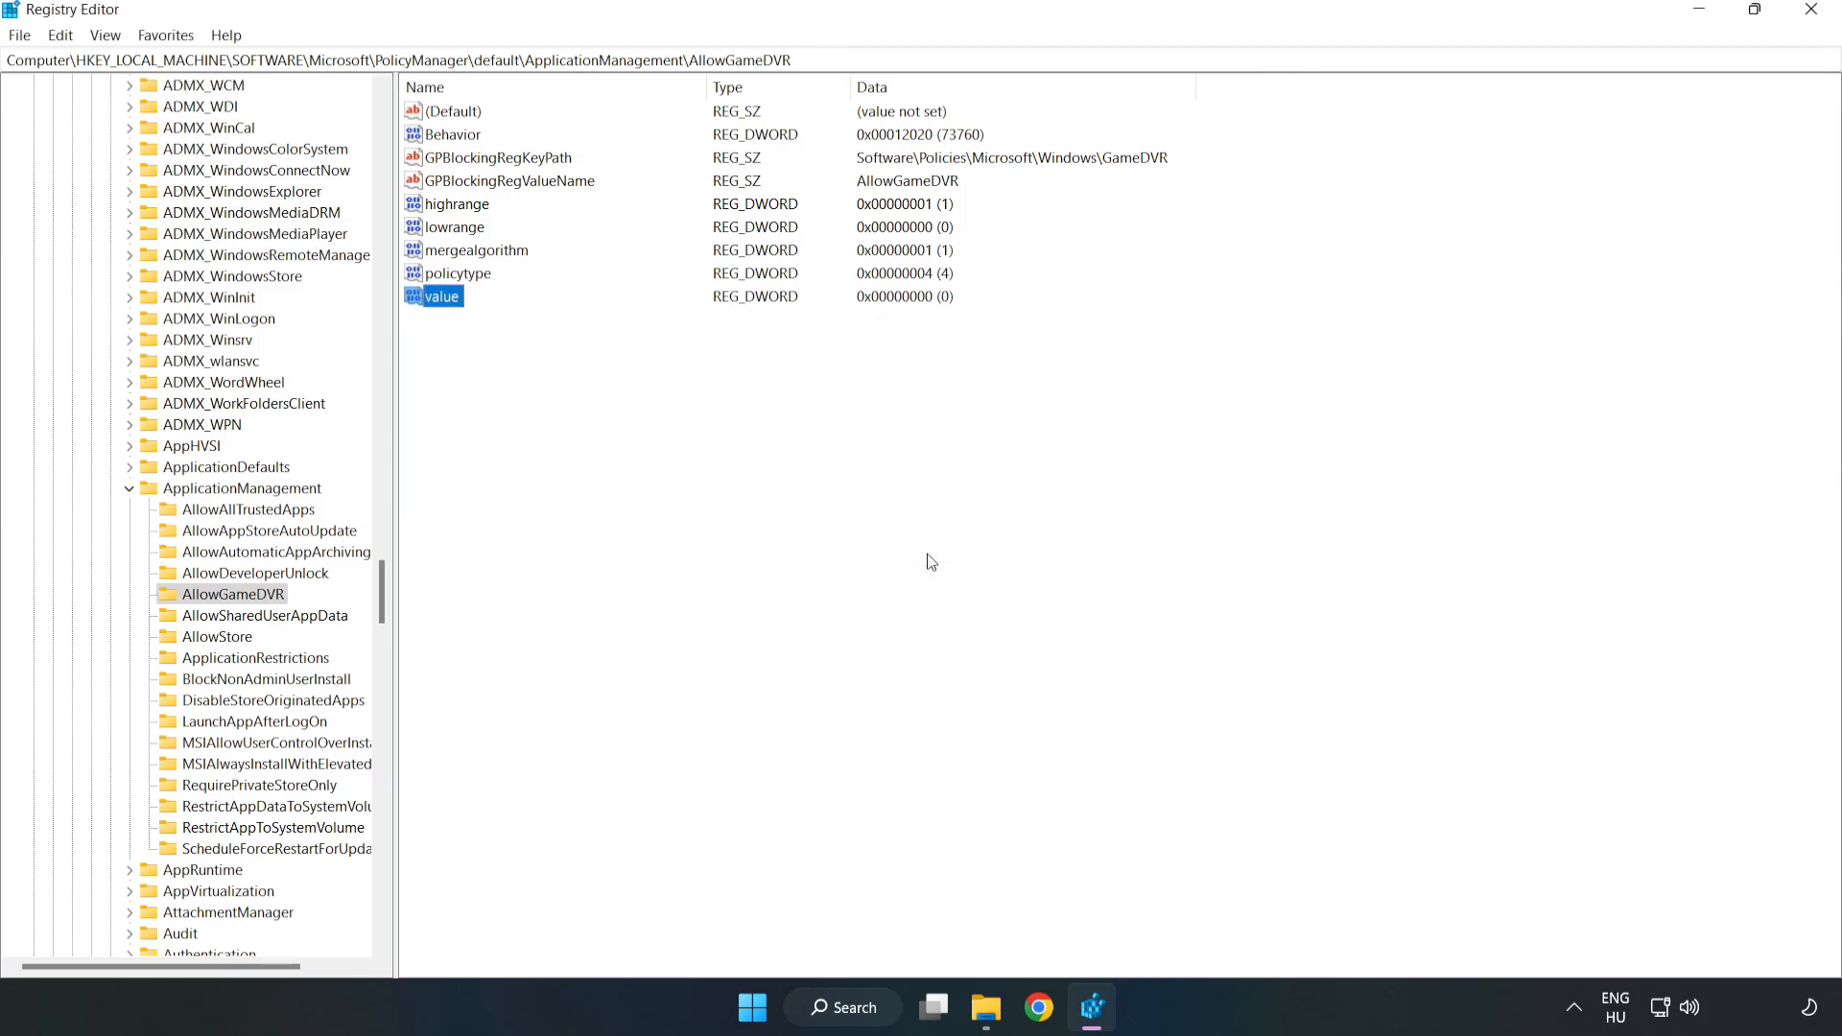
mouse_move(1807, 28)
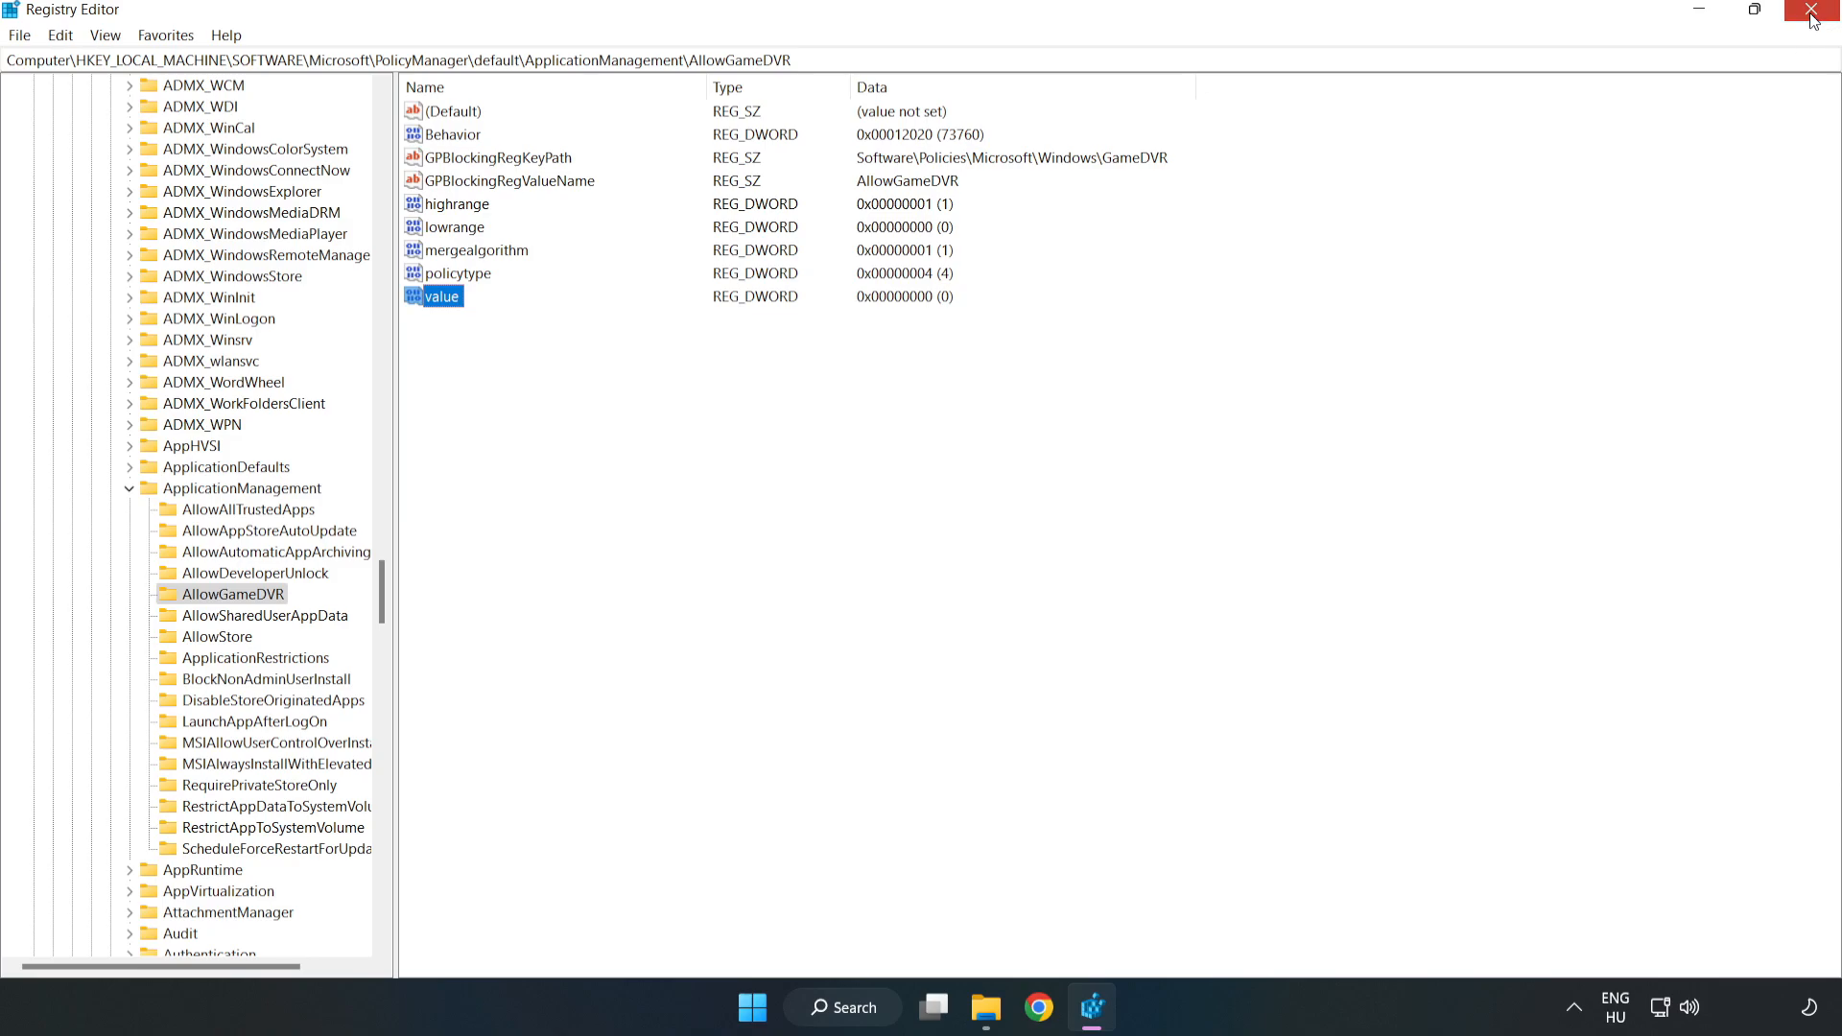
Close Registry Editor, download dxwebsetup.exe in Chrome and launch it.
click(1808, 11)
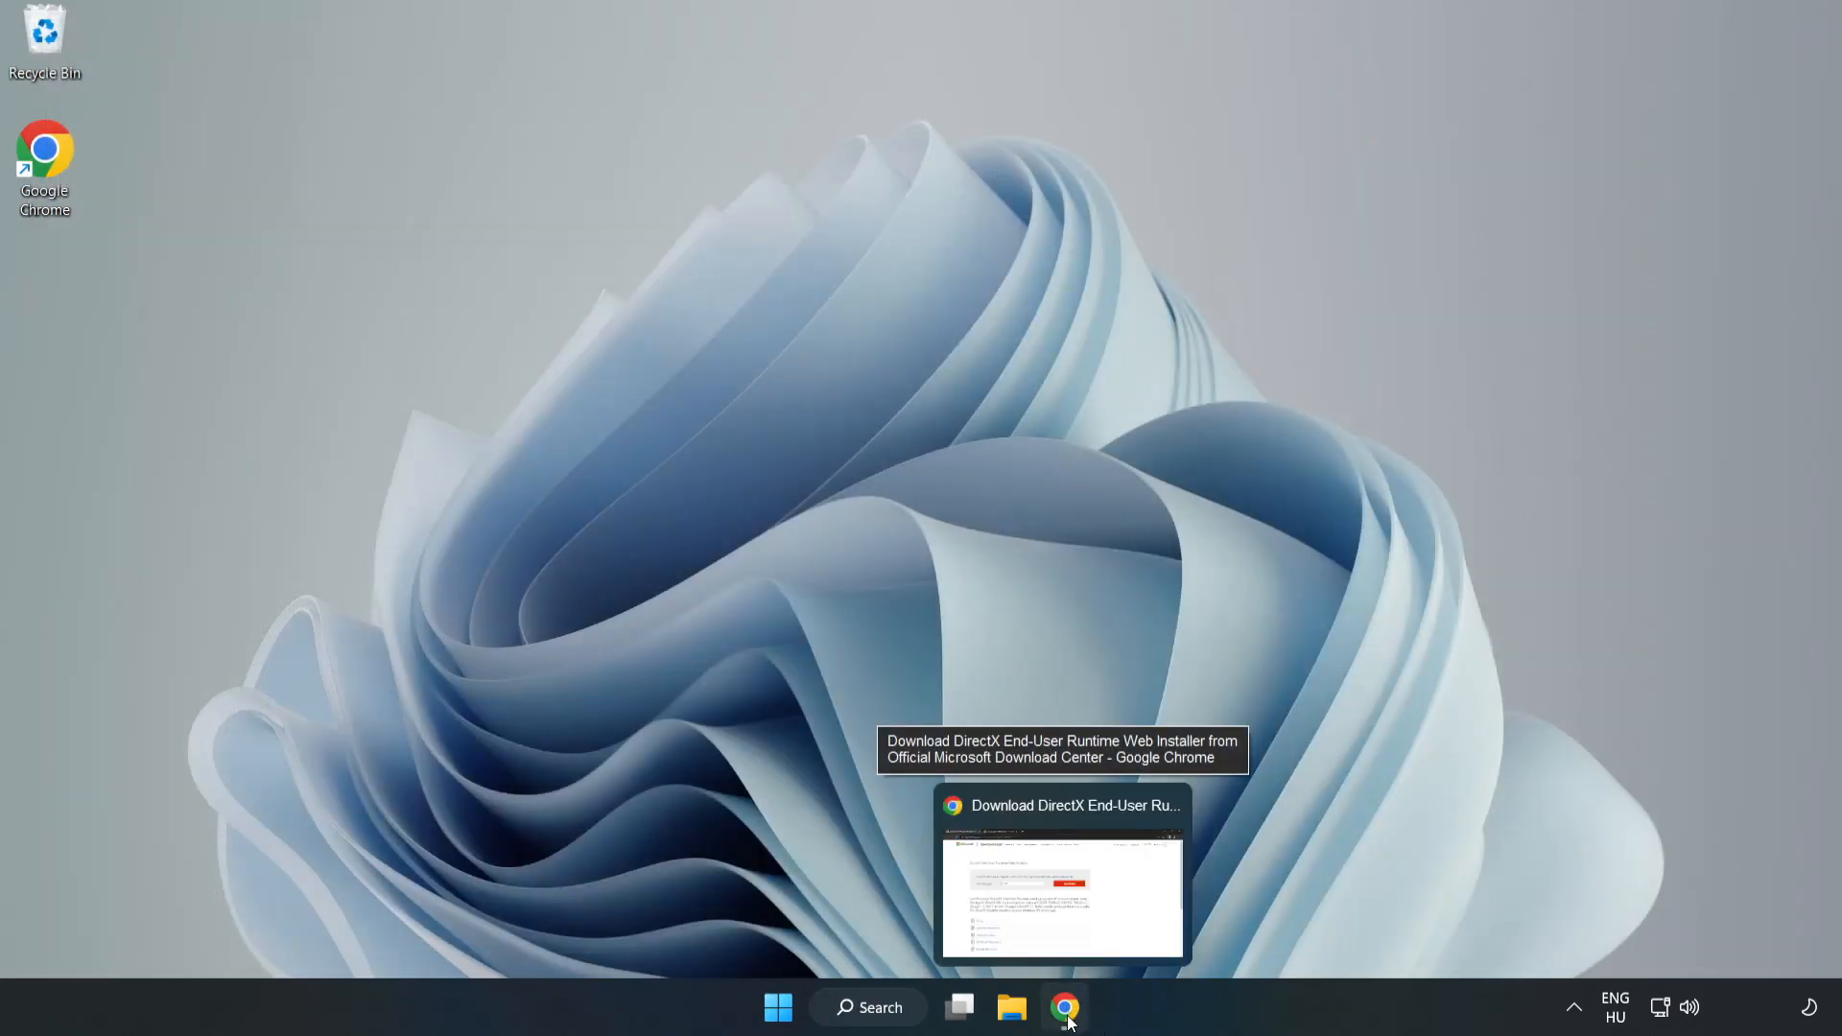
click(1070, 1034)
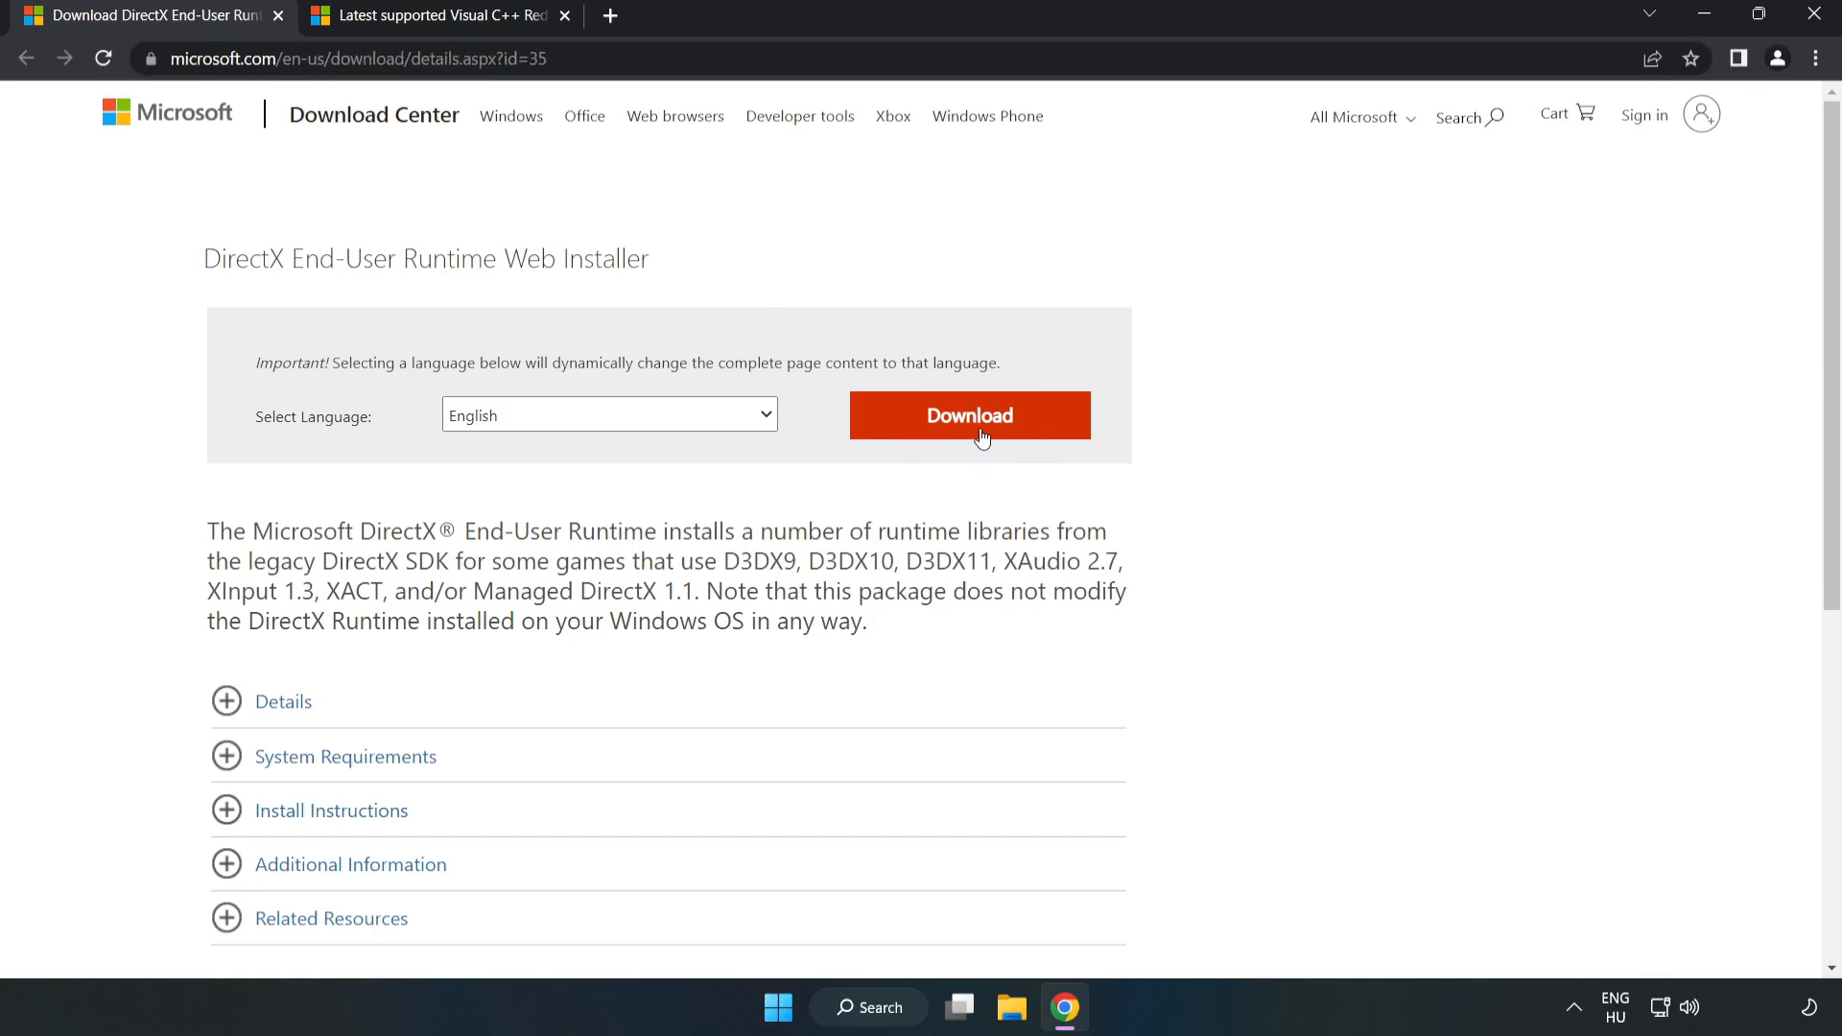
click(969, 414)
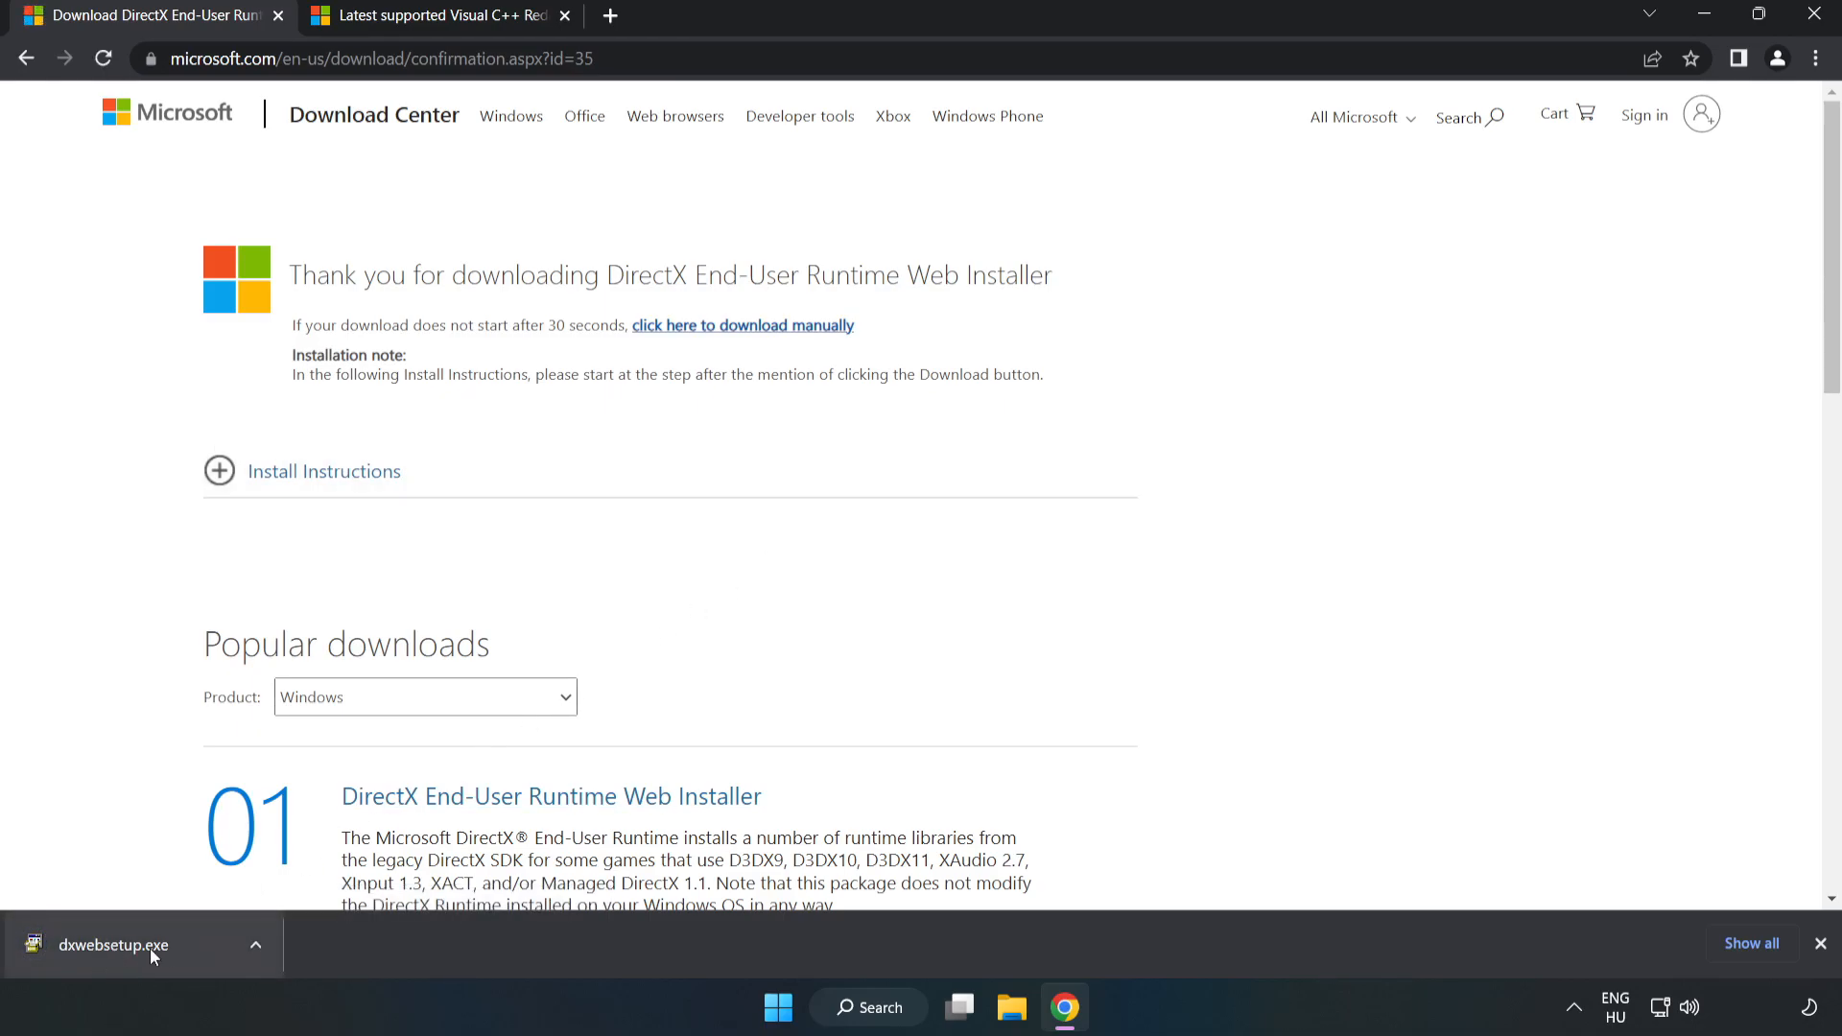
click(113, 943)
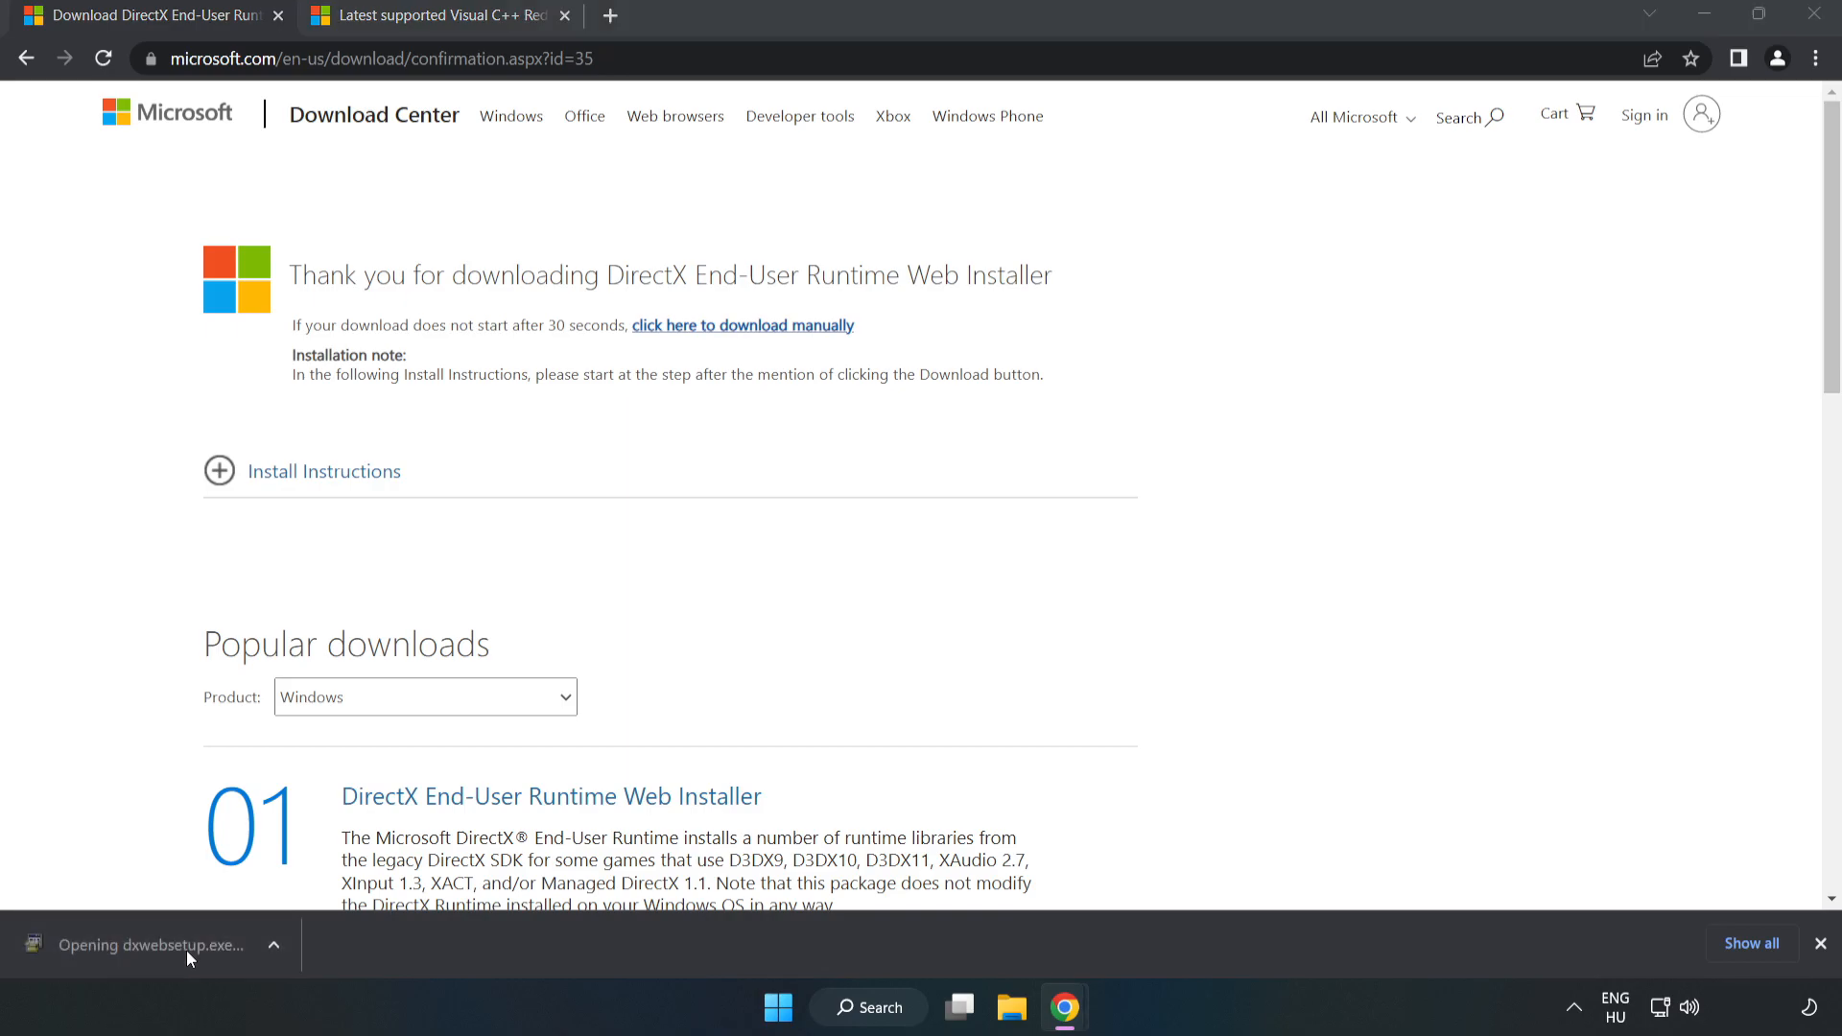
mouse_move(192, 955)
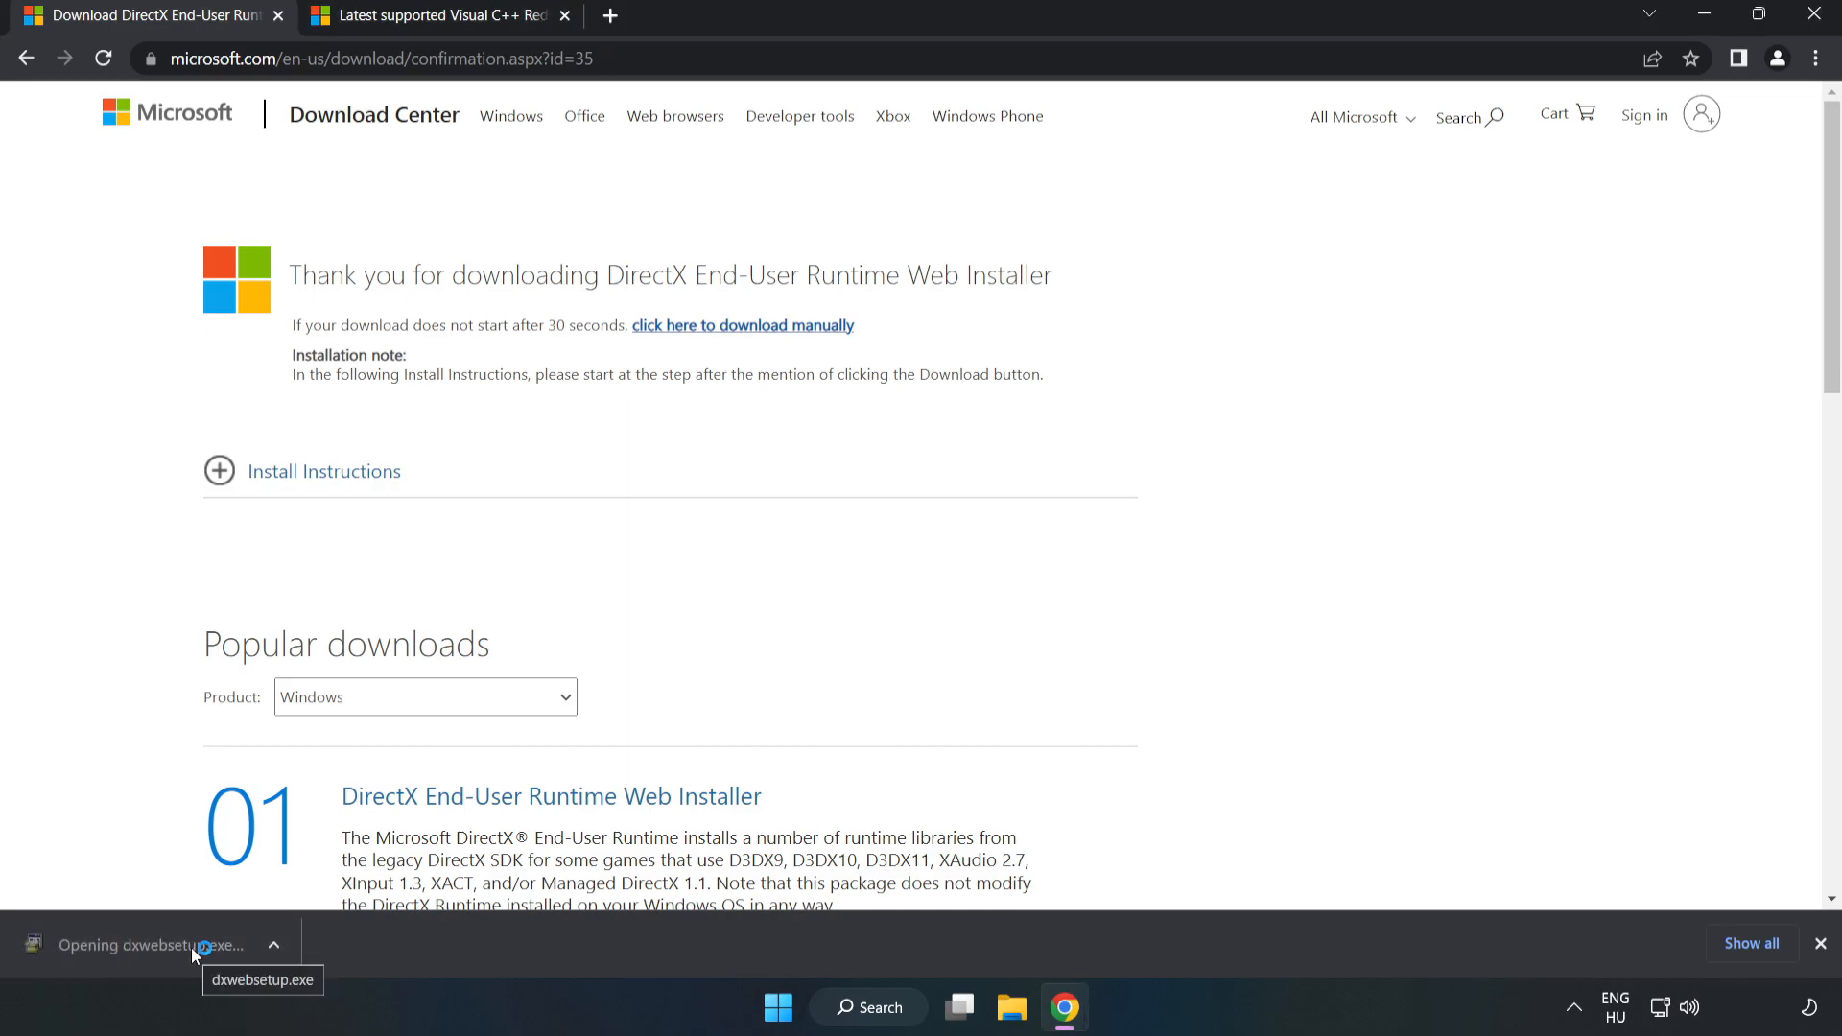
click(192, 944)
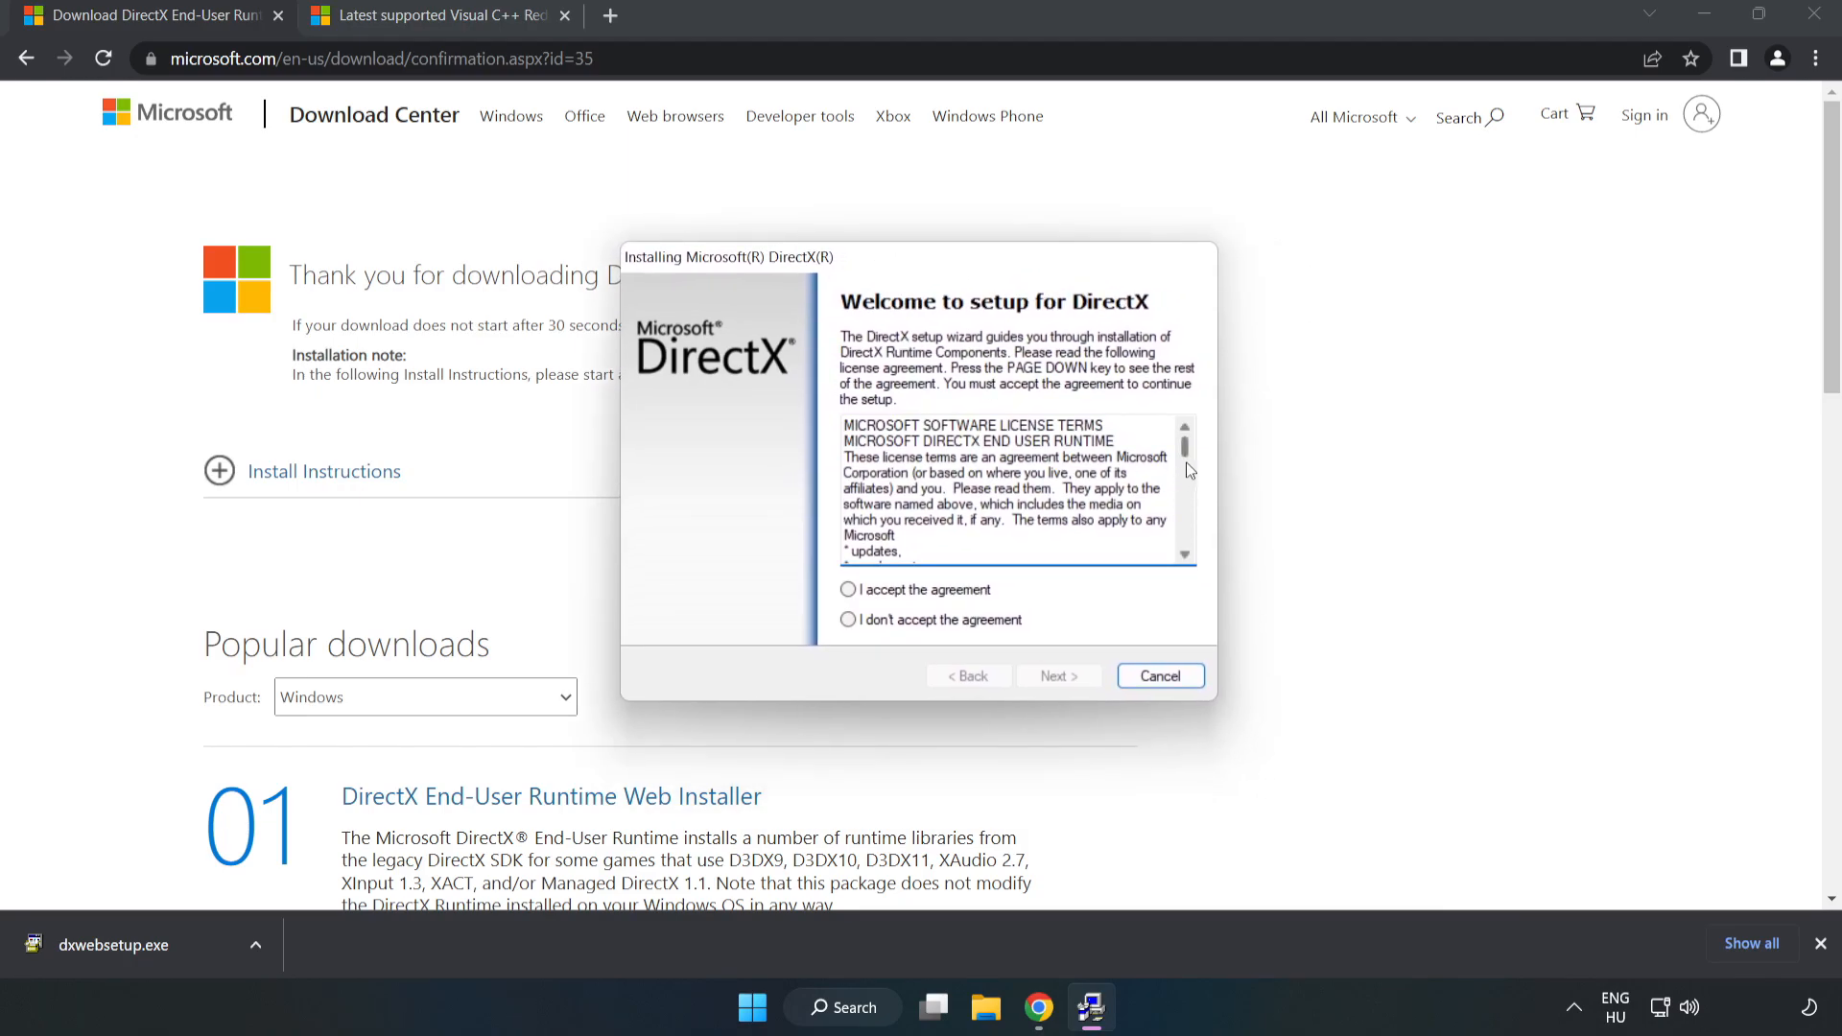
Accept the license, decline the Bing Bar, install the DirectX runtime and finish setup.
click(848, 589)
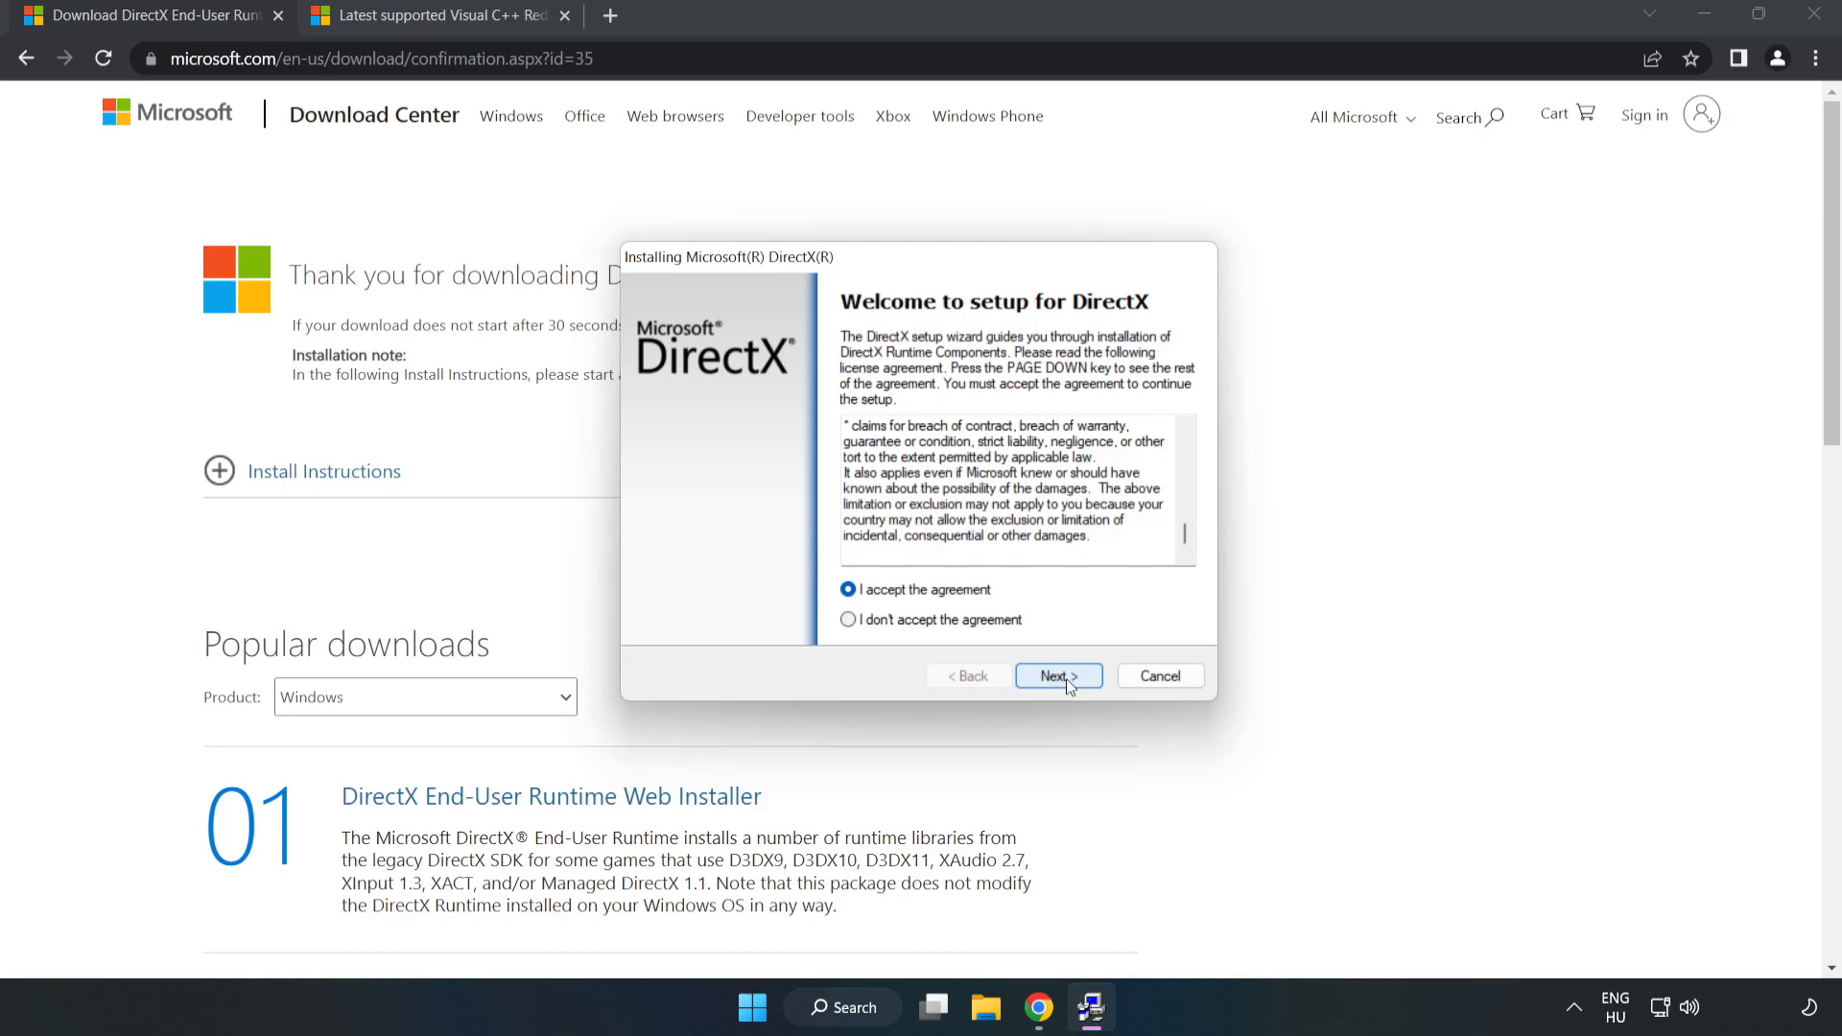
click(1059, 675)
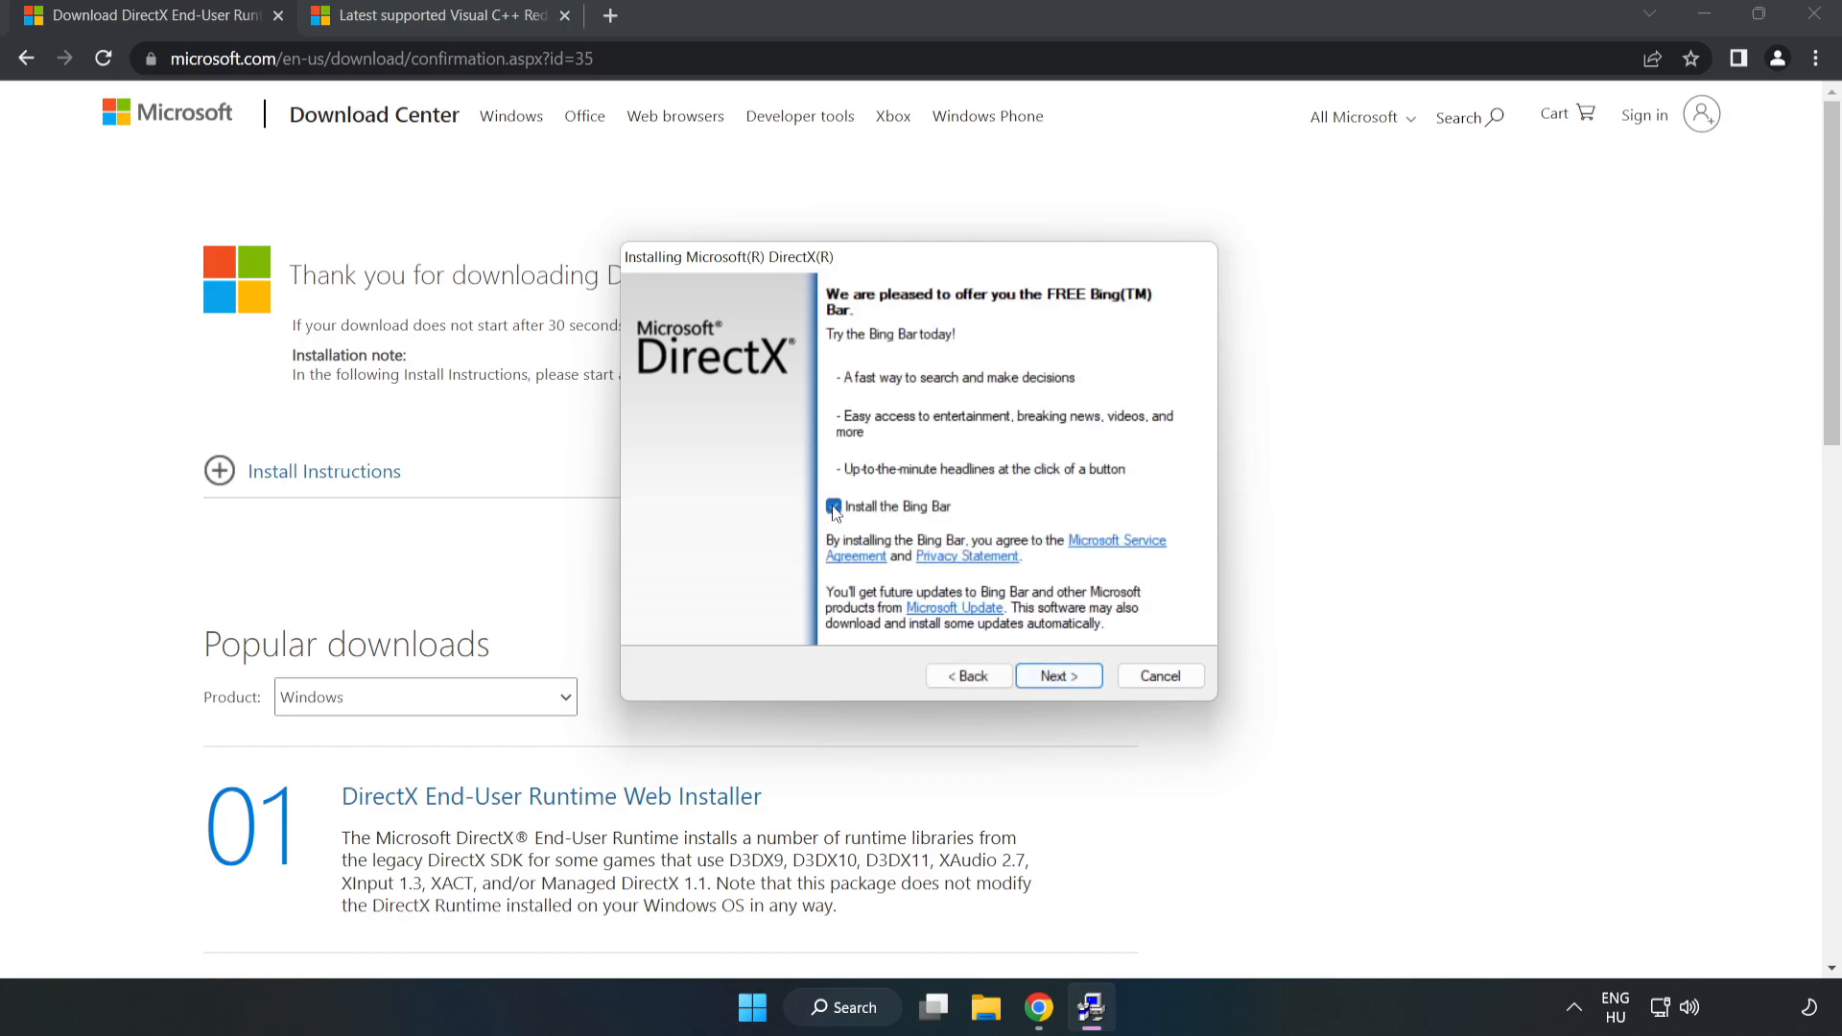
click(833, 507)
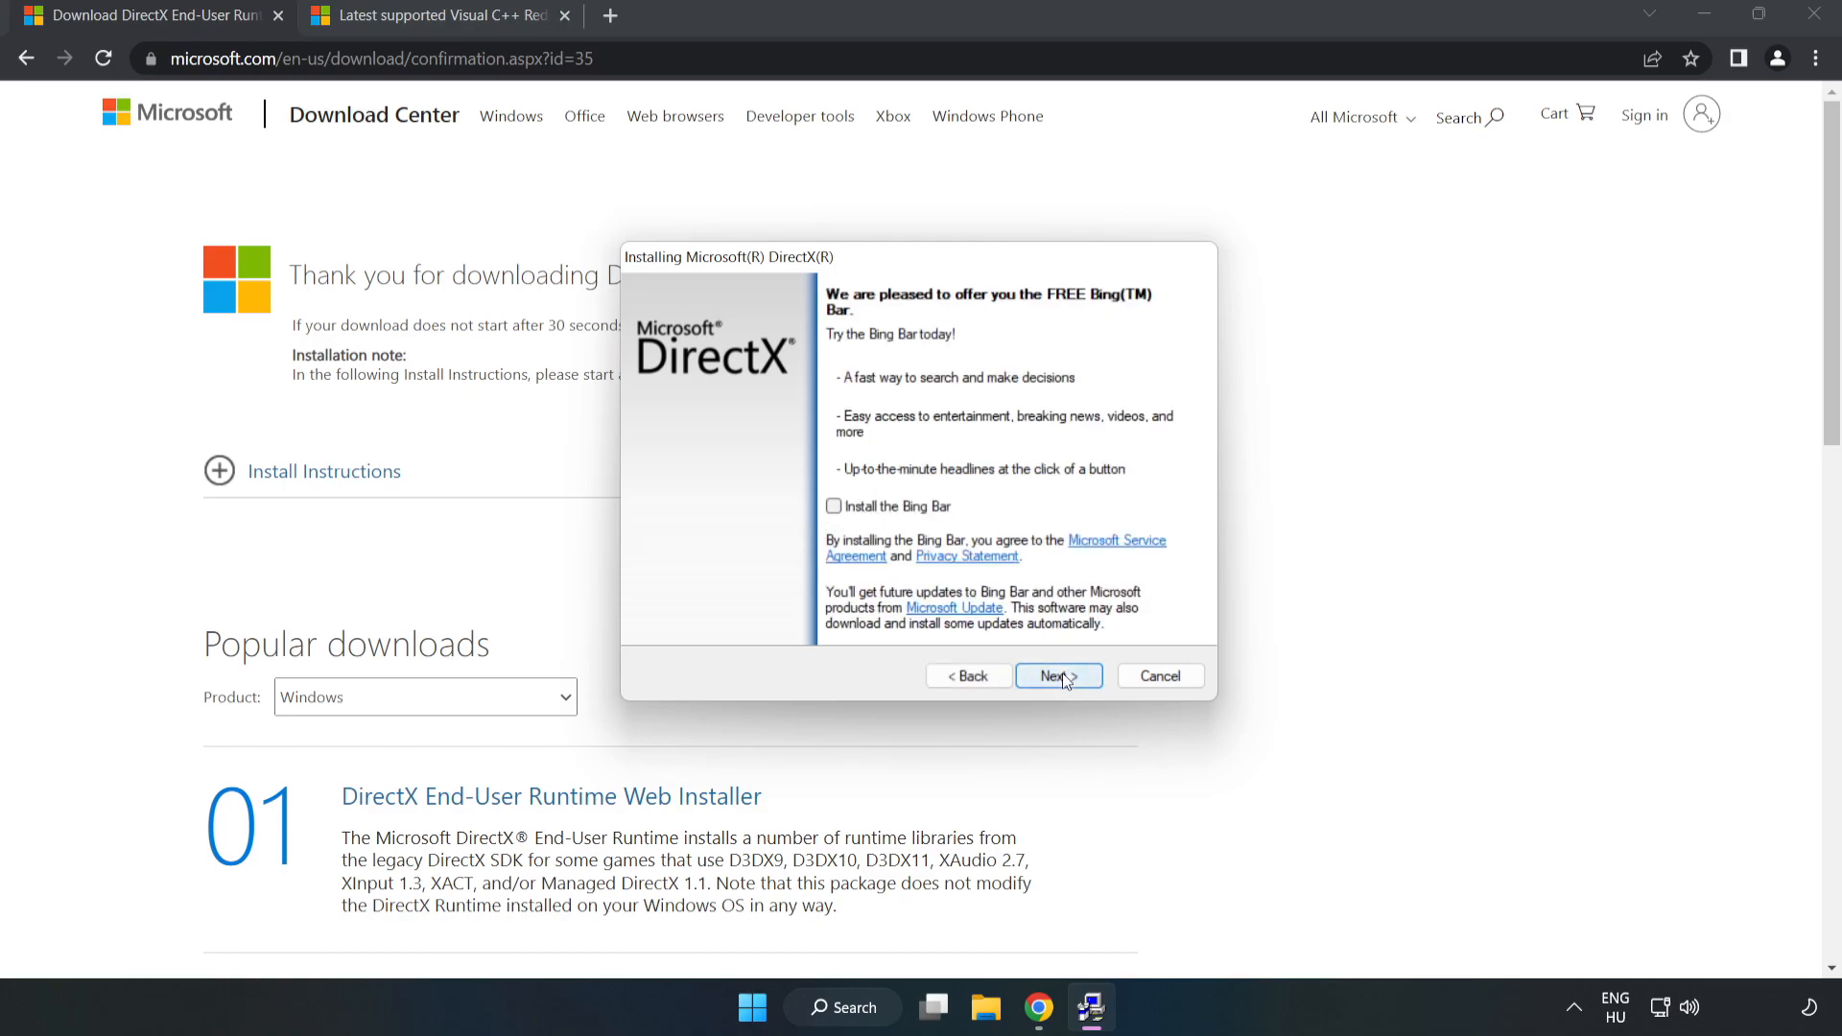
click(1059, 675)
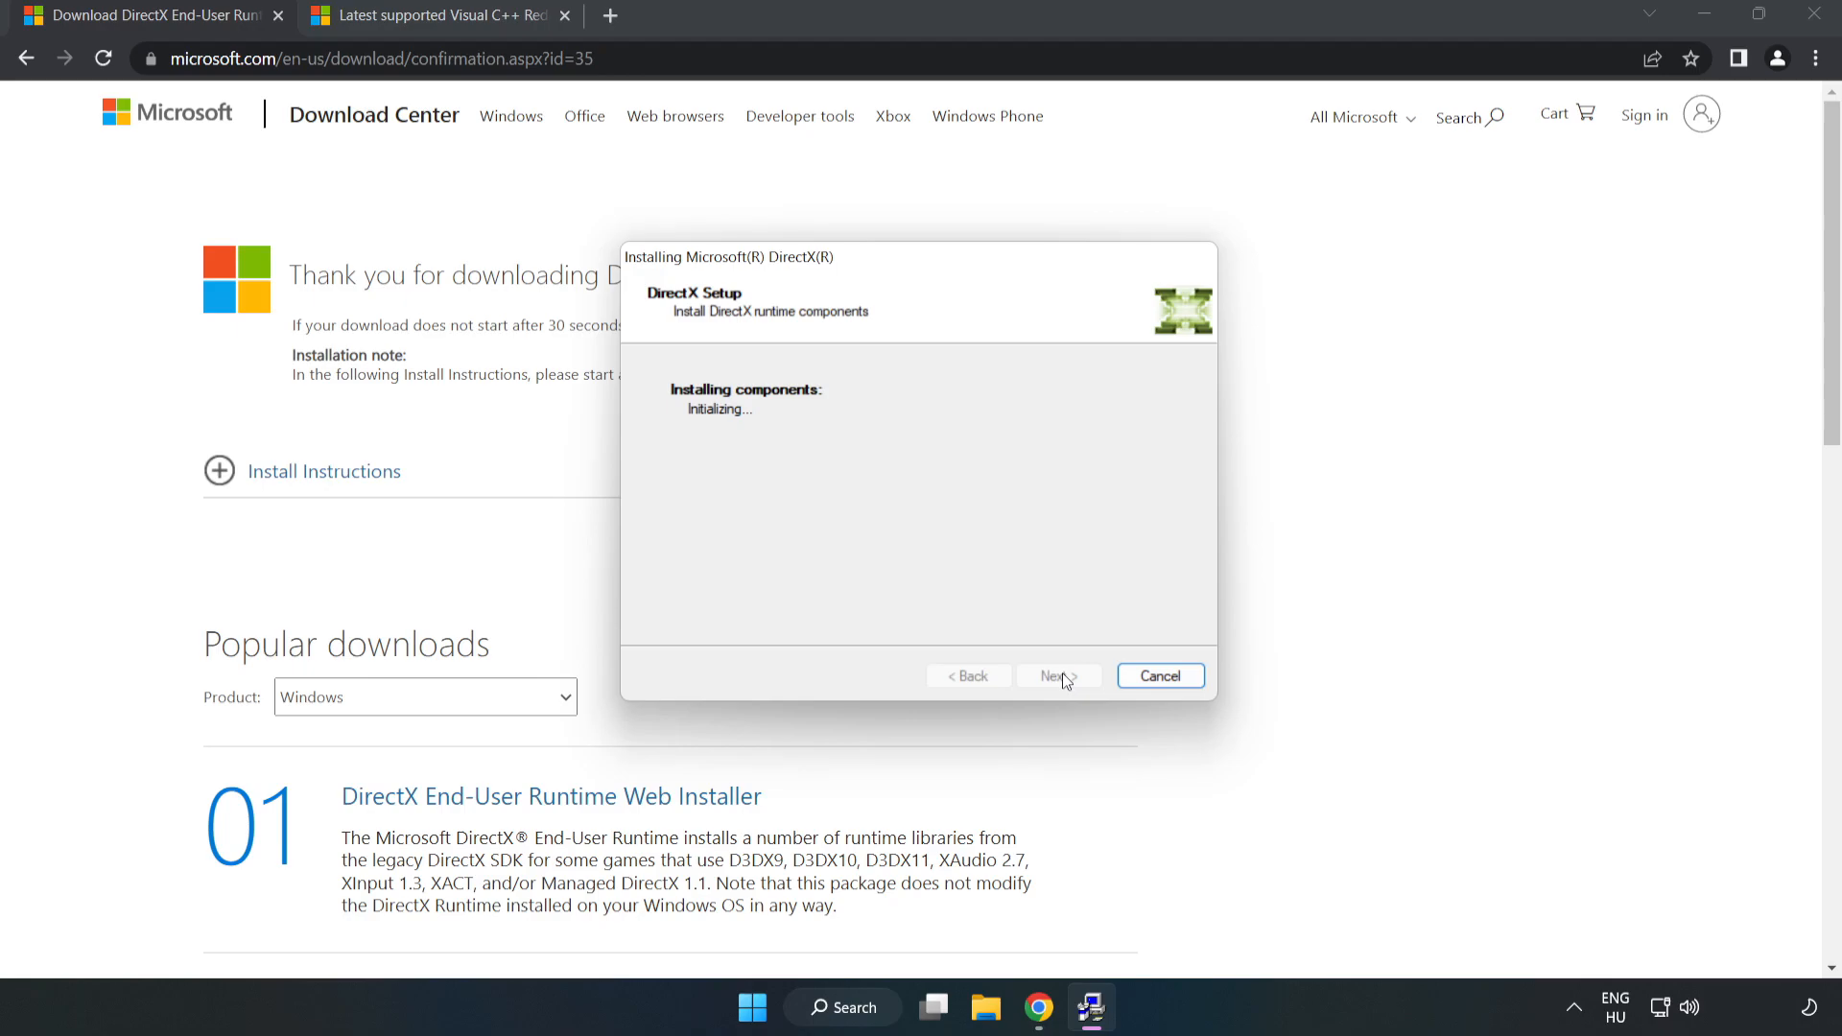
click(1059, 676)
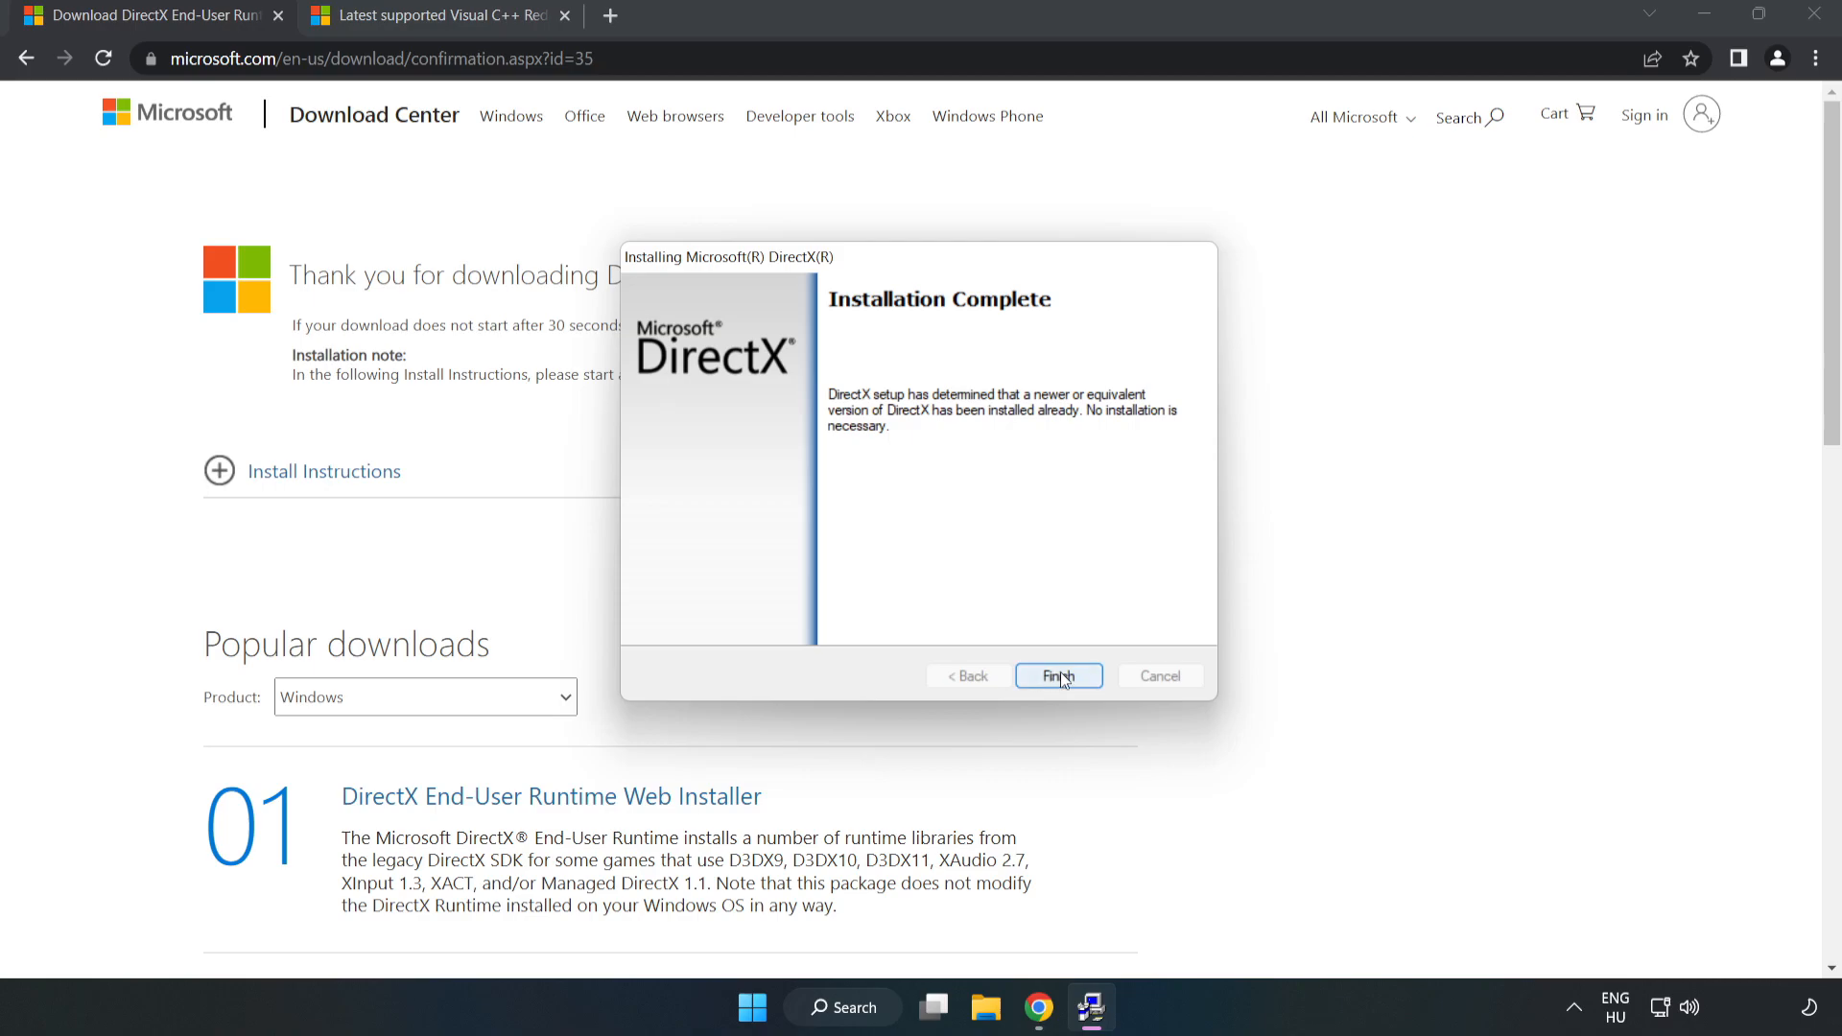
click(1059, 675)
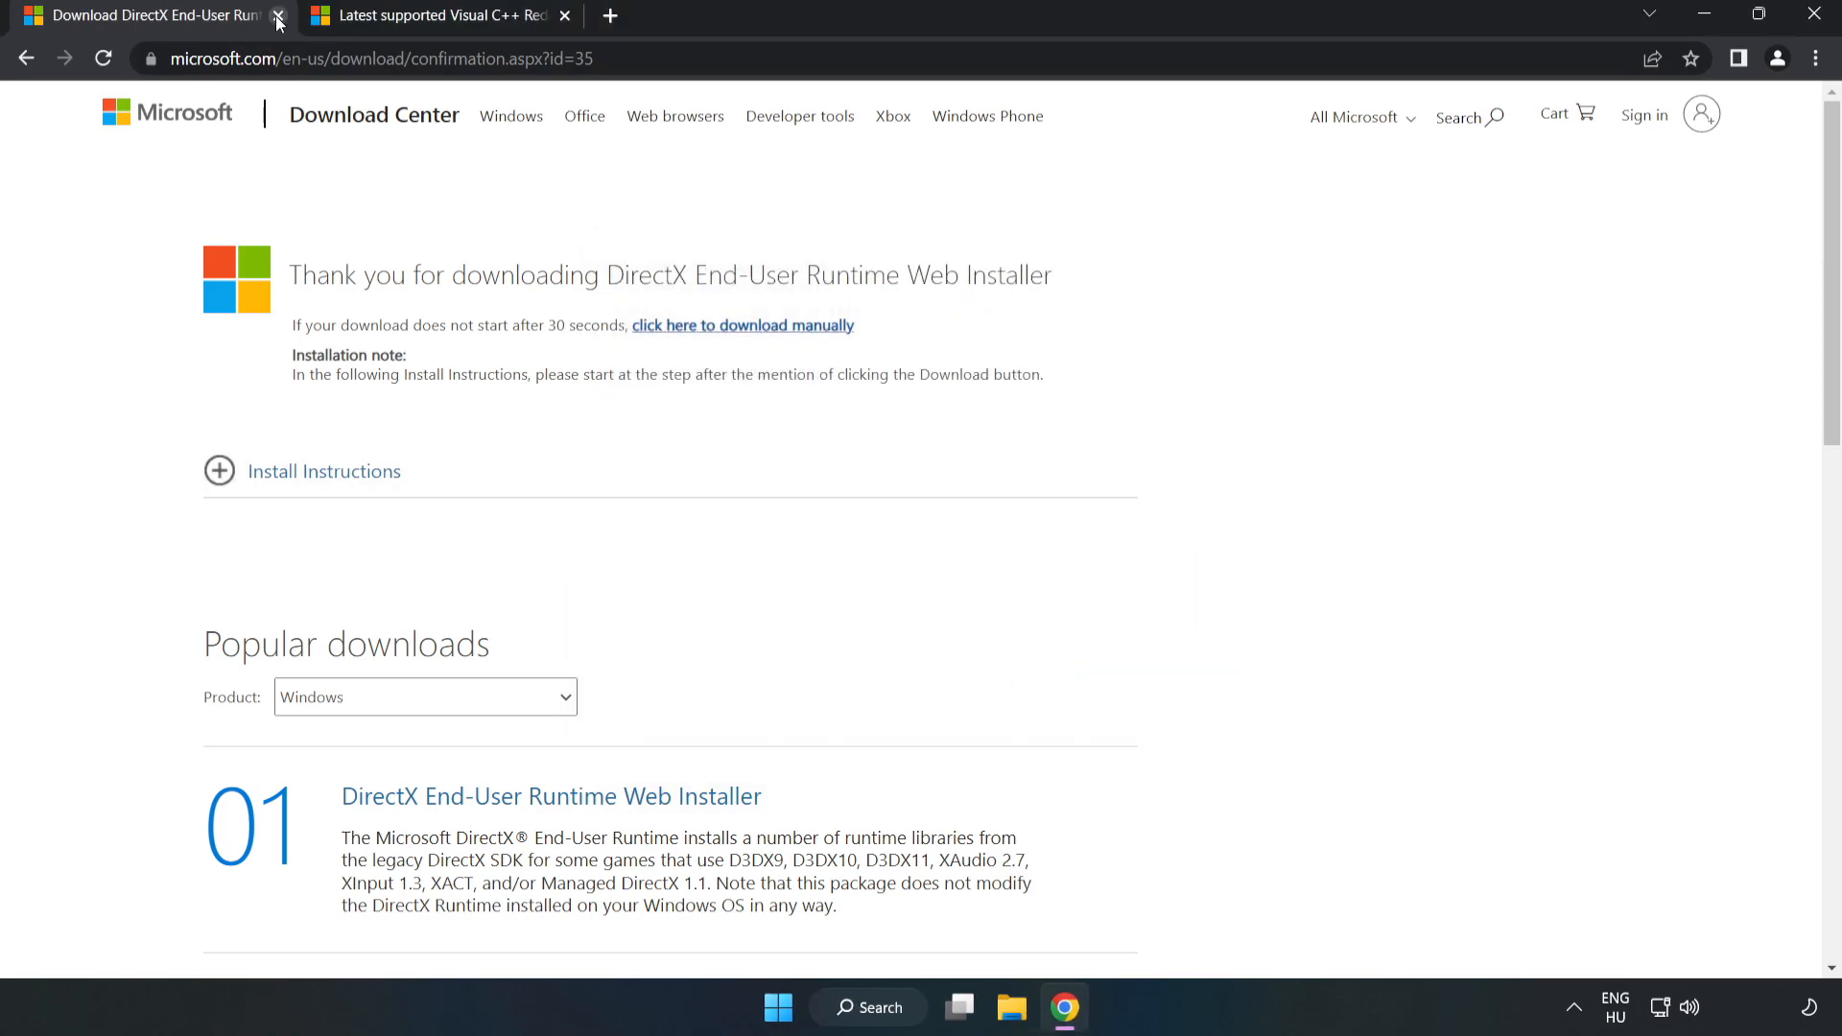
Download the ARM64, x86 and x64 Visual C++ 2015-2022 redistributables and launch VC_redist.arm64.exe.
click(276, 18)
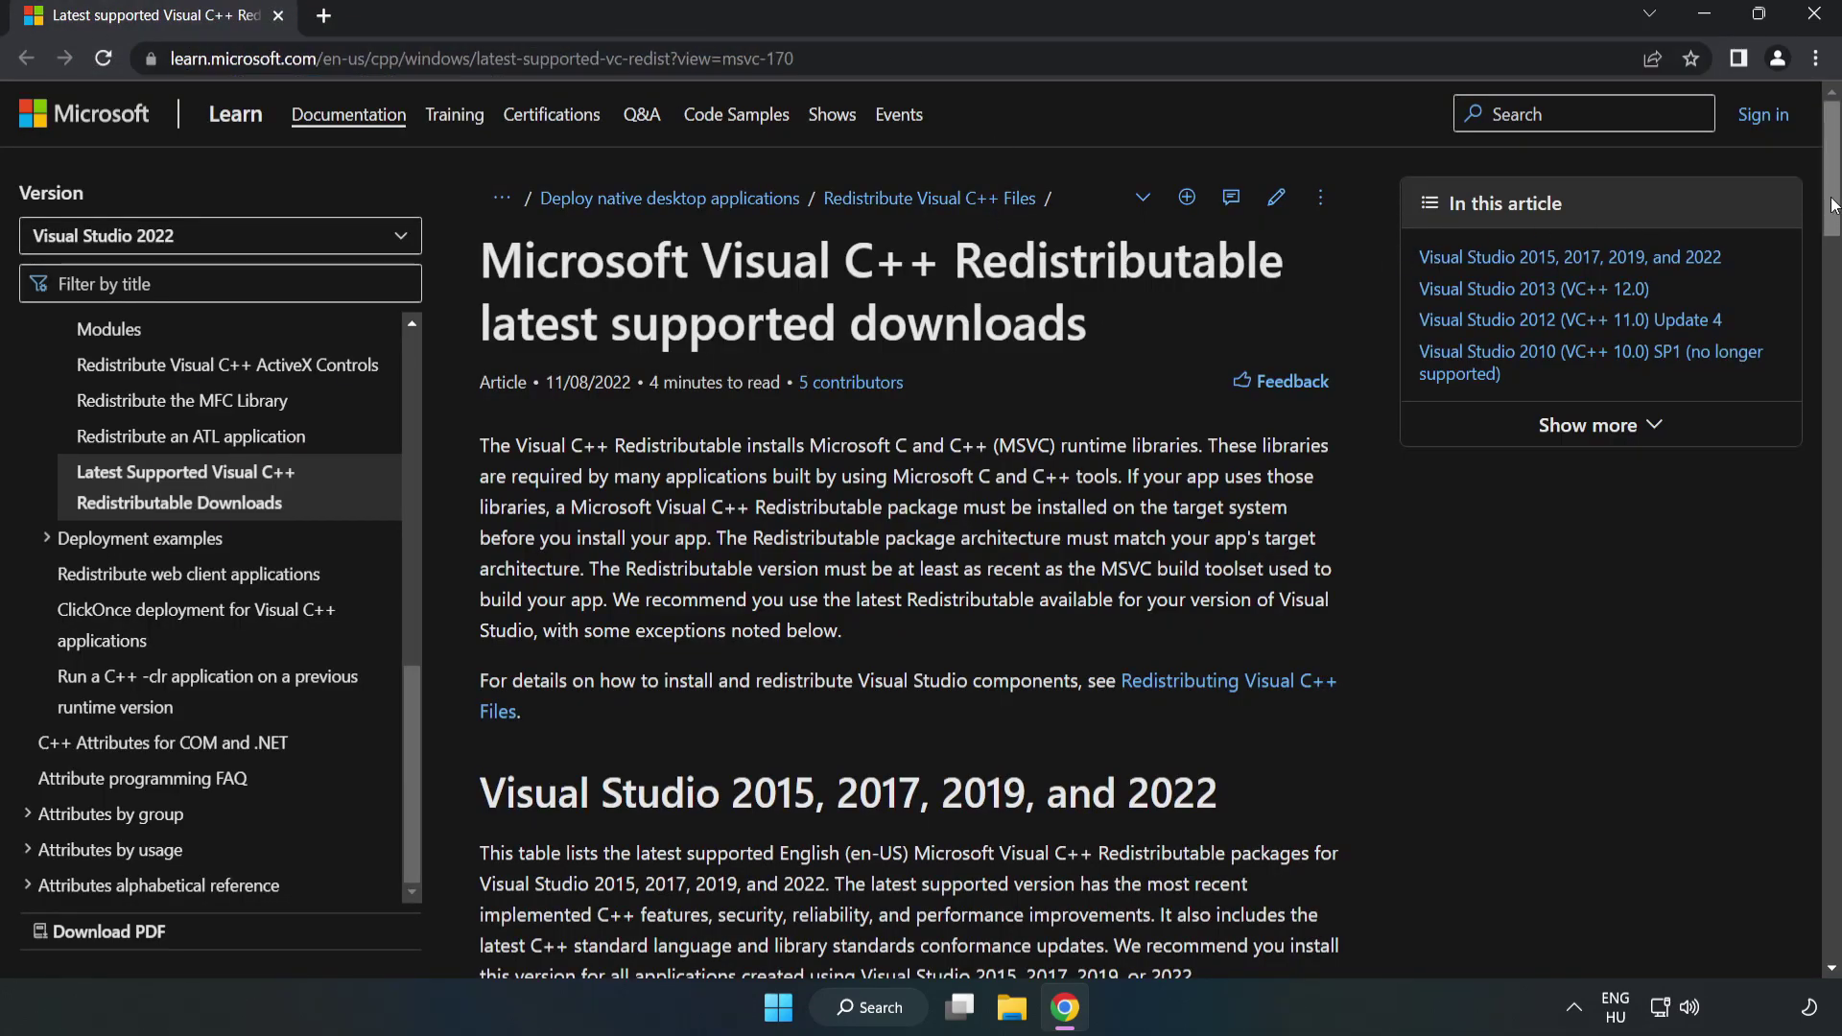
scroll(down, 3)
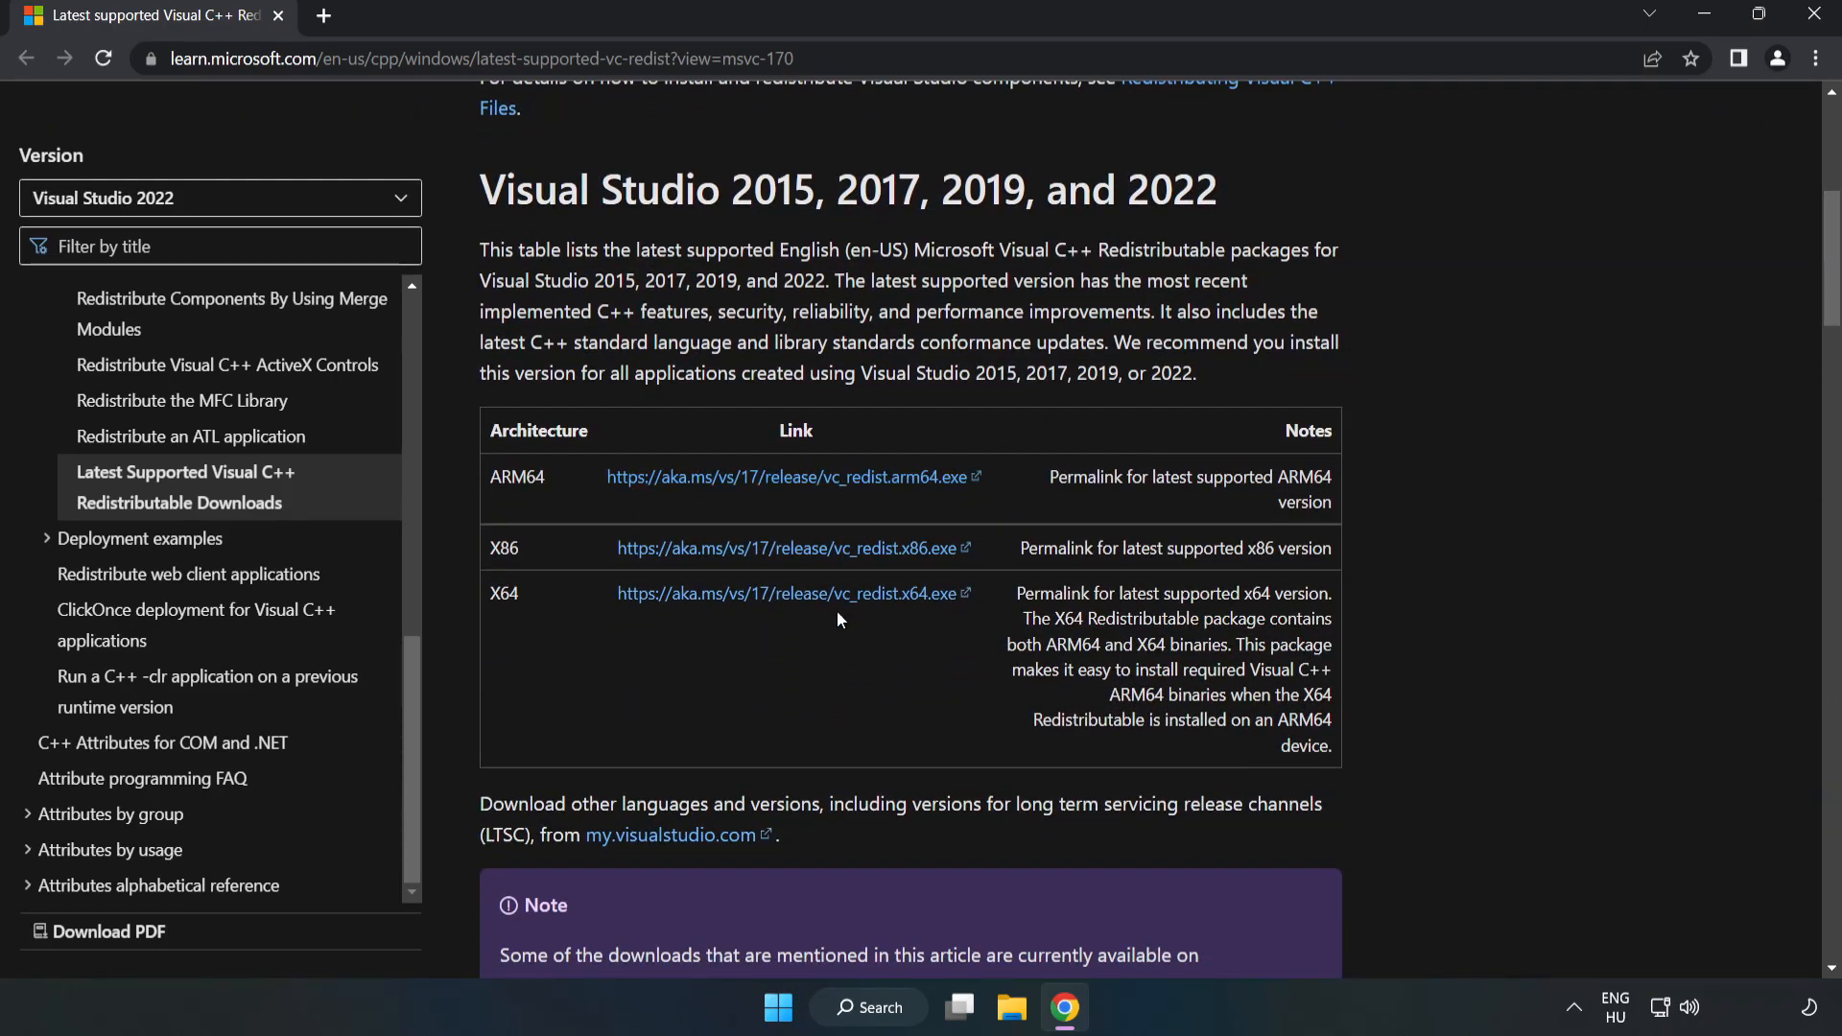
click(787, 549)
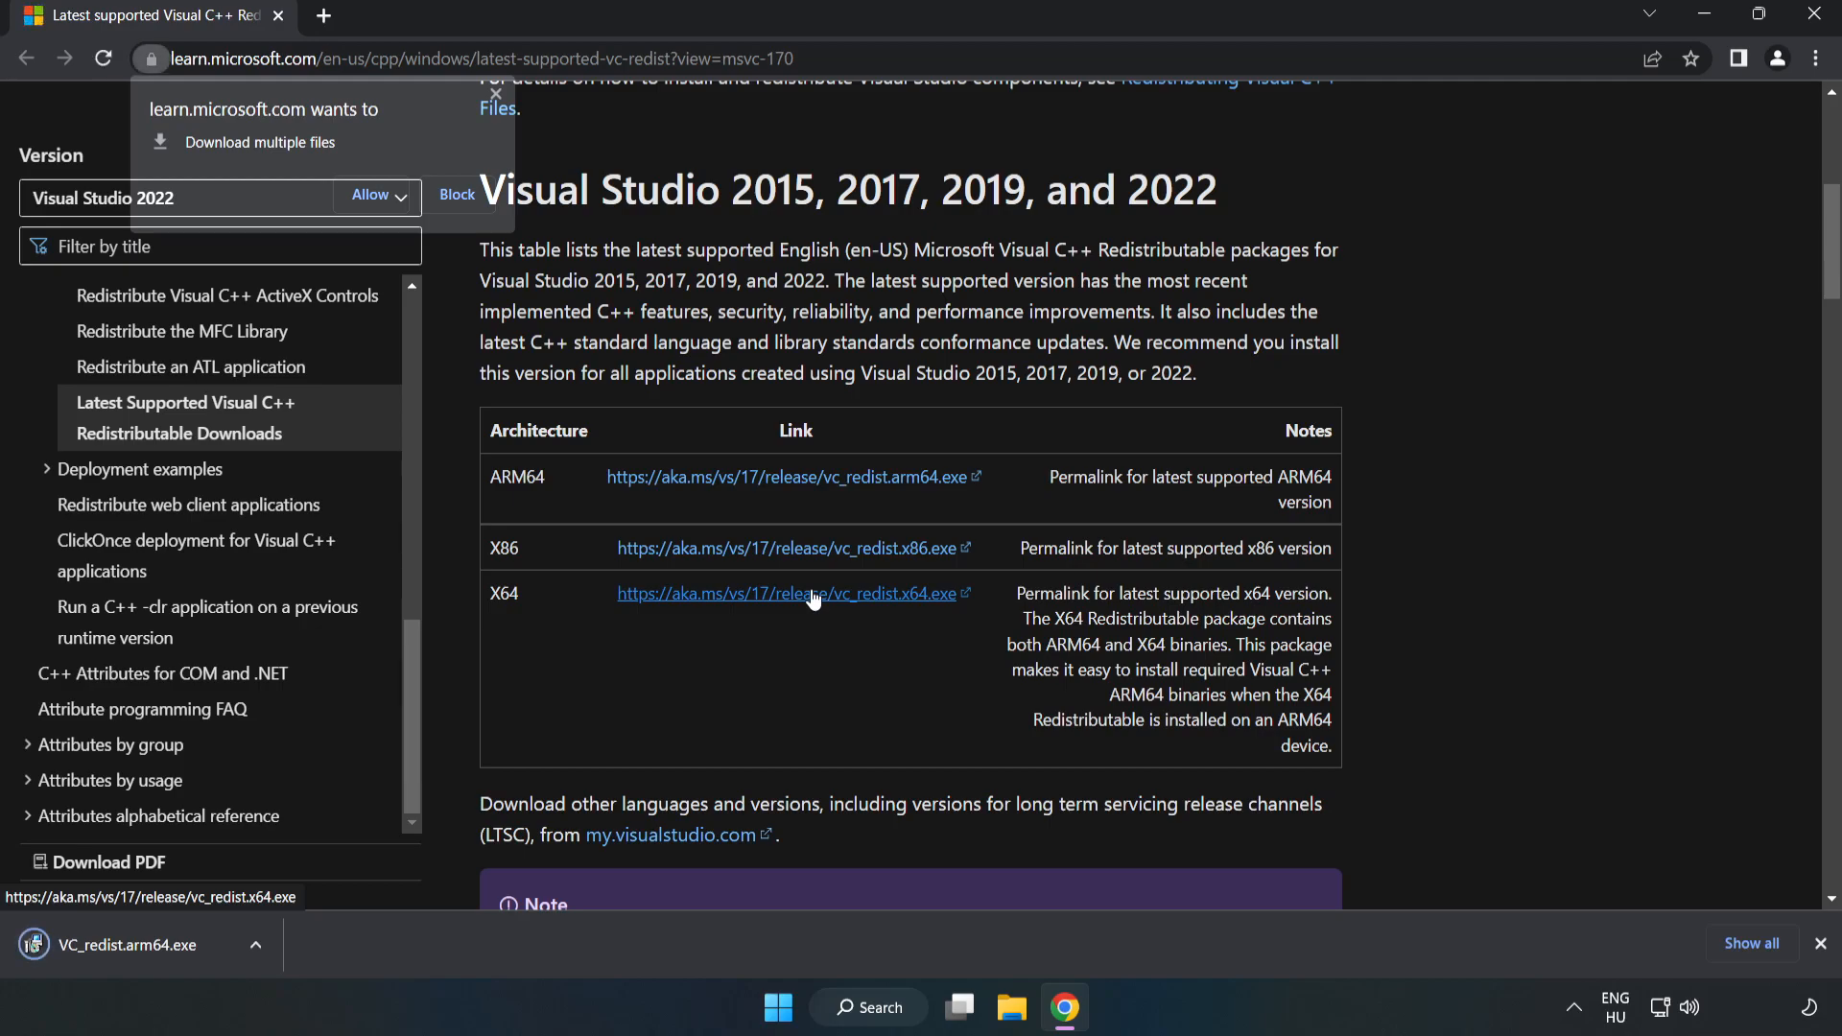
click(368, 195)
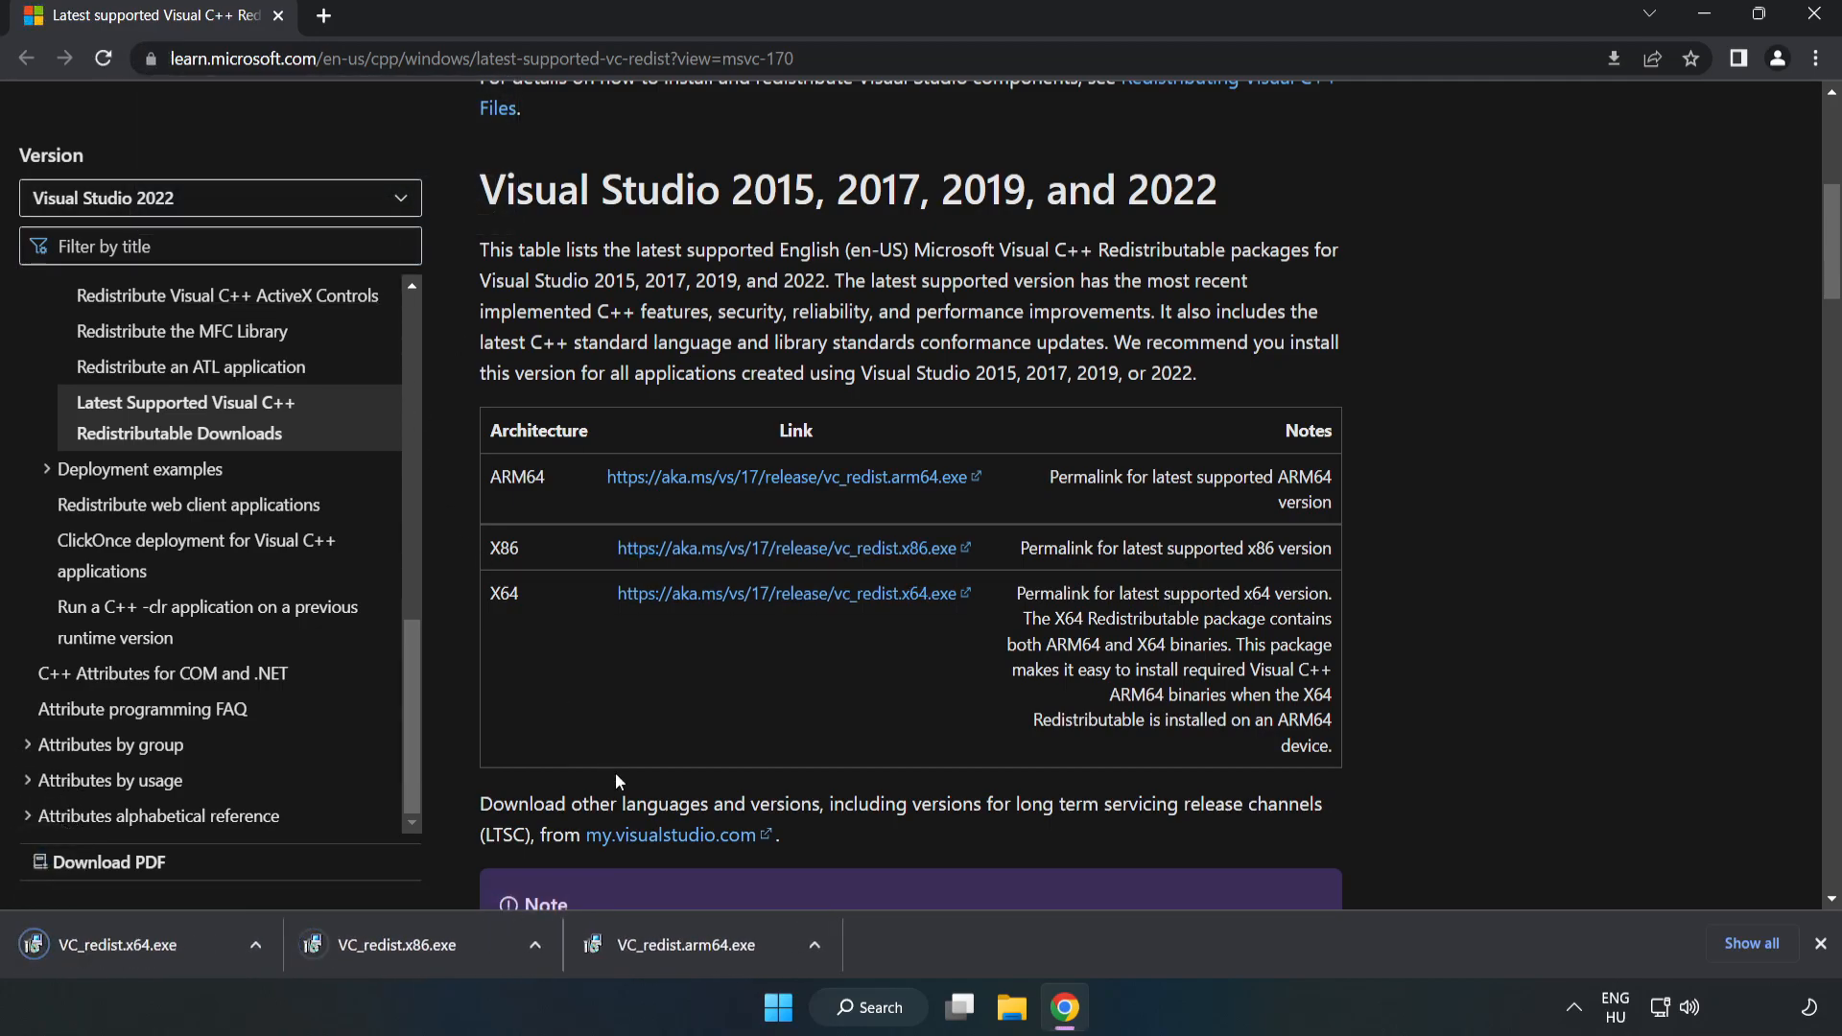
click(712, 944)
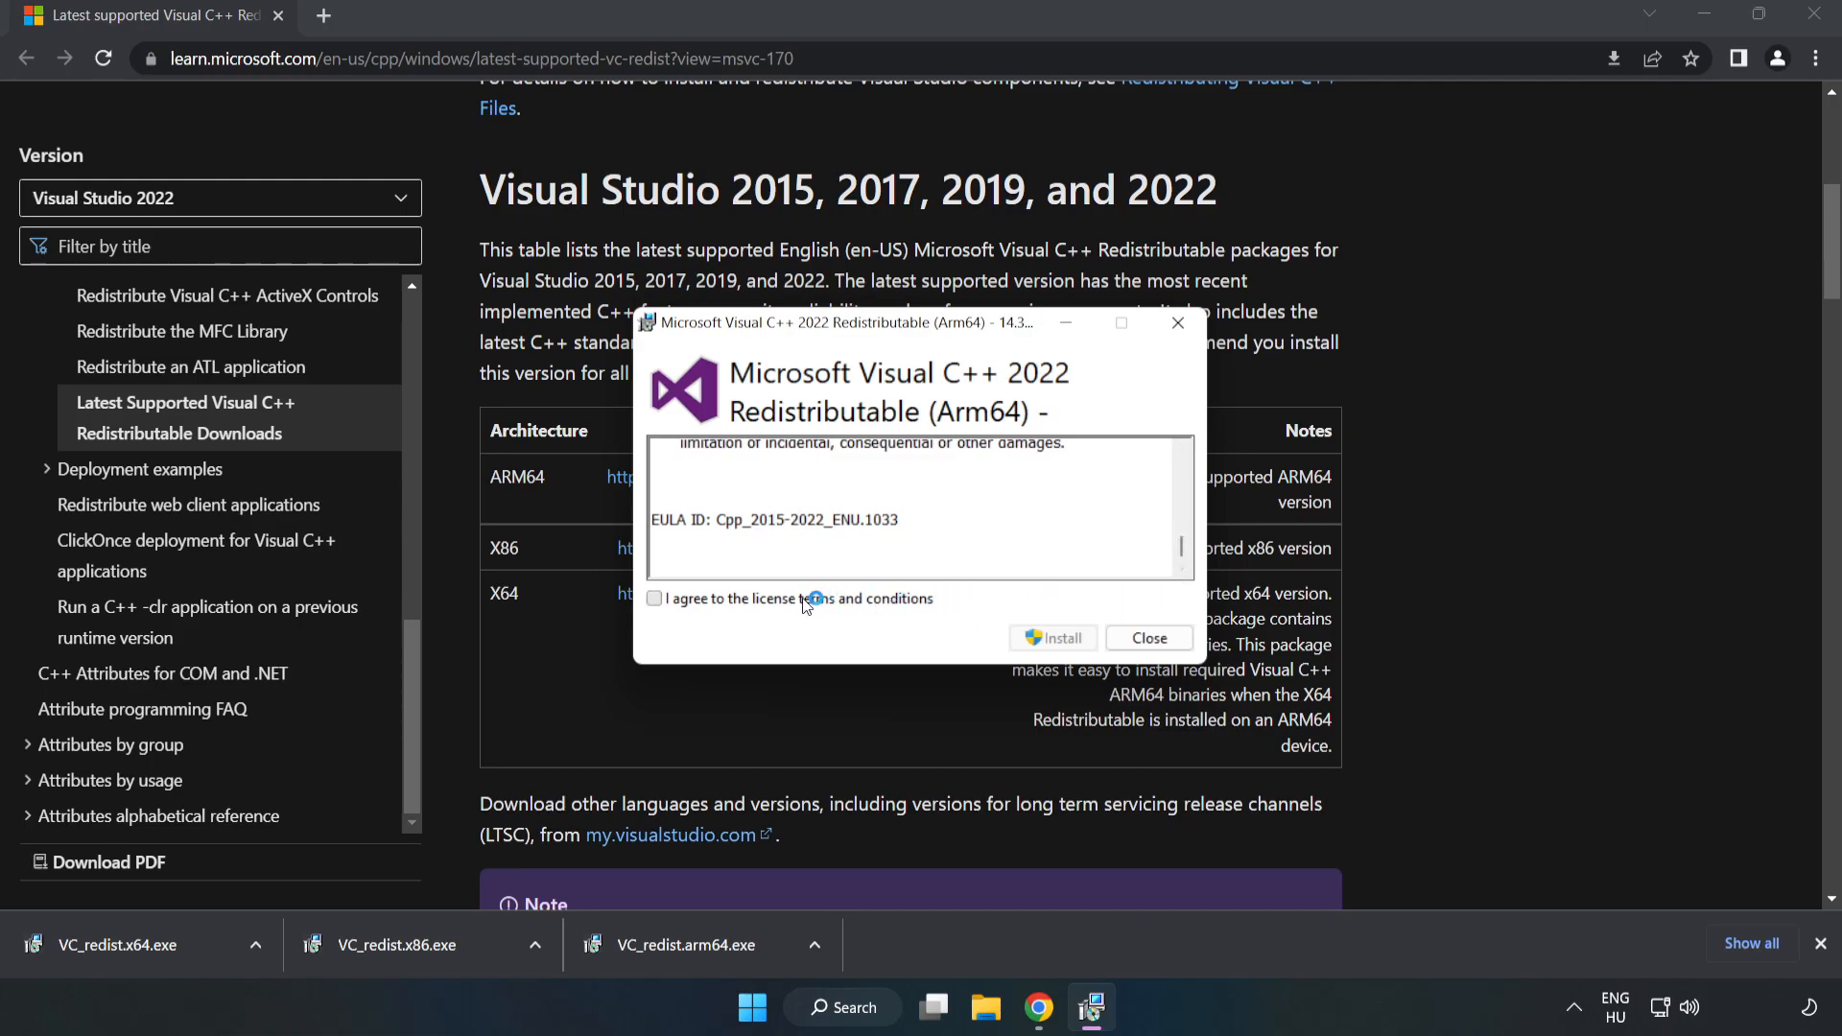
Accept the license and attempt the ARM64 install, which fails as unsupported.
click(654, 599)
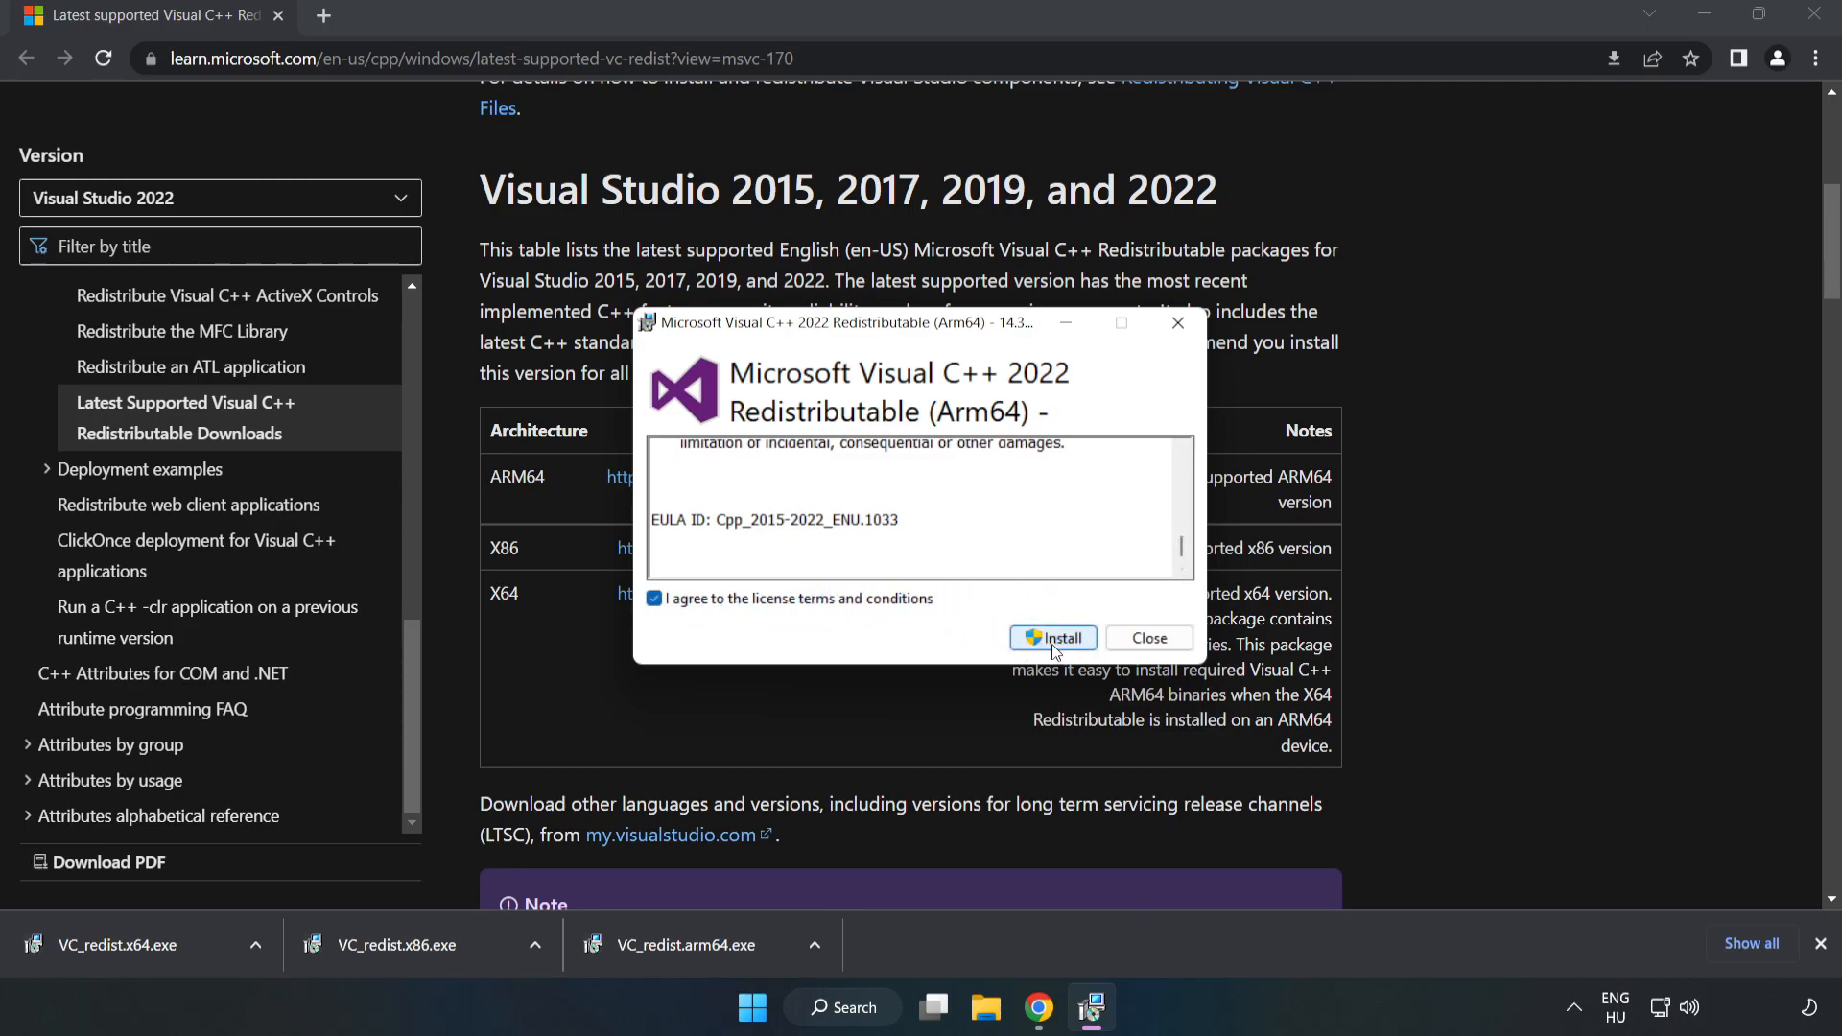
click(1053, 638)
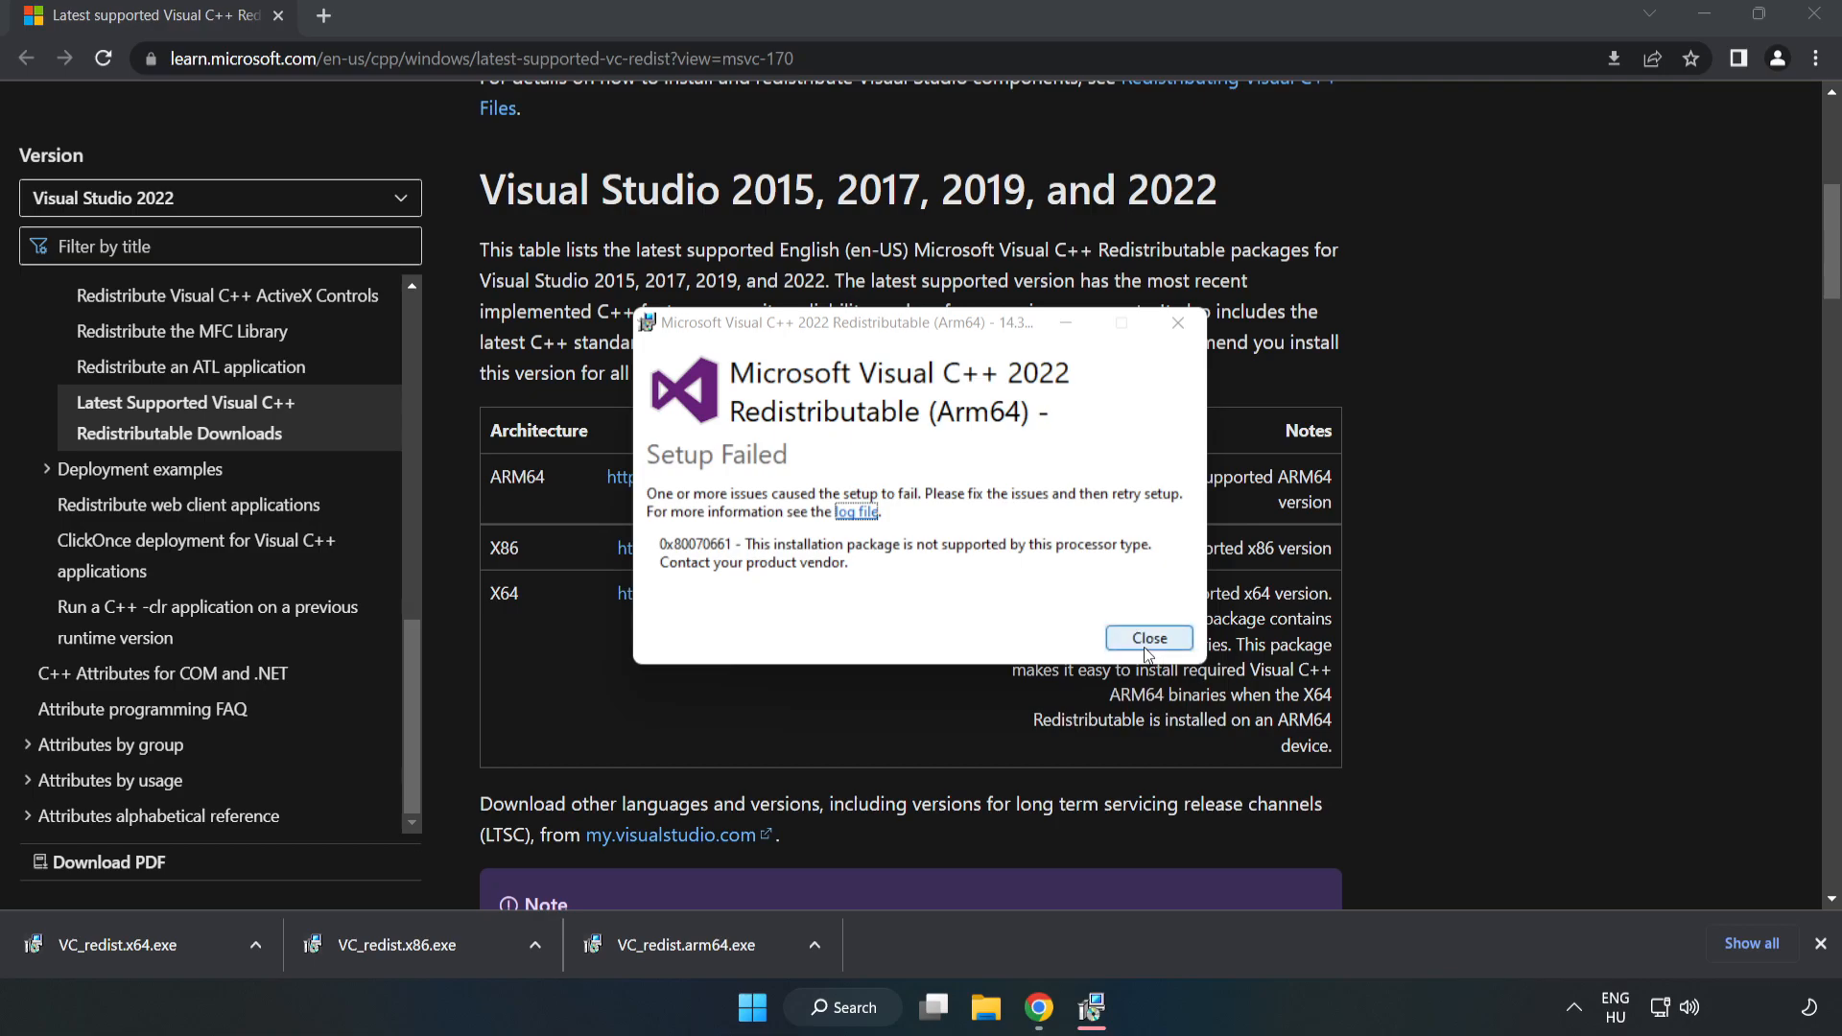
click(1149, 639)
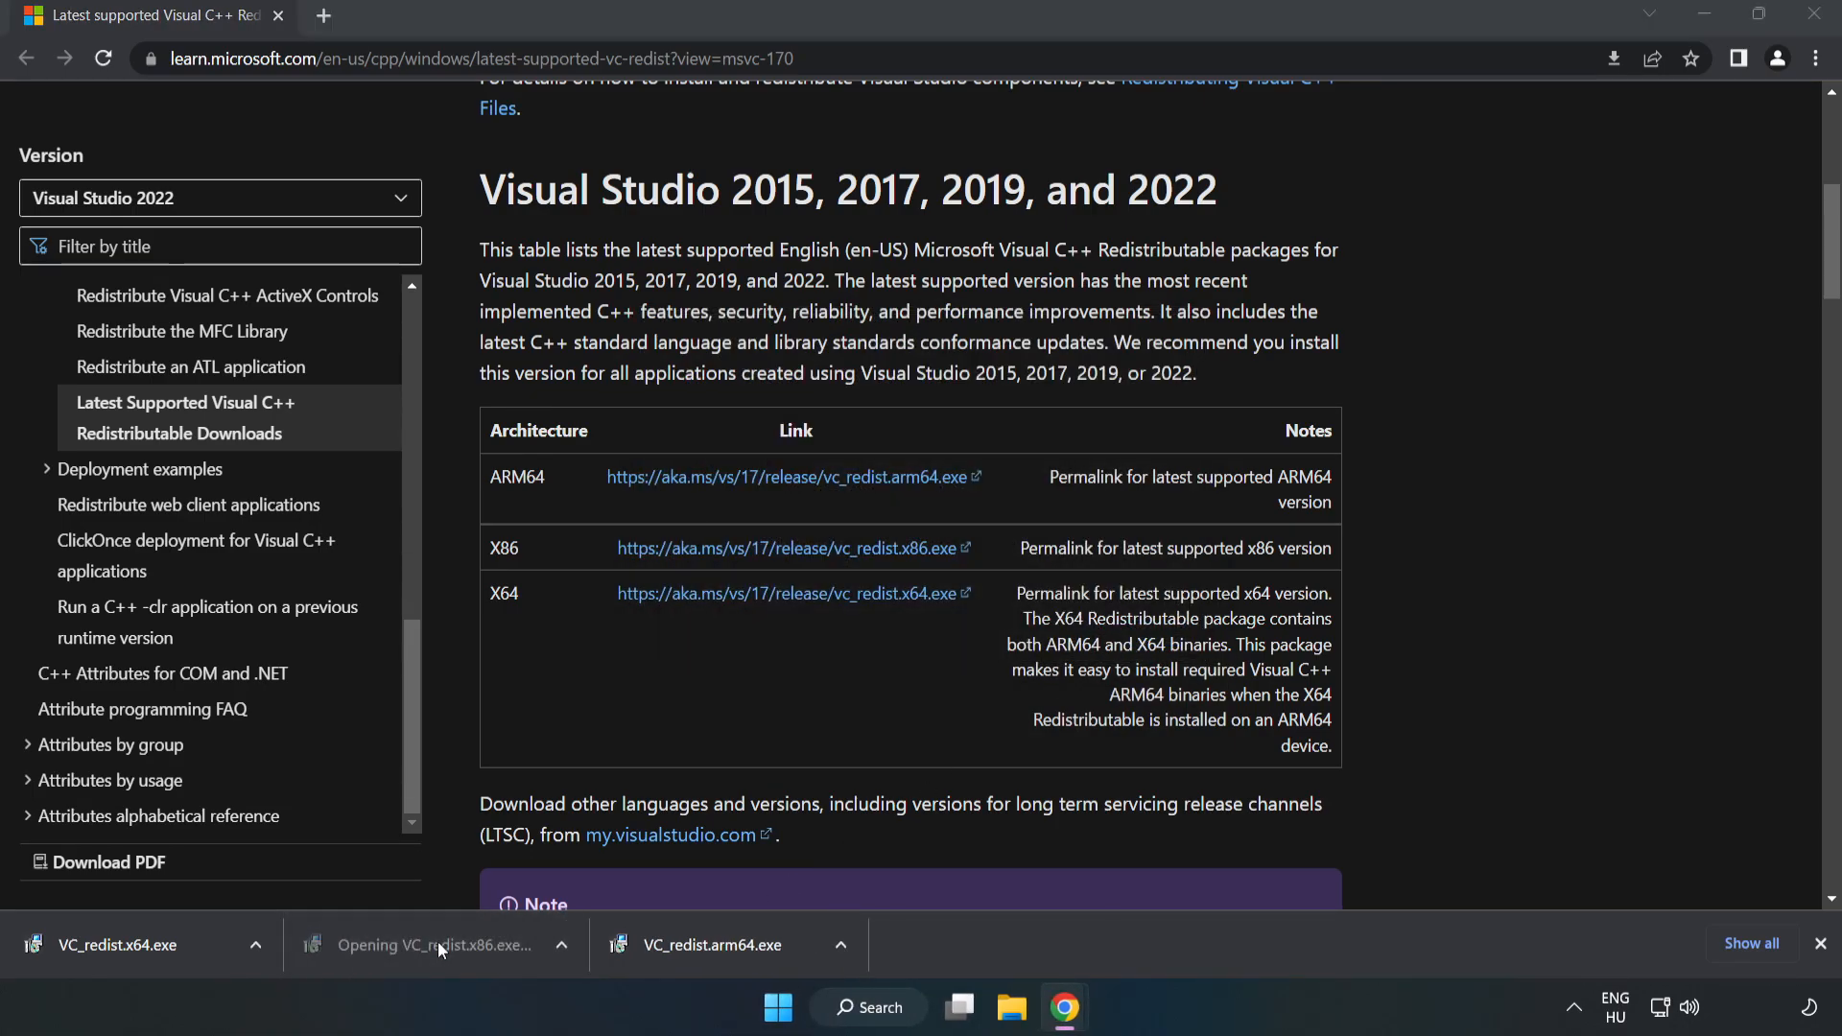
Install the x86 and x64 redistributables successfully and close setup without restarting.
click(440, 944)
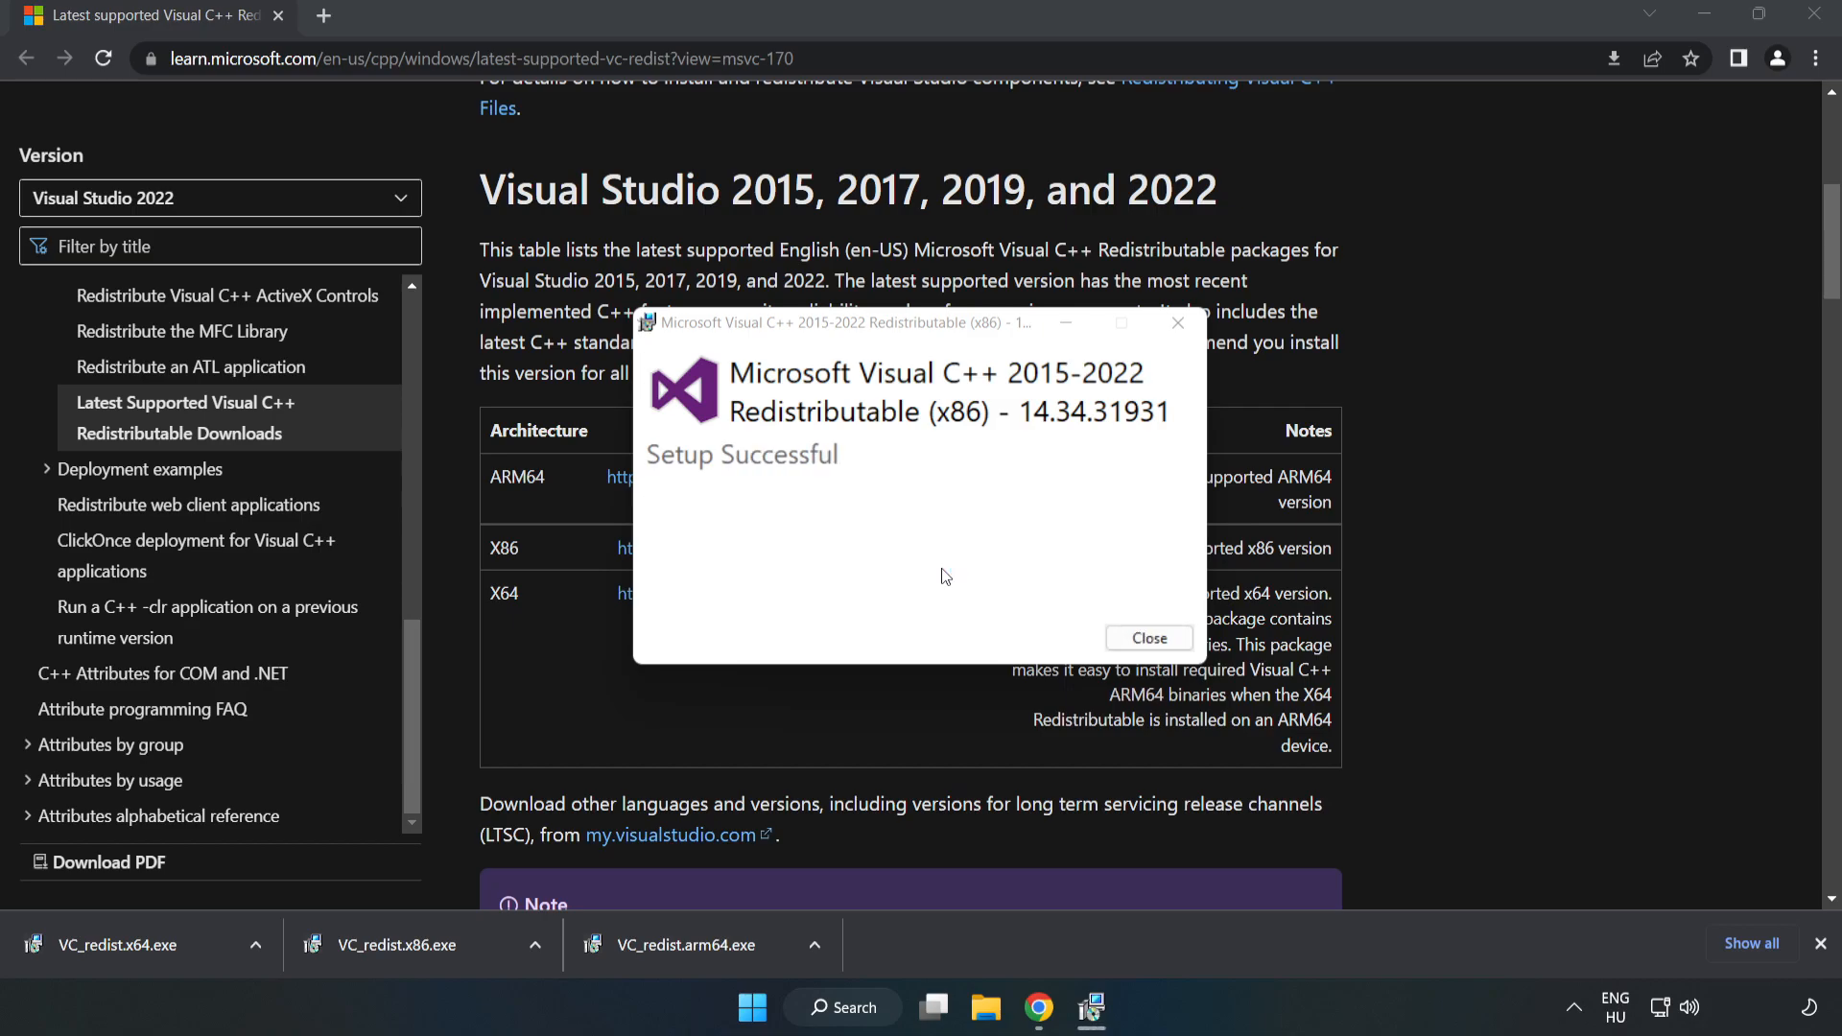
click(1149, 639)
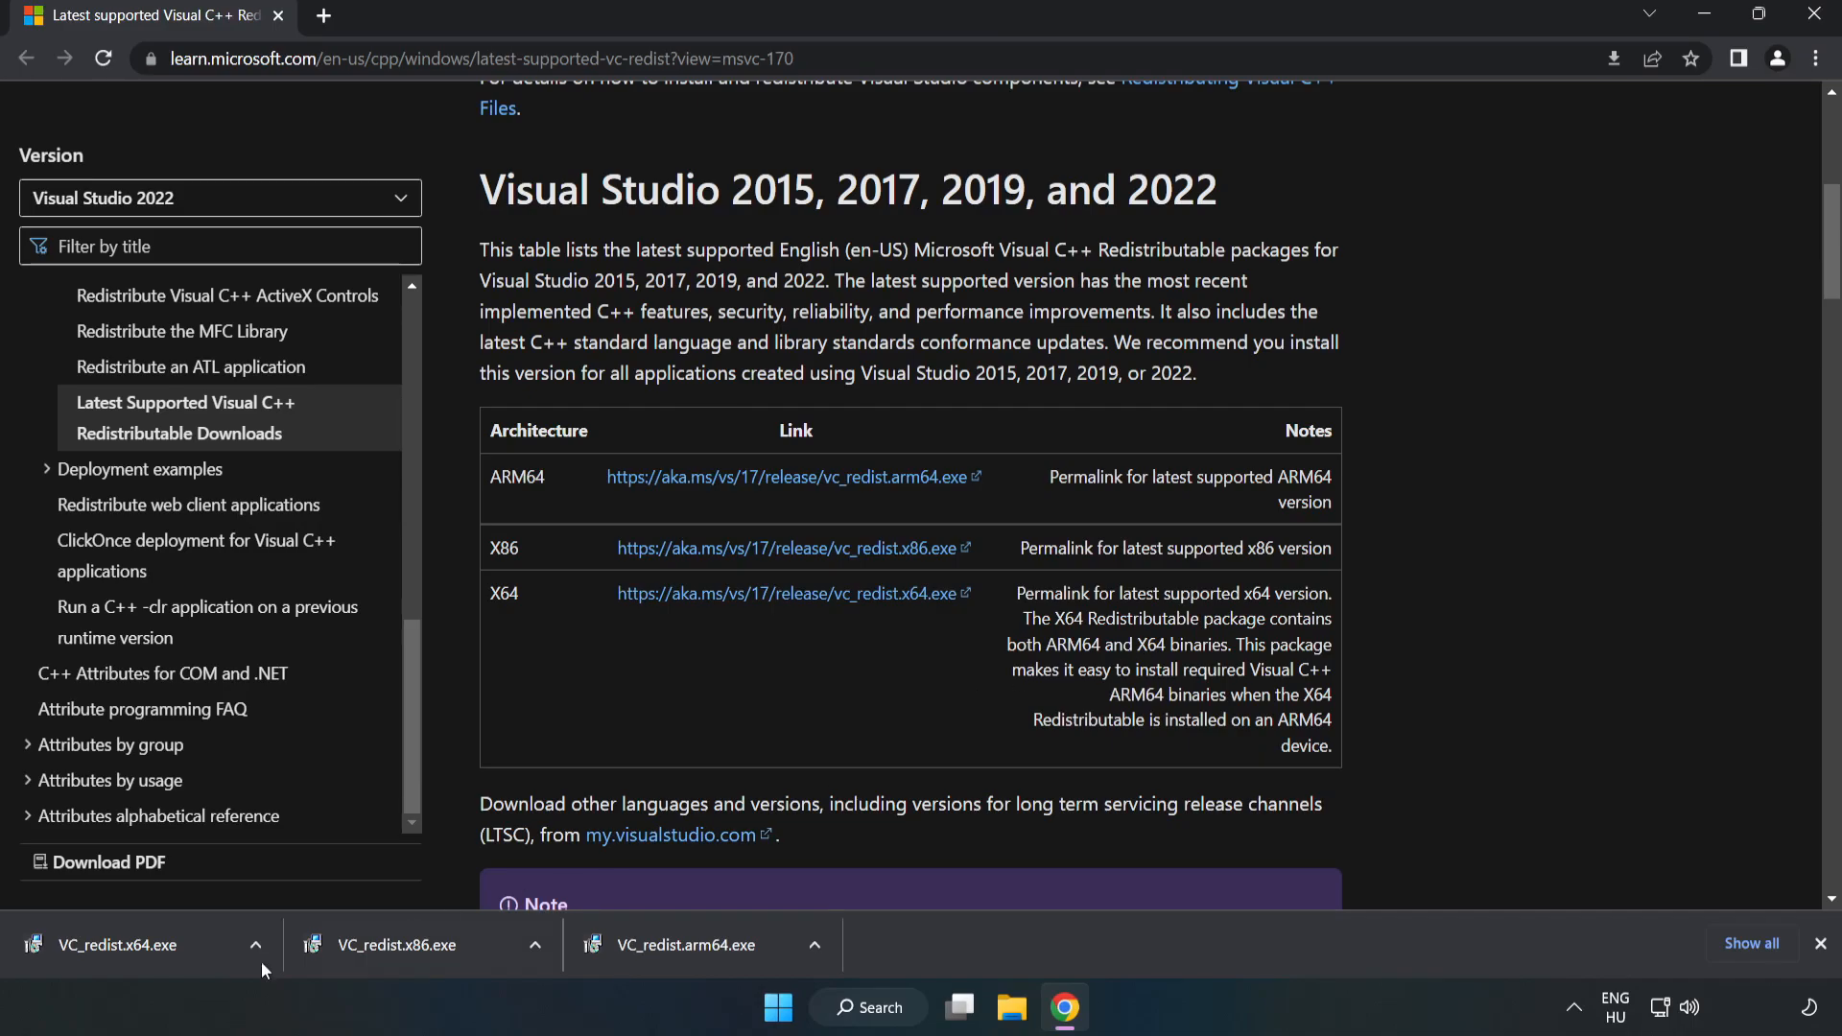
click(111, 944)
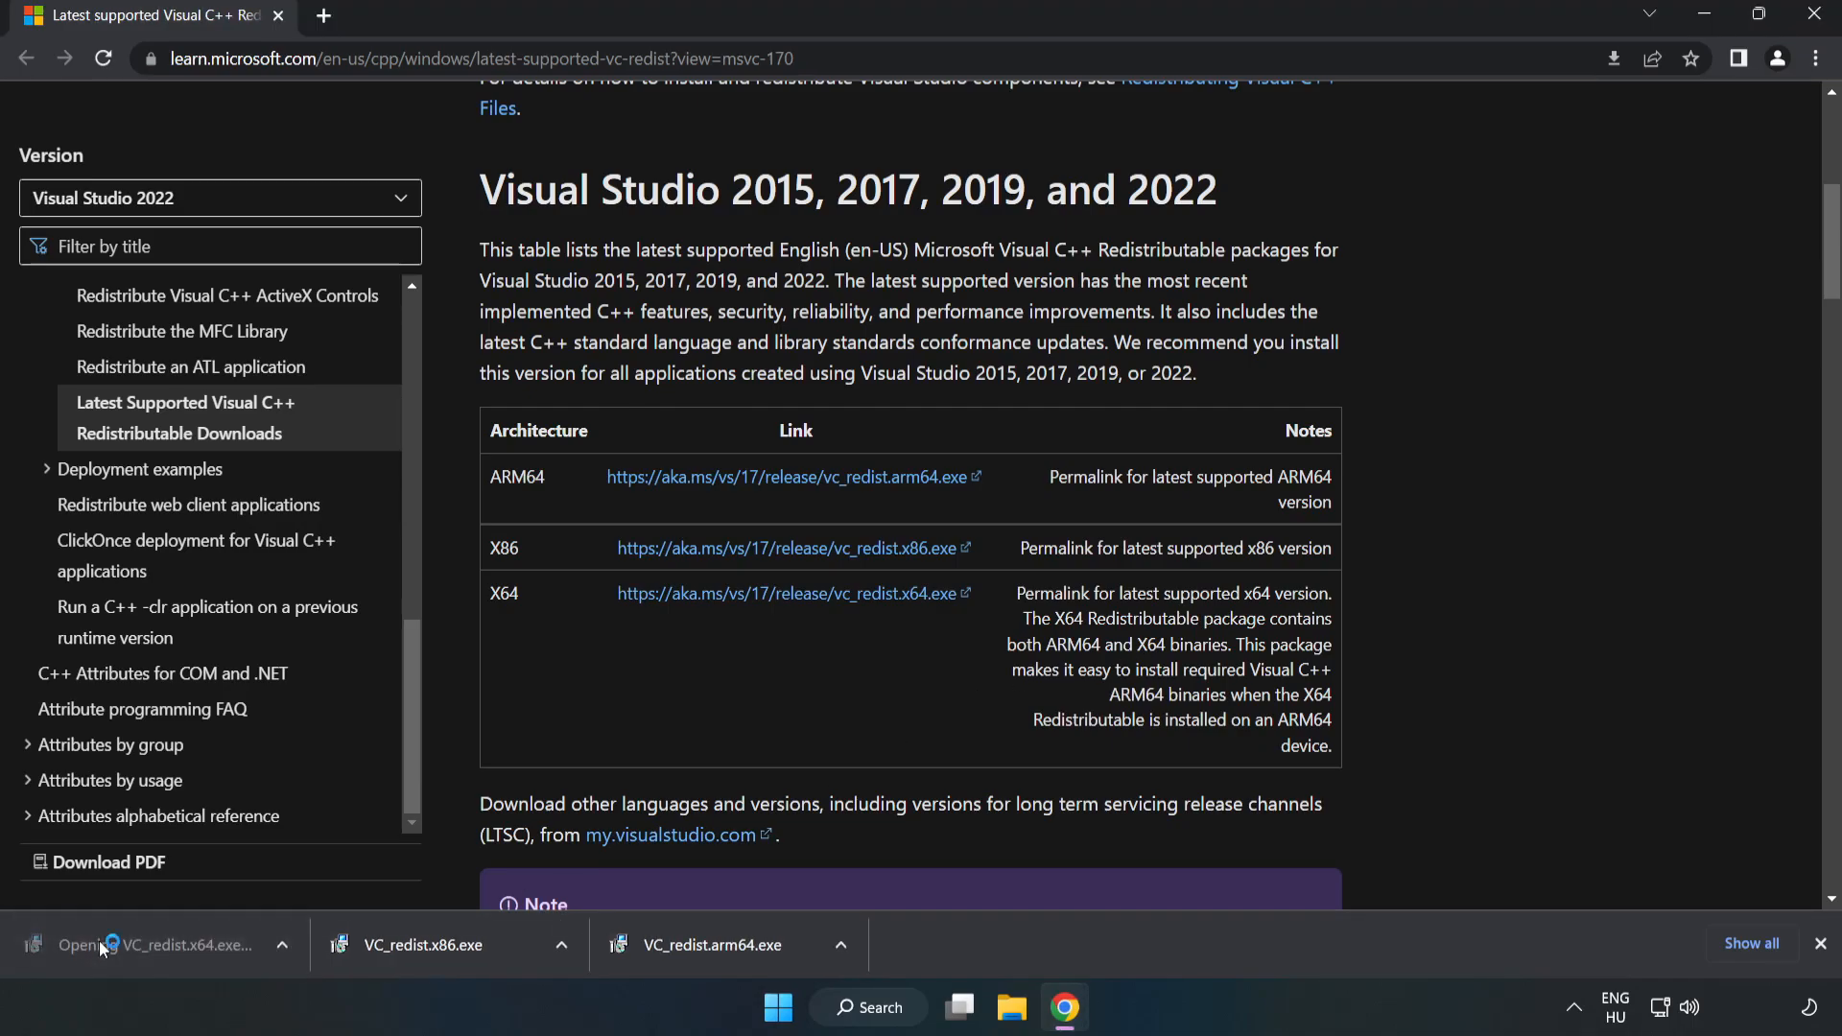
click(134, 944)
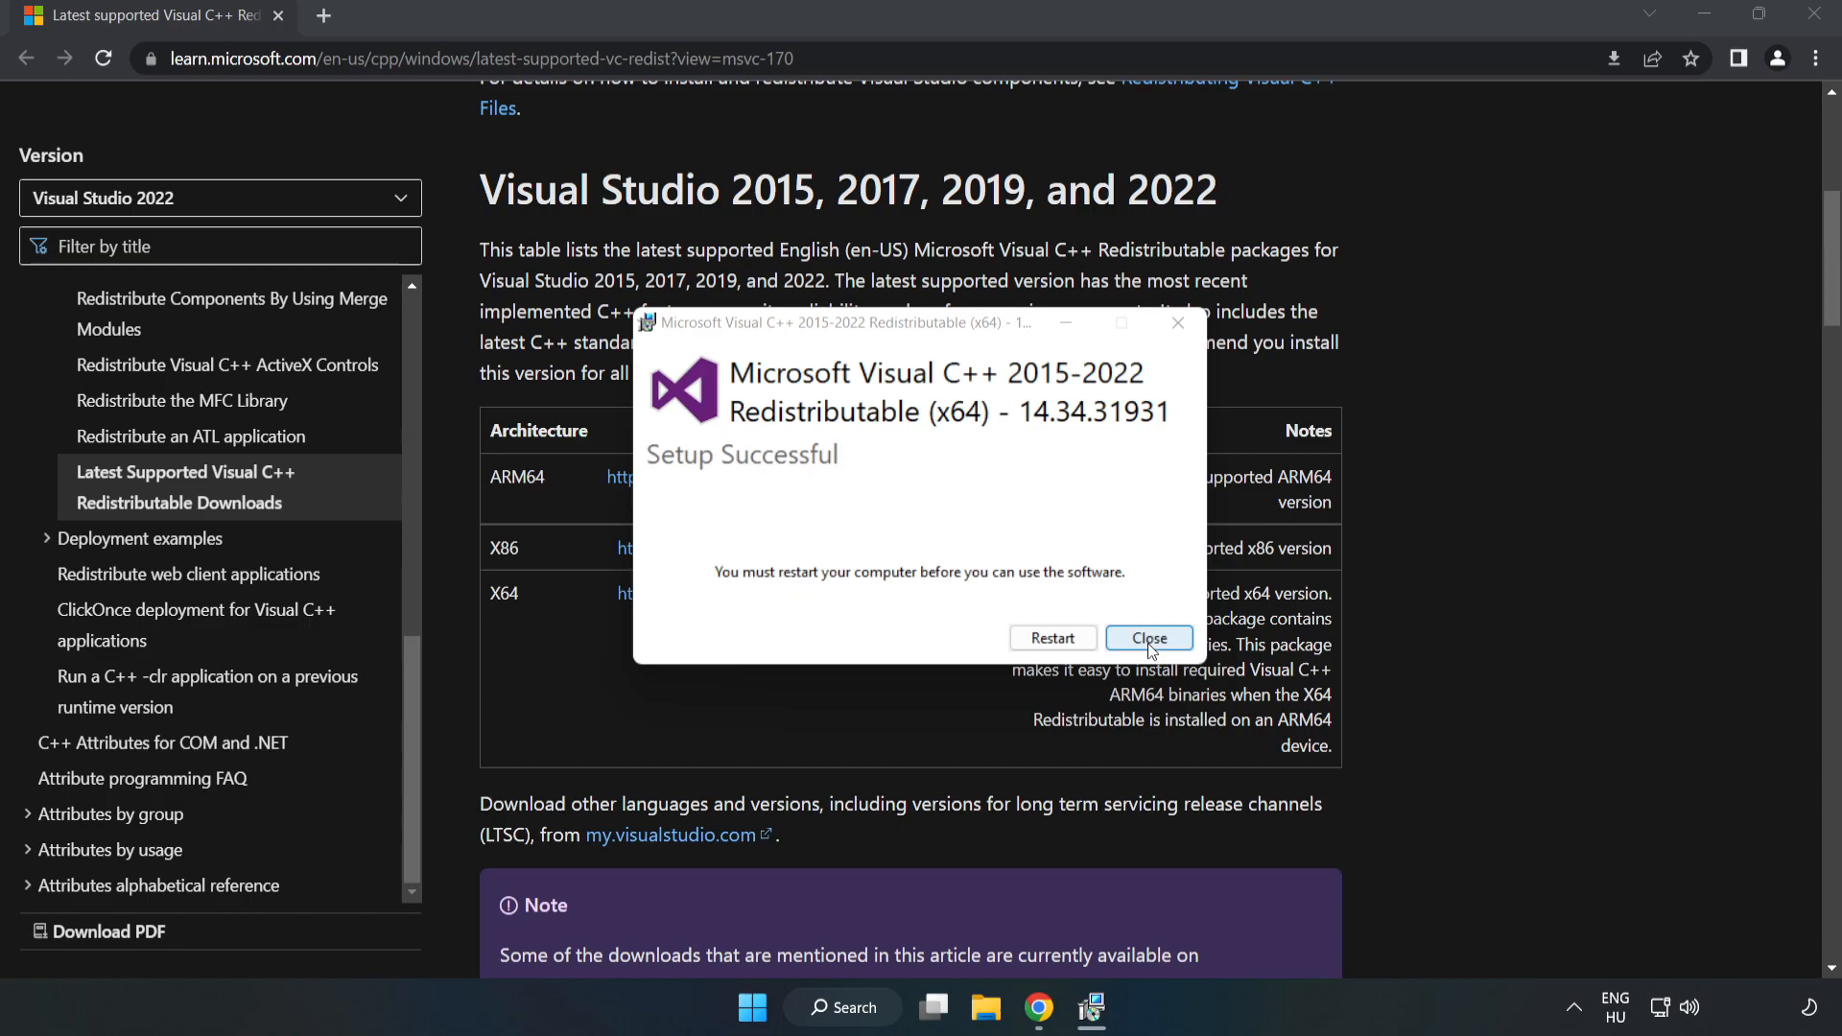
click(1149, 639)
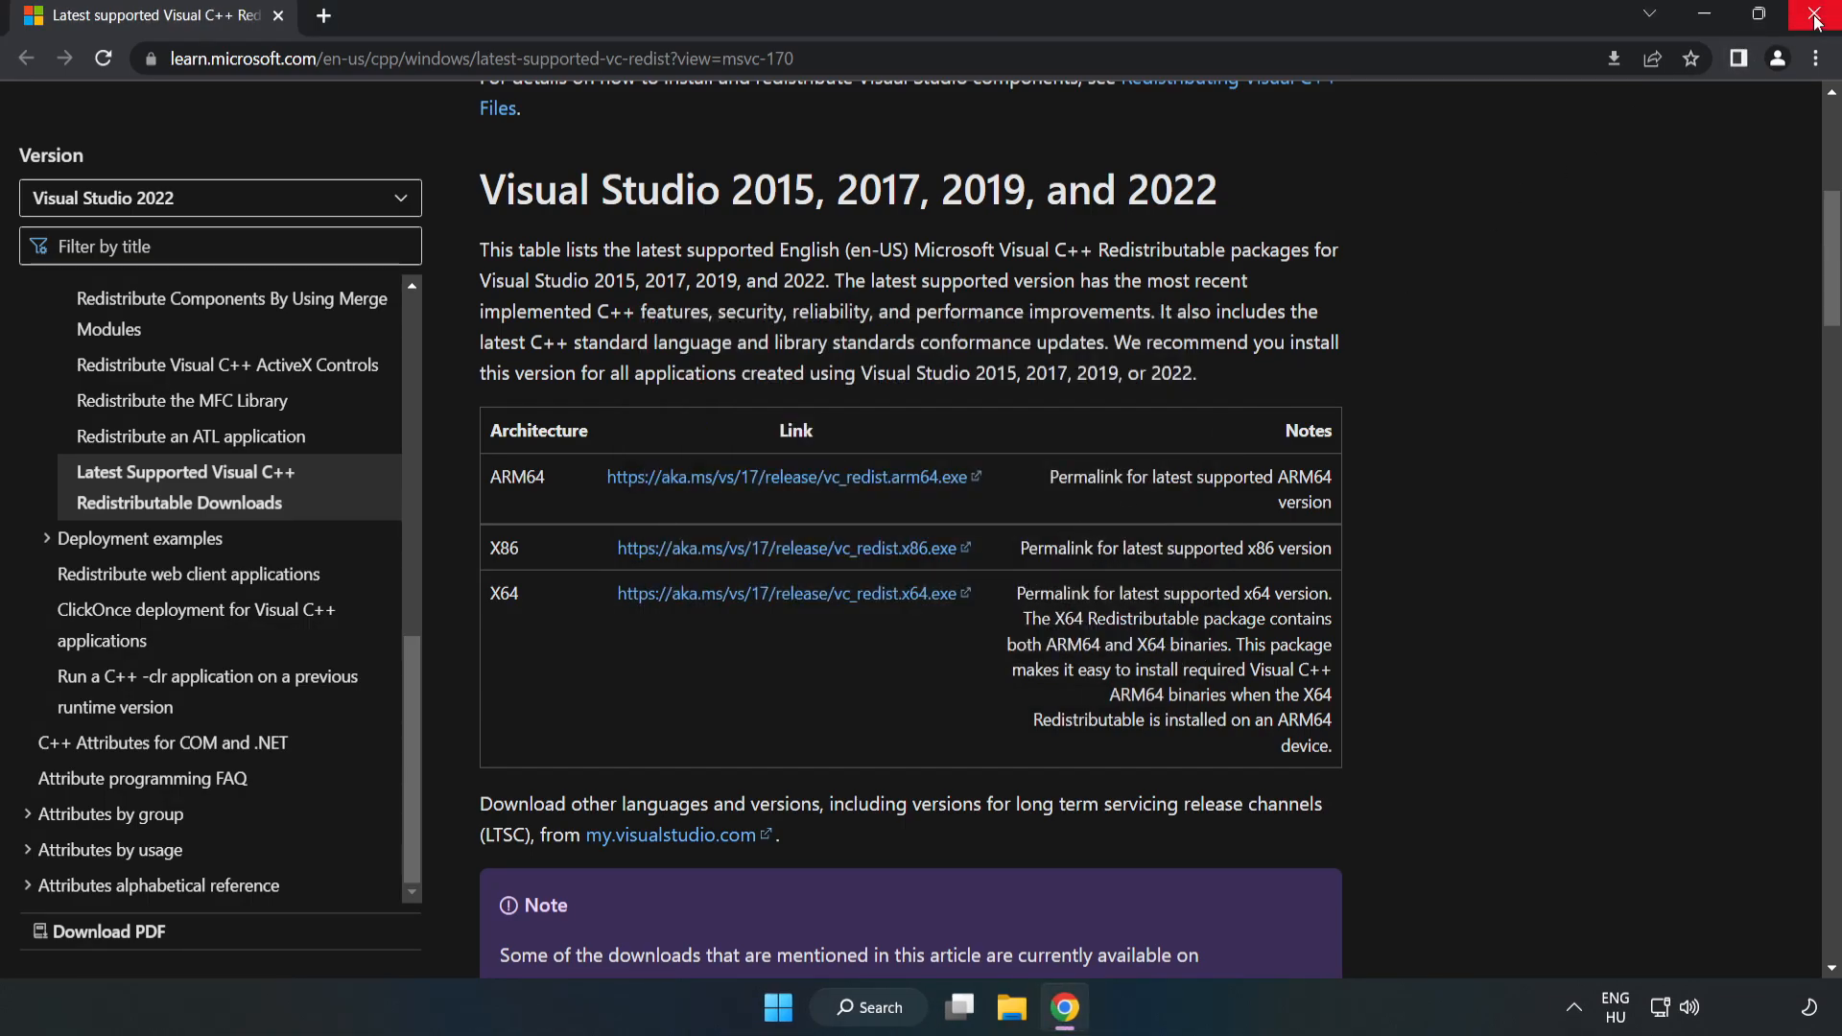
Close Chrome and reach the Start menu's power options to restart the PC.
click(1818, 12)
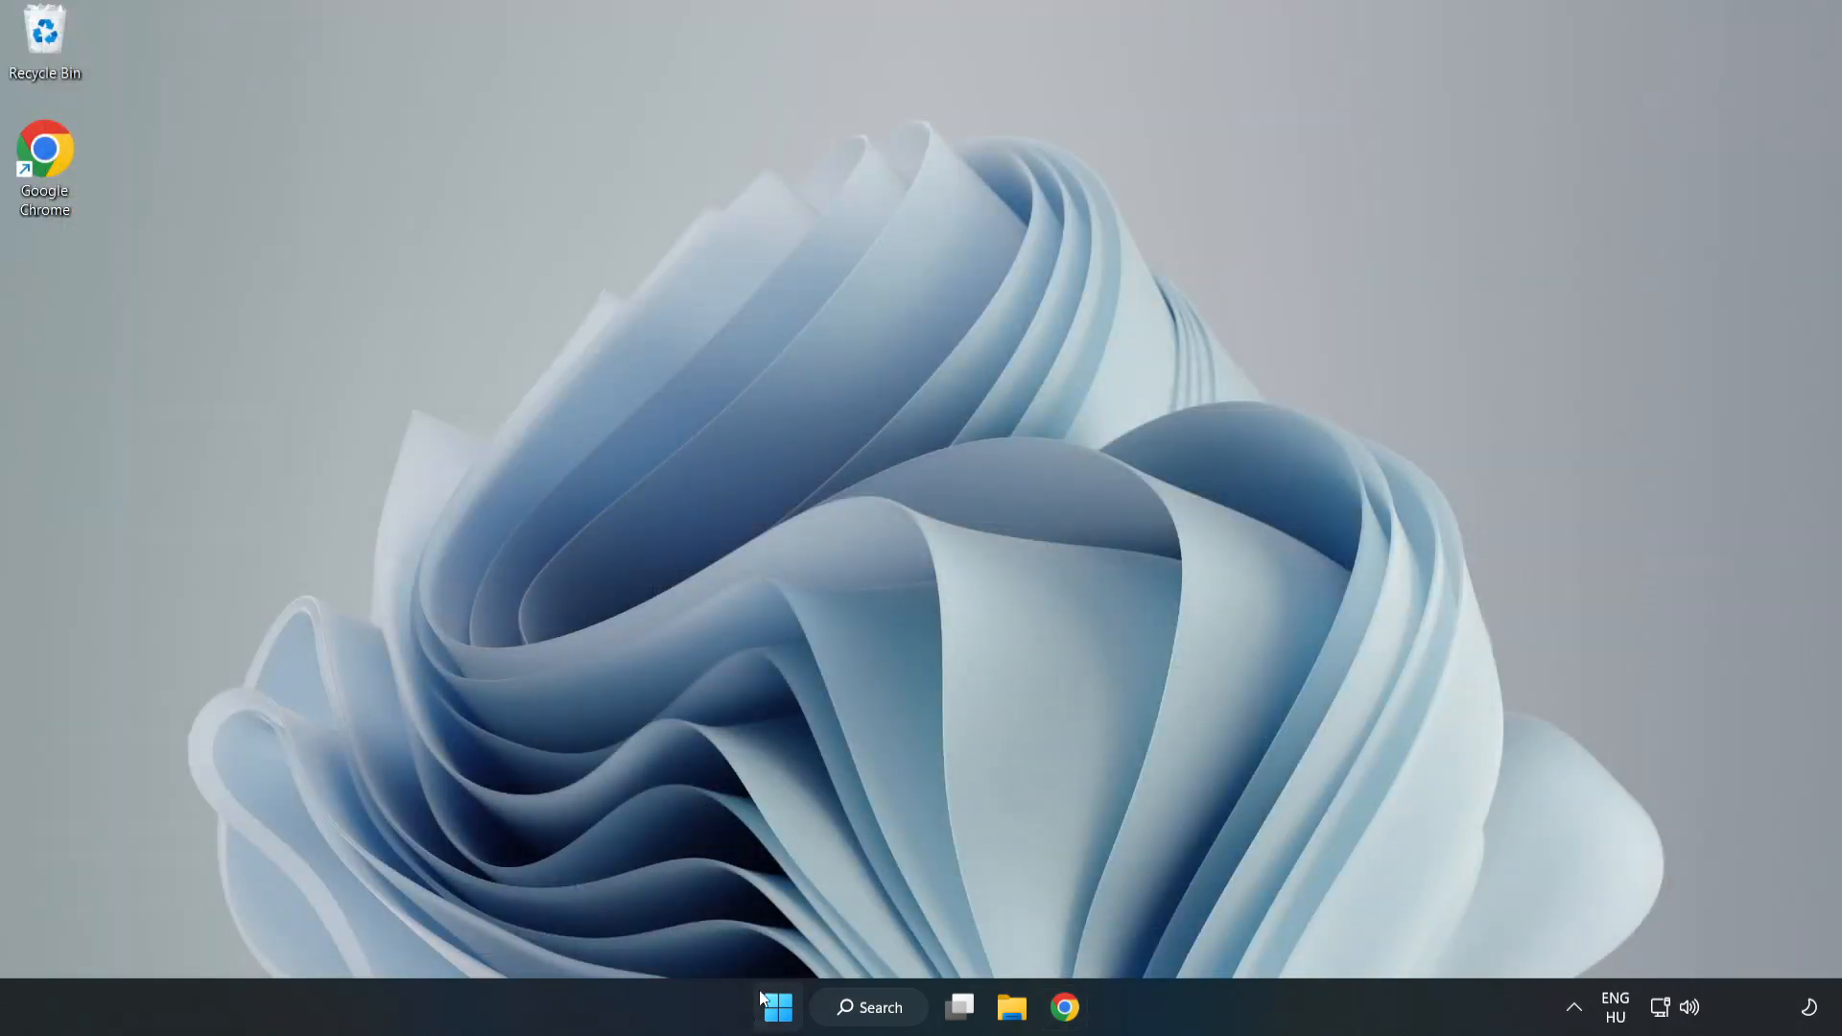
click(775, 1005)
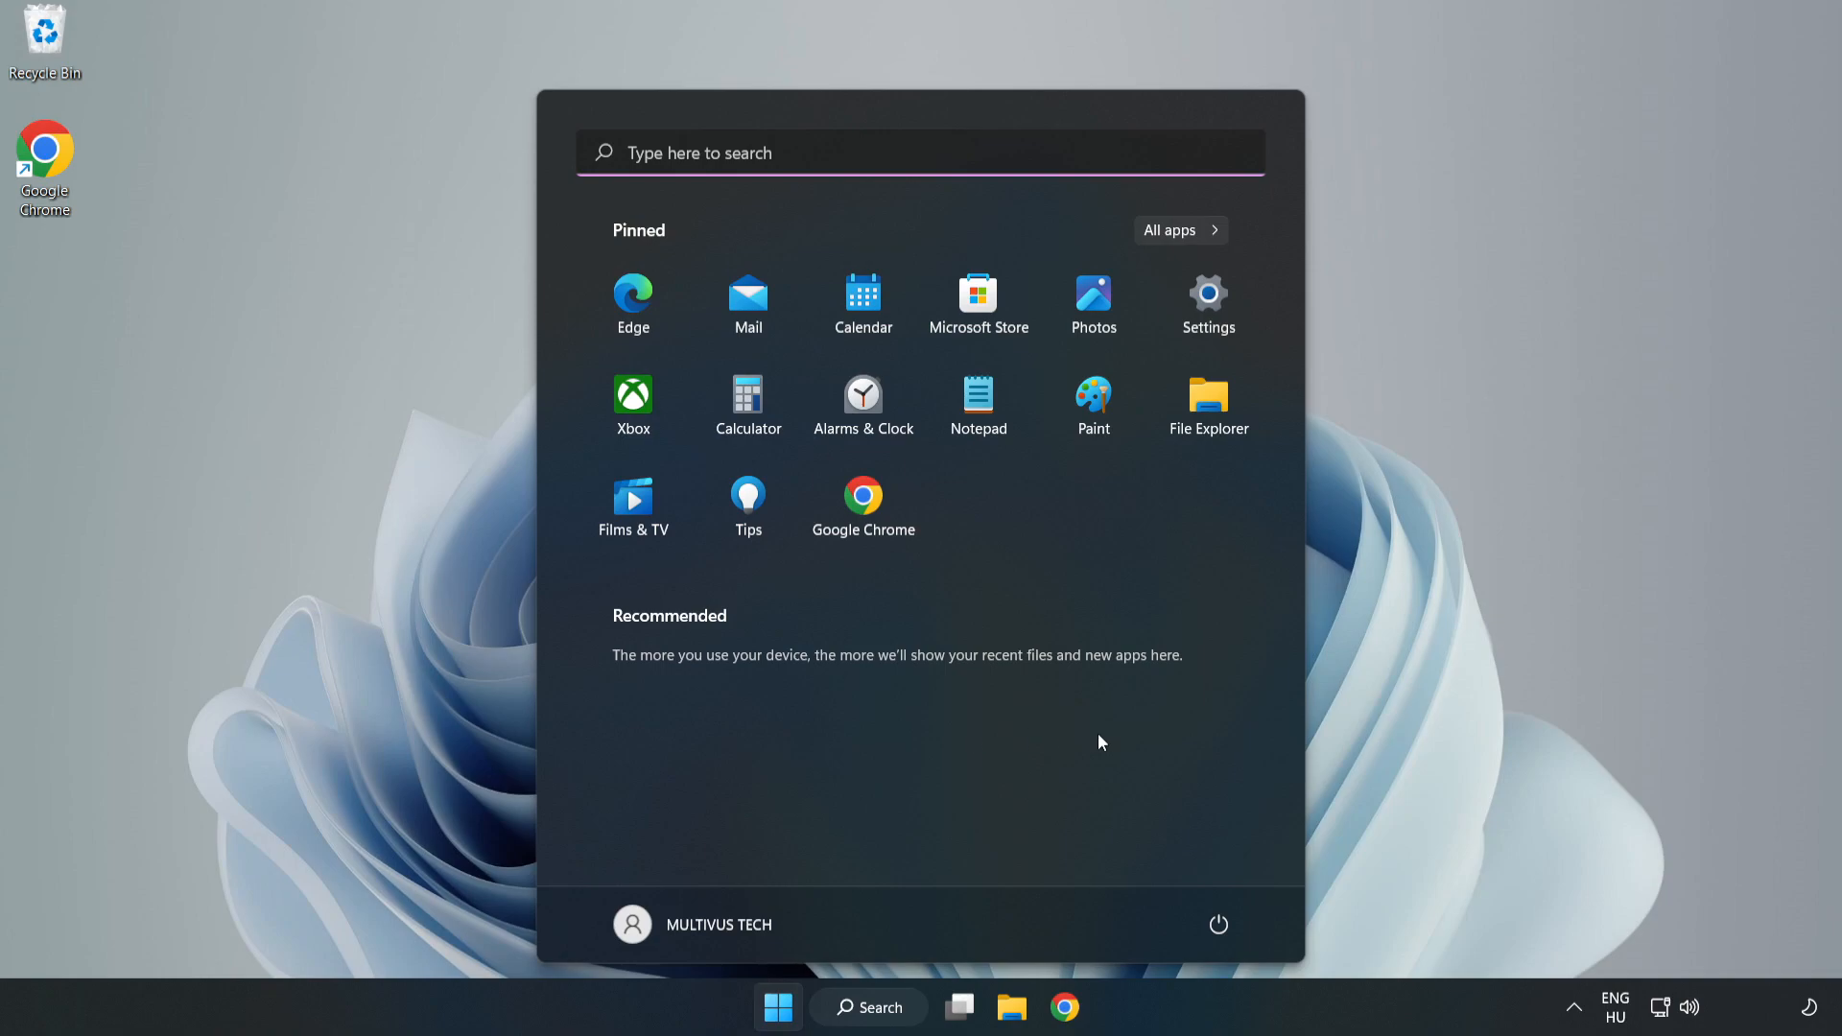
click(1216, 922)
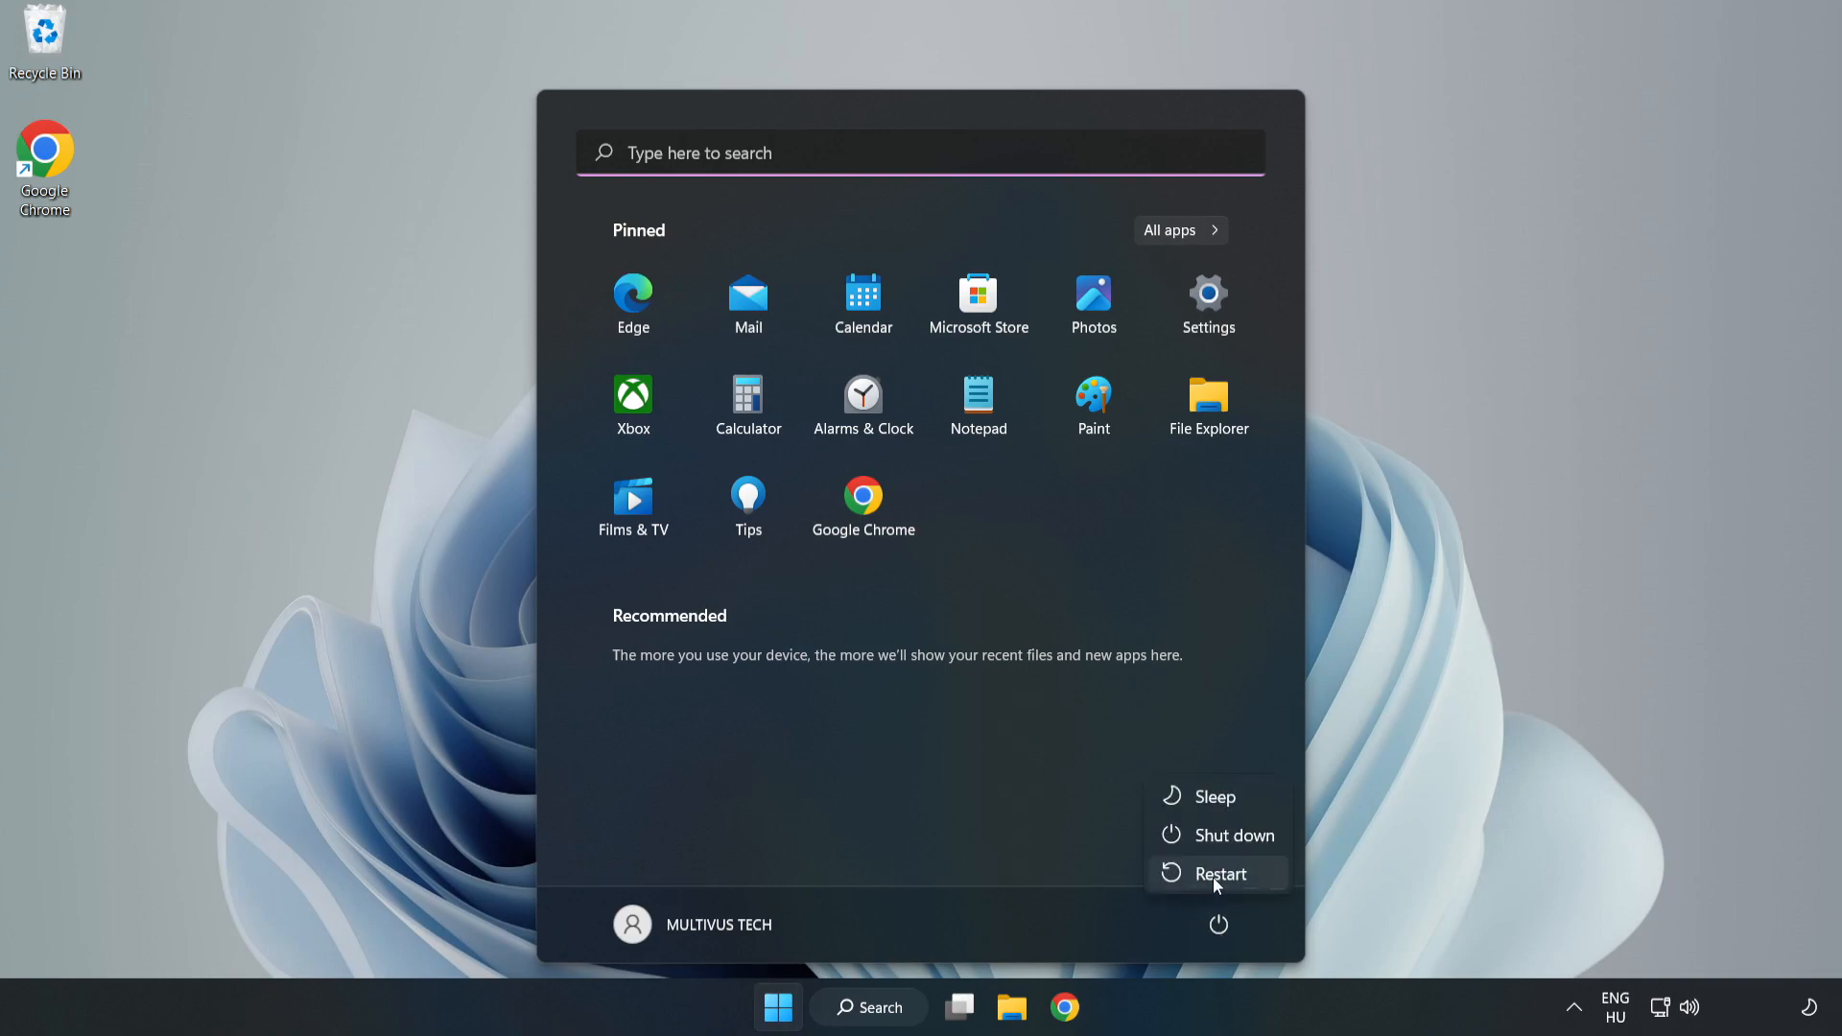
mouse_move(1222, 881)
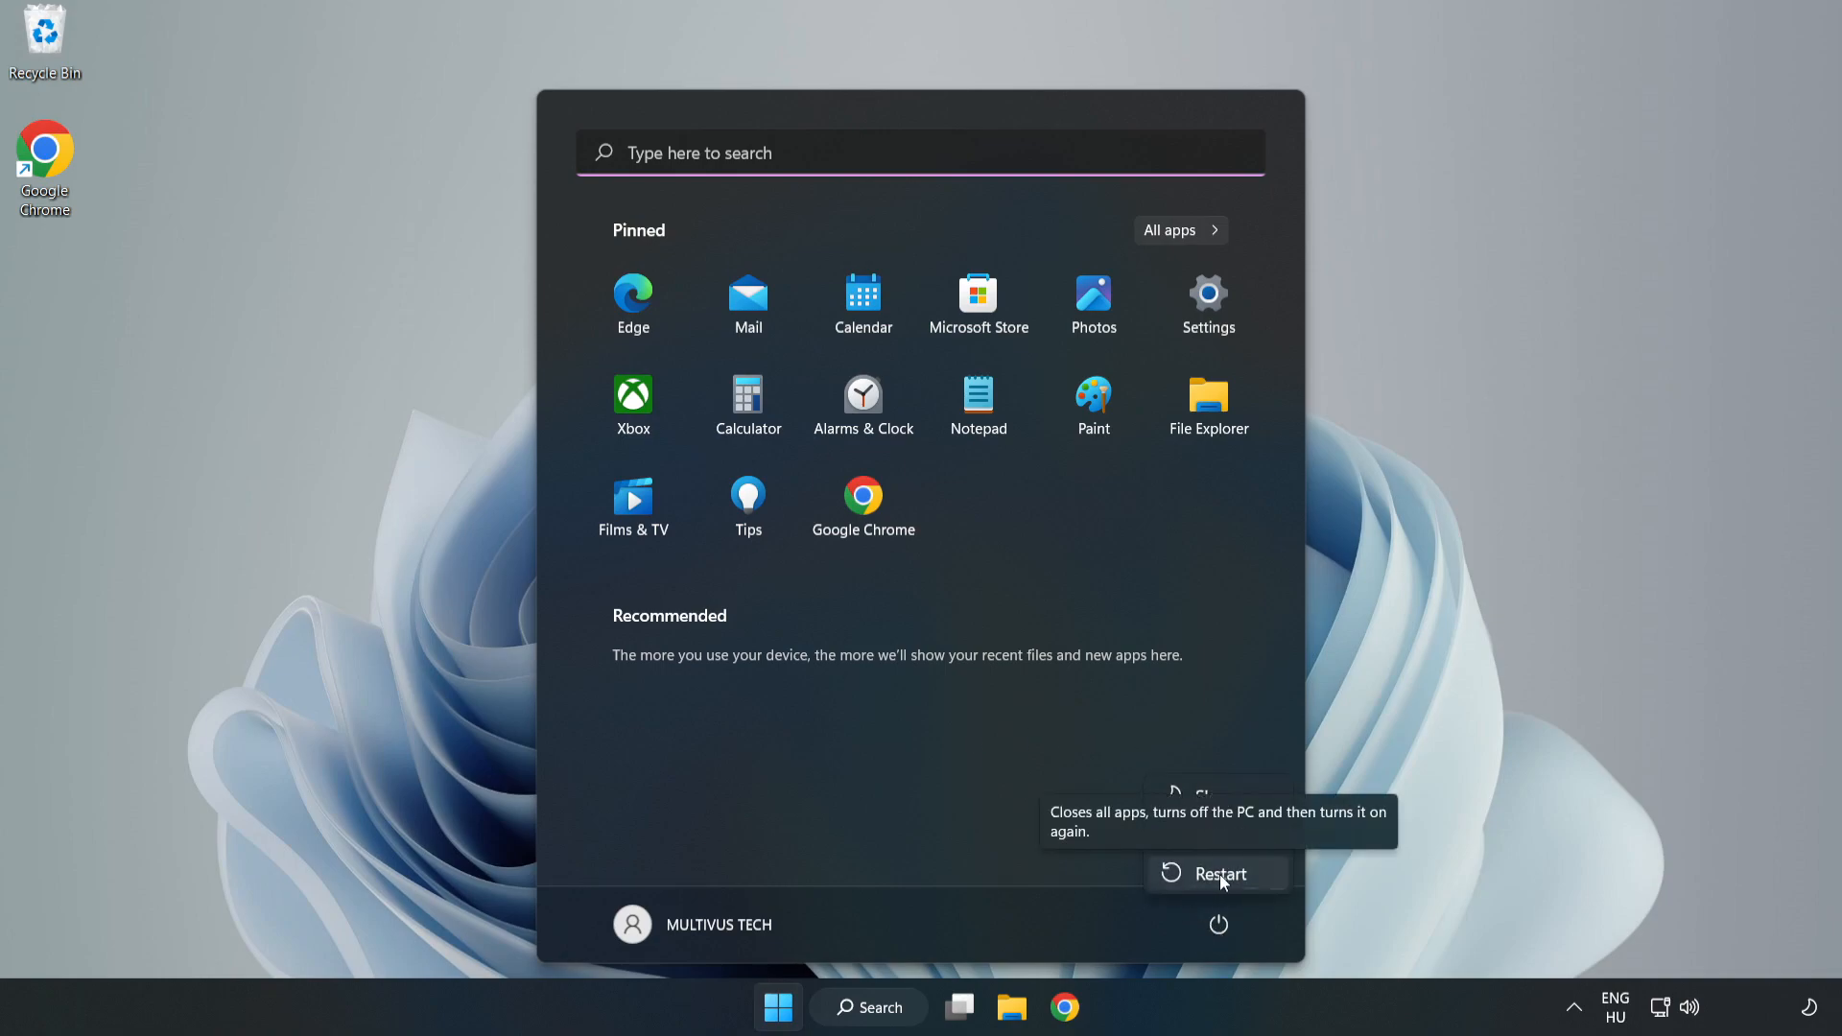